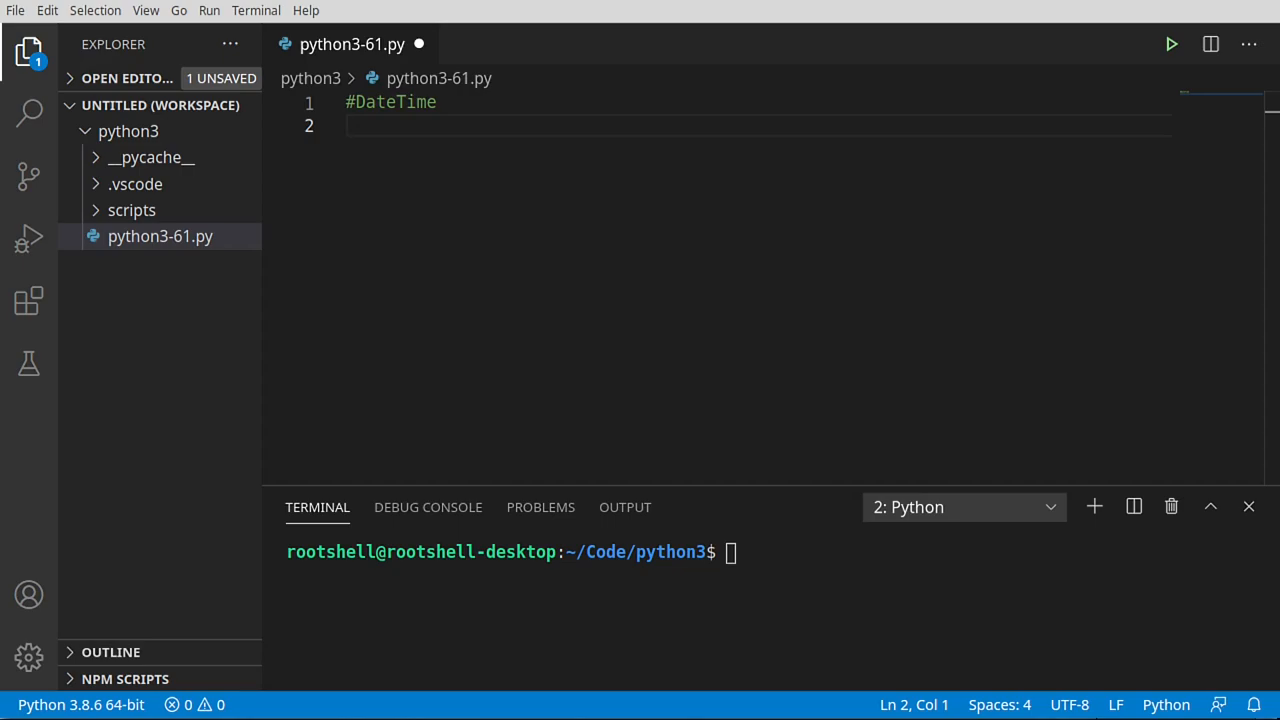
pyautogui.moveTo(741, 380)
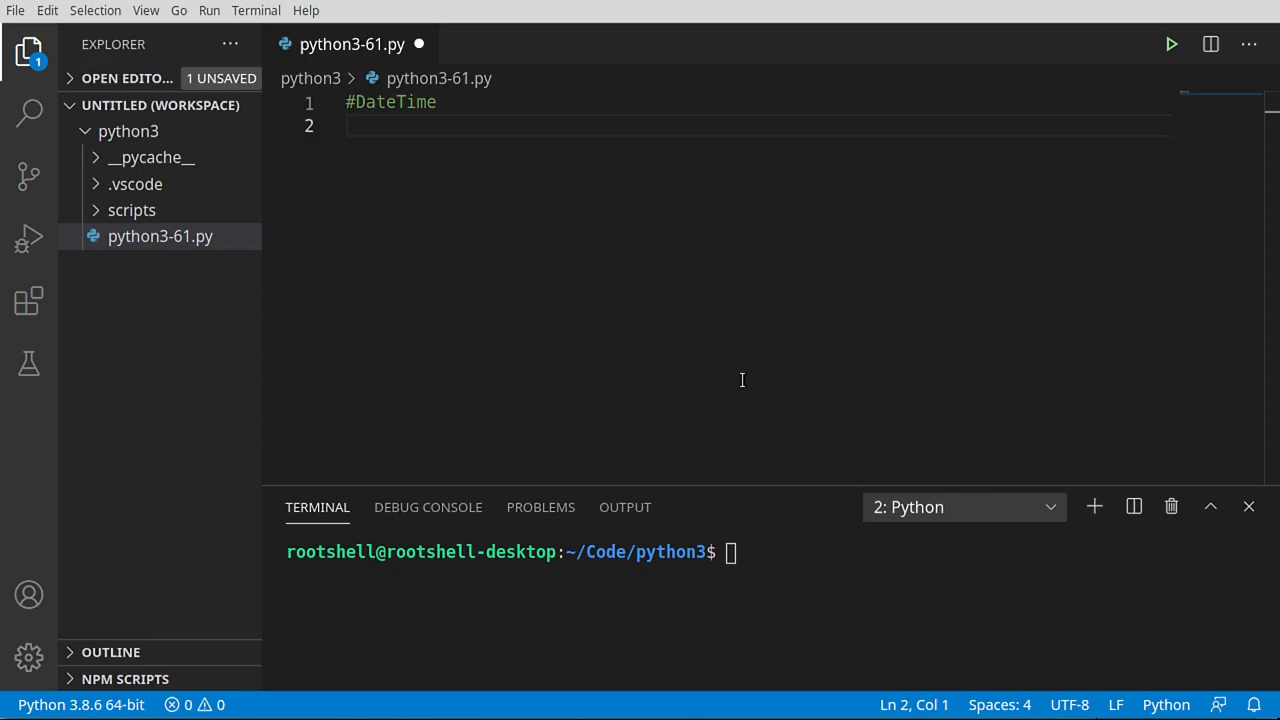
# - Add the comment '#Working with dates, times, deltas and formats' on line 2, with blank lines below
pyautogui.write('#Working with dates, times, deltas and formats')
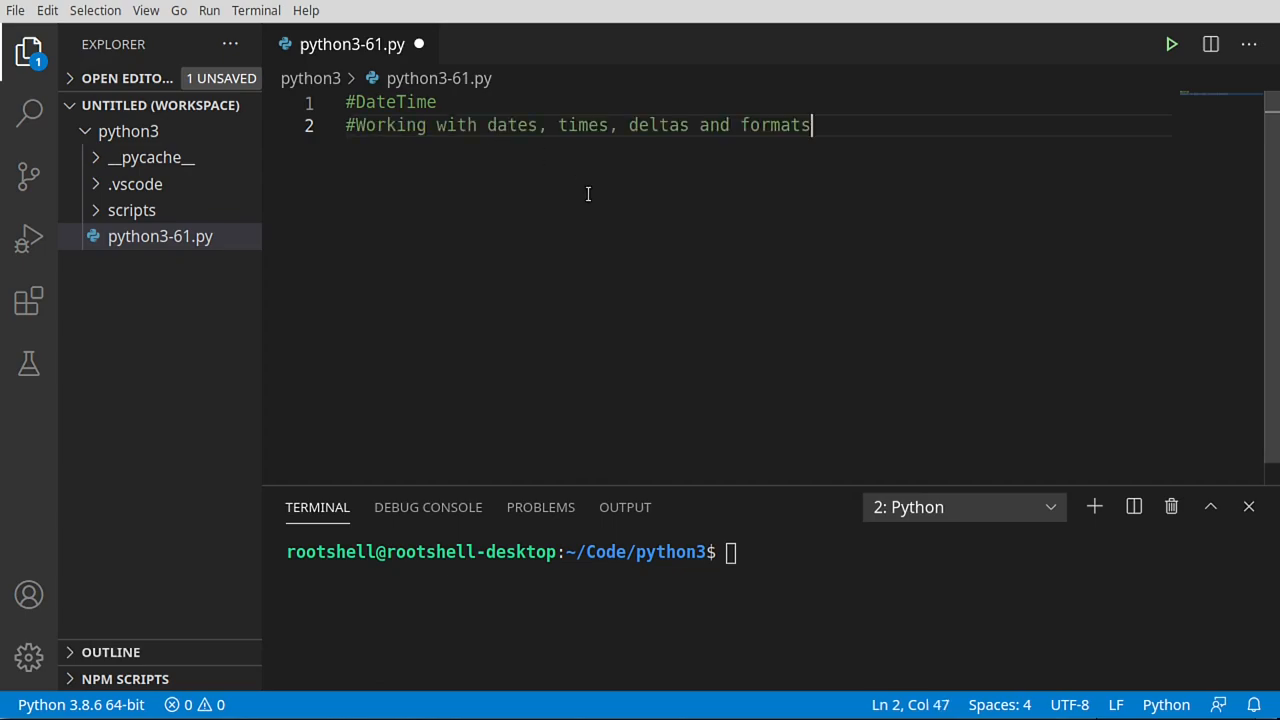
pyautogui.moveTo(722, 132)
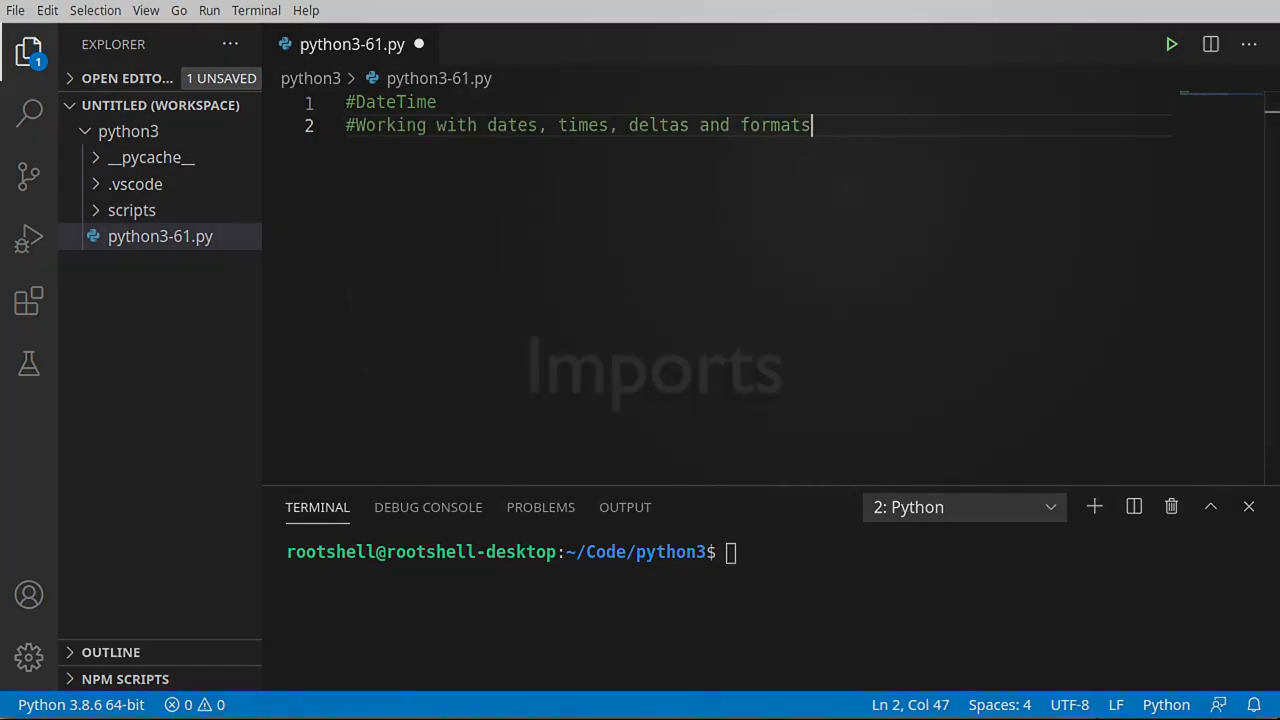
pyautogui.press('Enter')
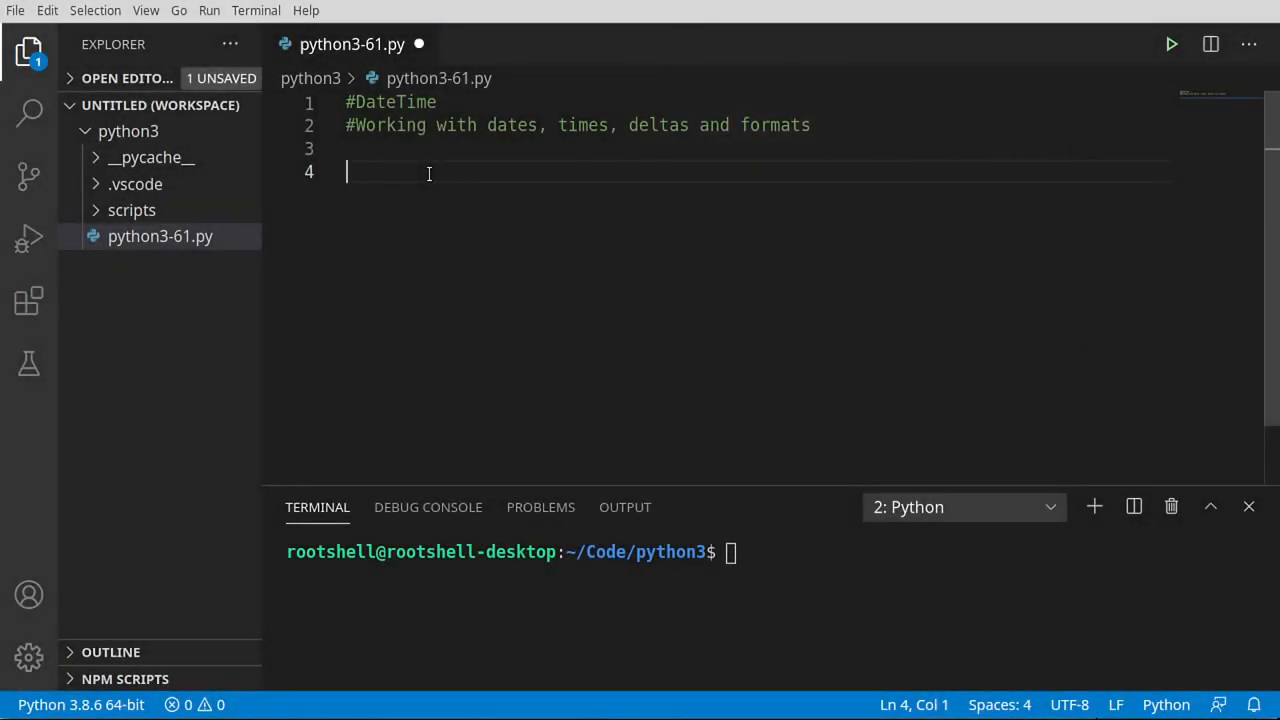
# - Add an '#Imports' comment and 'from datetime import datetime, timedelta'
pyautogui.write('#Imports')
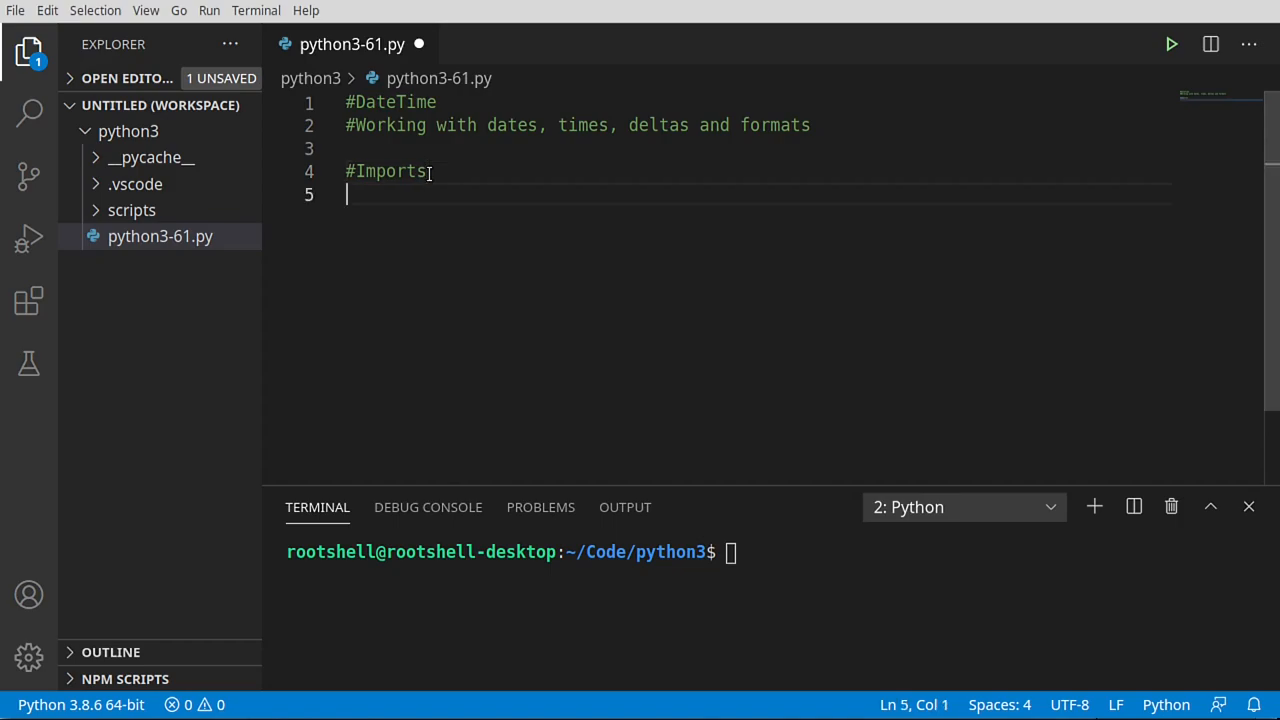
pyautogui.write('from datetime')
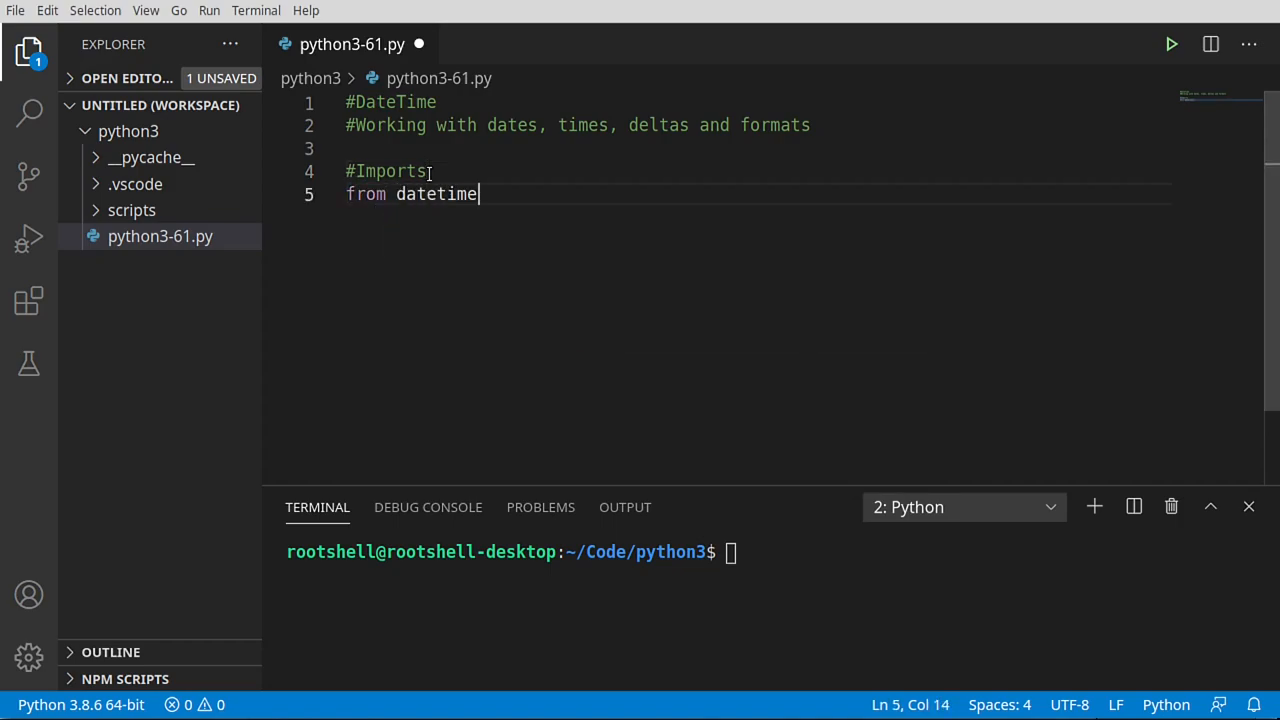
pyautogui.write('import')
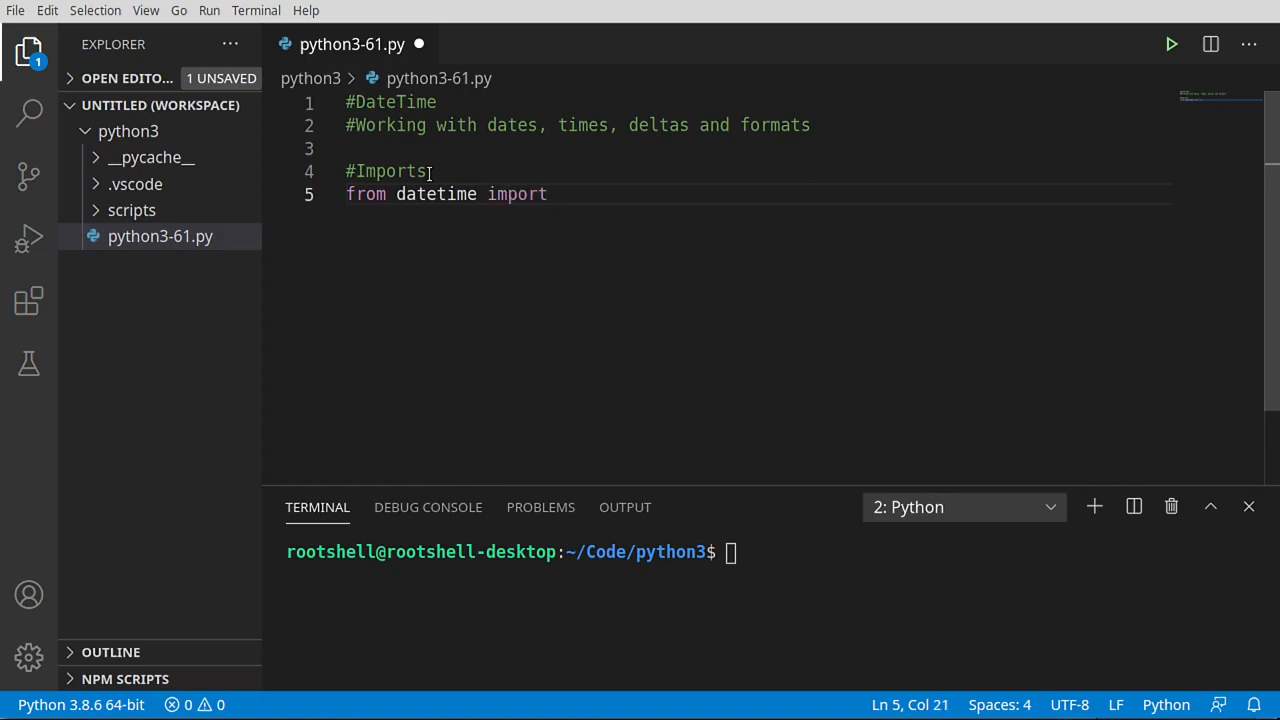
pyautogui.write('dat')
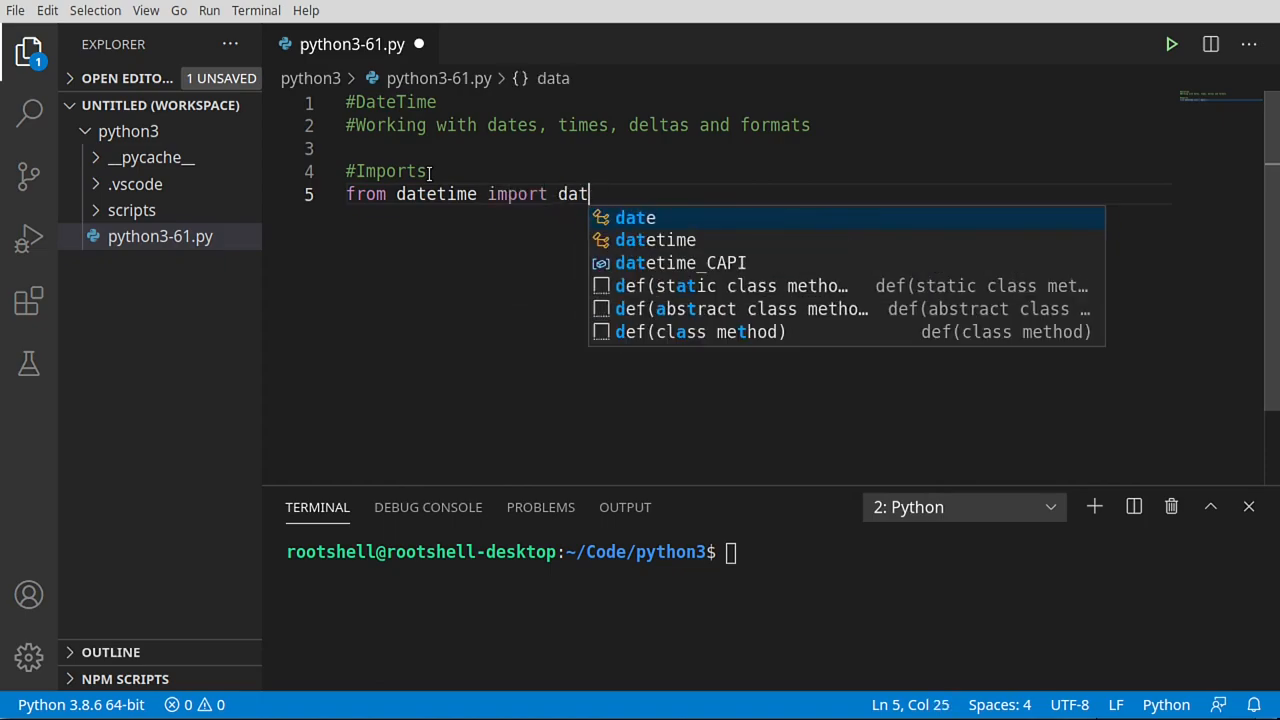
pyautogui.click(655, 239)
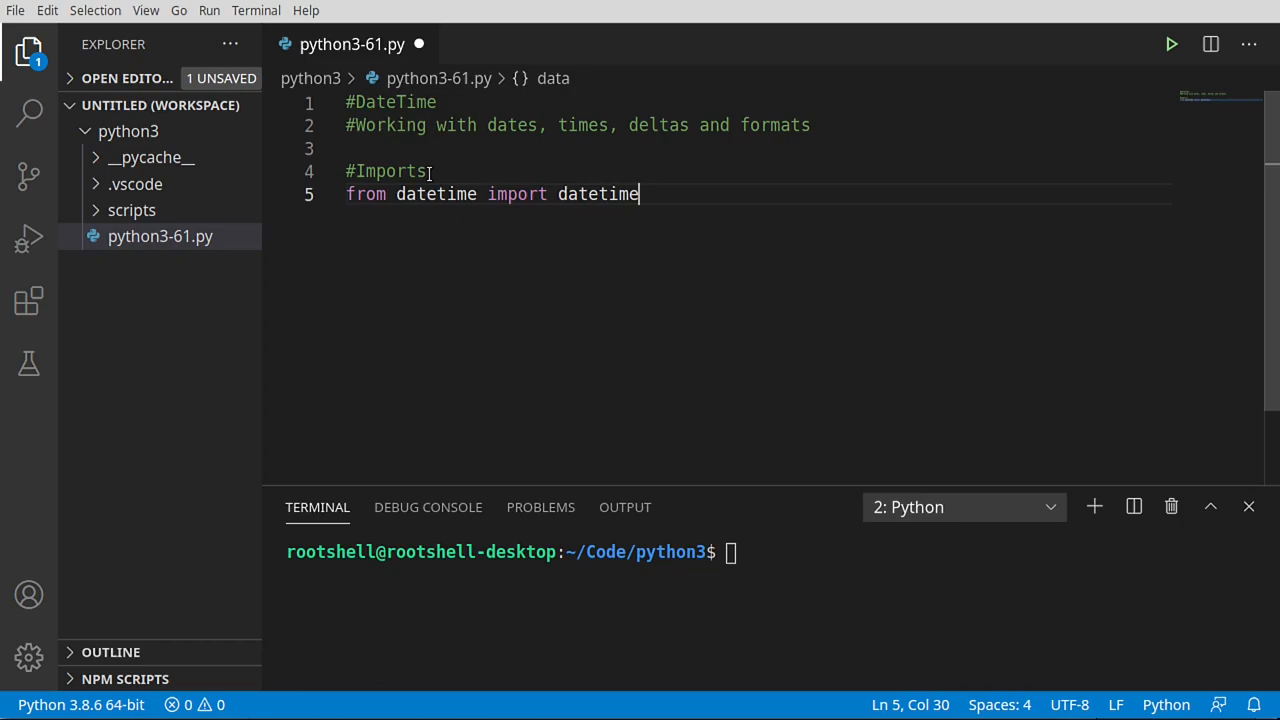
pyautogui.write(', timedelta')
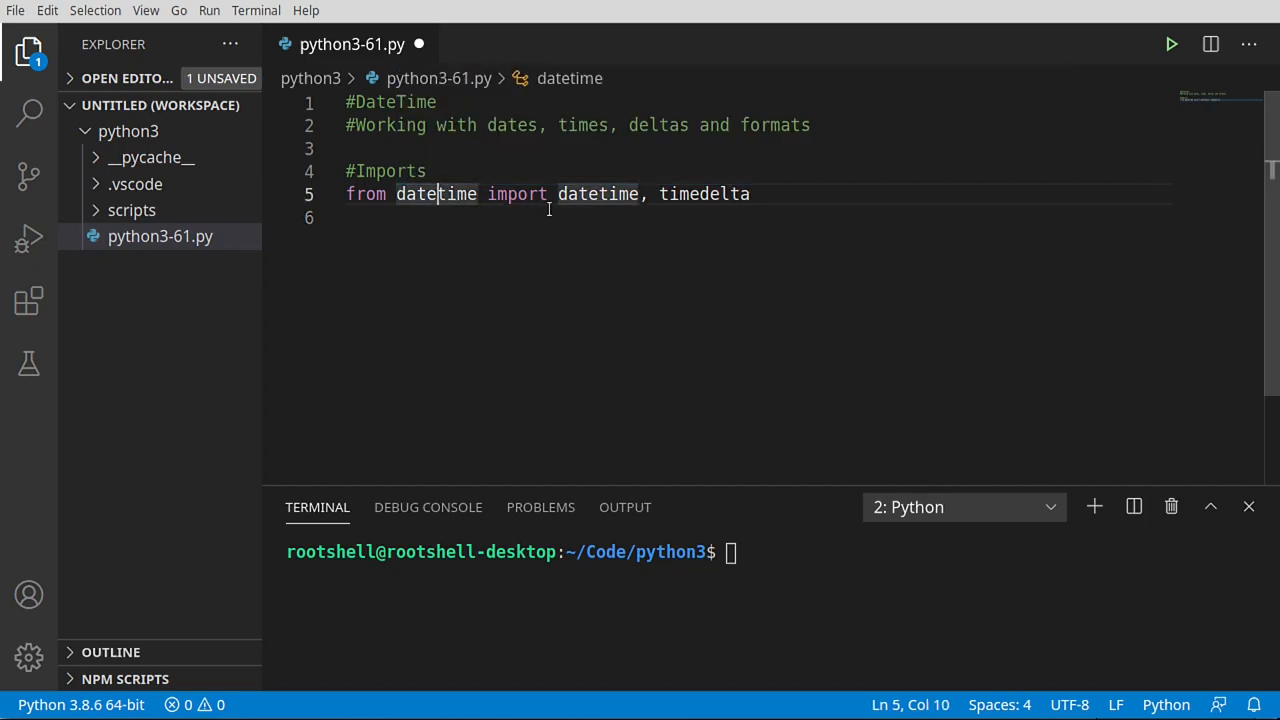
pyautogui.doubleClick(597, 194)
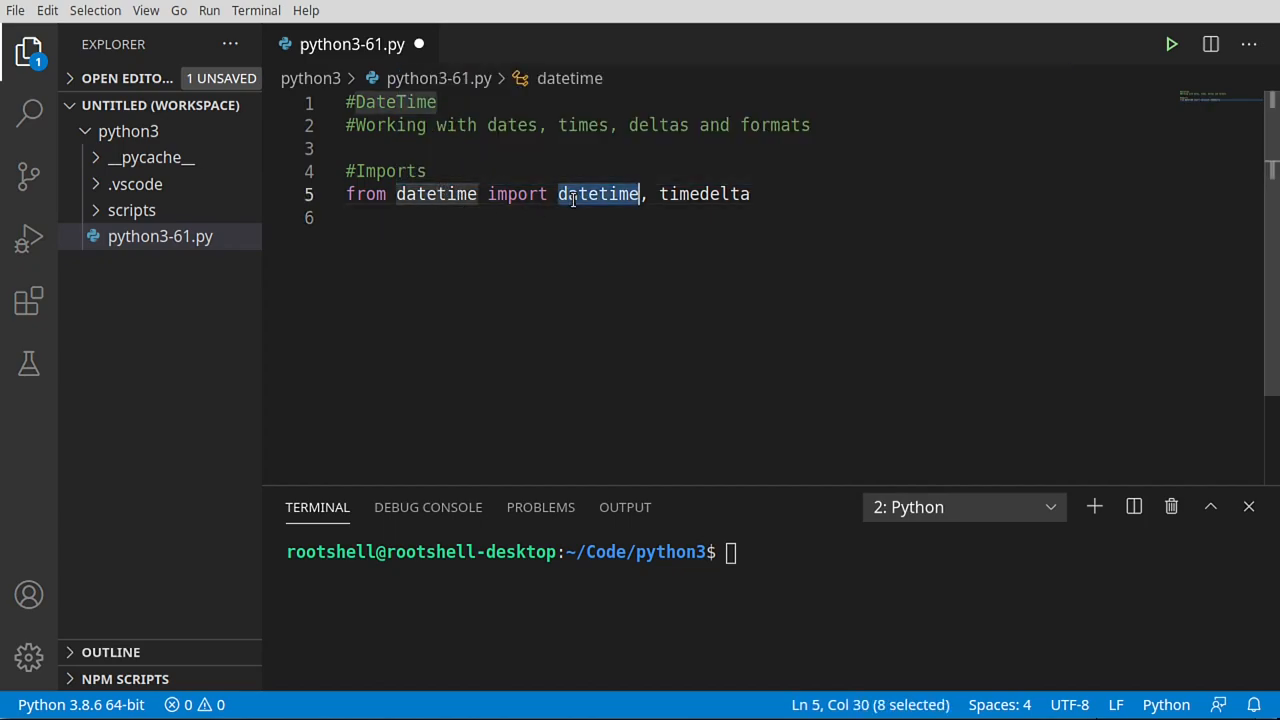
pyautogui.doubleClick(704, 194)
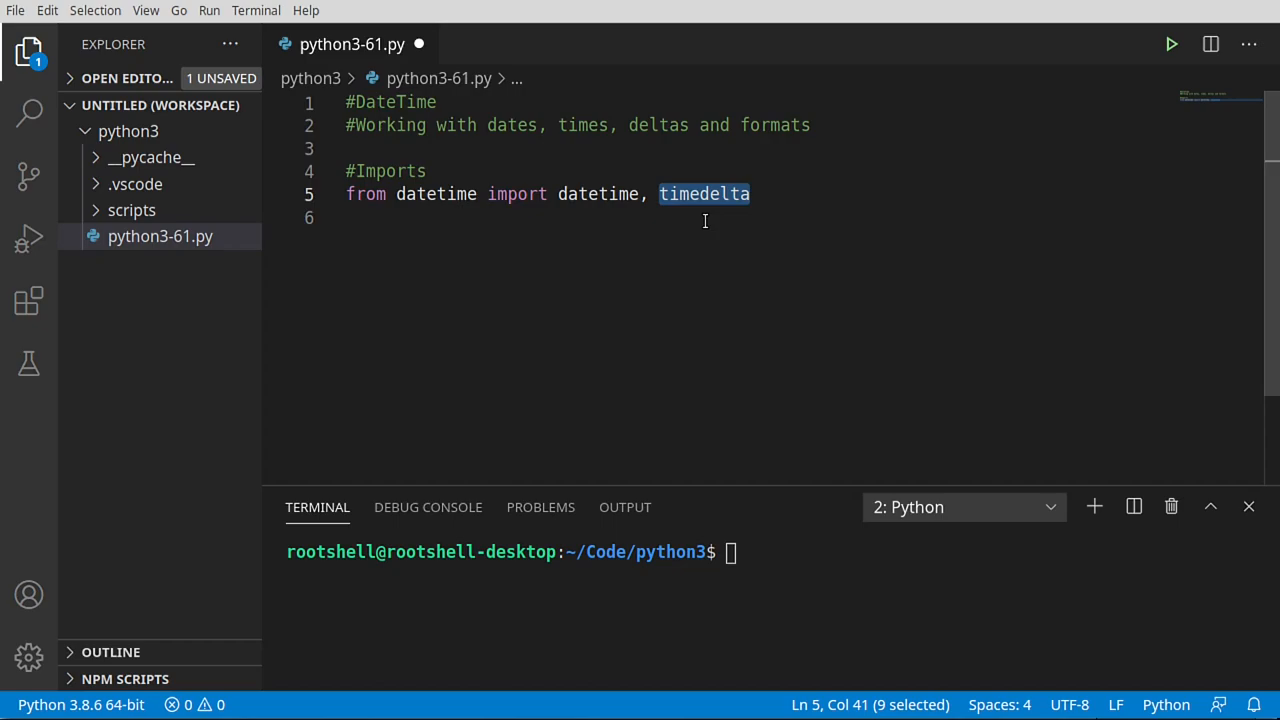
# - Add 'from time import strftime' on a new line below
pyautogui.press('Enter')
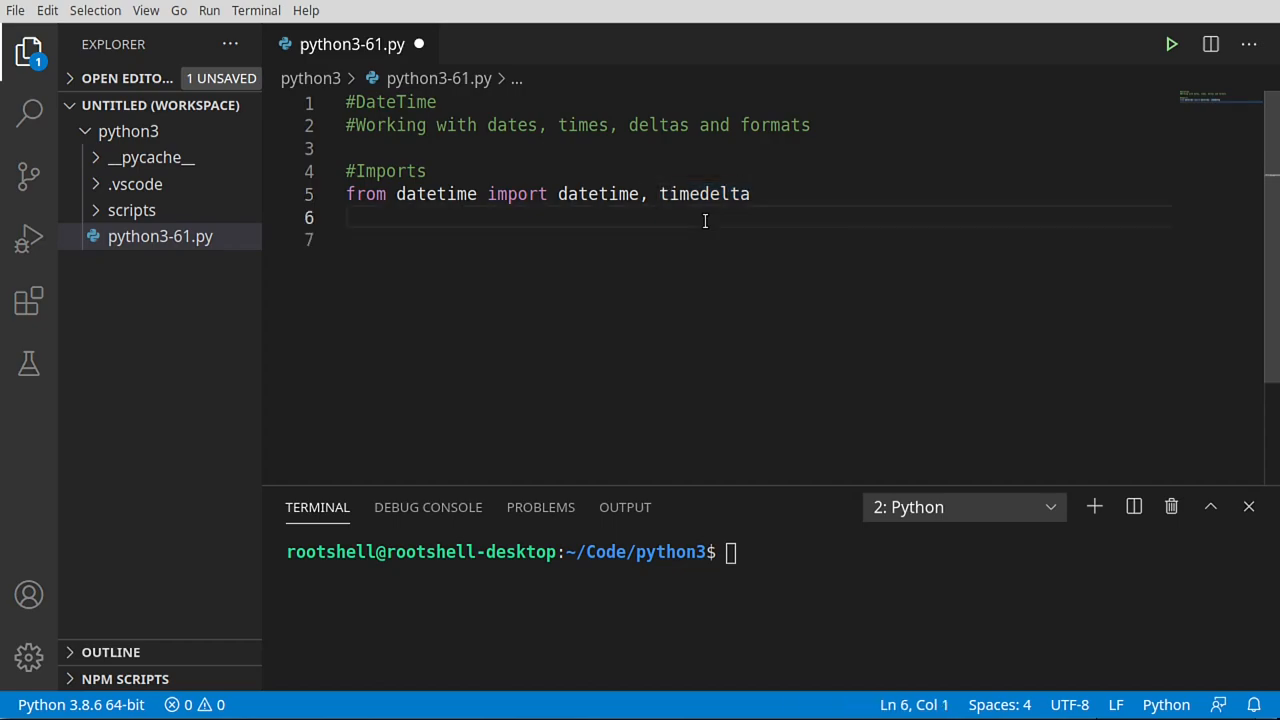
pyautogui.write('from')
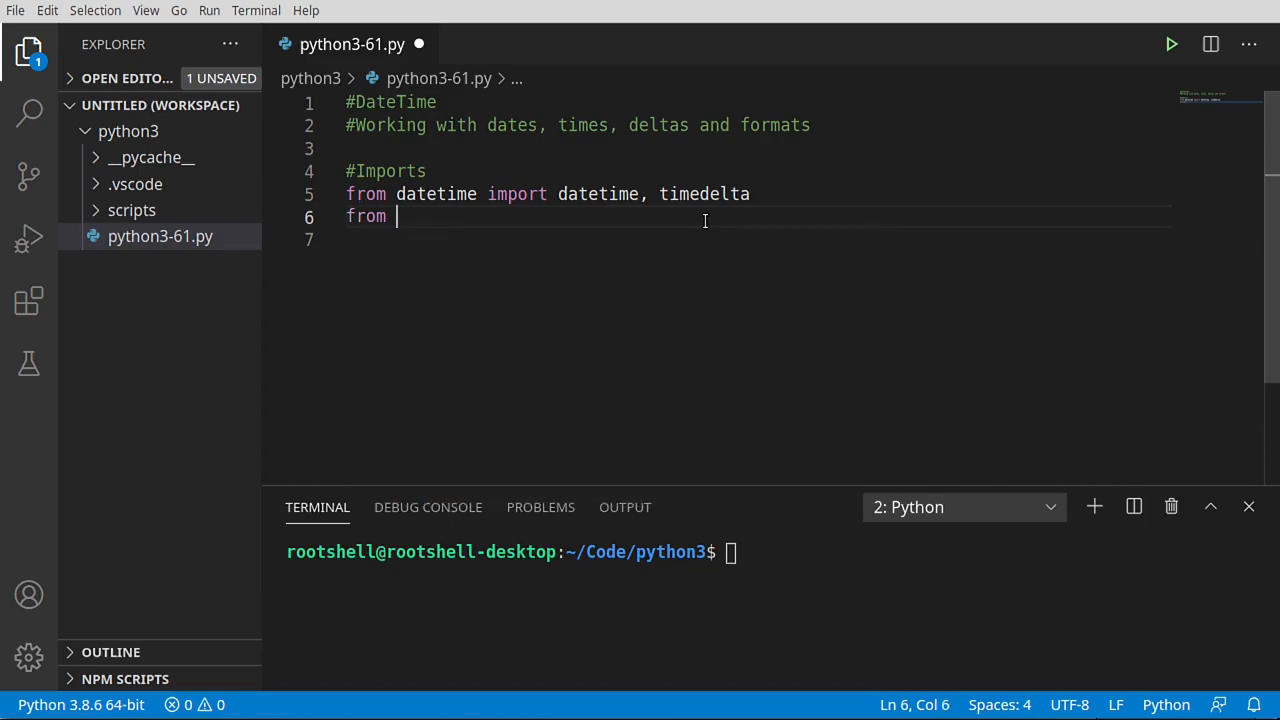
pyautogui.write('time import strftime')
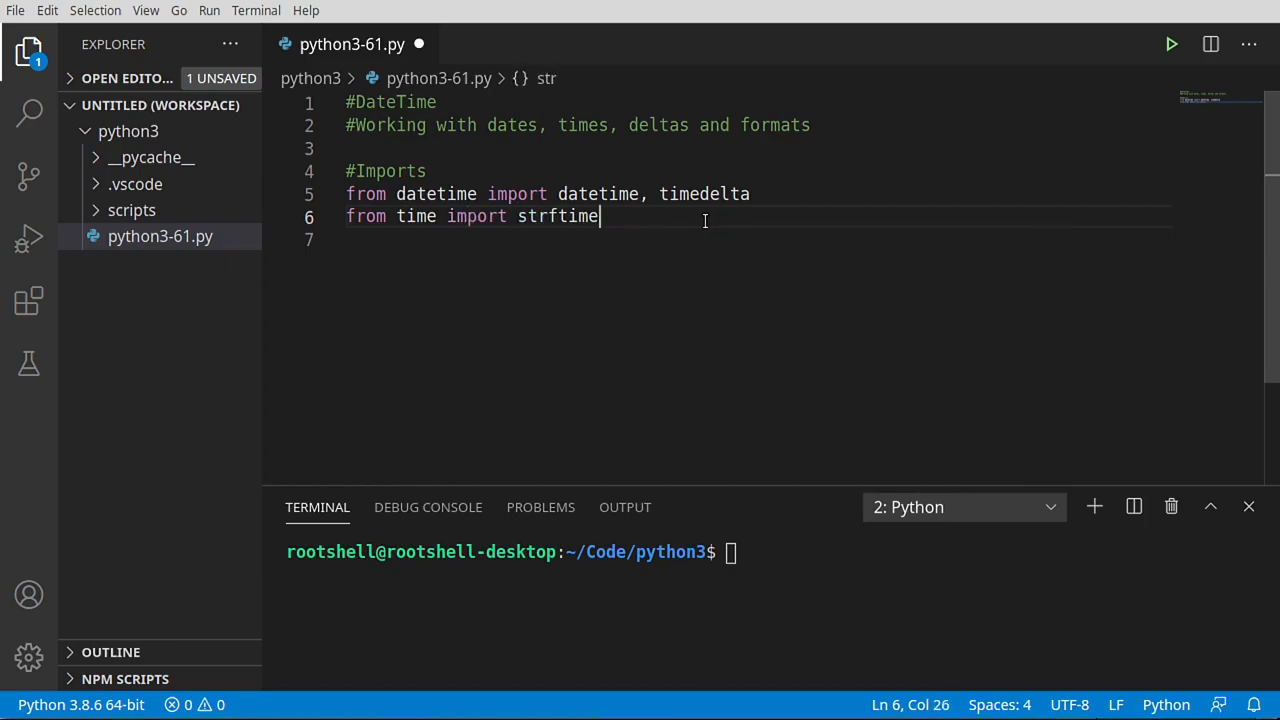
pyautogui.press('Enter')
pyautogui.write('if __name__ == "__main__":')
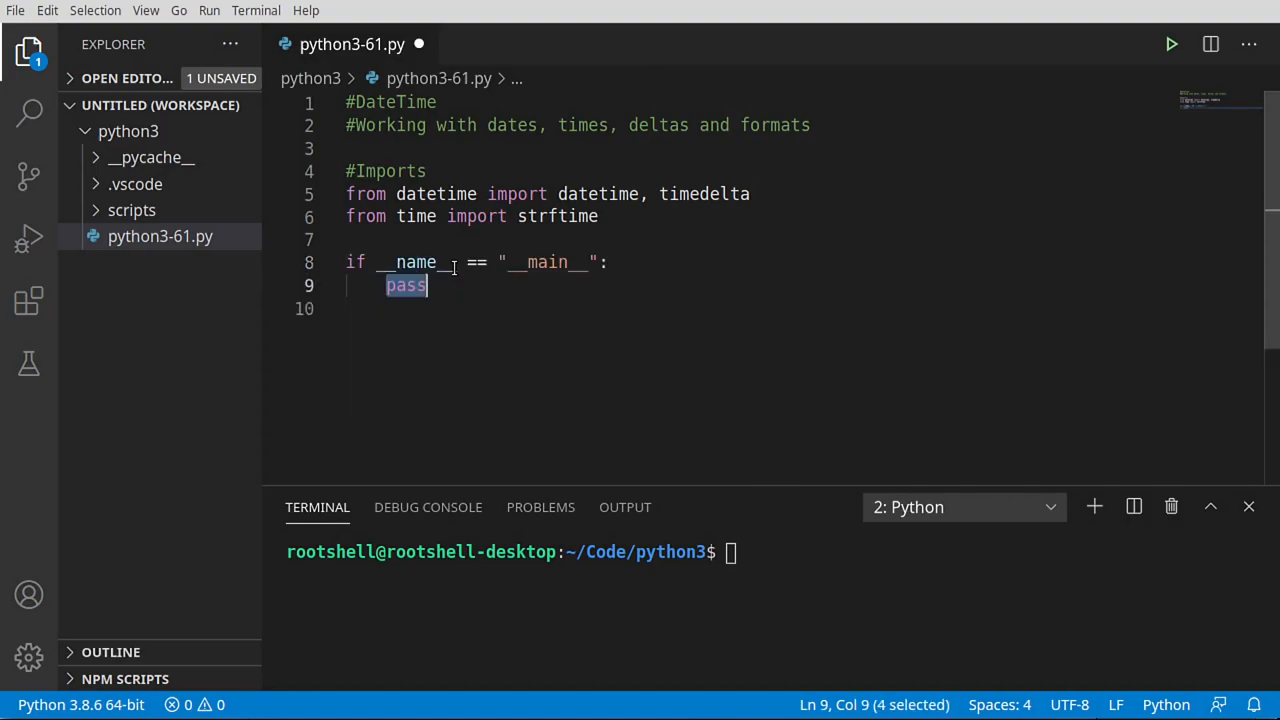
# - Call main() from the main guard and define main() with a #Now comment storing now = datetime.now()
pyautogui.write('main()')
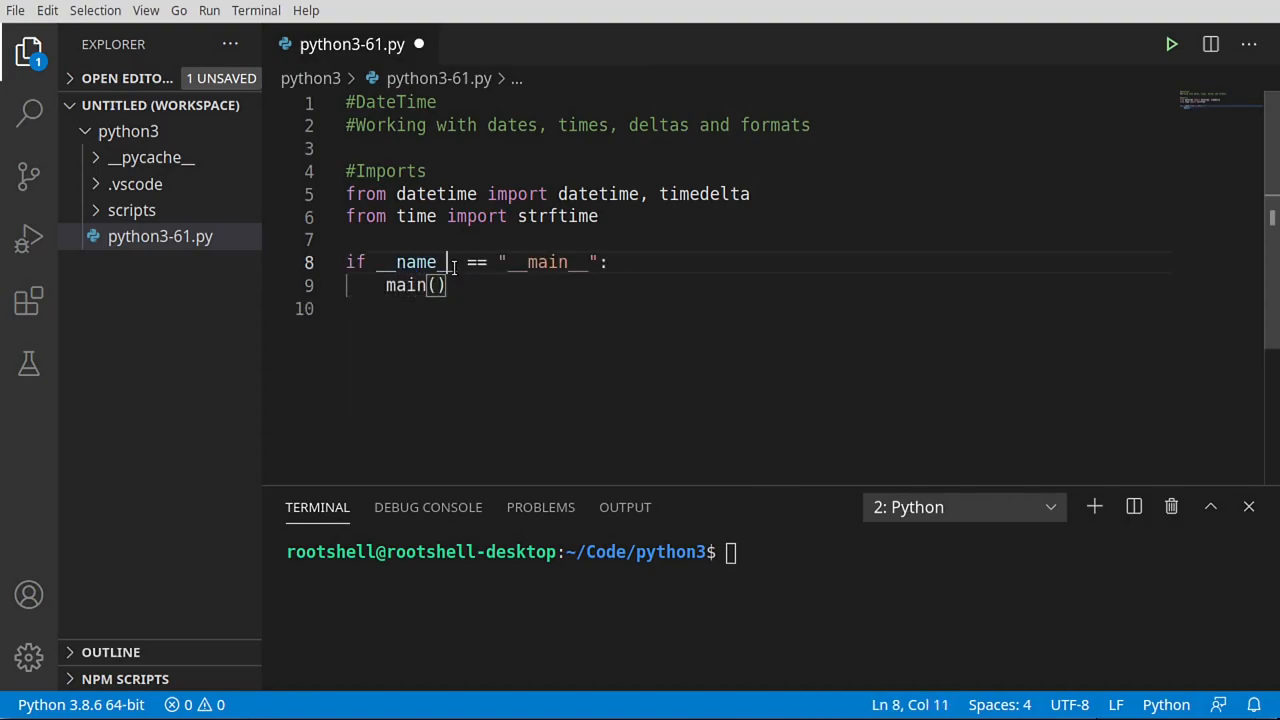
pyautogui.write('def main():')
pyautogui.write('#Now')
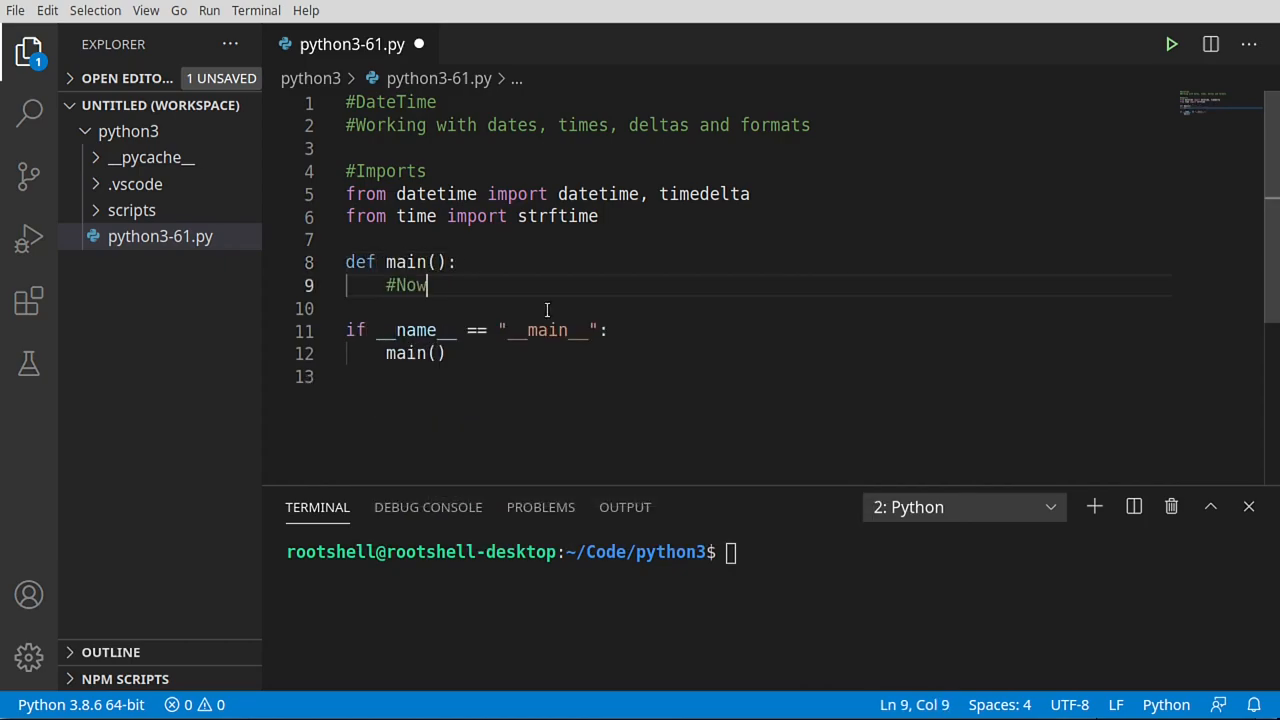
pyautogui.press('Return')
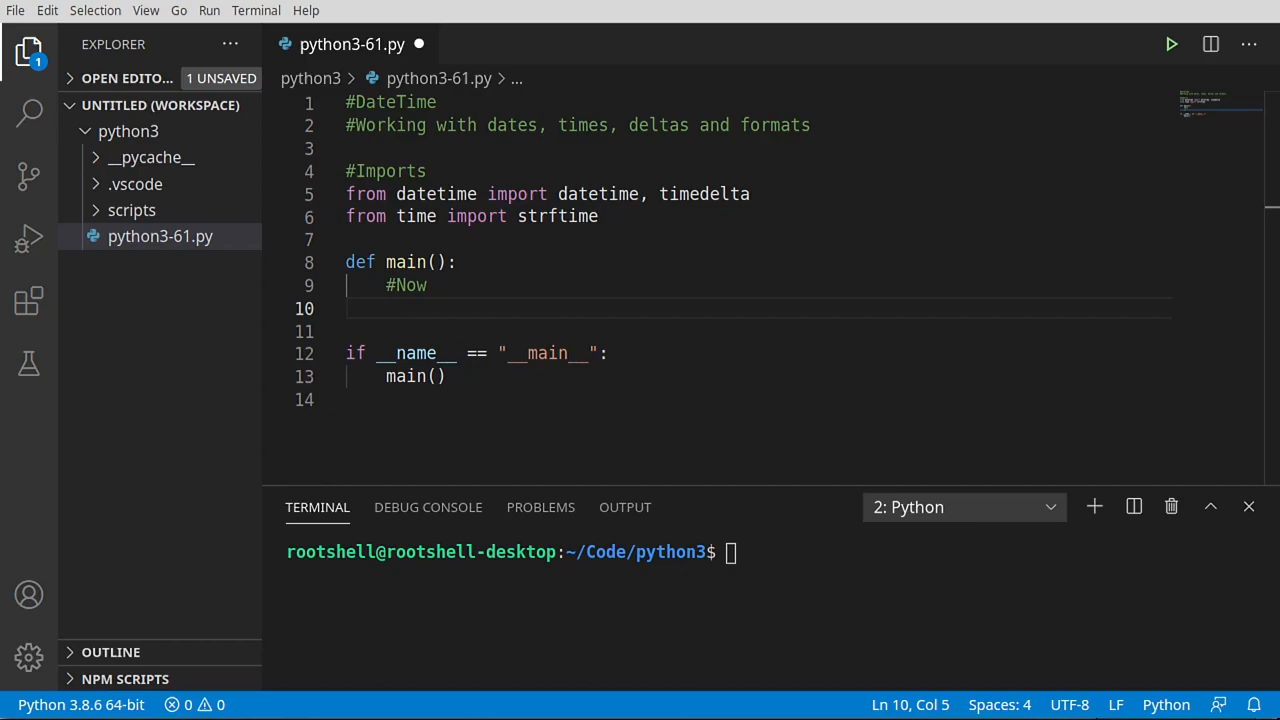
pyautogui.write('now =')
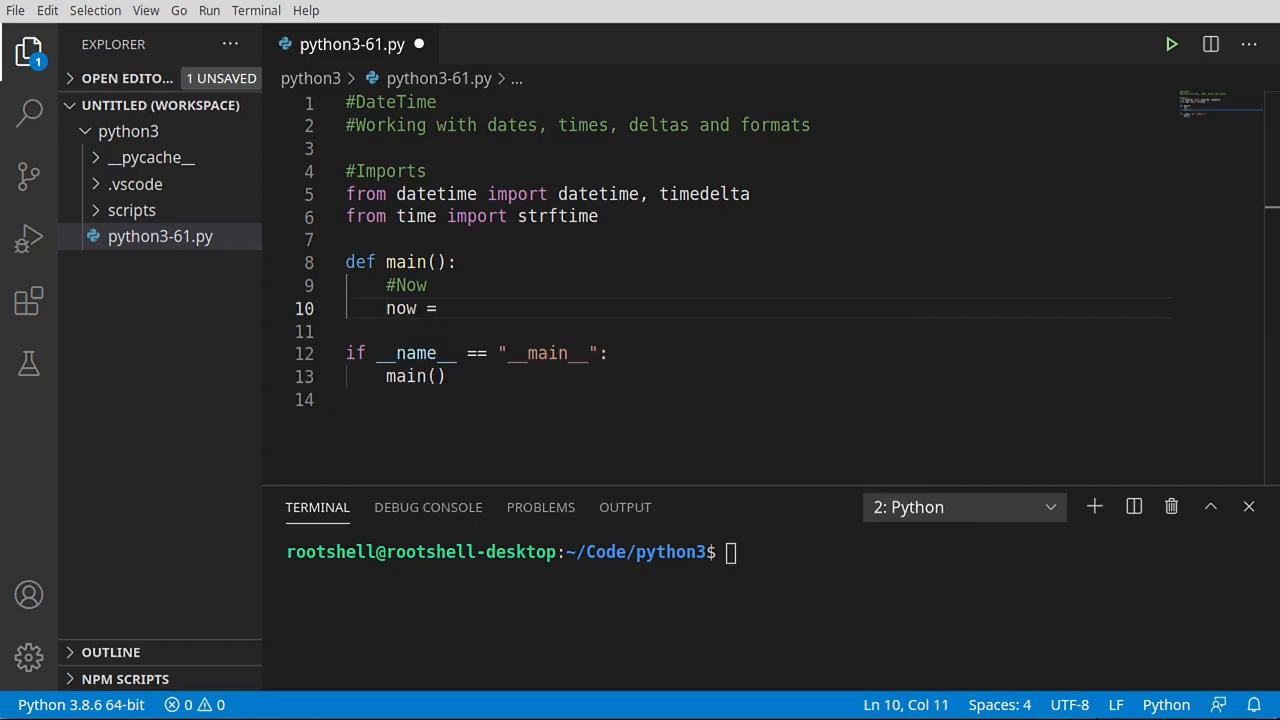
pyautogui.write('datetime.now(')
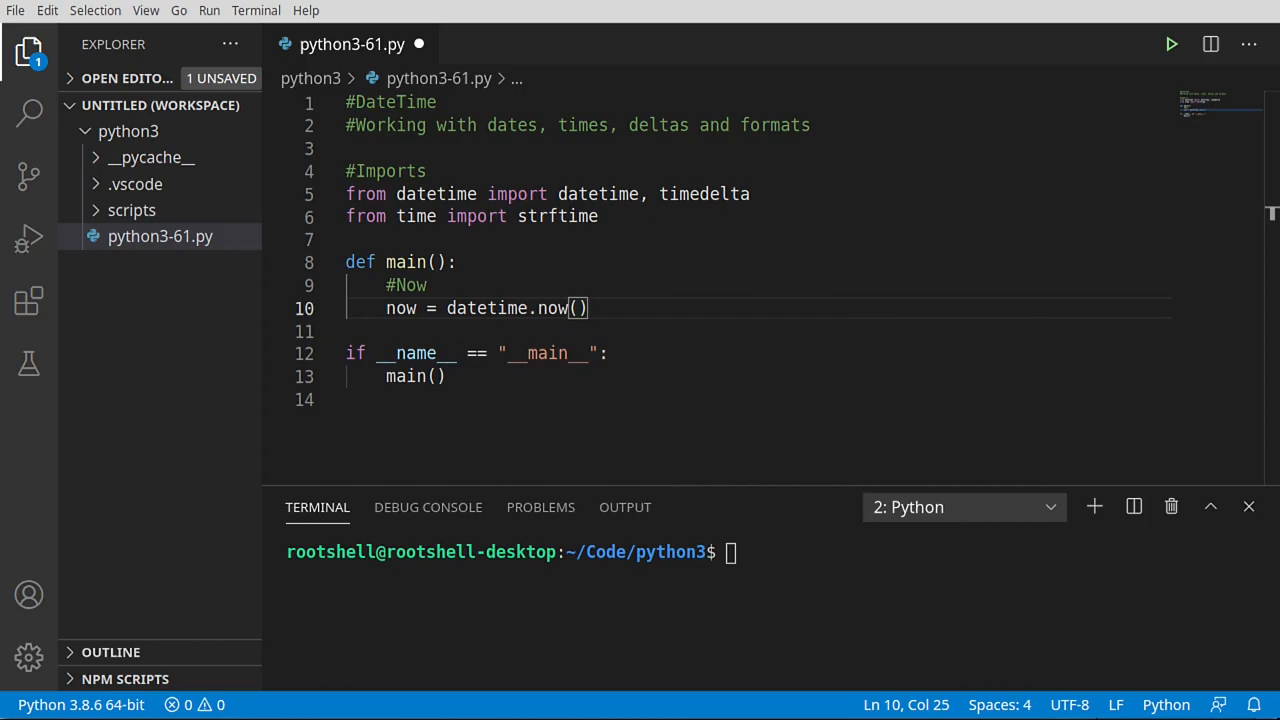
pyautogui.press('Enter')
pyautogui.write('utc')
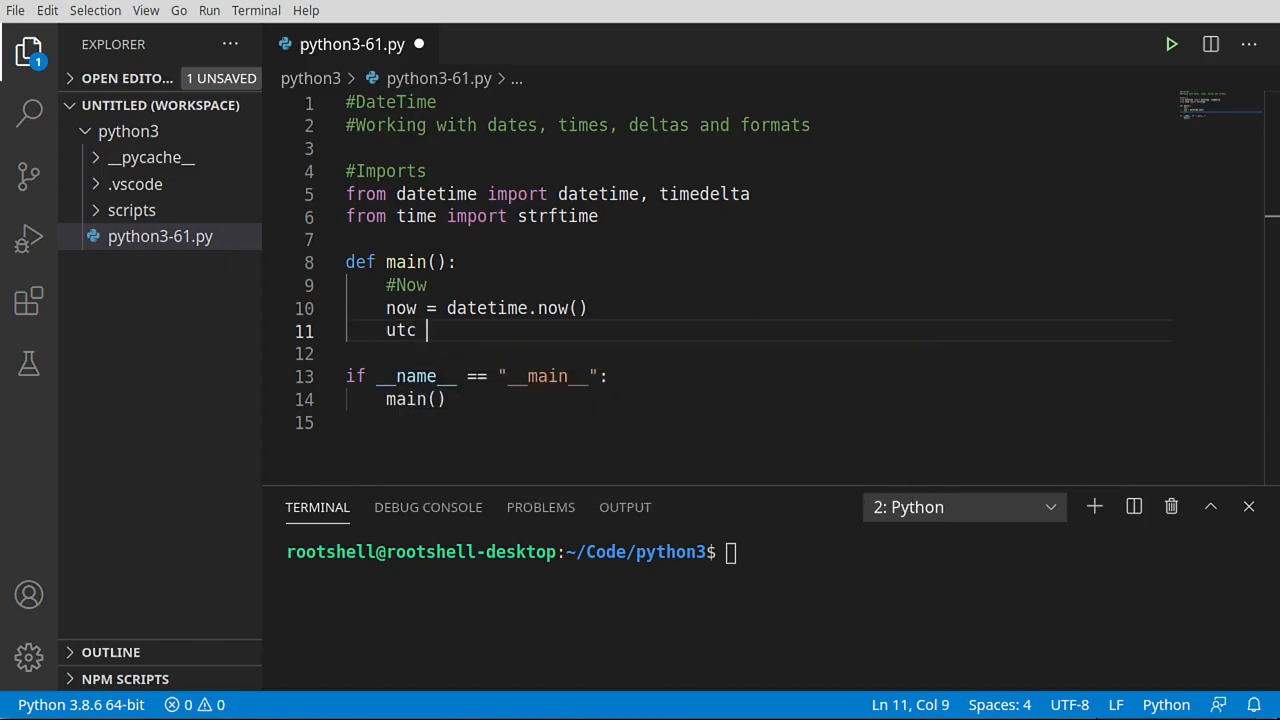
# - Store utc = datetime.utcnow() and add a comment about no difference on UTC-timezone hosts
pyautogui.write('= d')
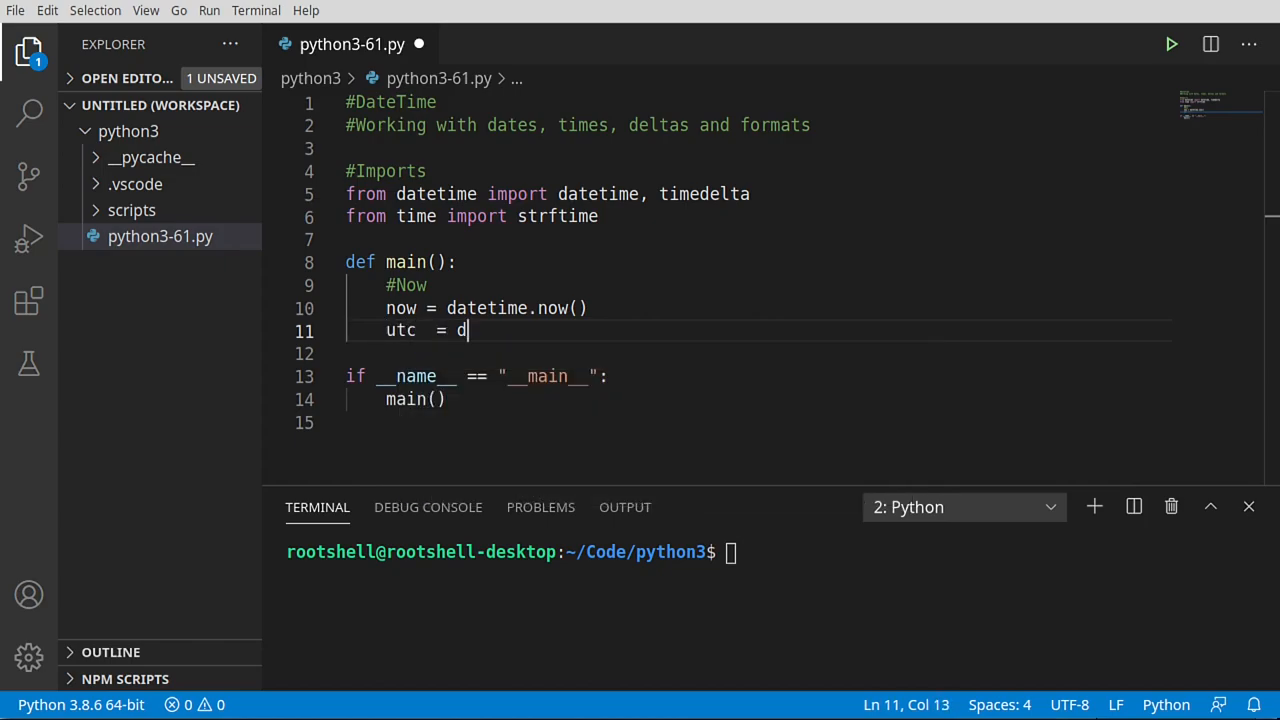
pyautogui.write('atetime.')
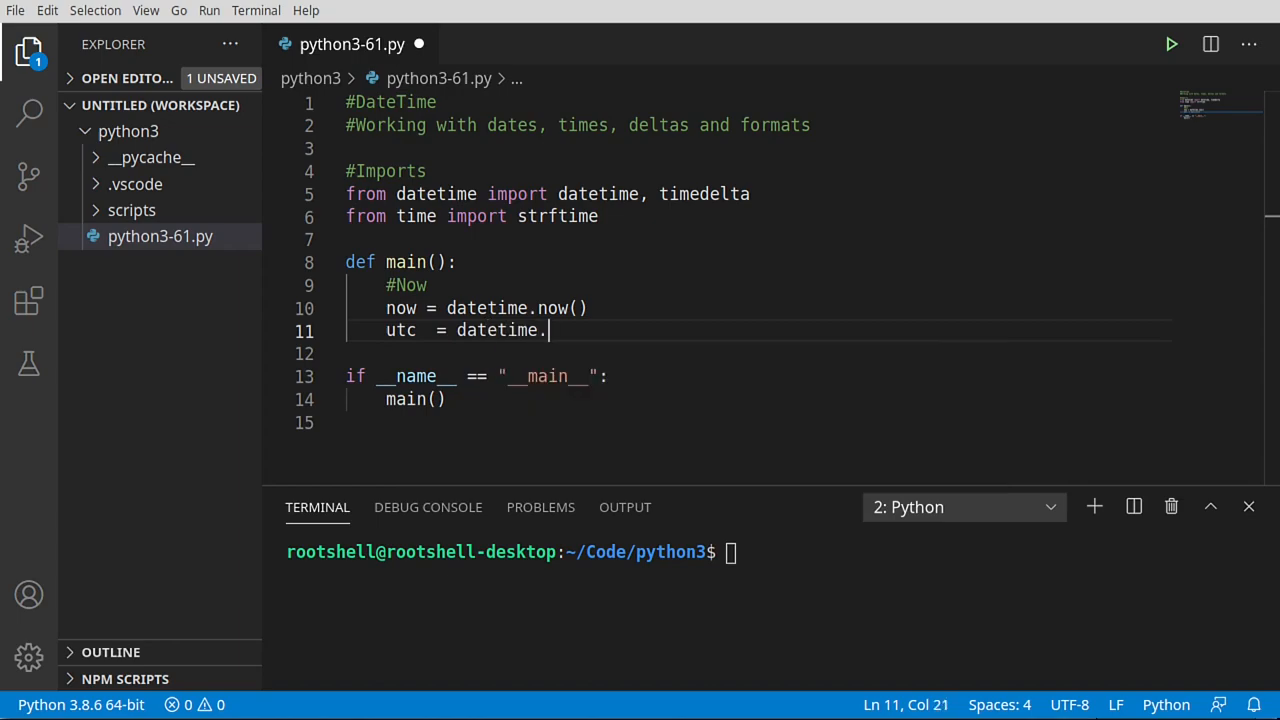
pyautogui.write('.')
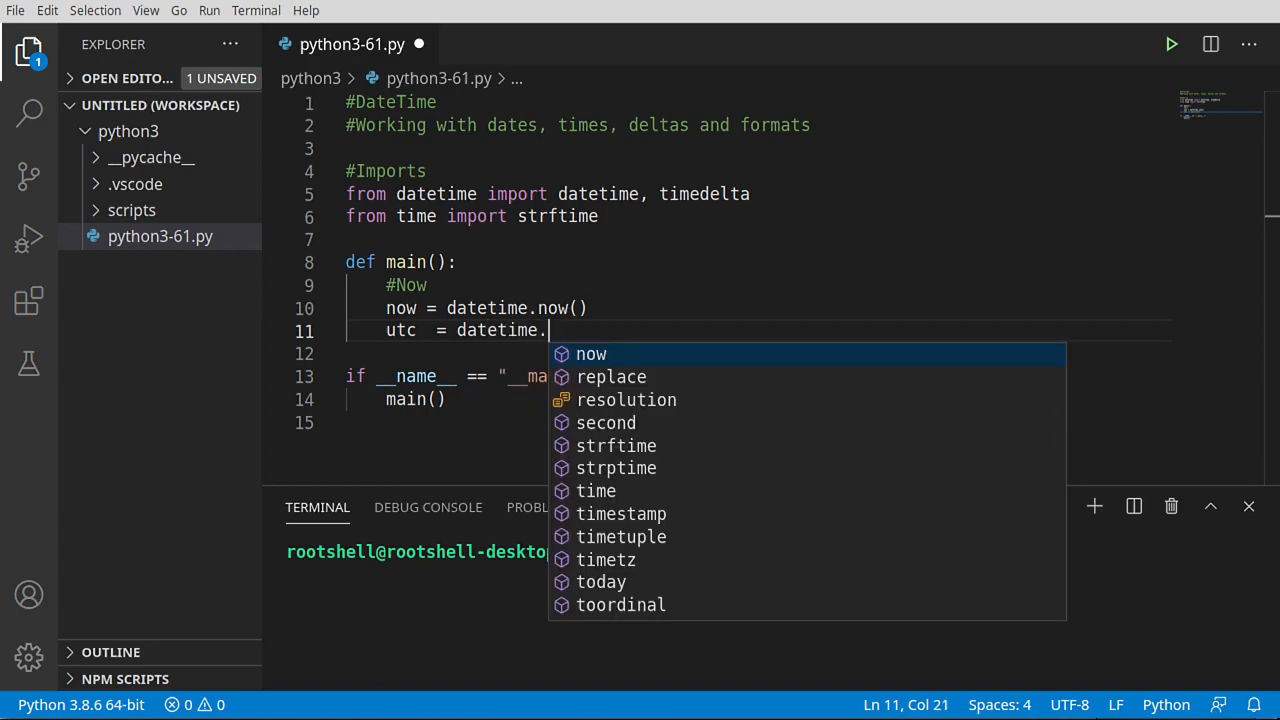
pyautogui.write('utcnow(')
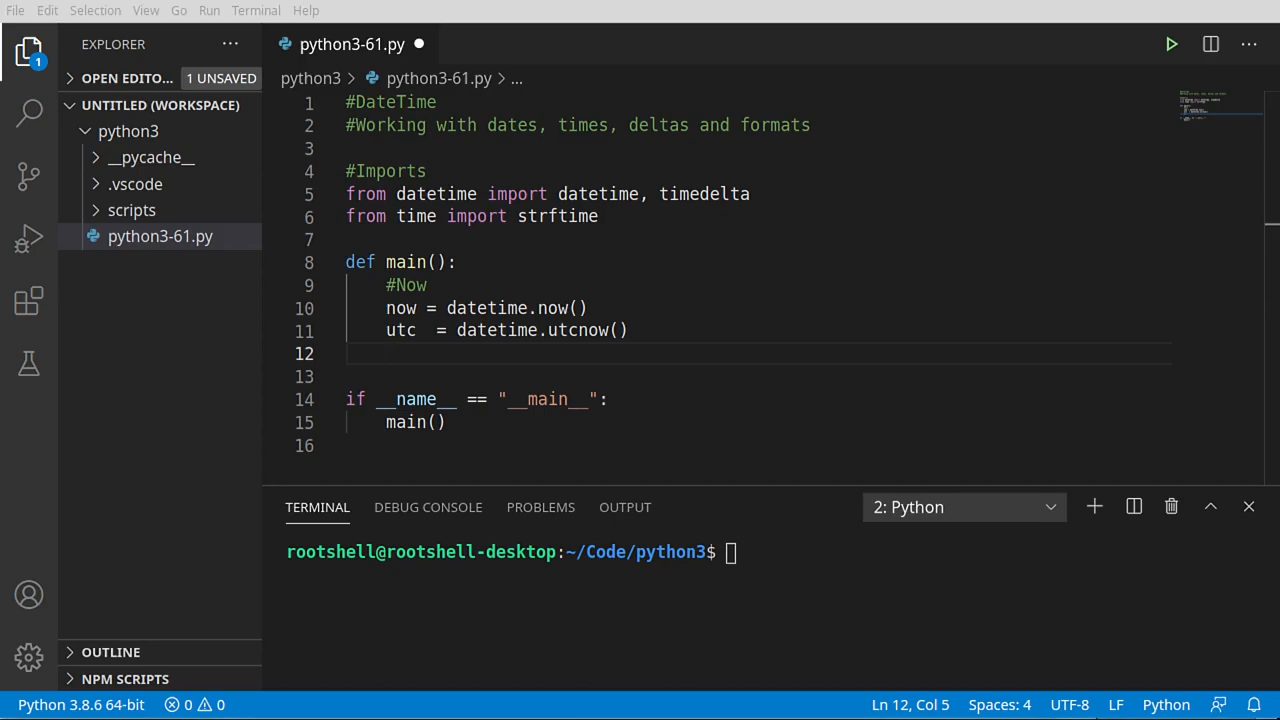
pyautogui.moveTo(602, 290)
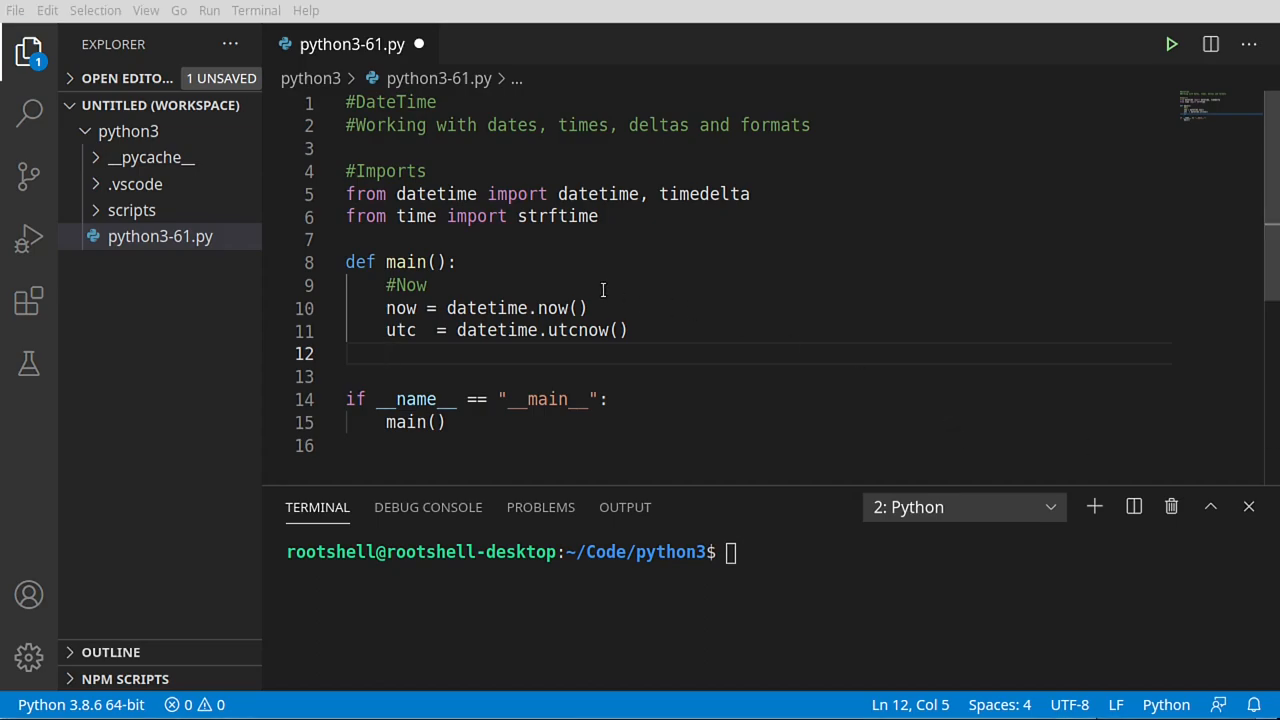
pyautogui.write('If the host machine is in the UTC timezone then there will be no difference between')
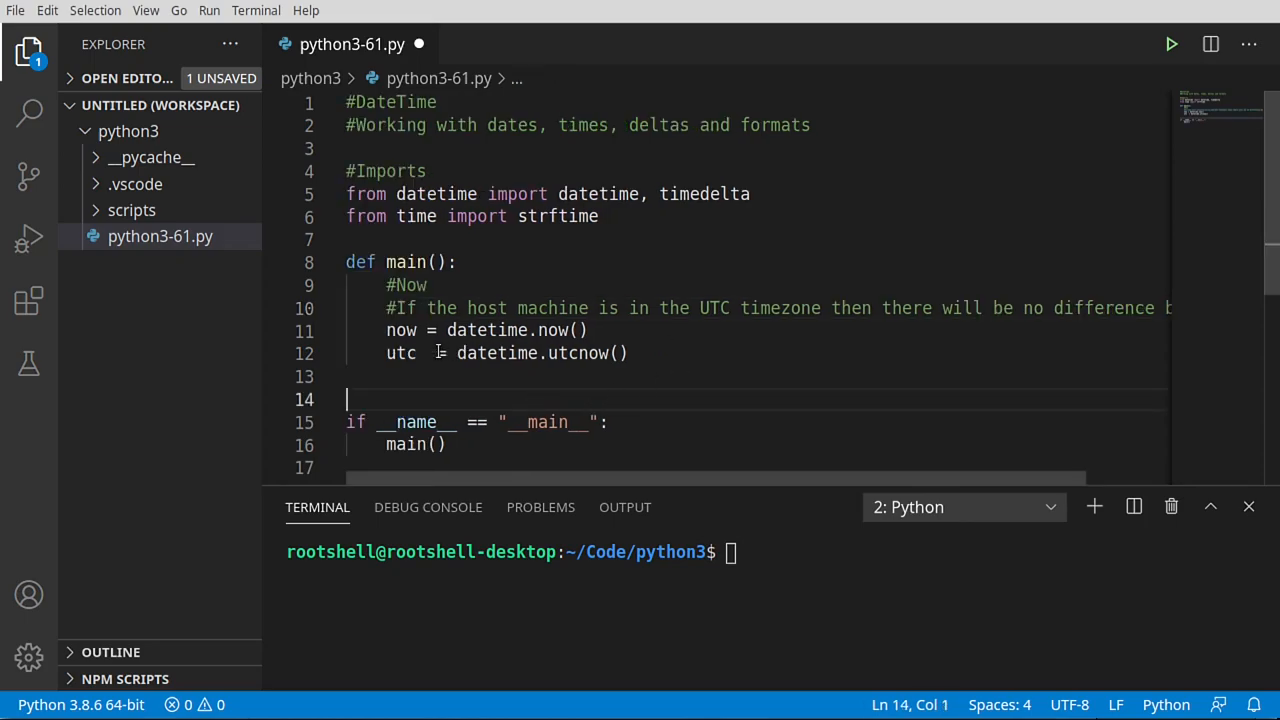
pyautogui.doubleClick(400, 353)
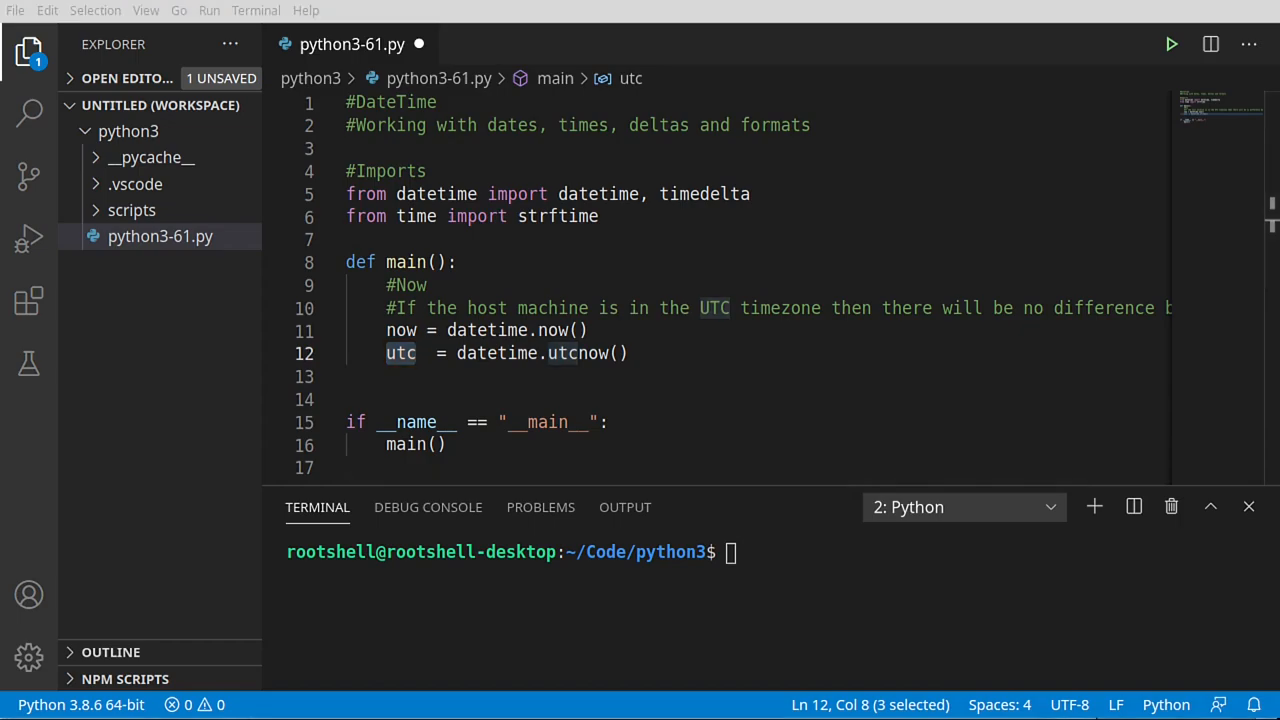
# - Print the Now, UTC and Offset values and run the script, showing Offset: None
pyautogui.write("print(f'Now: {now}')")
pyautogui.write("print(f'Offset: {now.utcoffset()}')")
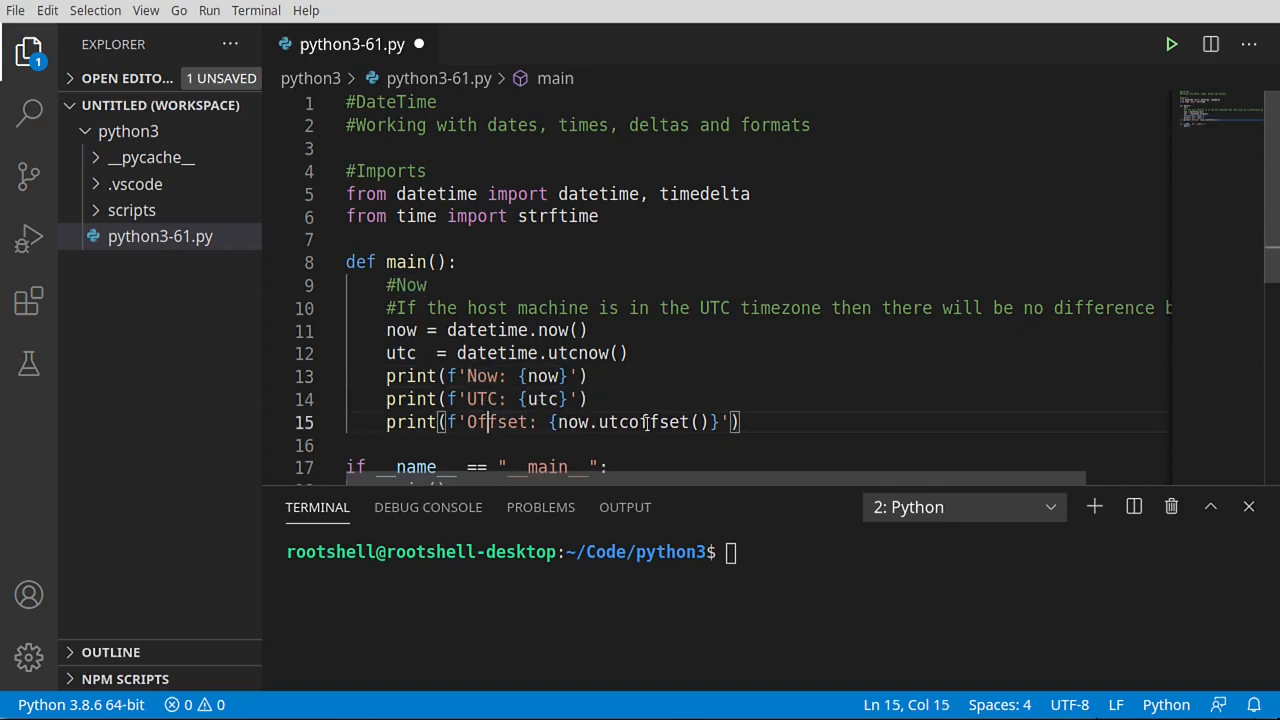
pyautogui.click(1171, 44)
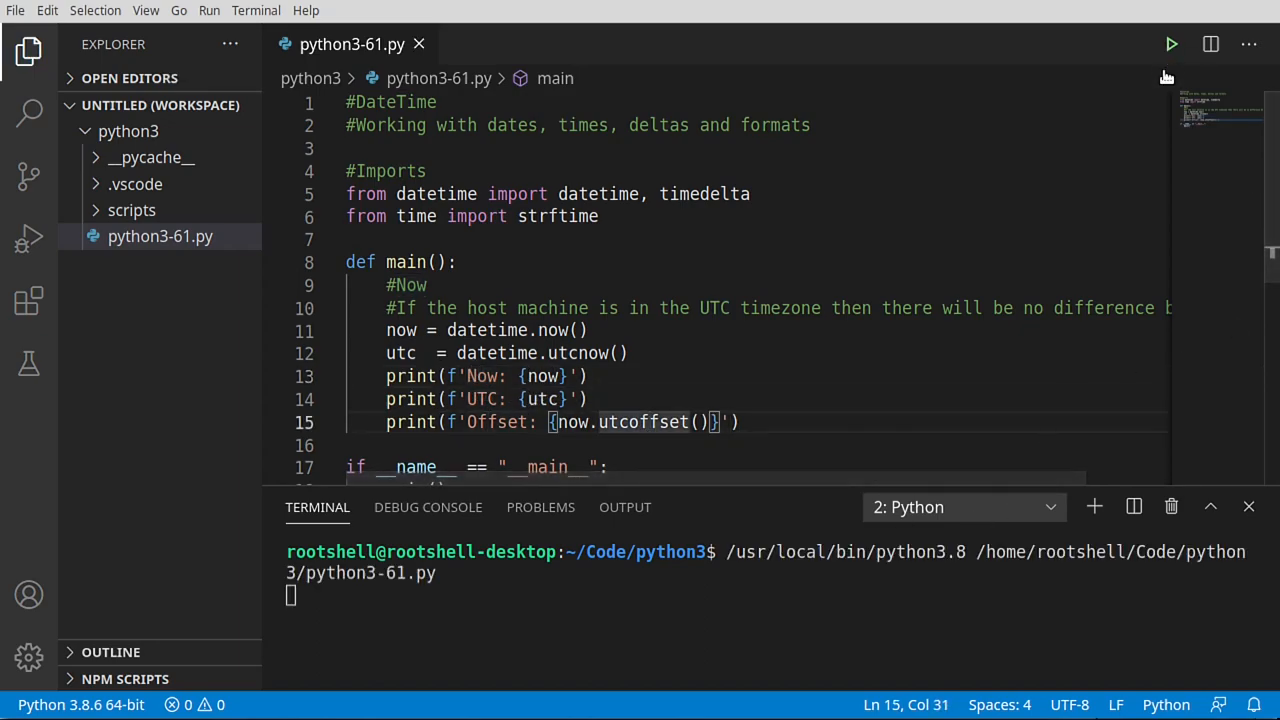
pyautogui.click(1171, 44)
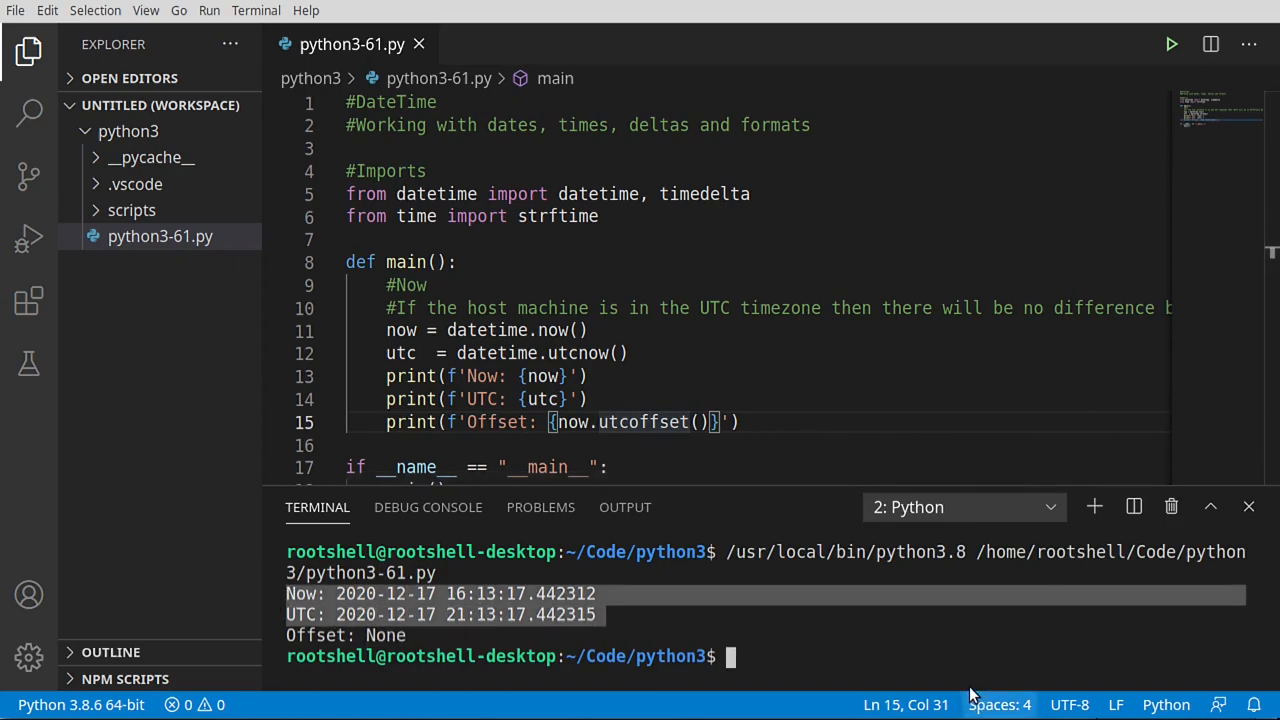
pyautogui.moveTo(622, 620)
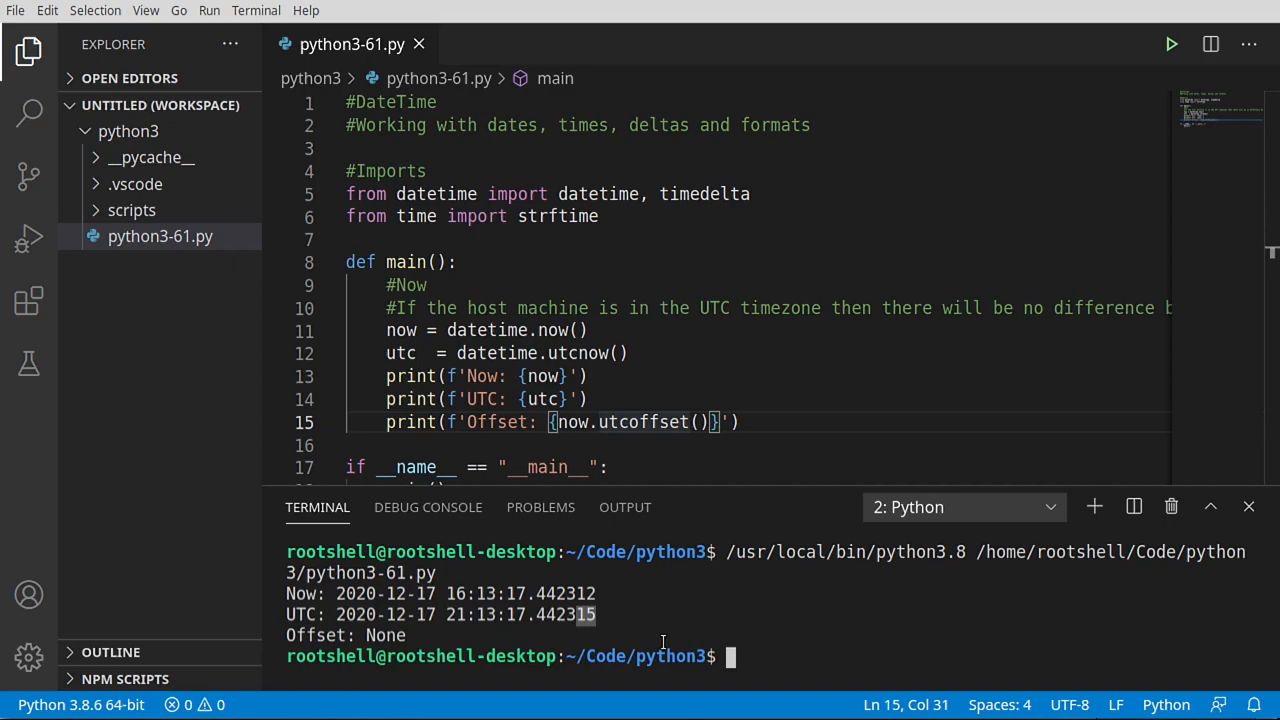
pyautogui.moveTo(602, 597)
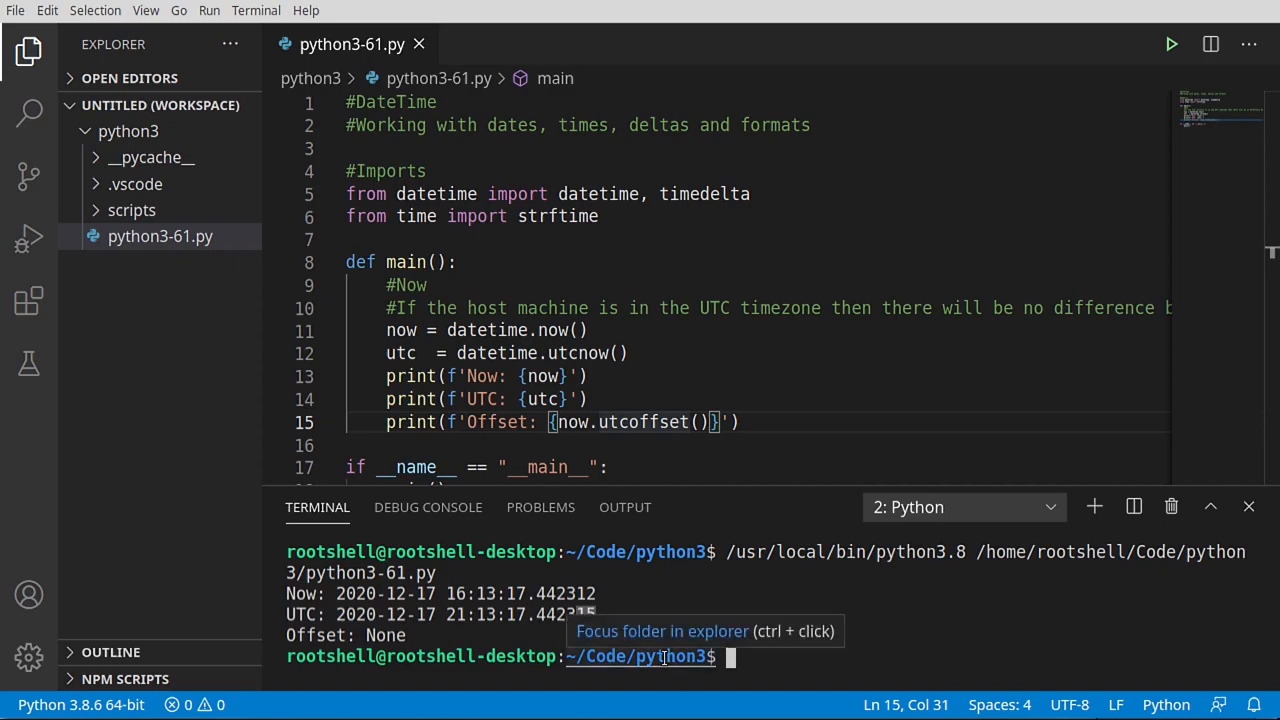
pyautogui.moveTo(1264, 660)
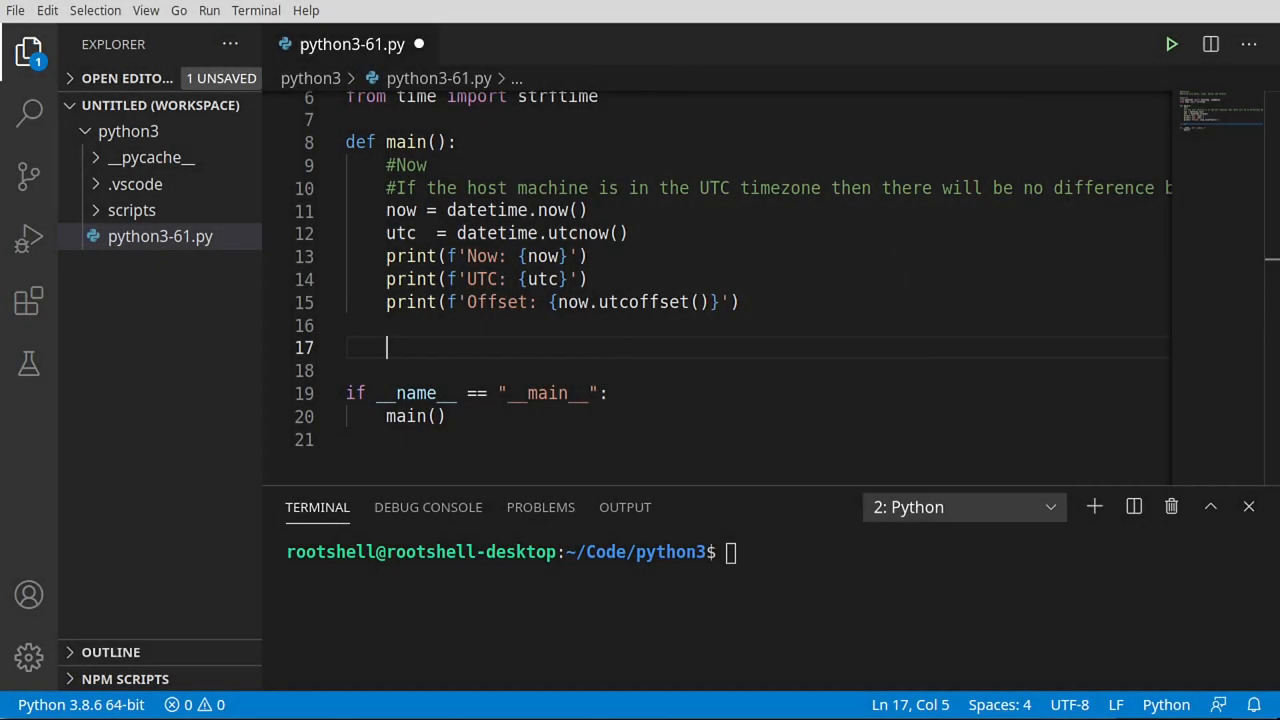
# - Add a '#Time' section printing now.hour, now.minute, now.second and now.microsecond
pyautogui.write('#Time')
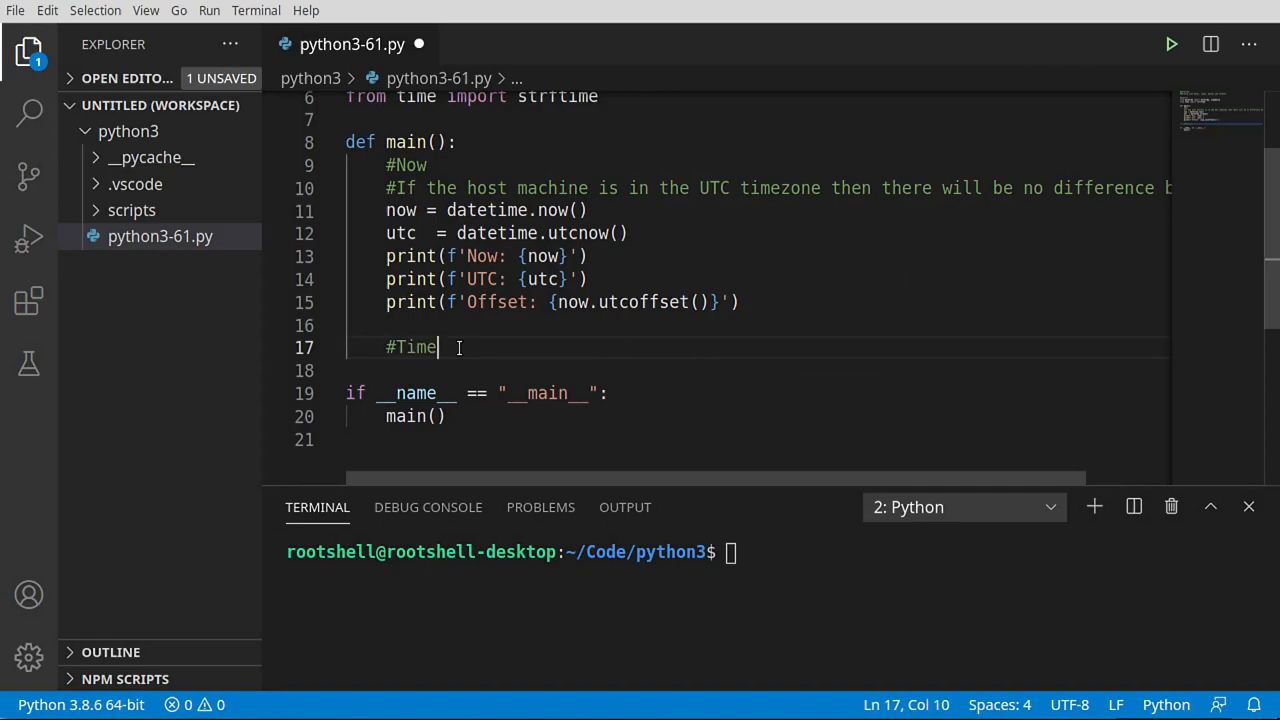
pyautogui.press('Return')
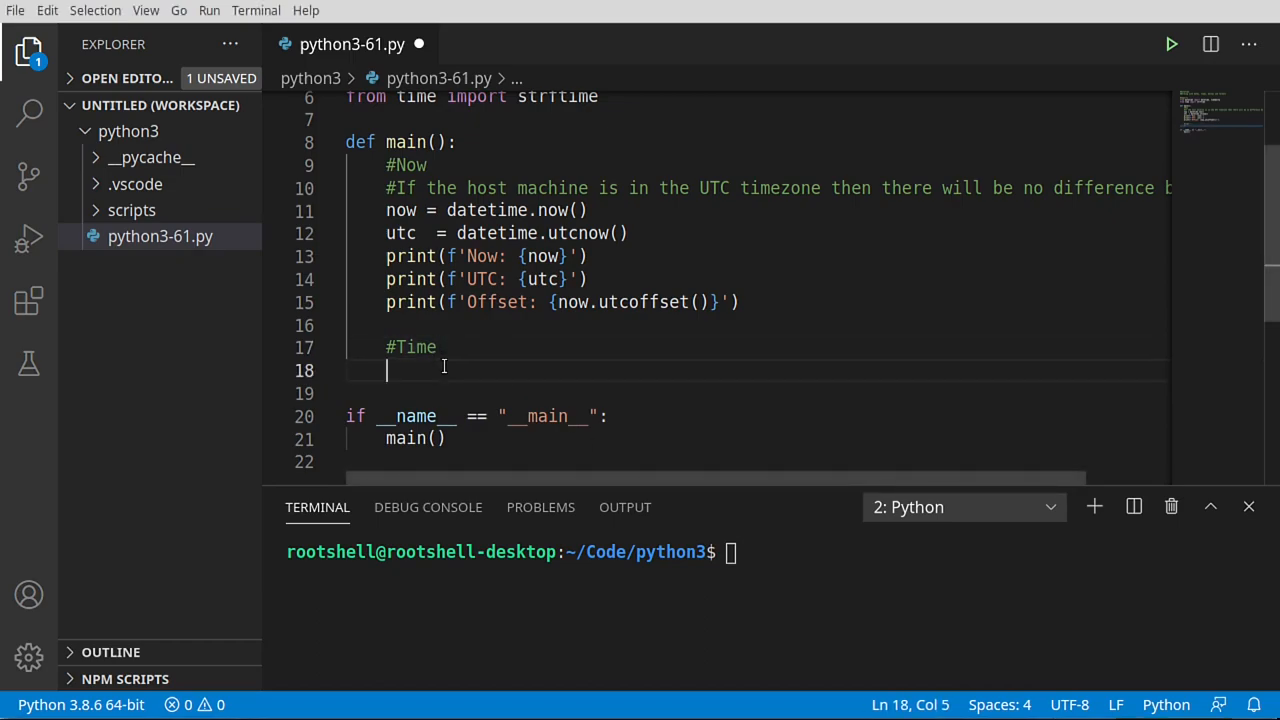
pyautogui.write("print(f'Hour: {now.hour}')")
pyautogui.write("print(f'Micro: {now.microsecond}')")
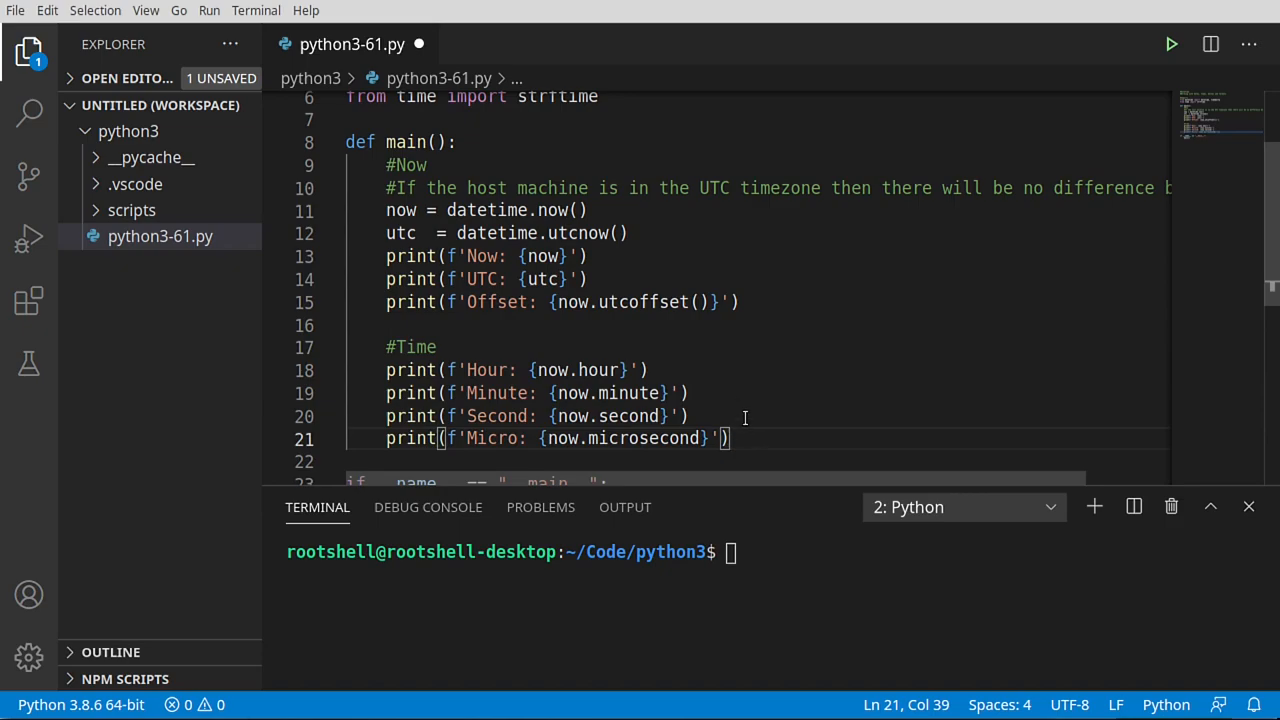
pyautogui.scroll(-3)
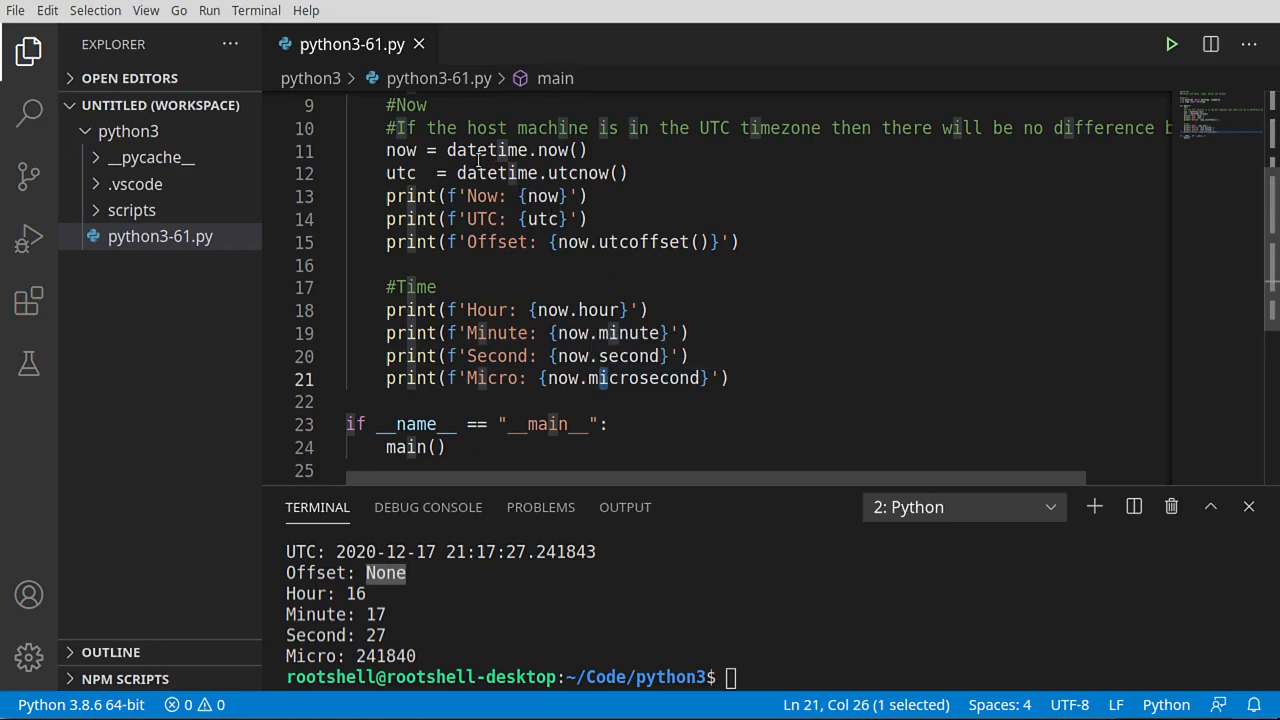
pyautogui.doubleClick(486, 150)
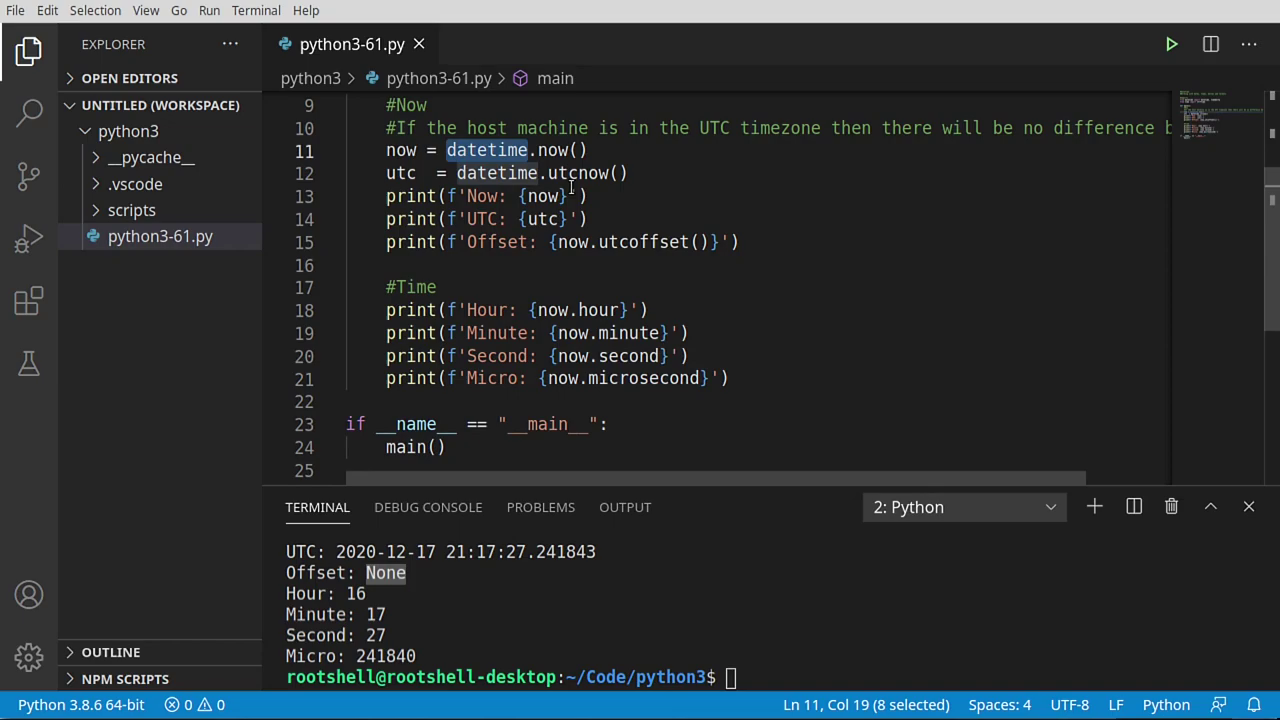
pyautogui.moveTo(640, 398)
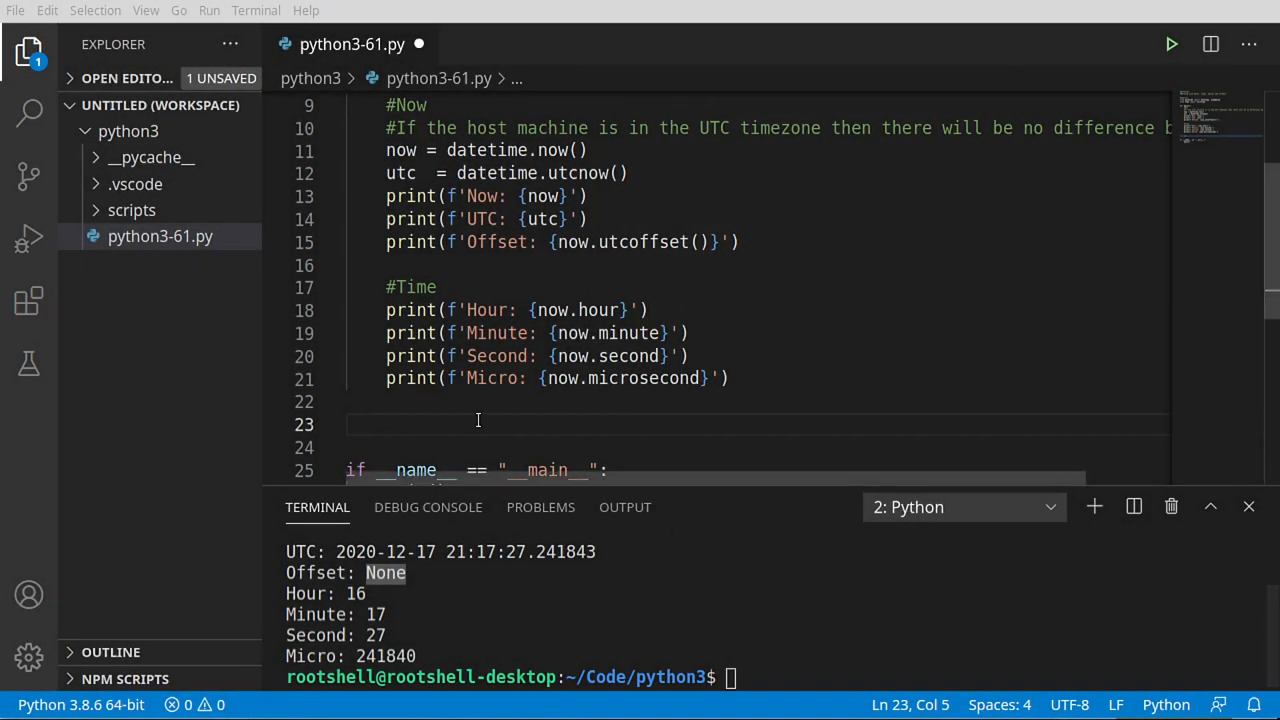
# - Add a '#Date' section printing Year, Month and Day, with the Day line using now.hour
pyautogui.write('#Date')
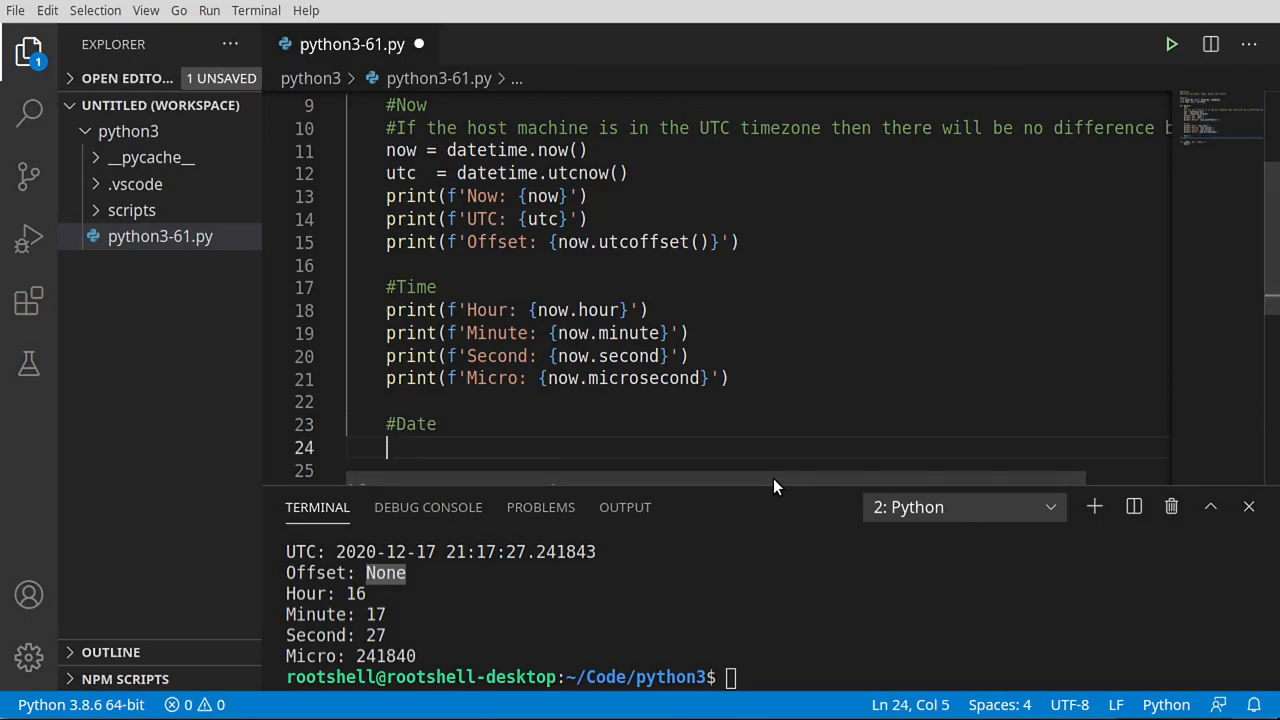
pyautogui.scroll(-3)
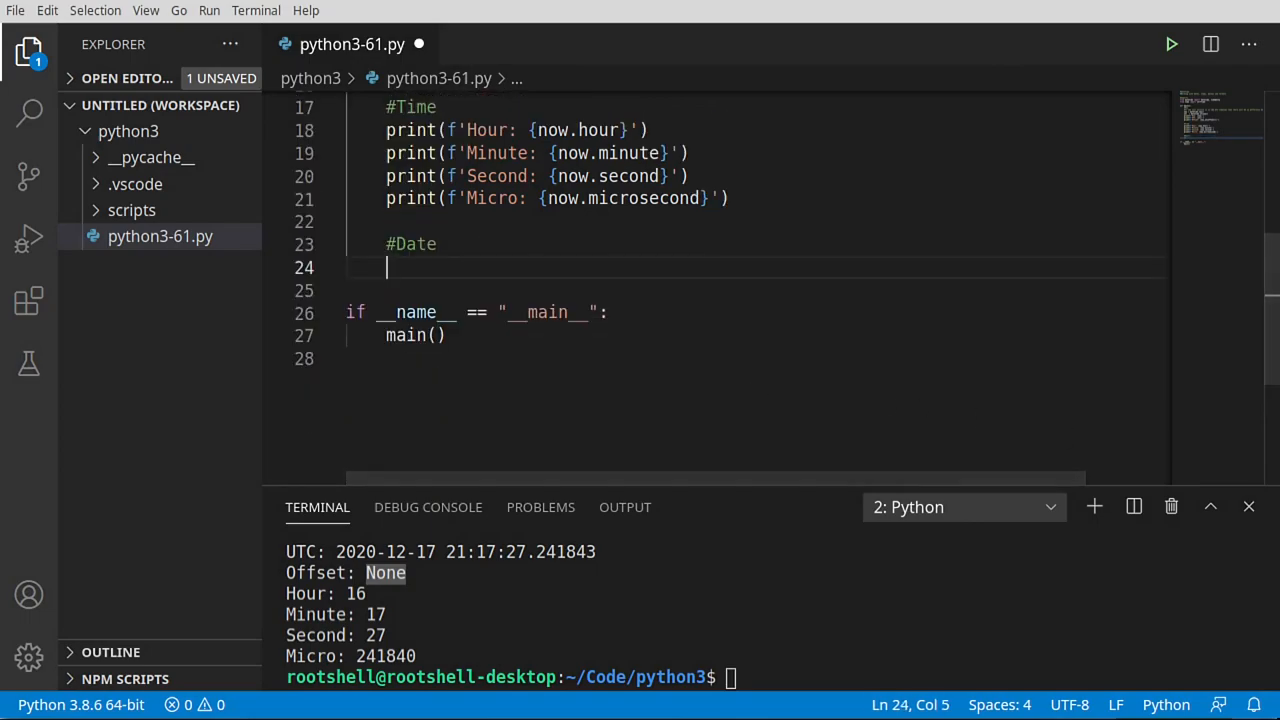
pyautogui.moveTo(571, 405)
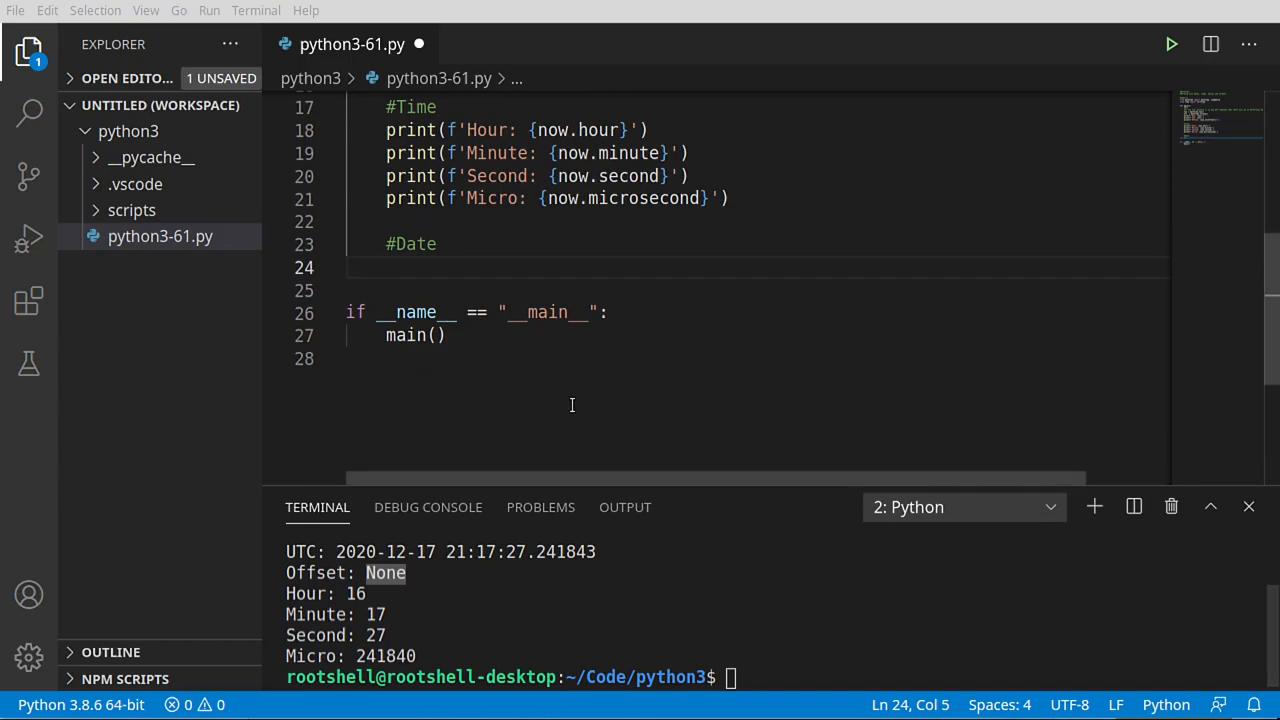
pyautogui.write("print(f'Year: {now.year}')")
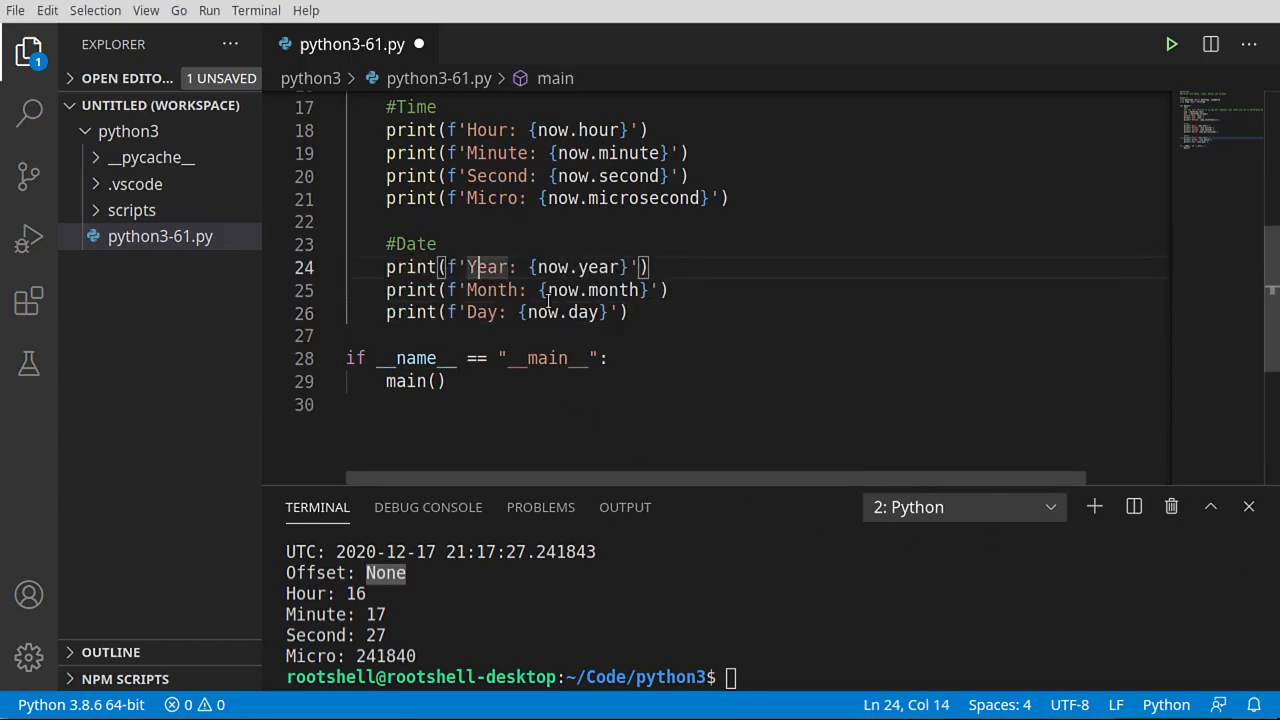
pyautogui.moveTo(634, 349)
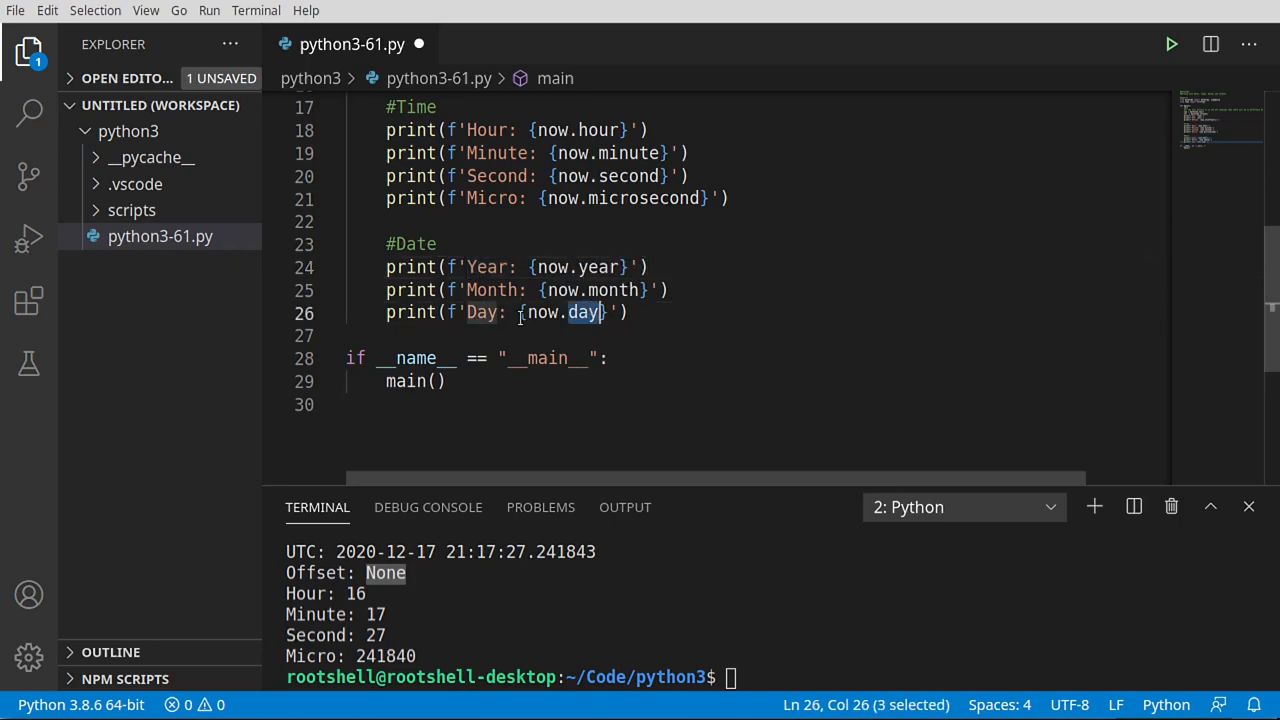
pyautogui.write('Da')
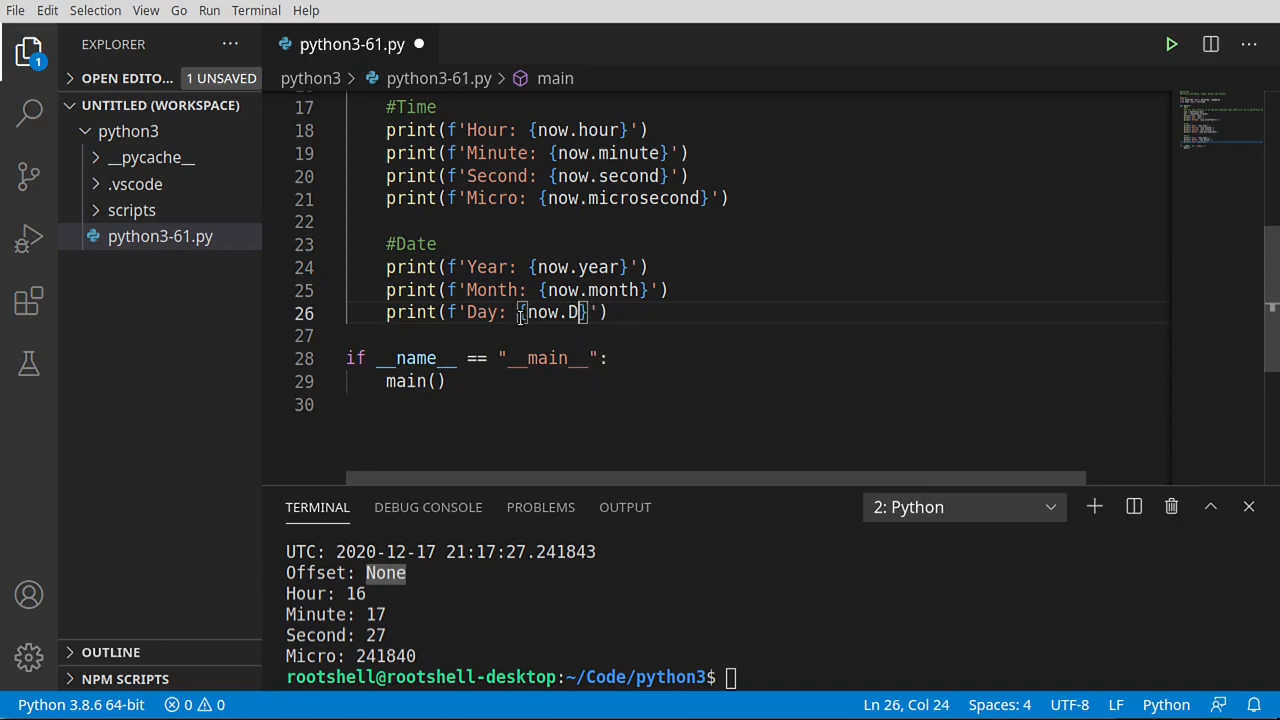
pyautogui.press('Backspace')
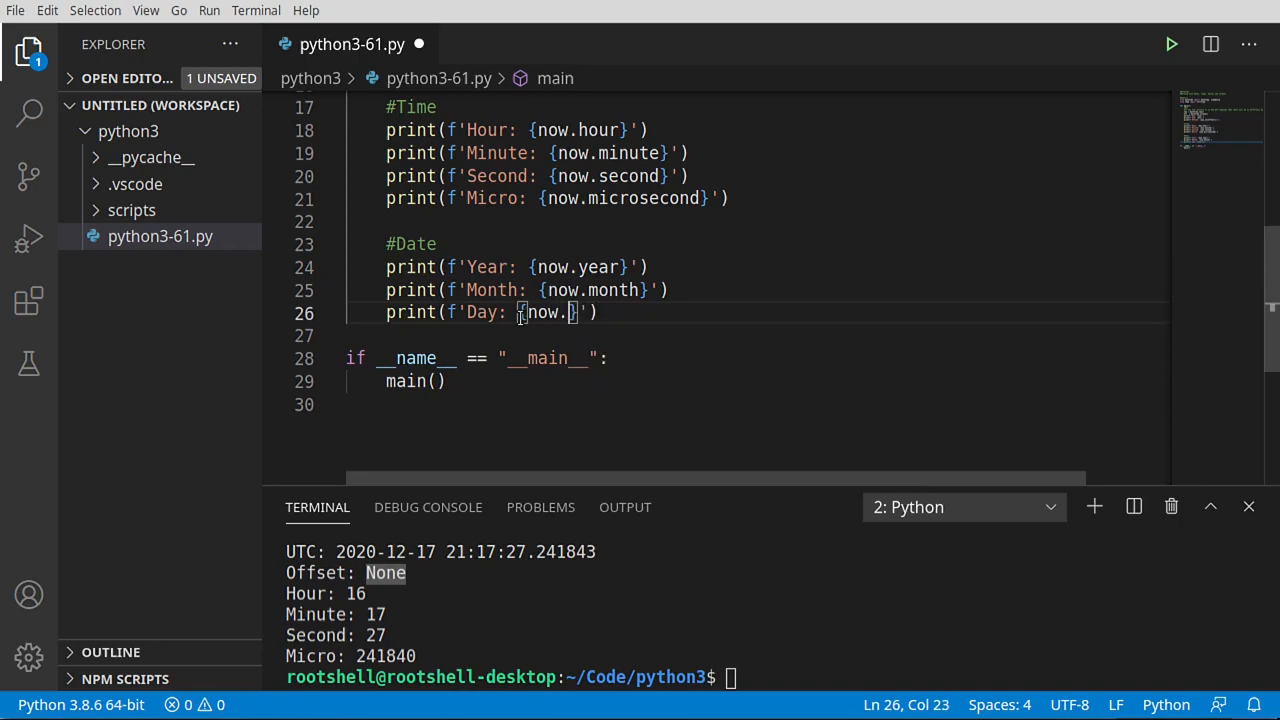
pyautogui.write('Hou')
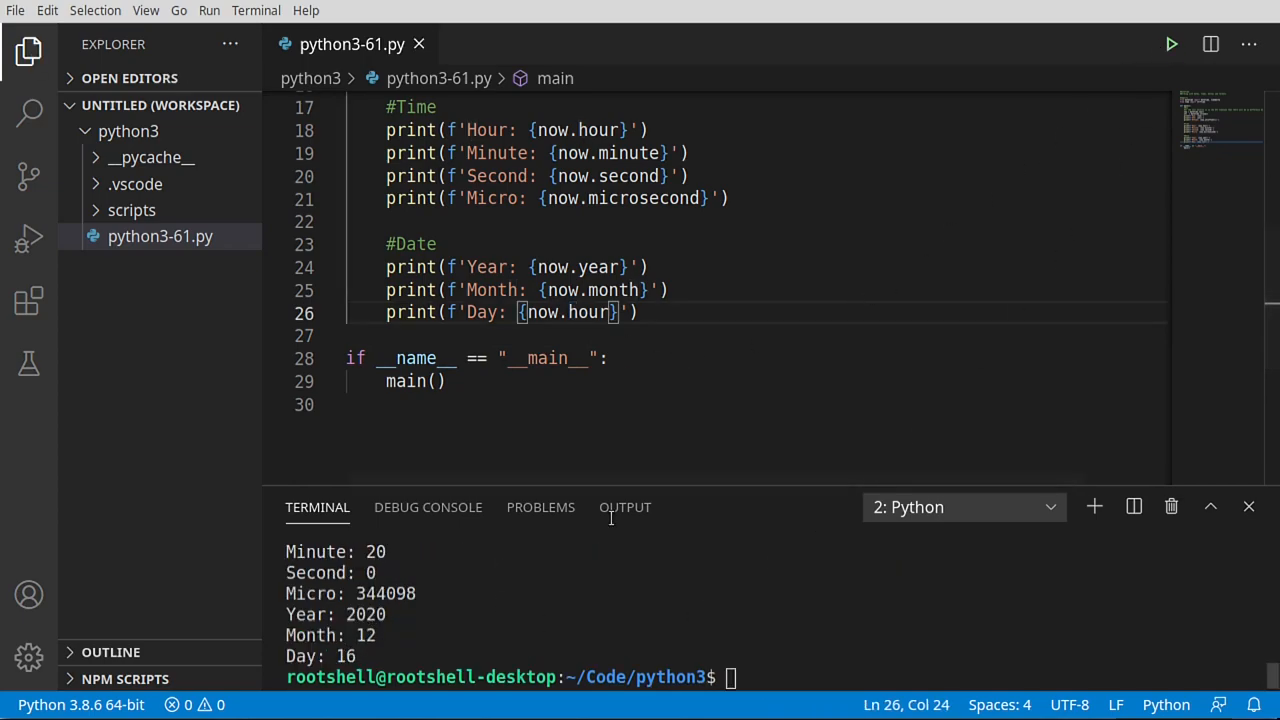
# - Change the Day line back to now.day and run the script
pyautogui.write('d')
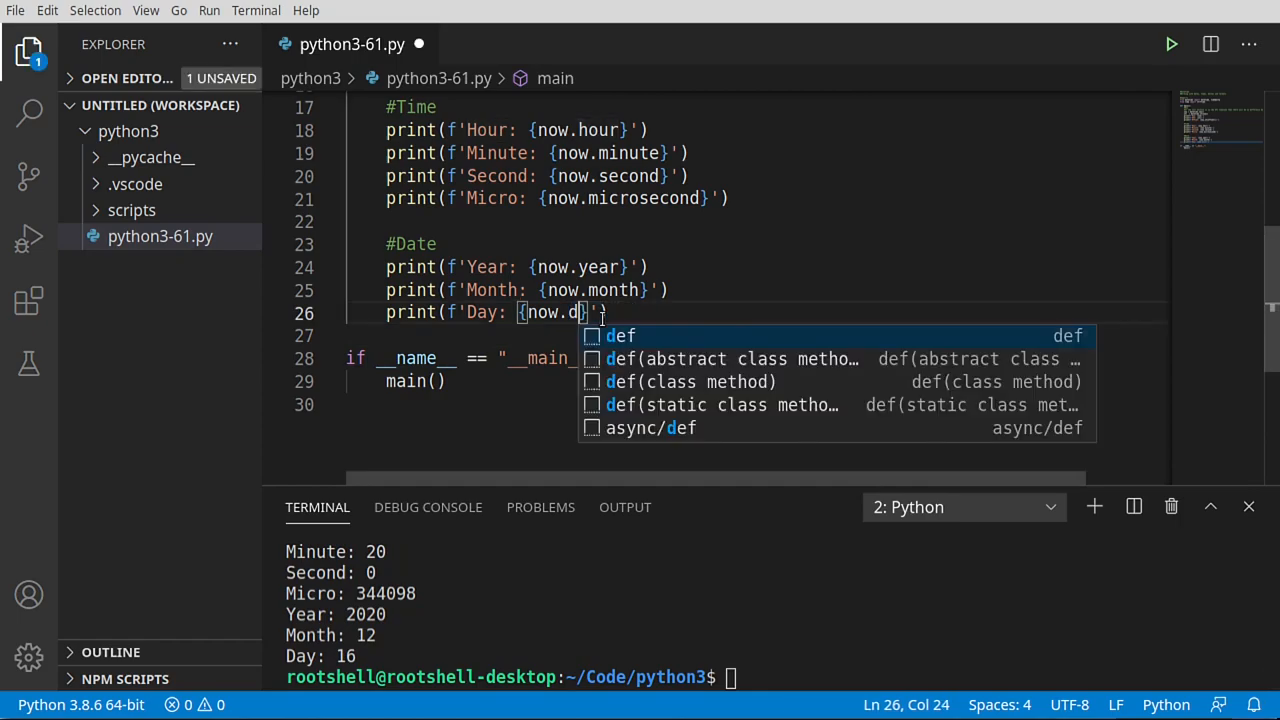
pyautogui.write('ay')
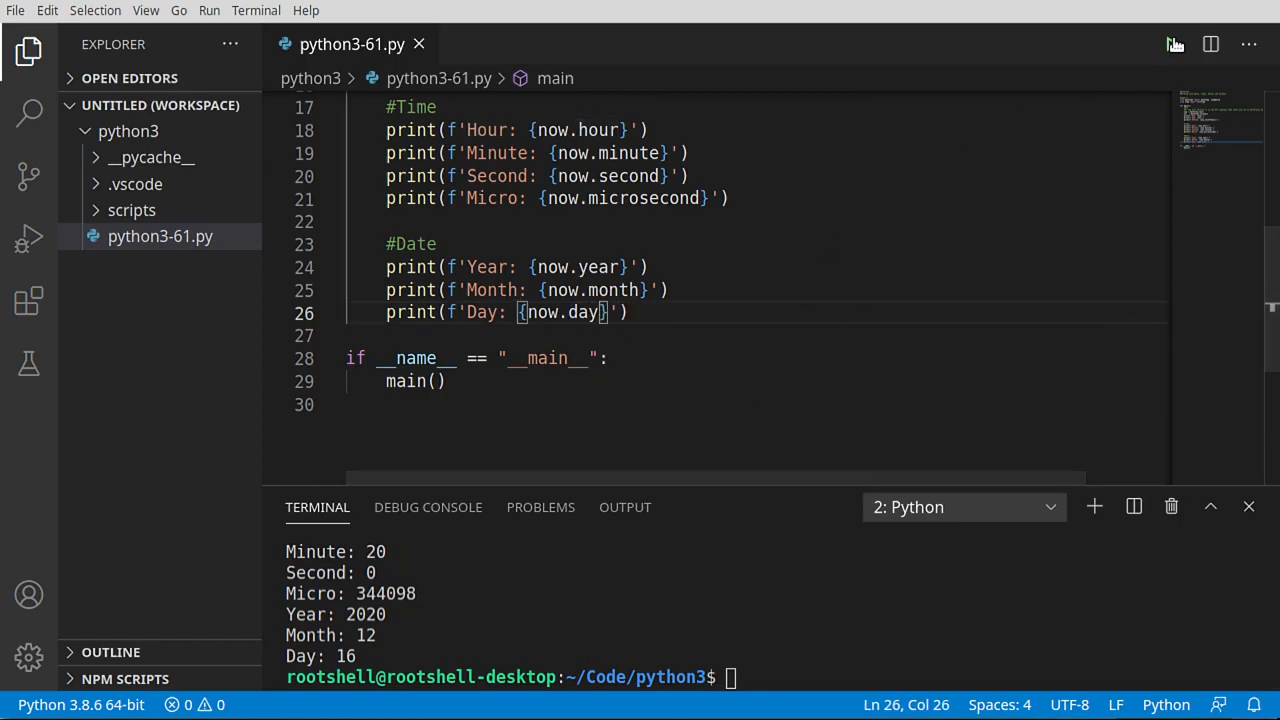
pyautogui.click(1171, 44)
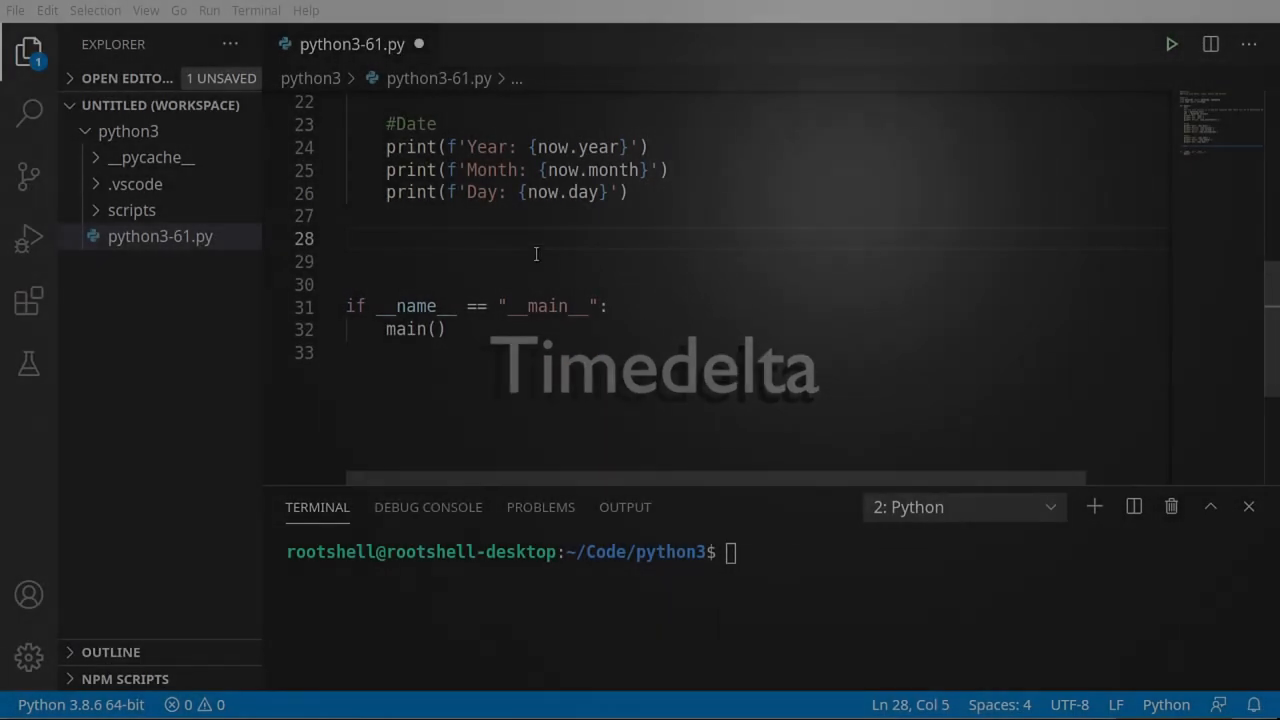
# - Add a '#Timedelta' comment and print f'Next Month: {now + timedelta(month=1)}', then run it
pyautogui.write('#Timedelta')
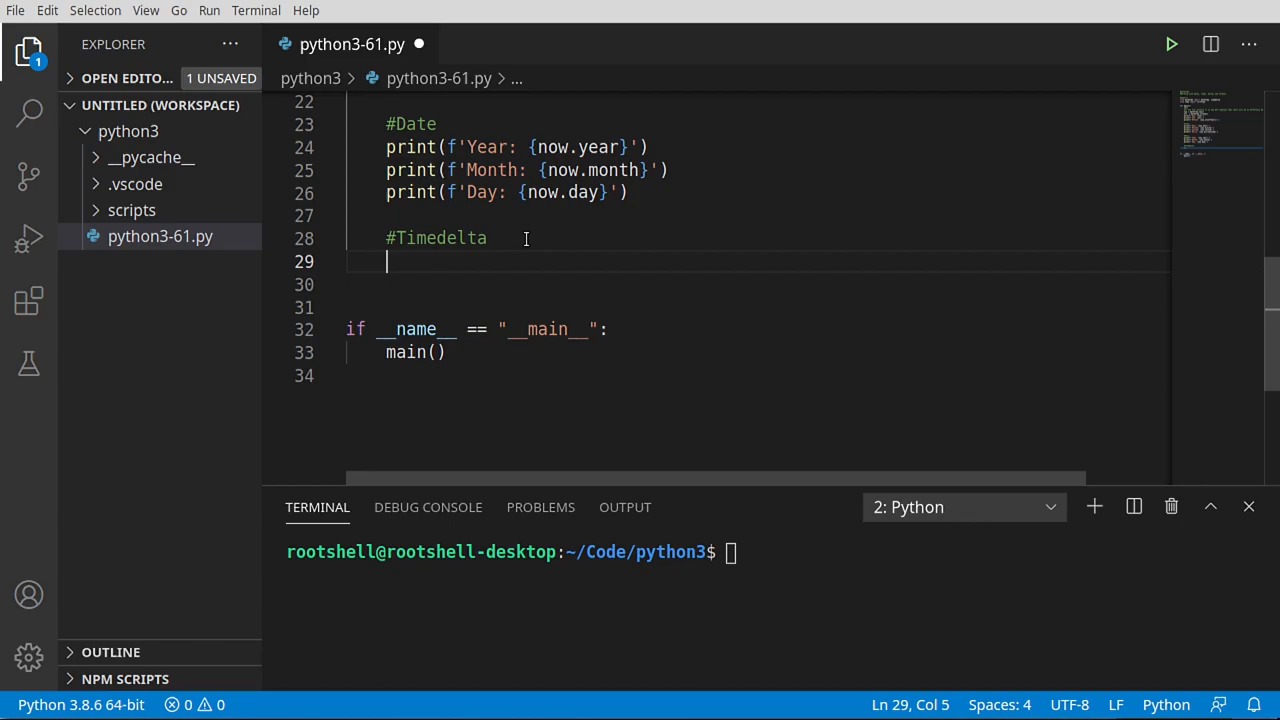
pyautogui.write('print')
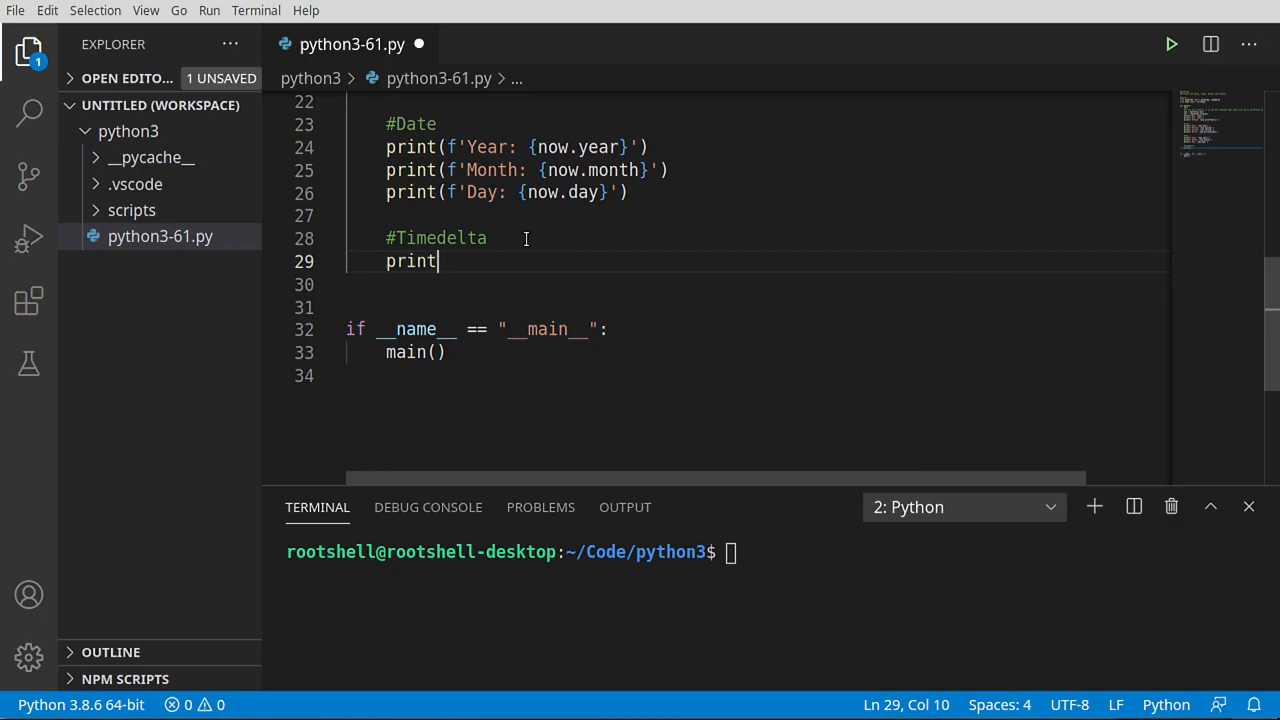
pyautogui.write('(')
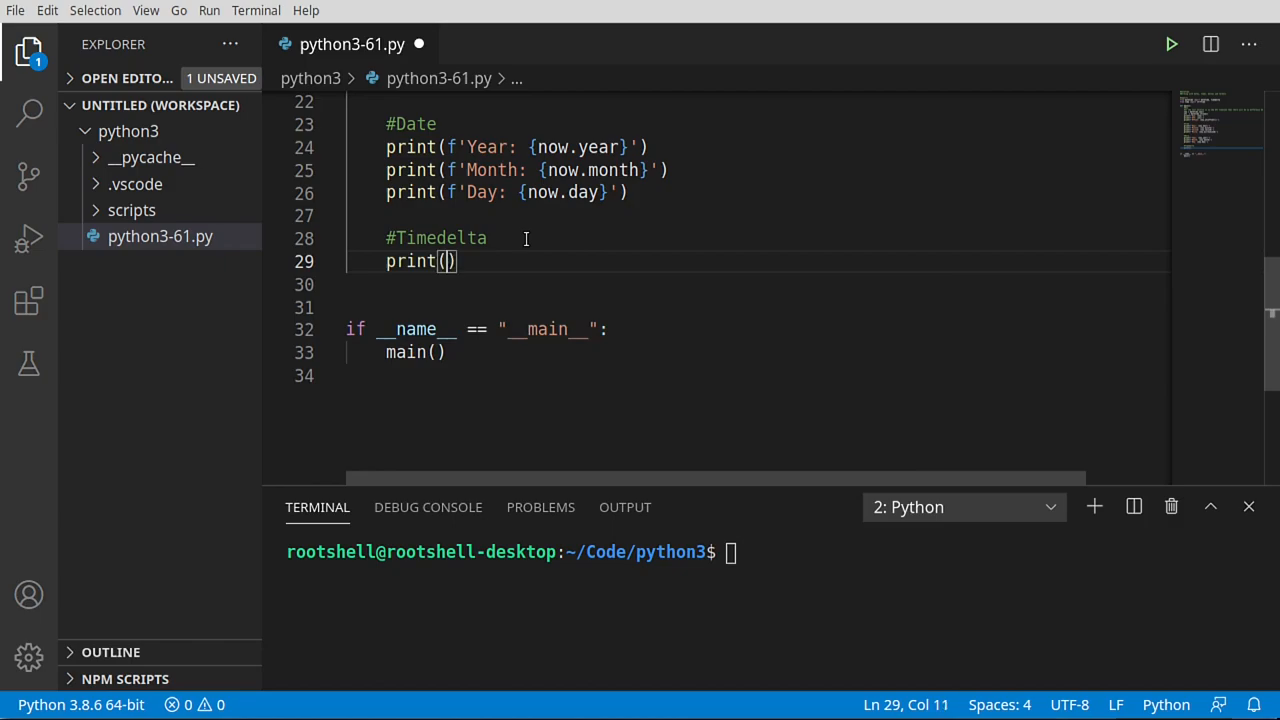
pyautogui.write("f''")
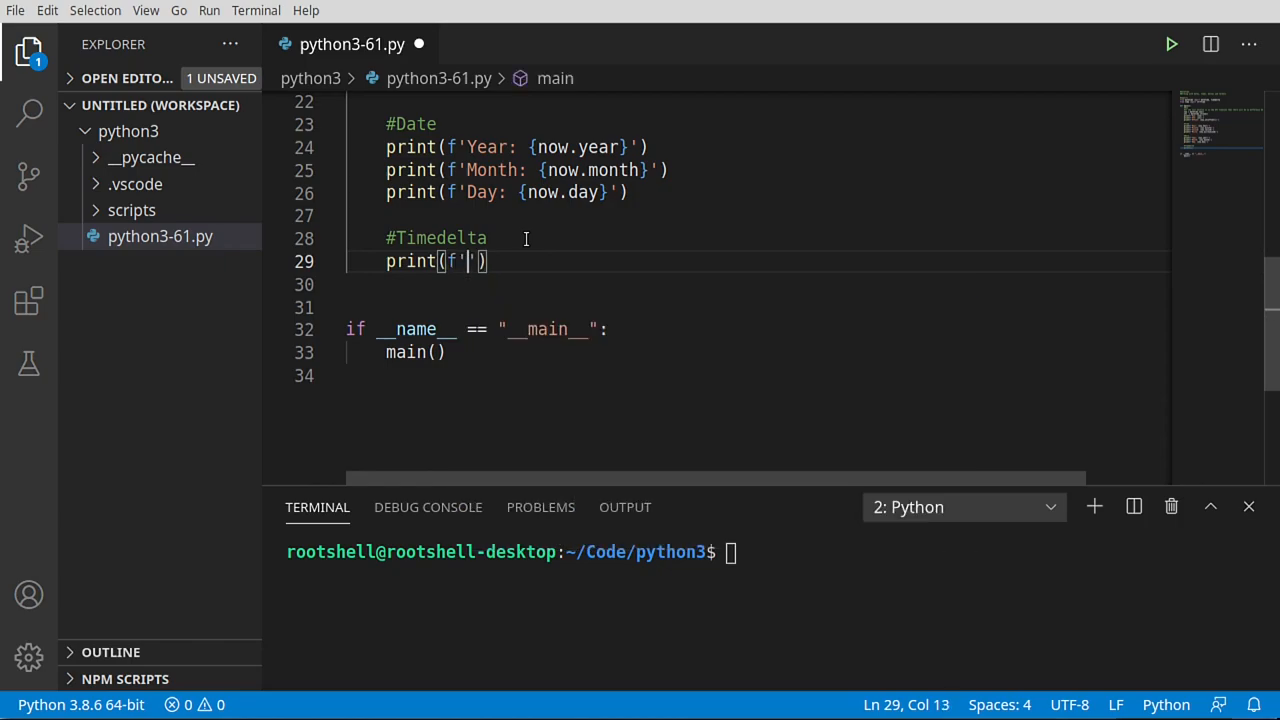
pyautogui.write('Next')
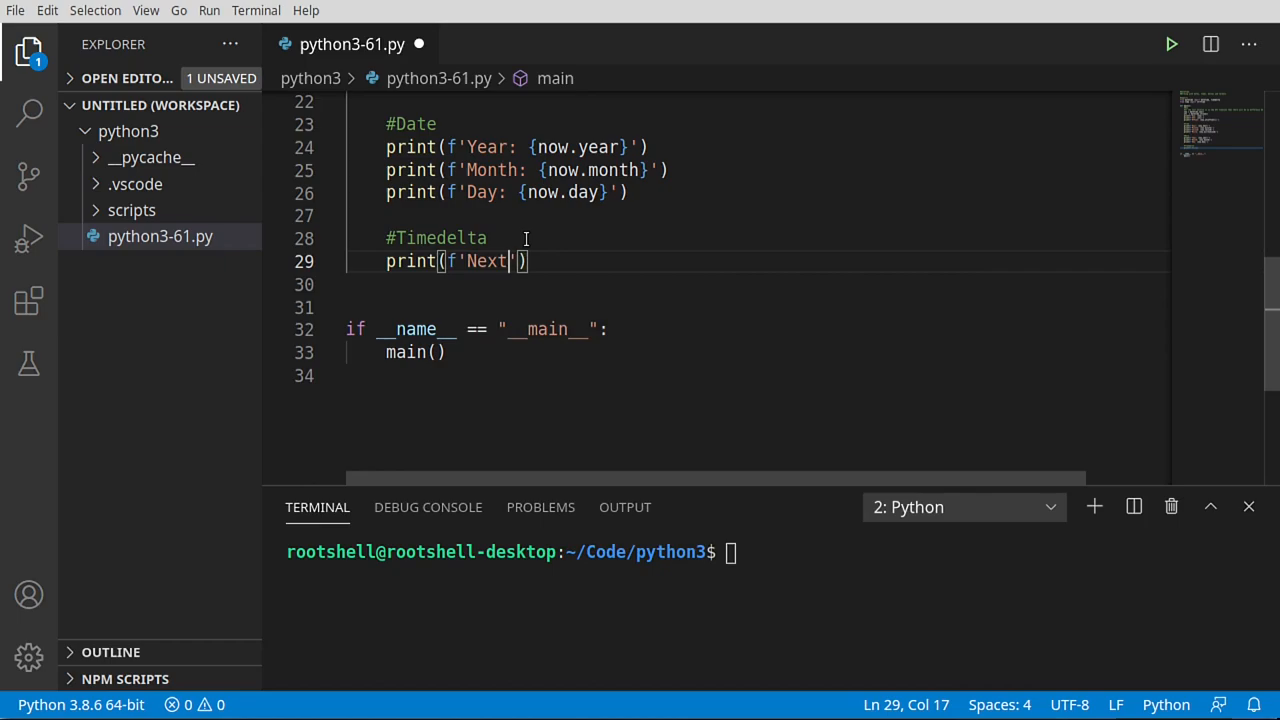
pyautogui.write('Month')
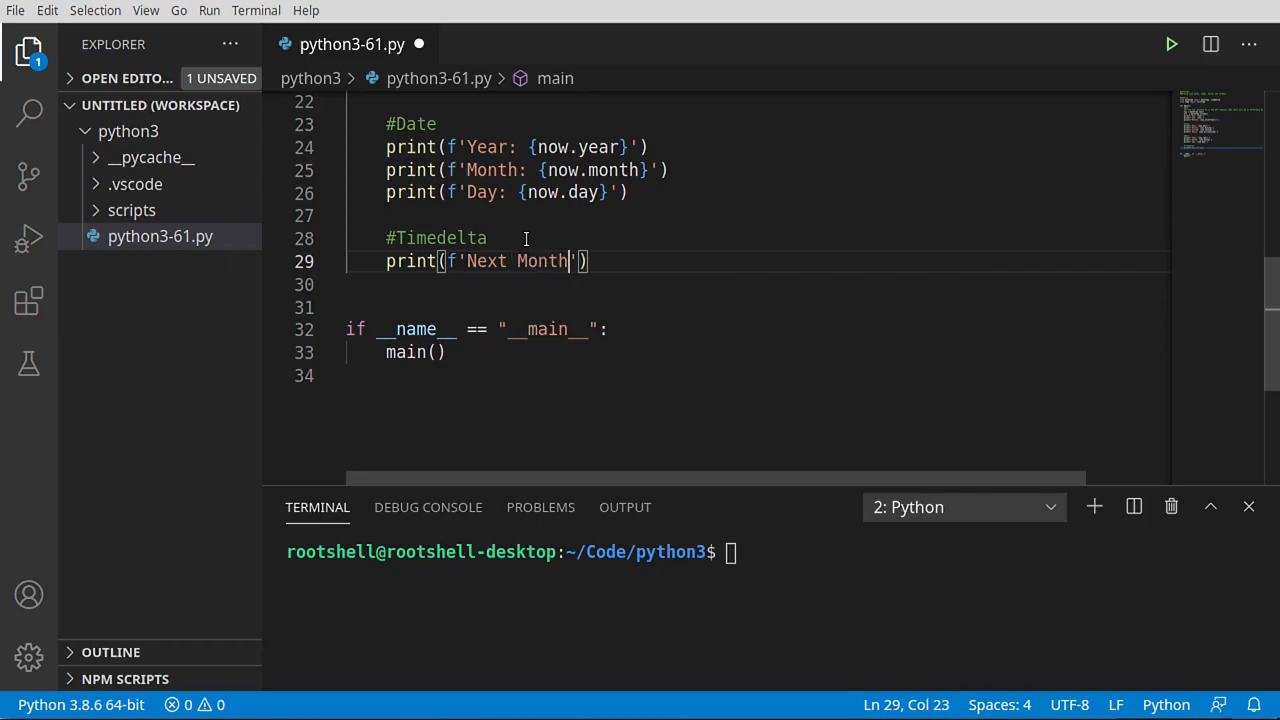
pyautogui.write(': {}')
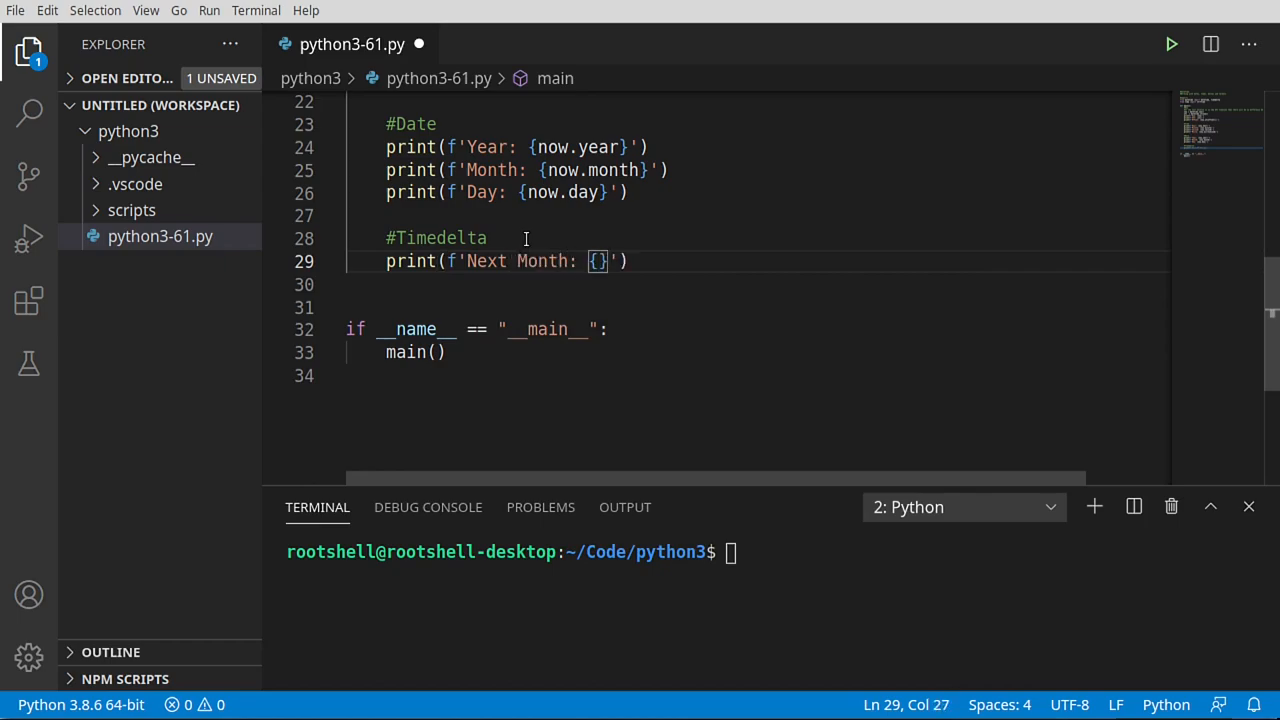
pyautogui.write('now')
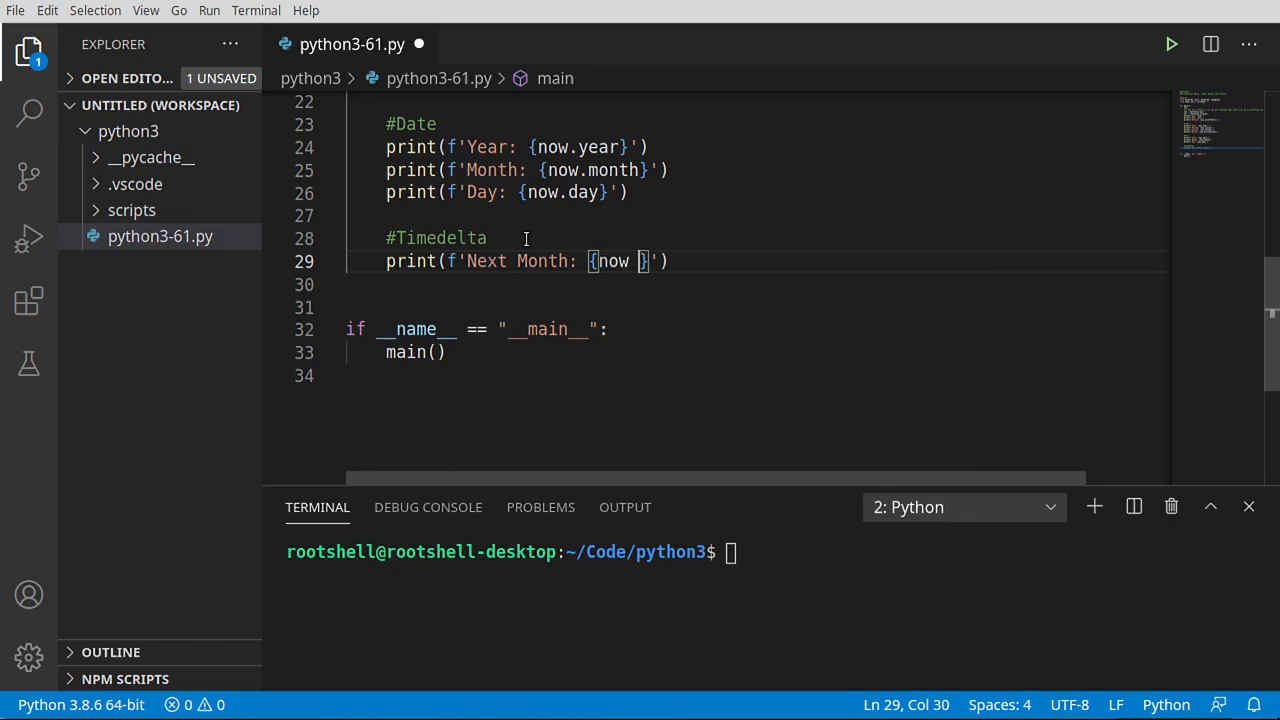
pyautogui.write('+ timedelta(')
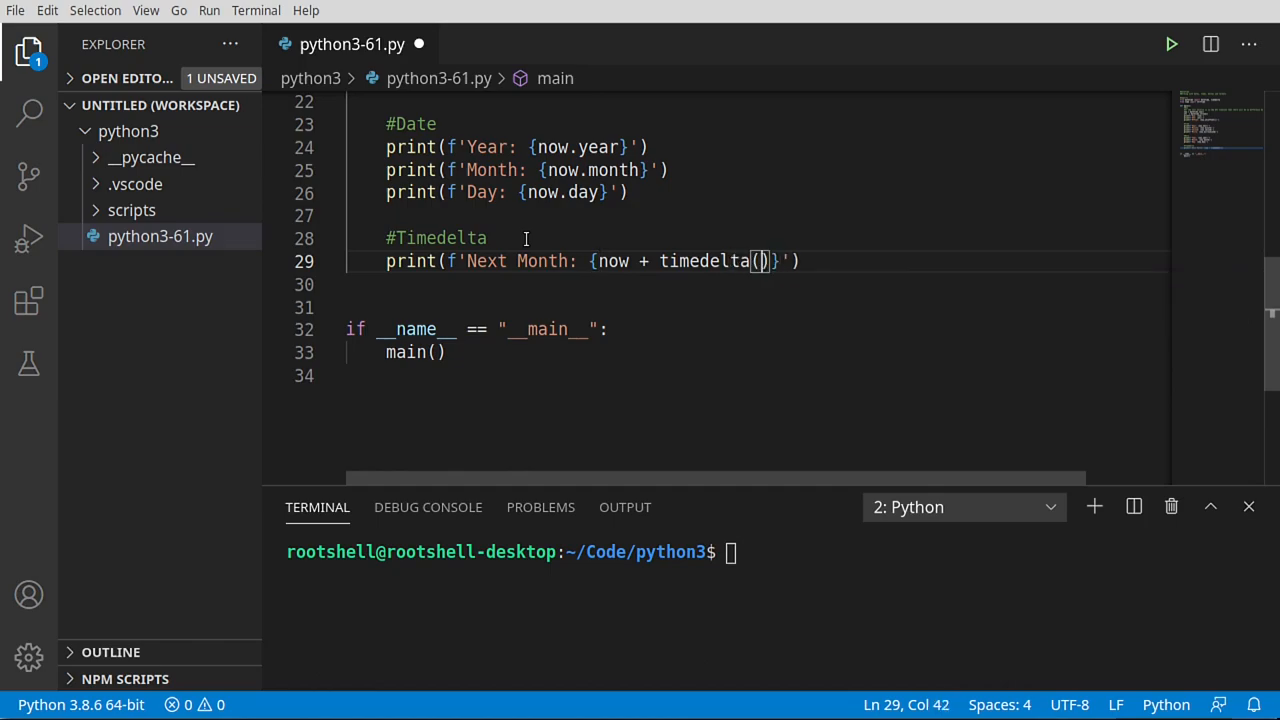
pyautogui.write('month')
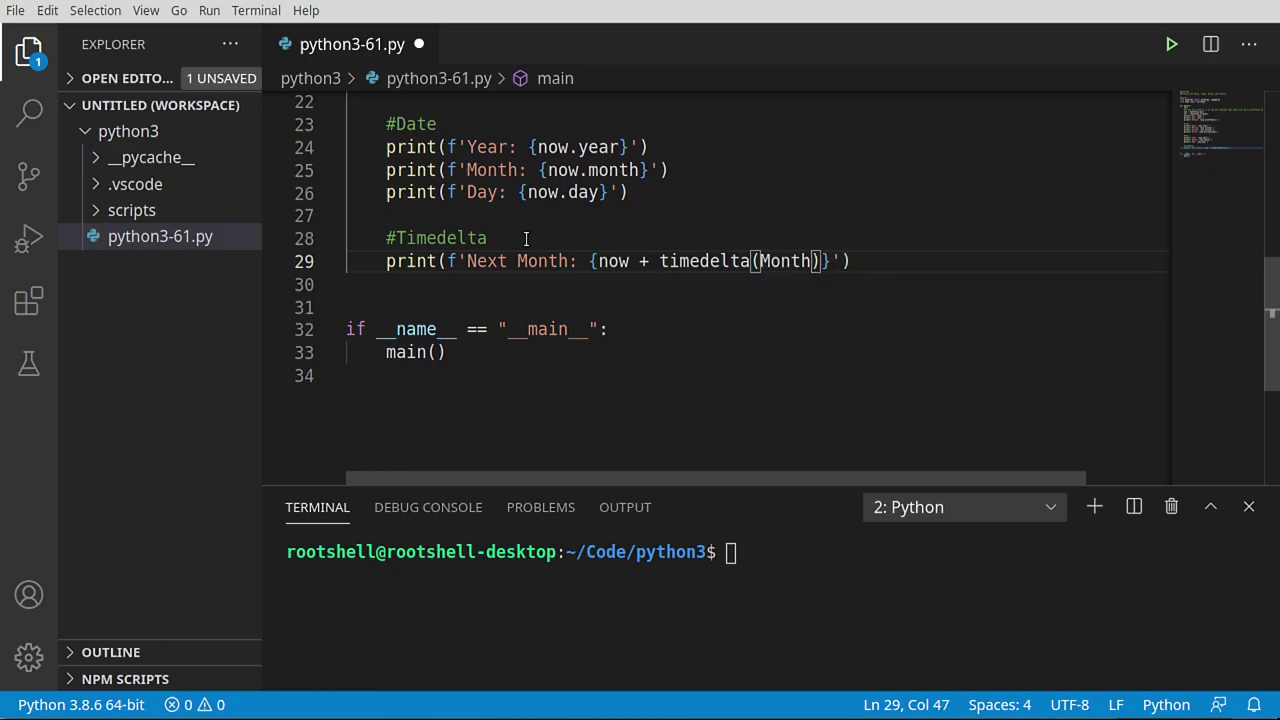
pyautogui.write('=1')
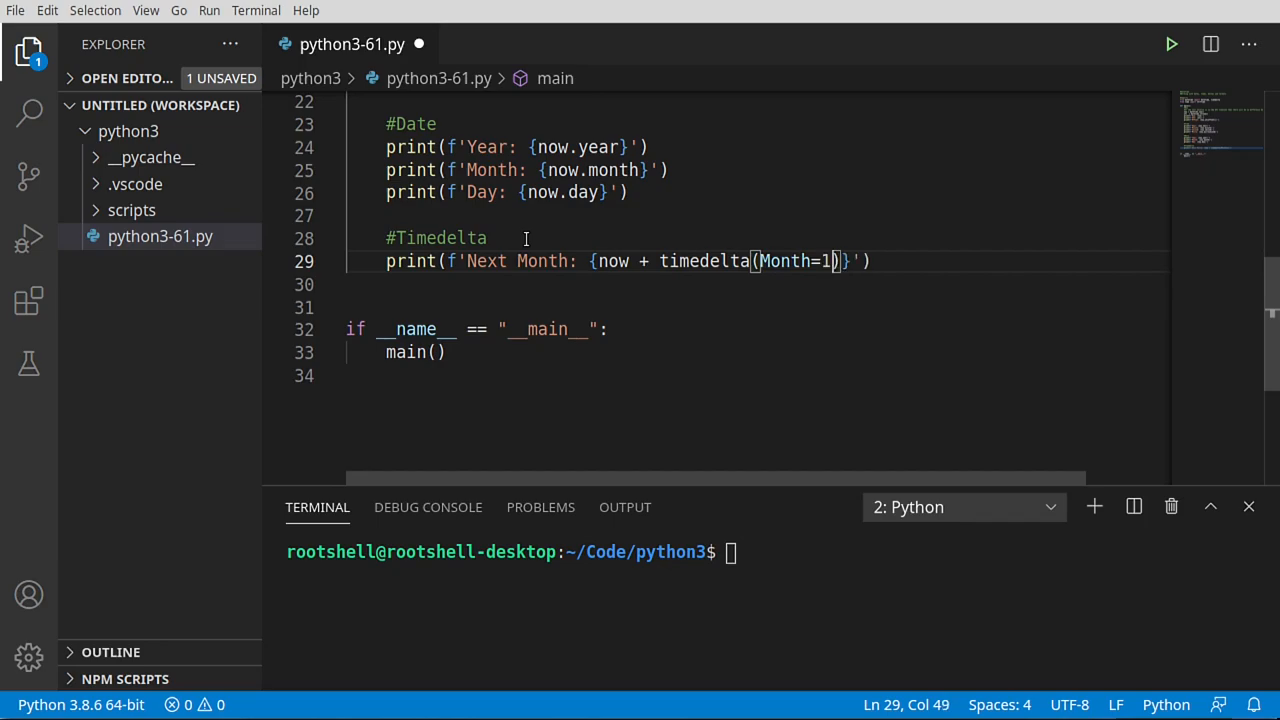
pyautogui.click(1171, 43)
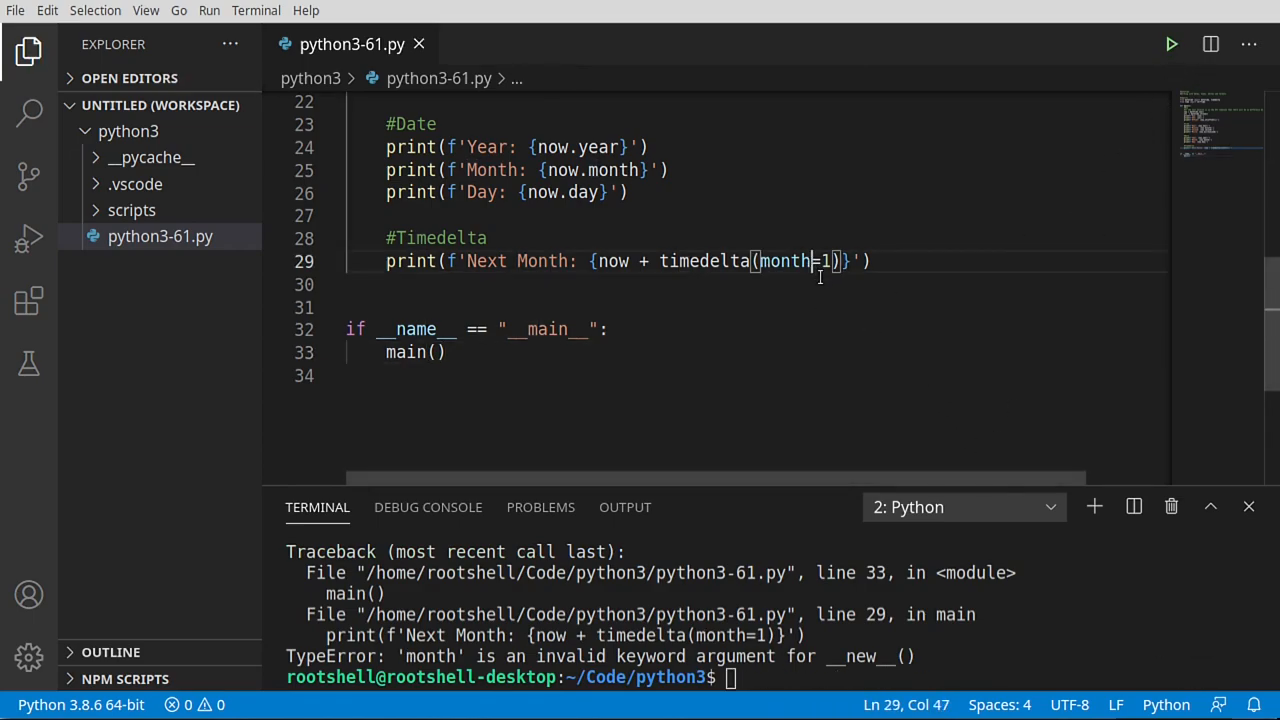
# - Change the Next Month argument to timedelta(days=30), printing 2021-01-16
pyautogui.write('s')
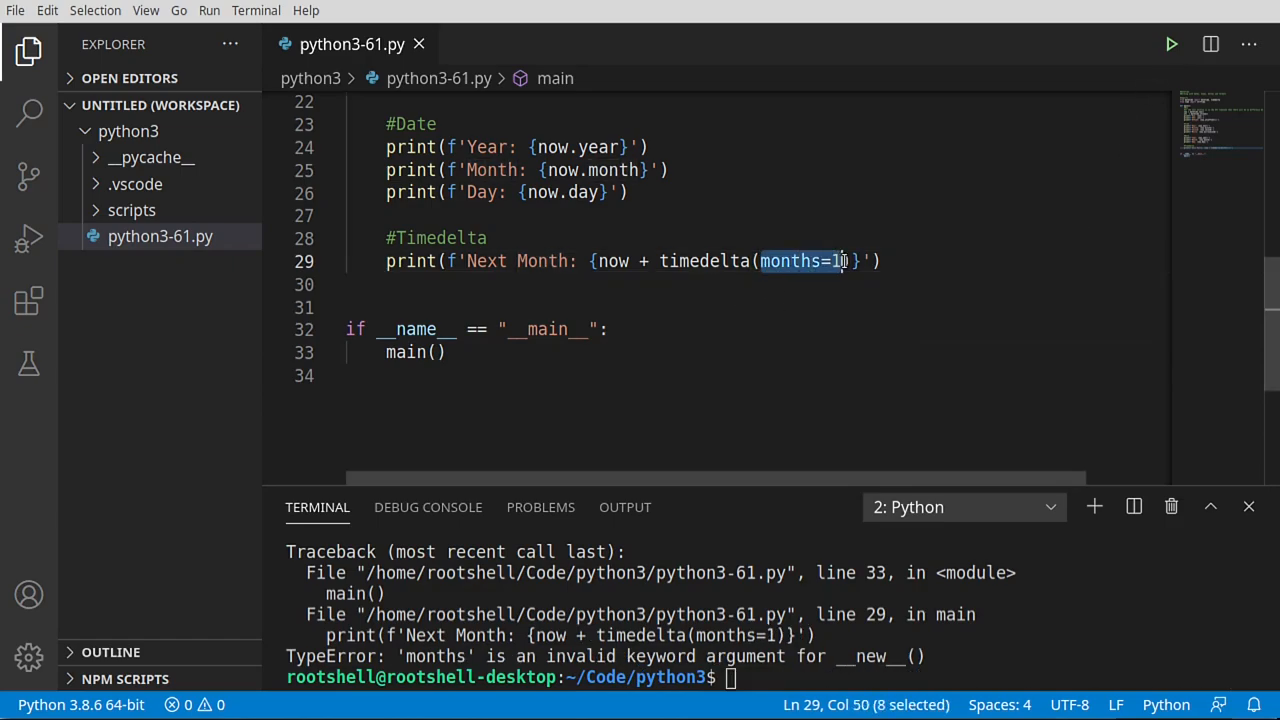
pyautogui.press('Delete')
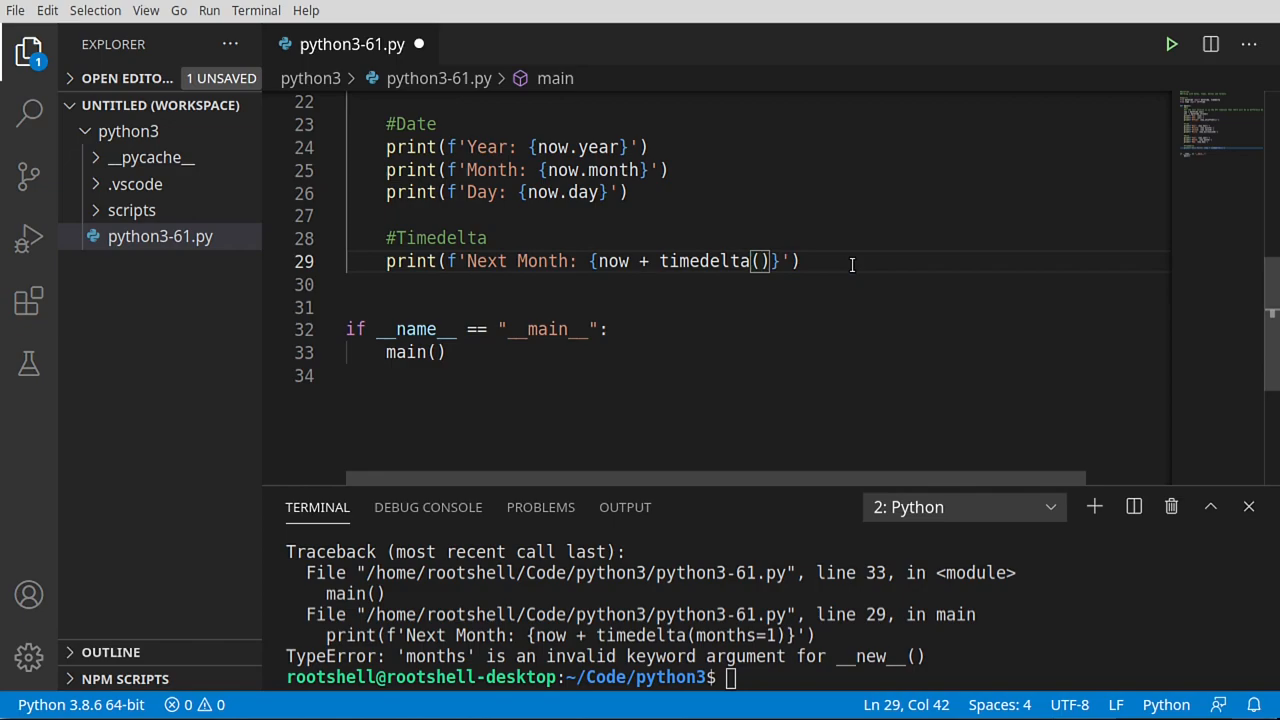
pyautogui.write('days=')
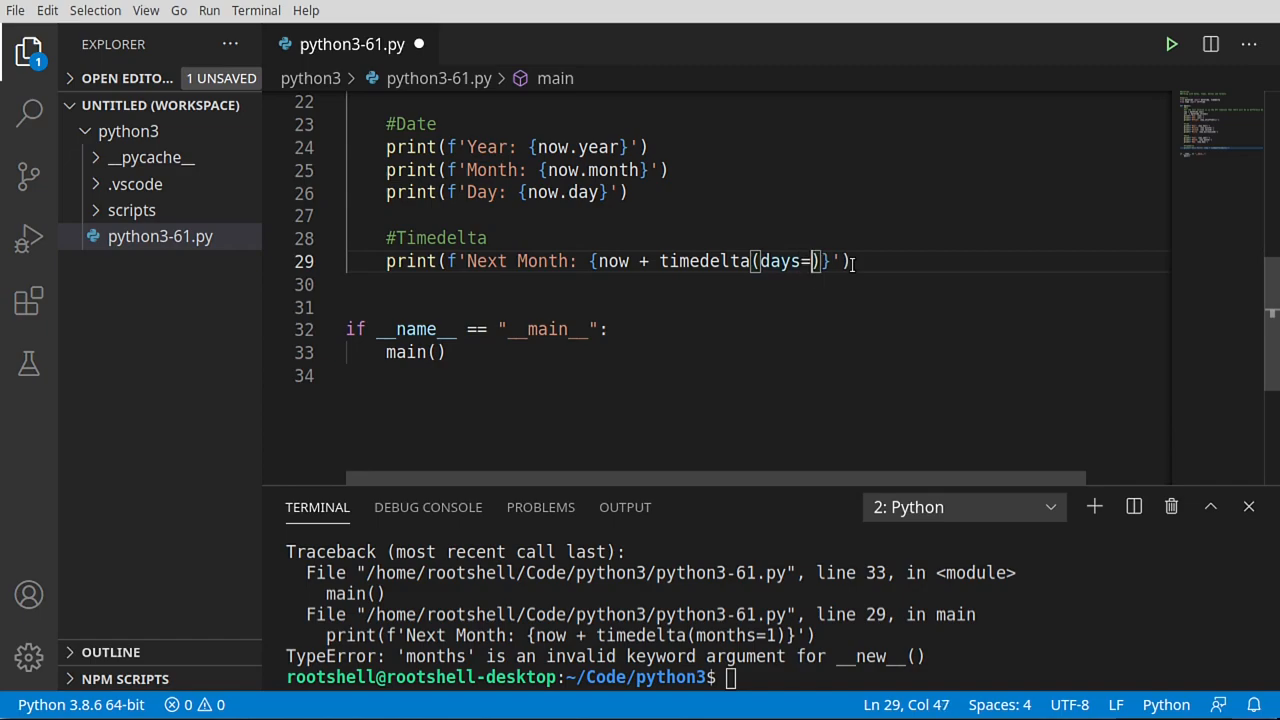
pyautogui.write('30')
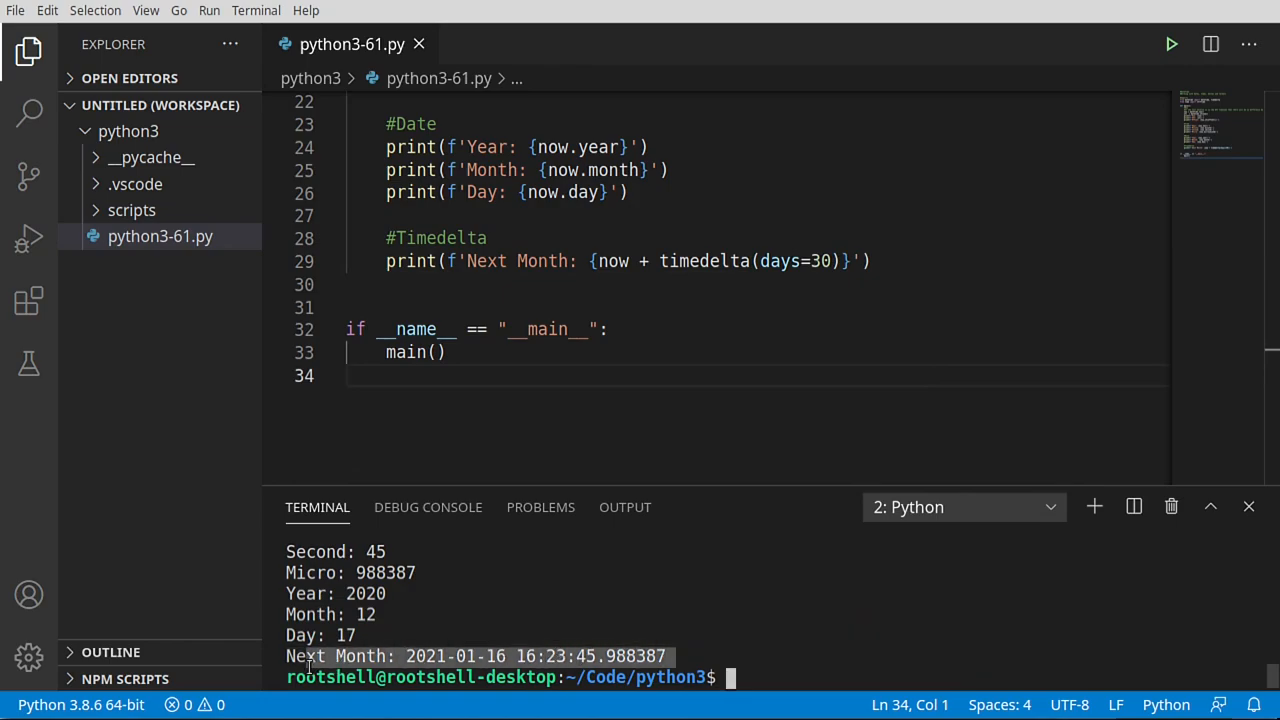
pyautogui.moveTo(580, 705)
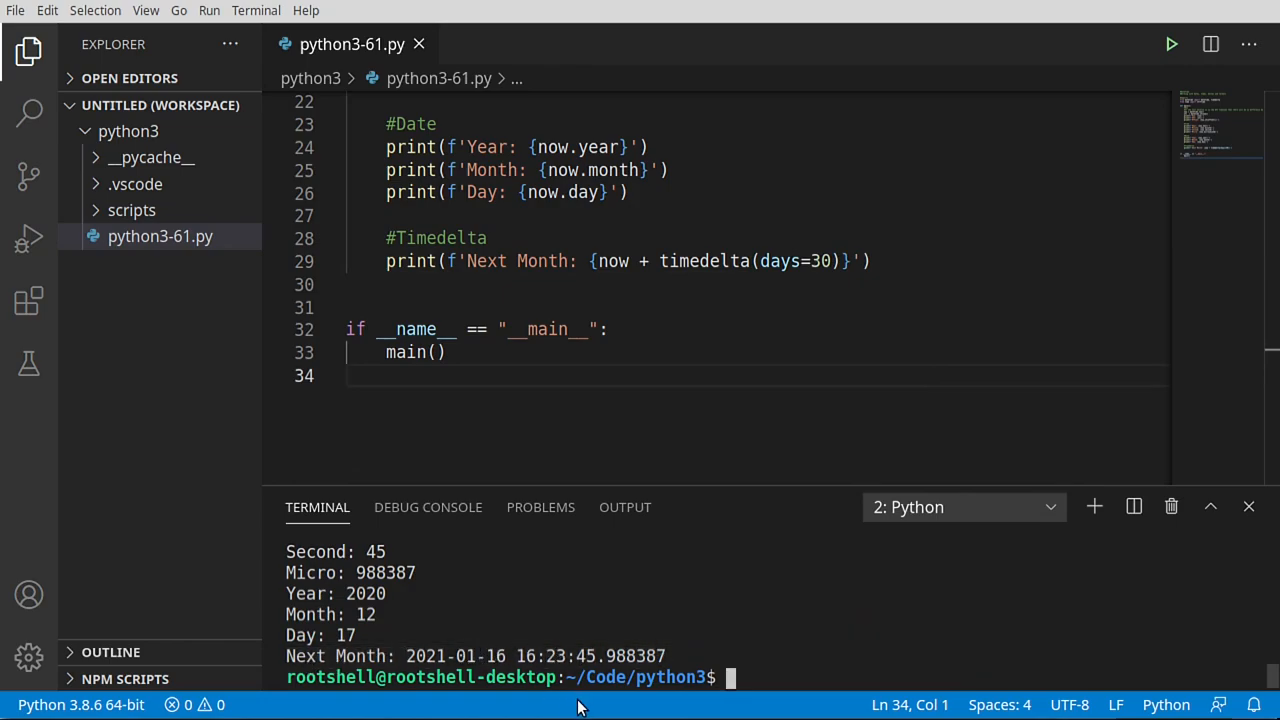
pyautogui.click(781, 261)
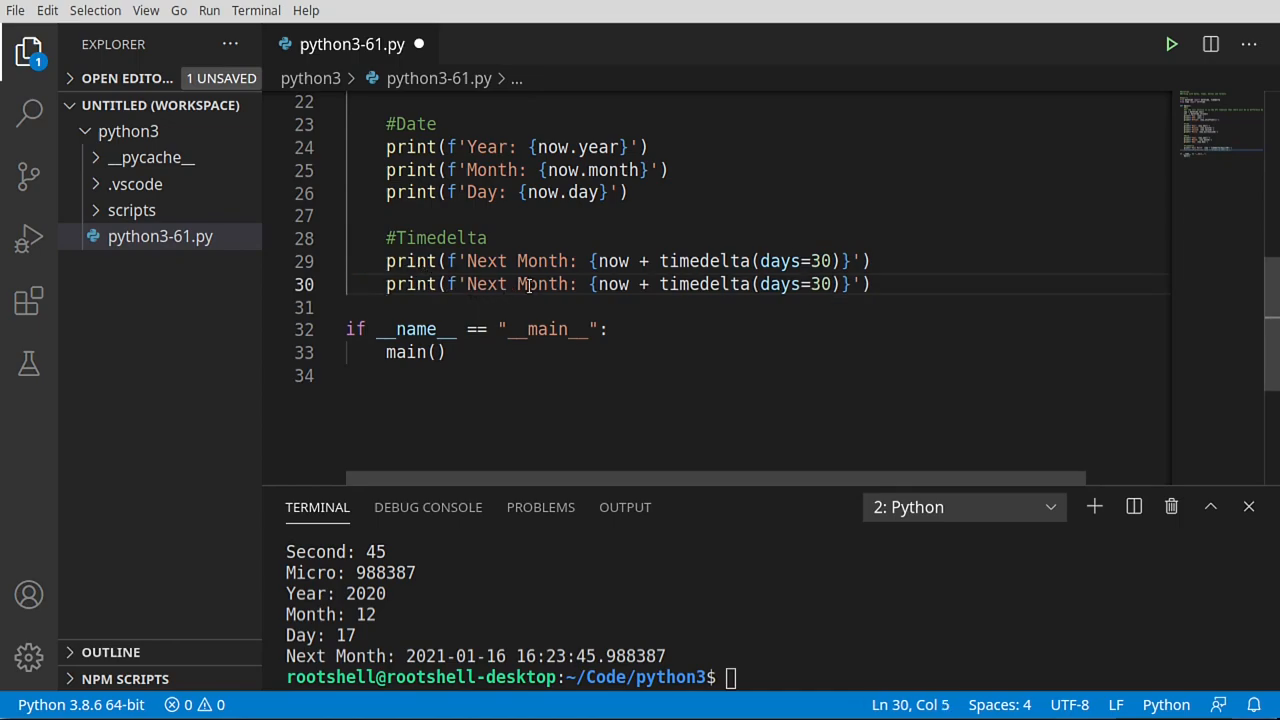
# - Relabel the copied line 'Last Week' using timedelta(weeks=-1), which prints 2020-12-10
pyautogui.doubleClick(543, 284)
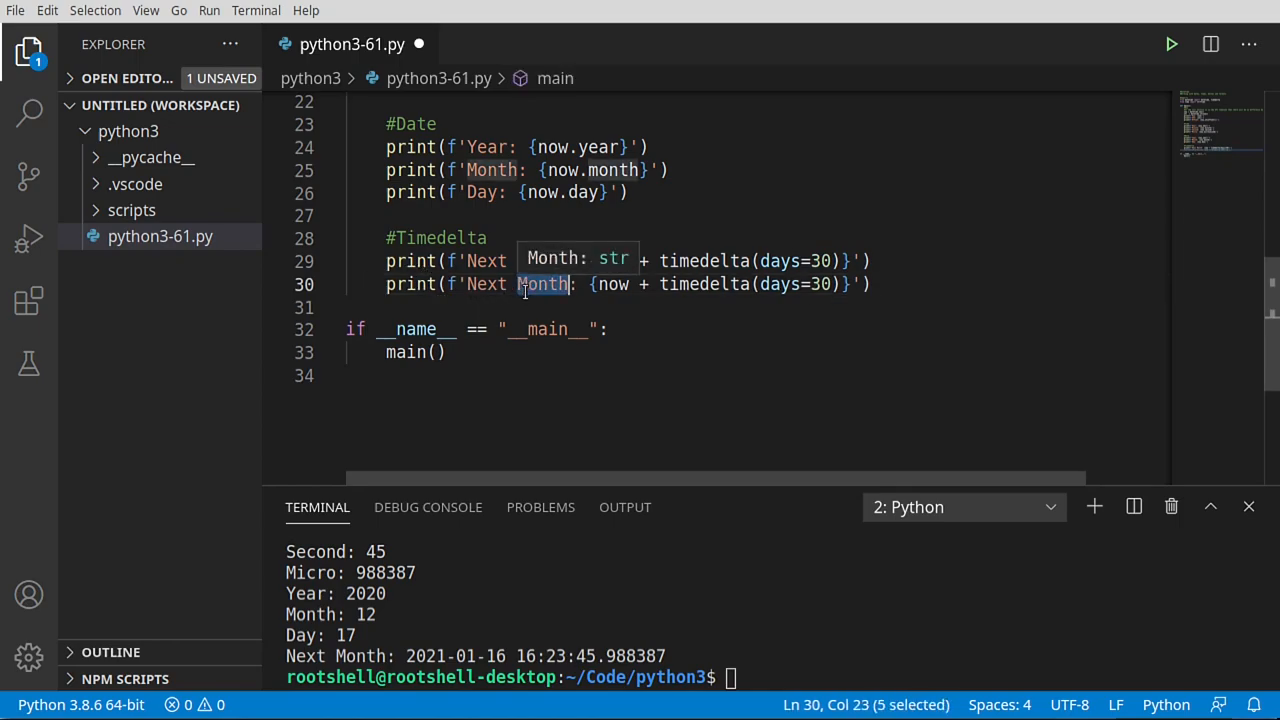
pyautogui.write('Last')
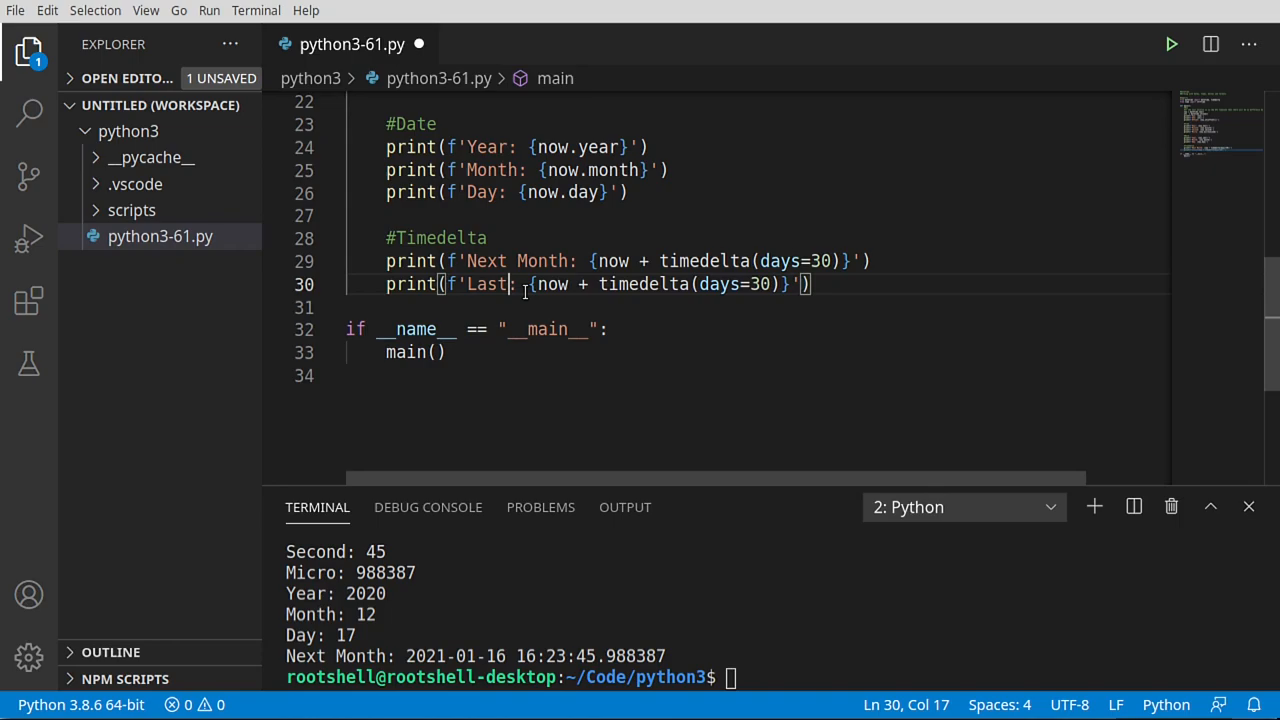
pyautogui.write('Week')
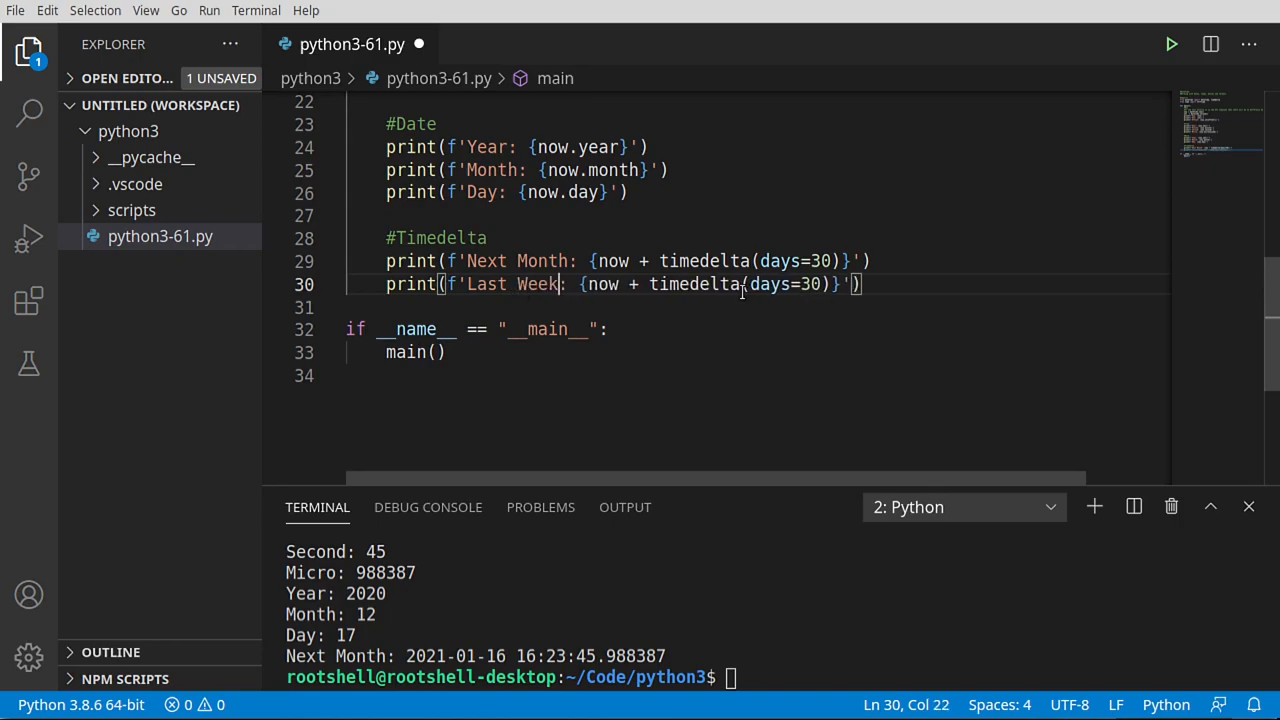
pyautogui.moveTo(783, 287)
pyautogui.write('week')
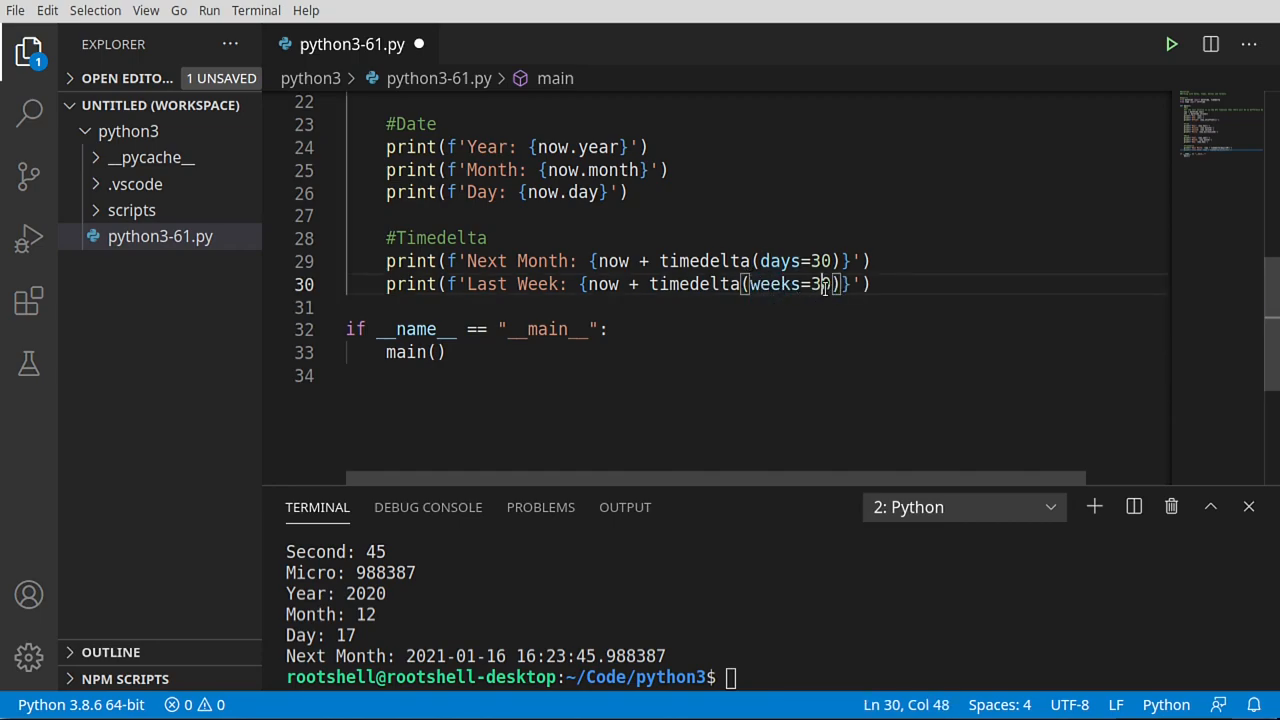
pyautogui.write('-1')
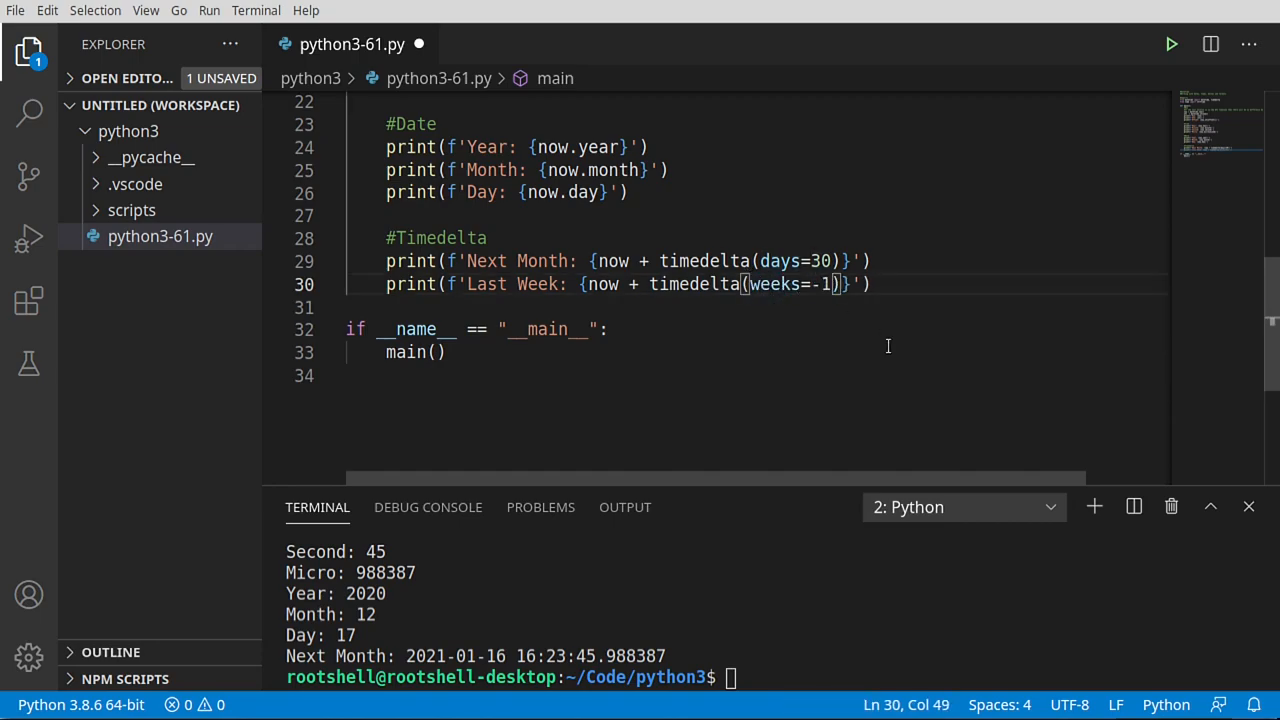
pyautogui.press('ctrl+s')
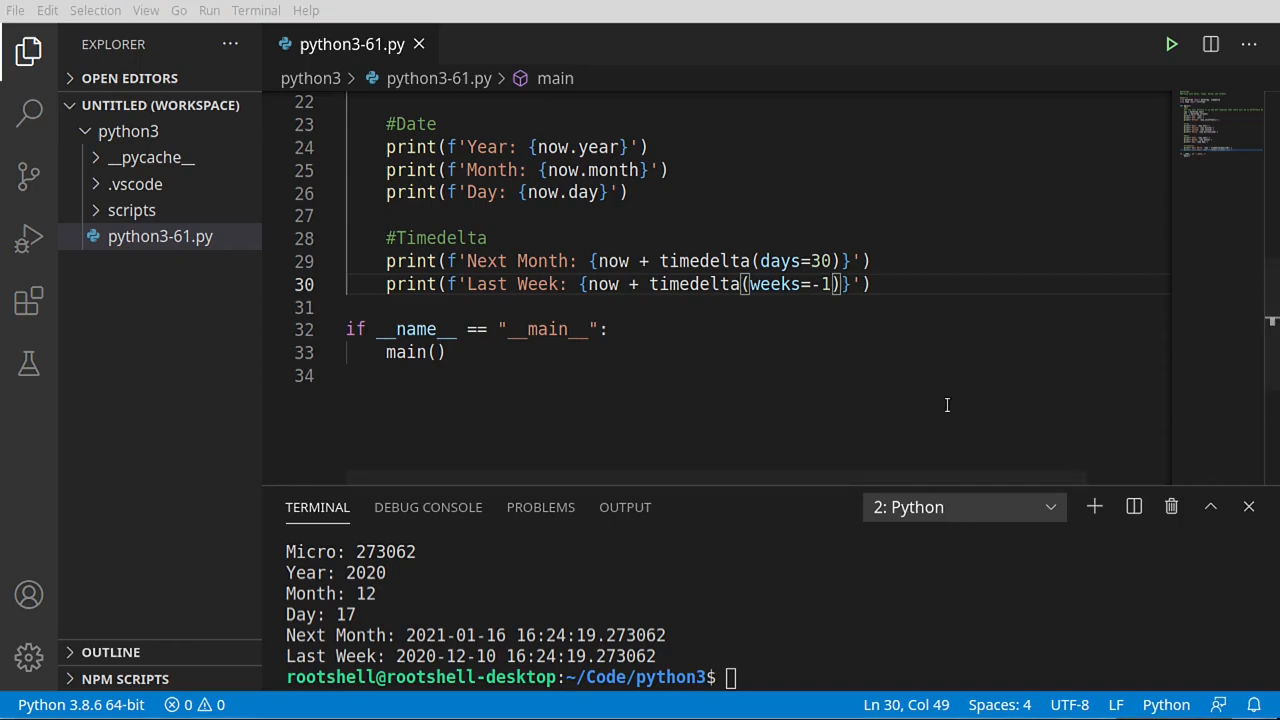
# - Add the 5 Hours timedelta print line, save, and run to show the new offsets
pyautogui.write("print(f'5 Hours: {now + timedelta(hours=5)}')")
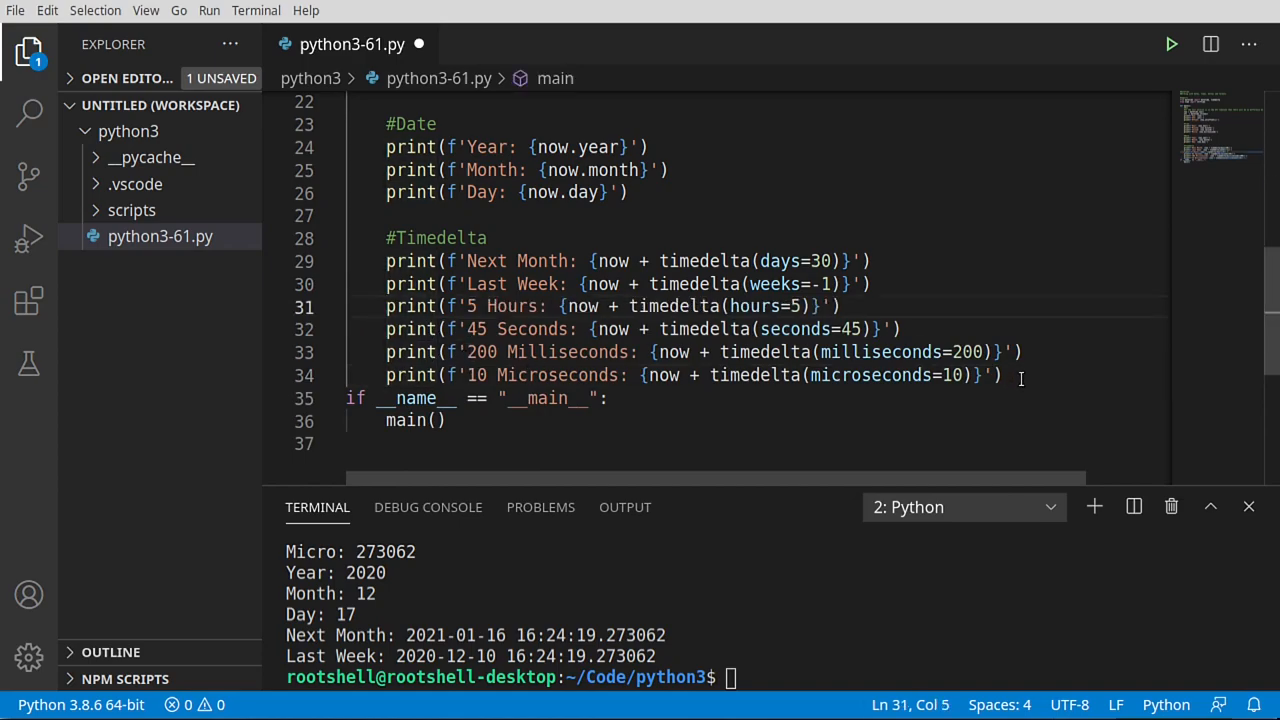
pyautogui.press('Enter')
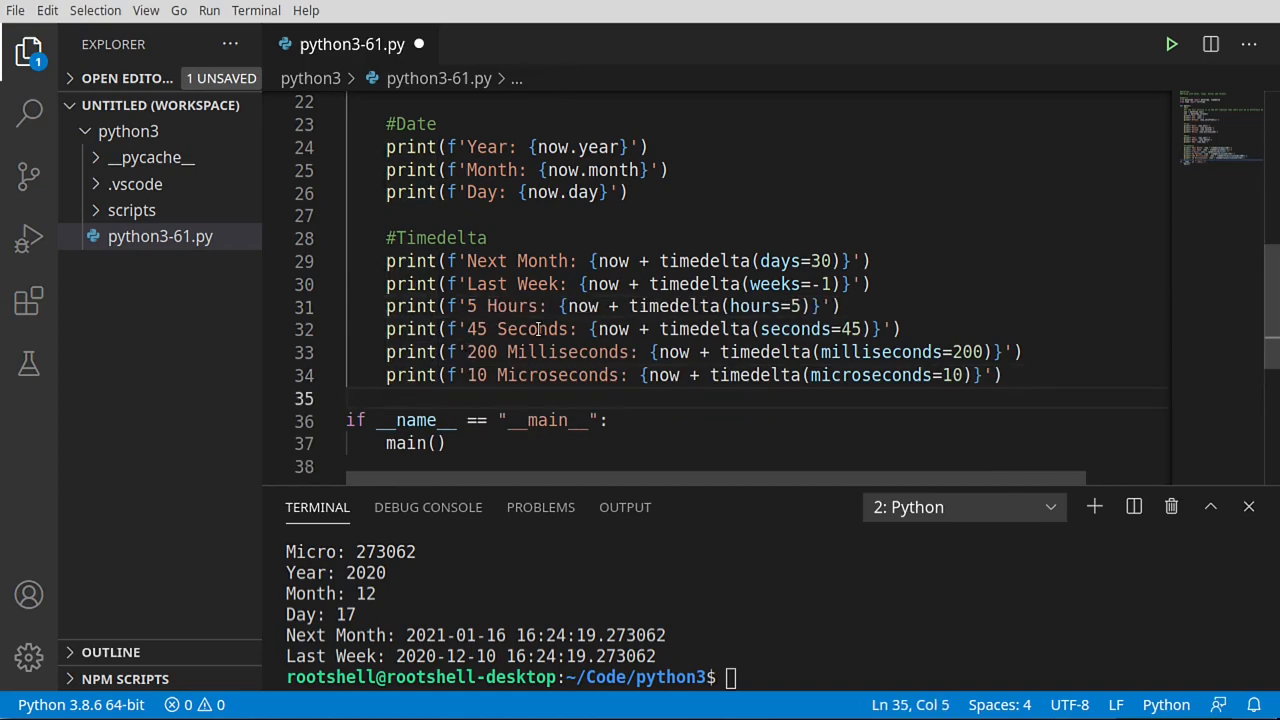
pyautogui.click(683, 306)
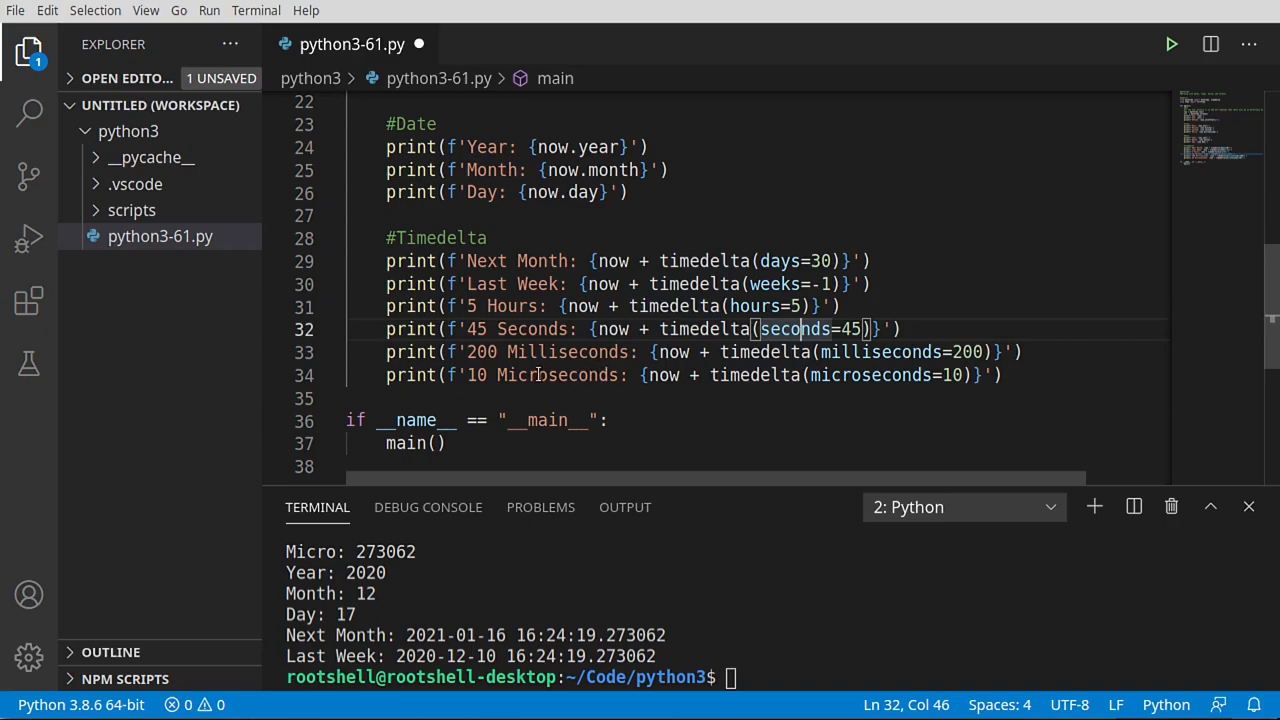
pyautogui.press('ctrl+s')
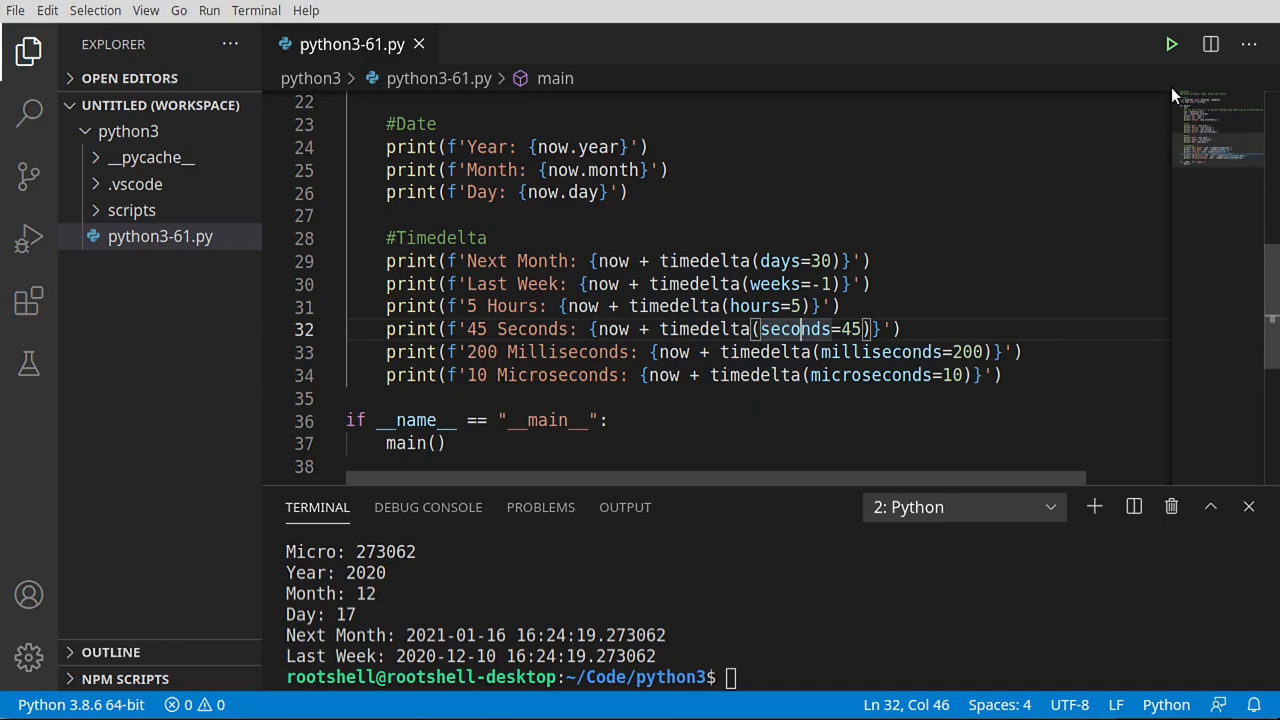
pyautogui.click(1171, 43)
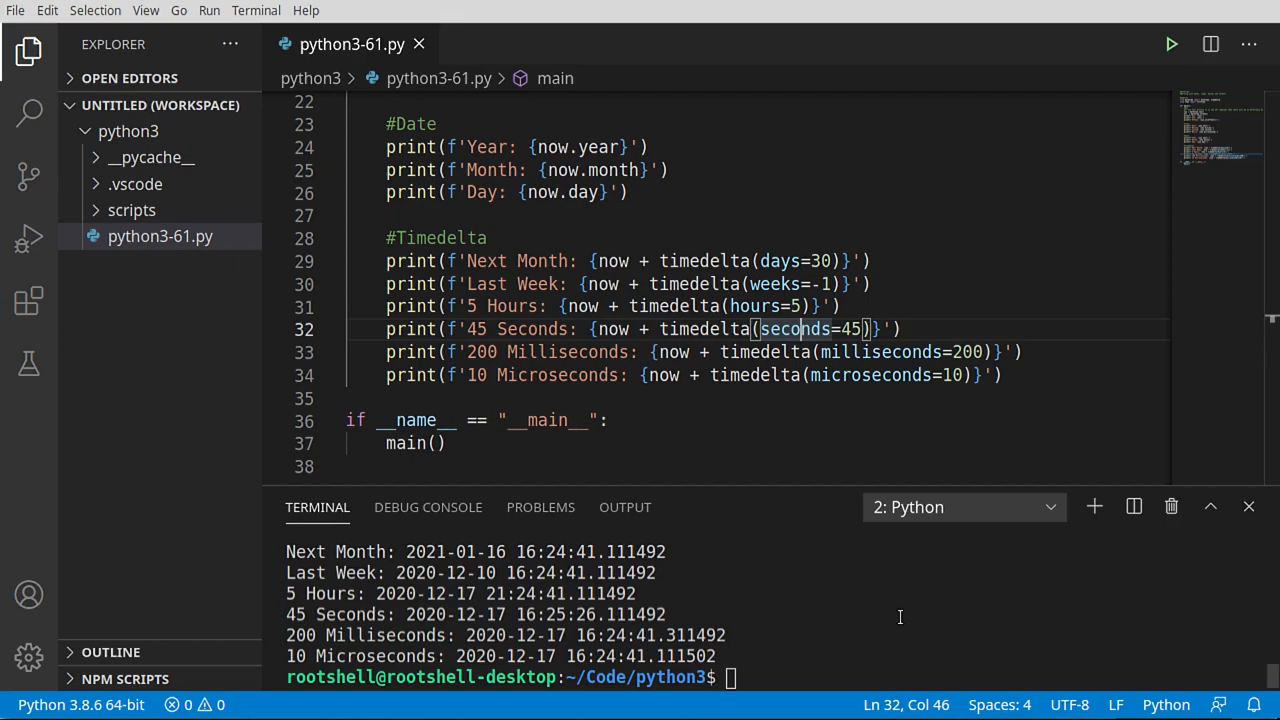
pyautogui.moveTo(908, 573)
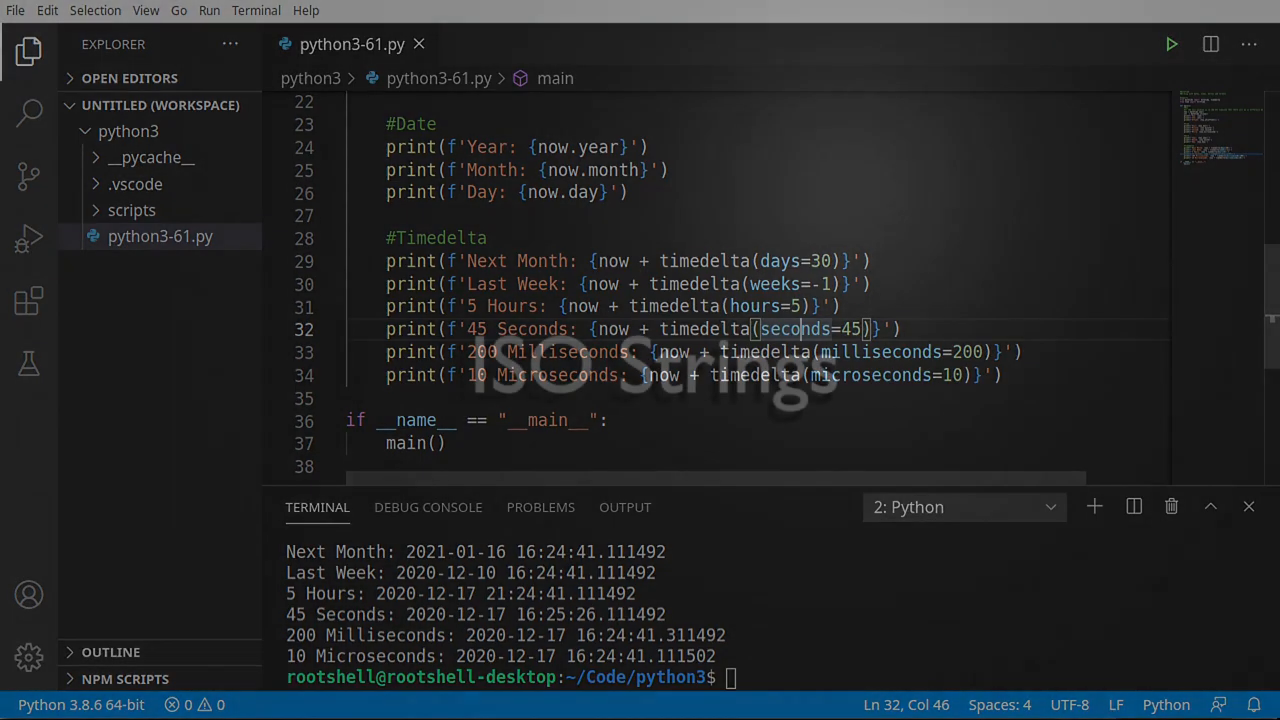
pyautogui.moveTo(1266, 616)
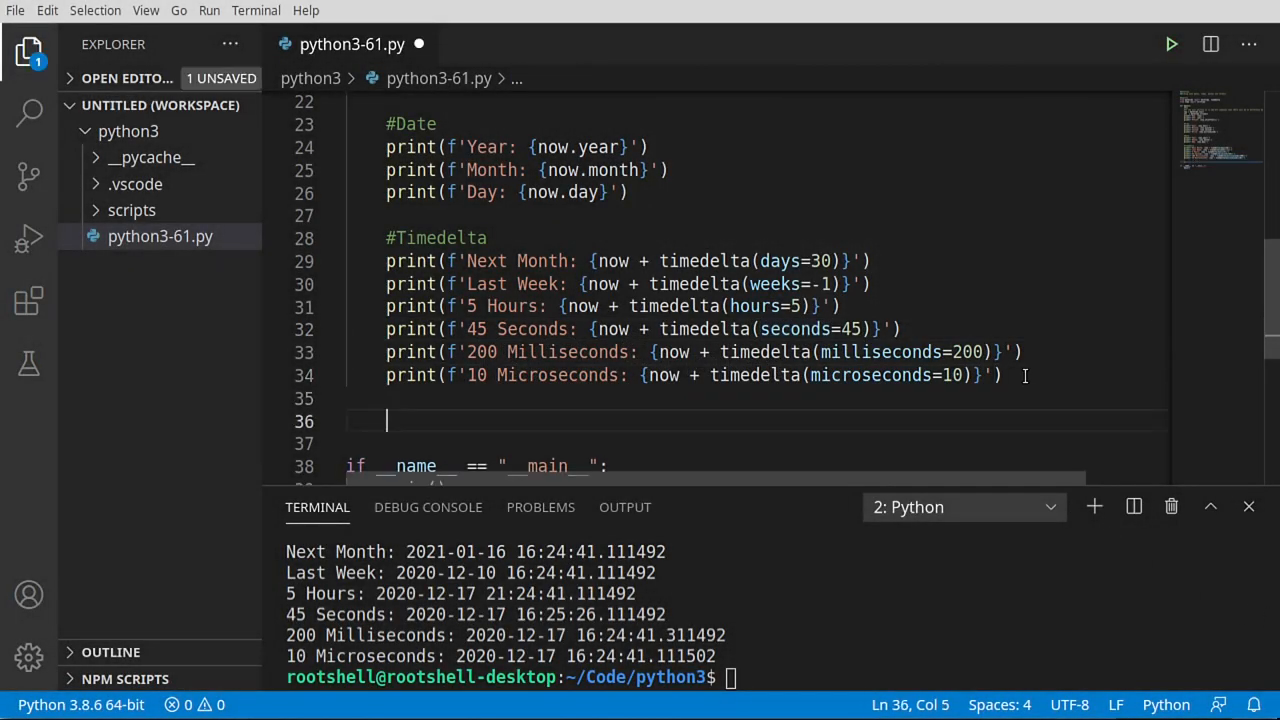
# - Add an #ISO Strings section setting d = datetime.fromisoformat('2020-12-16')
pyautogui.write('#ISO Strings')
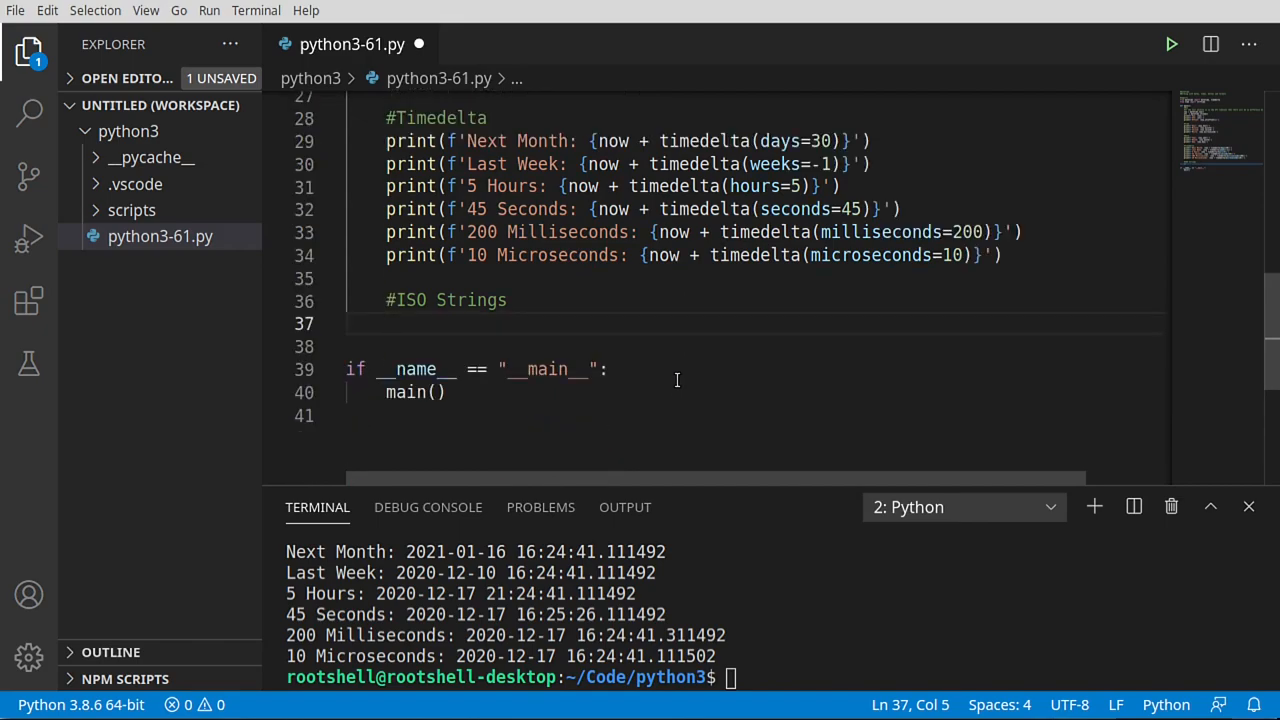
pyautogui.write('d = datetime.')
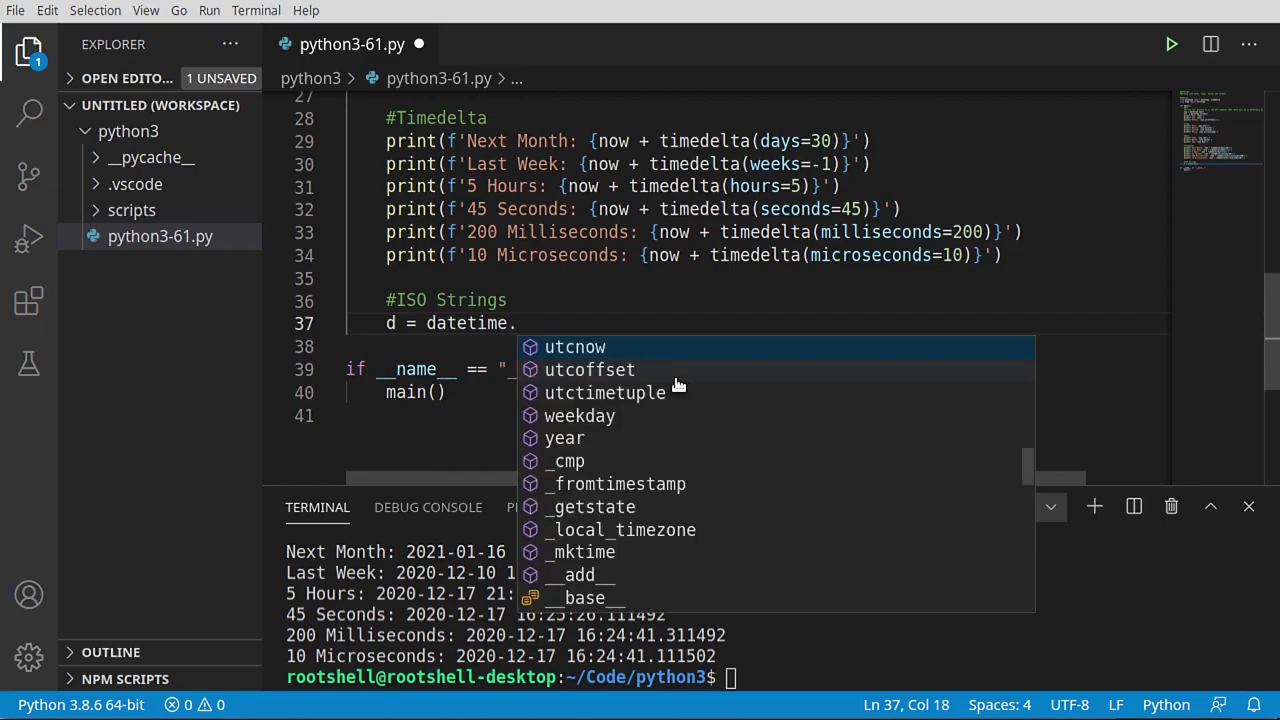
pyautogui.write('from')
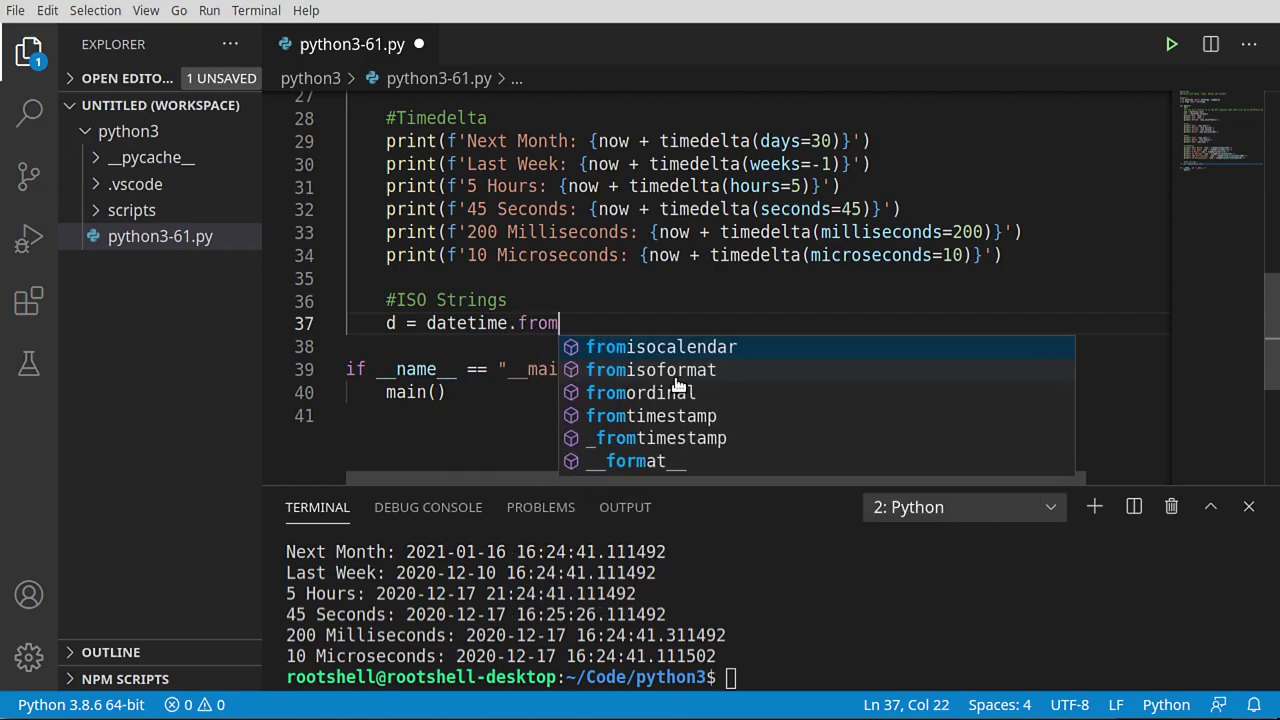
pyautogui.moveTo(720, 458)
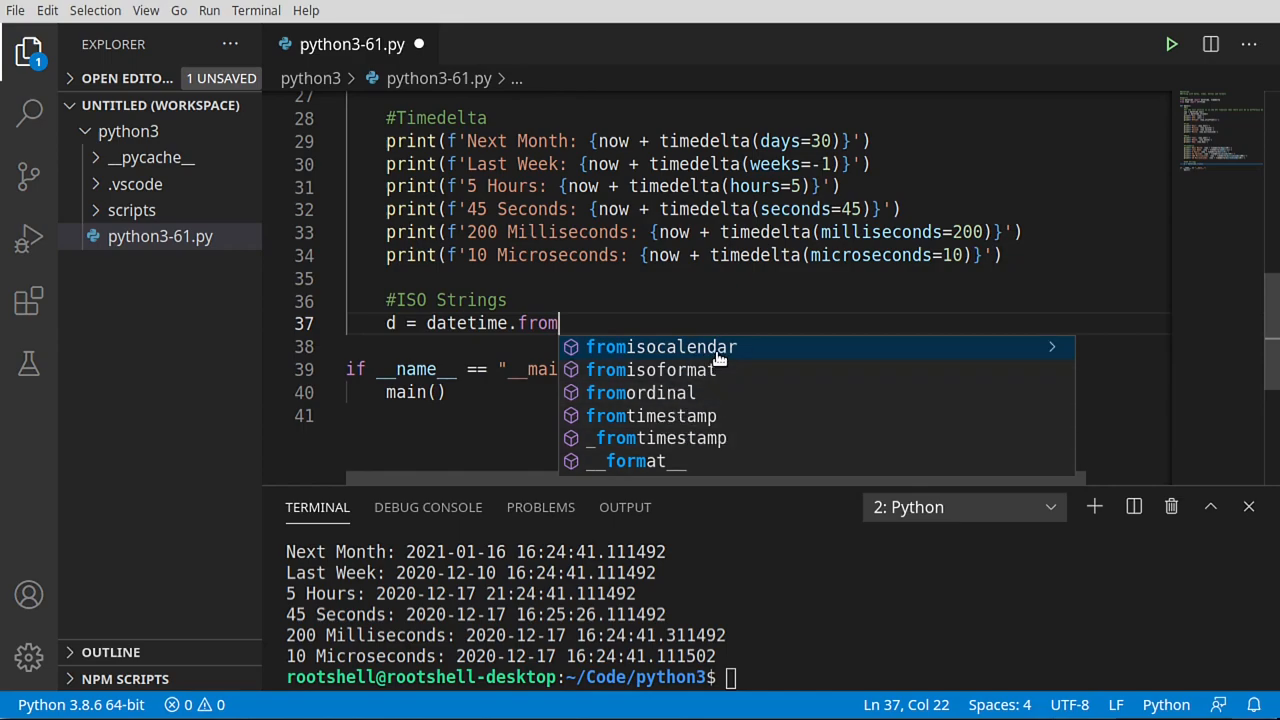
pyautogui.moveTo(614, 378)
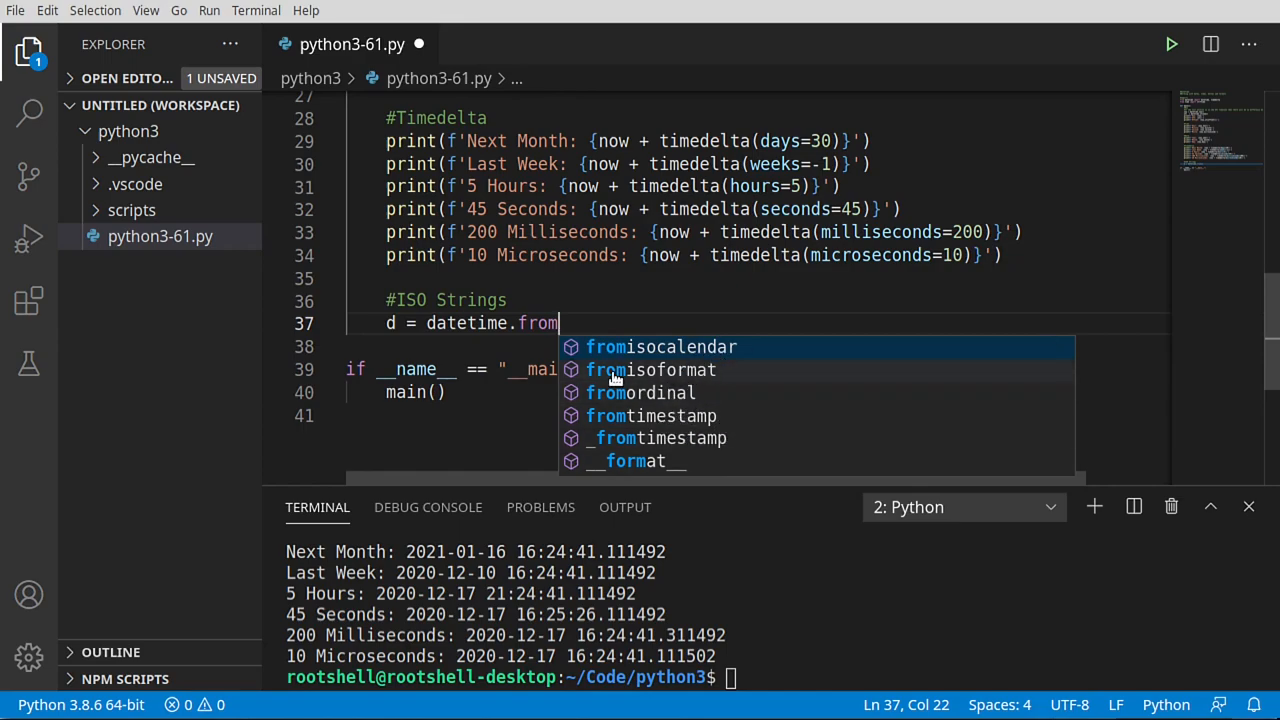
pyautogui.click(650, 369)
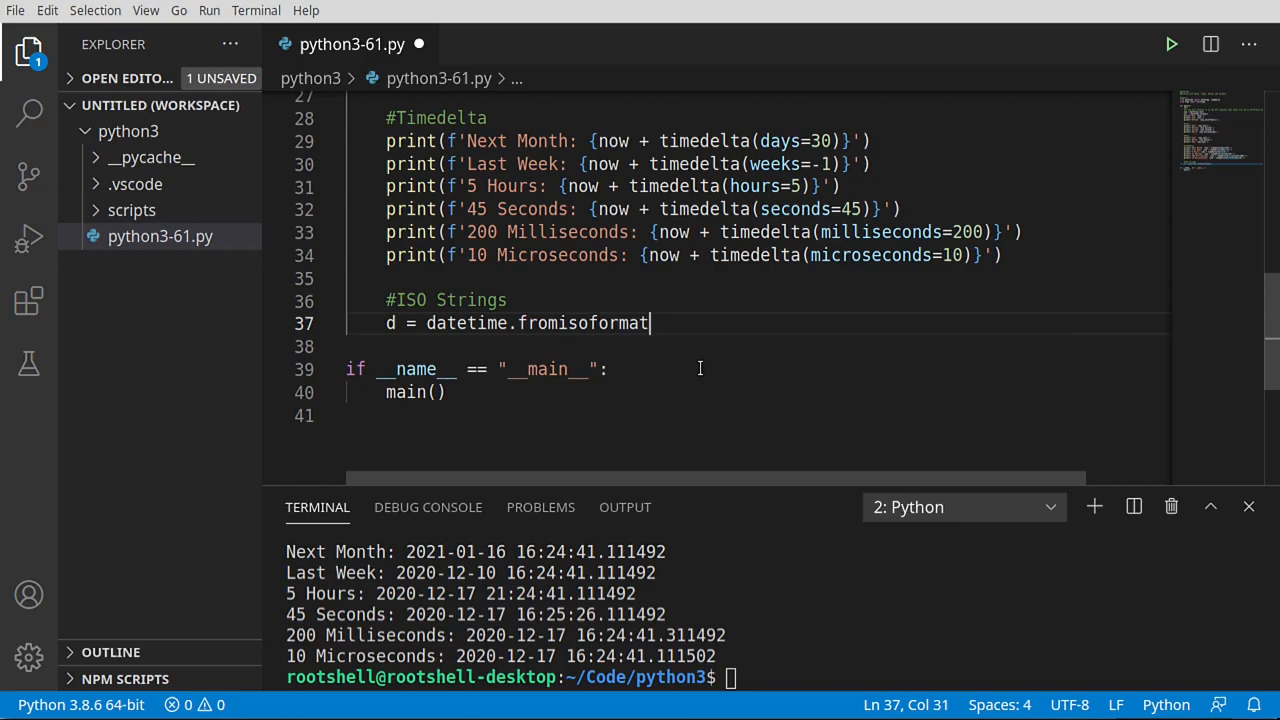
pyautogui.write("('')")
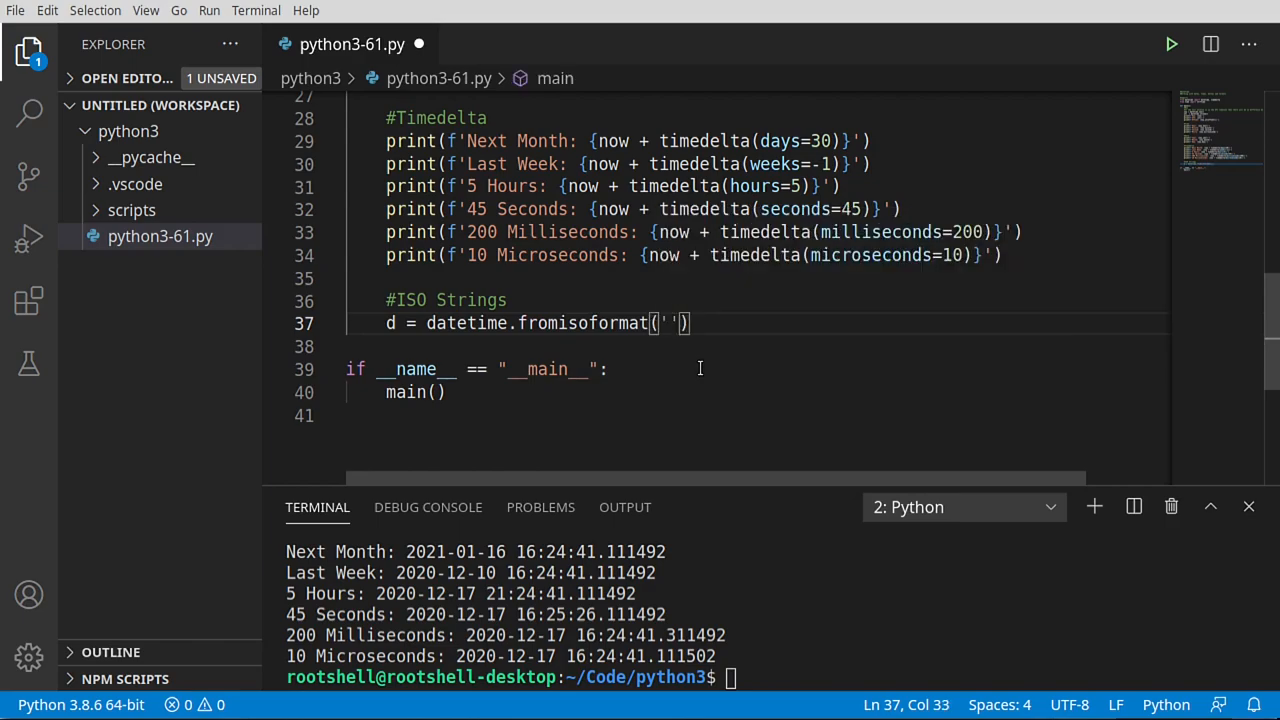
pyautogui.write('2020')
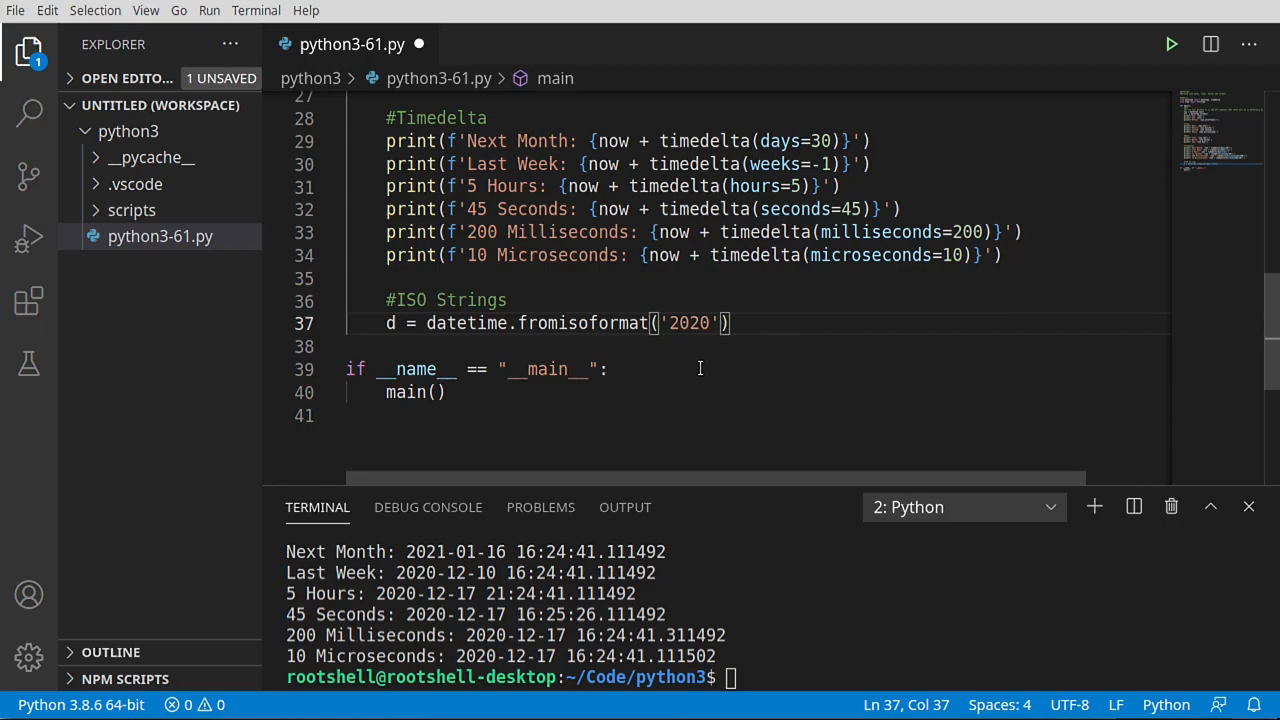
pyautogui.write('-12-16')
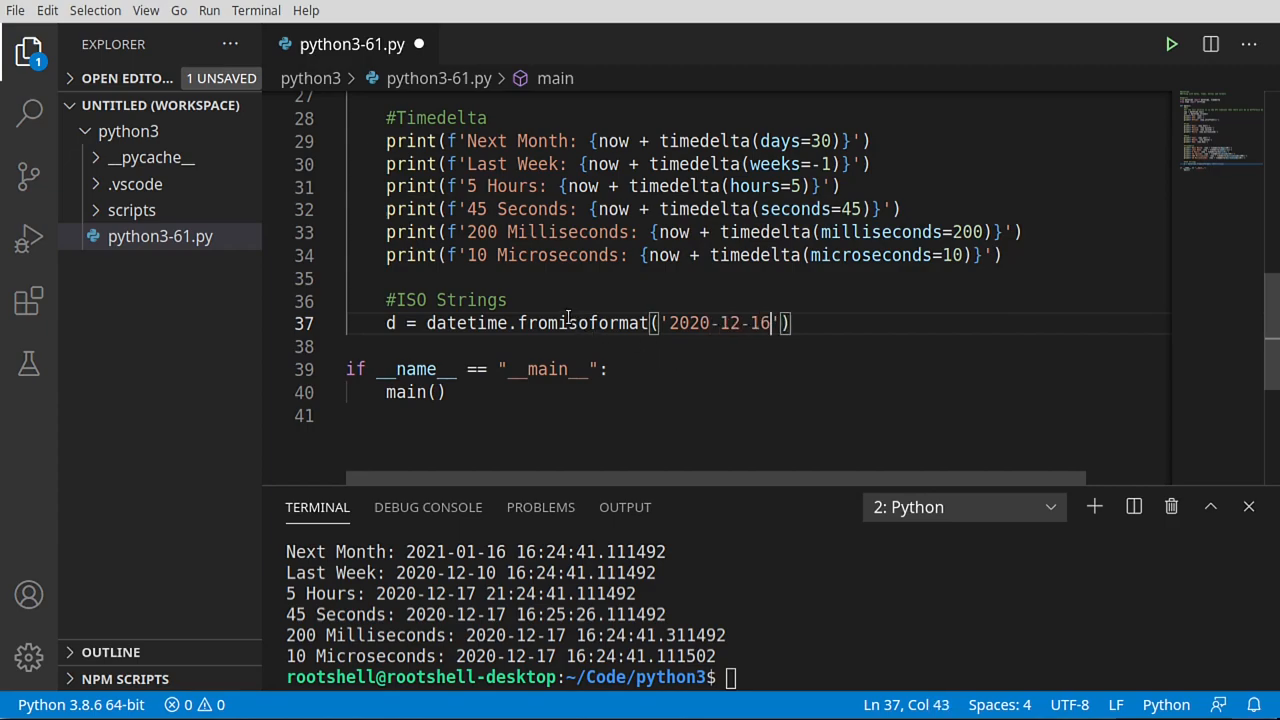
pyautogui.click(432, 391)
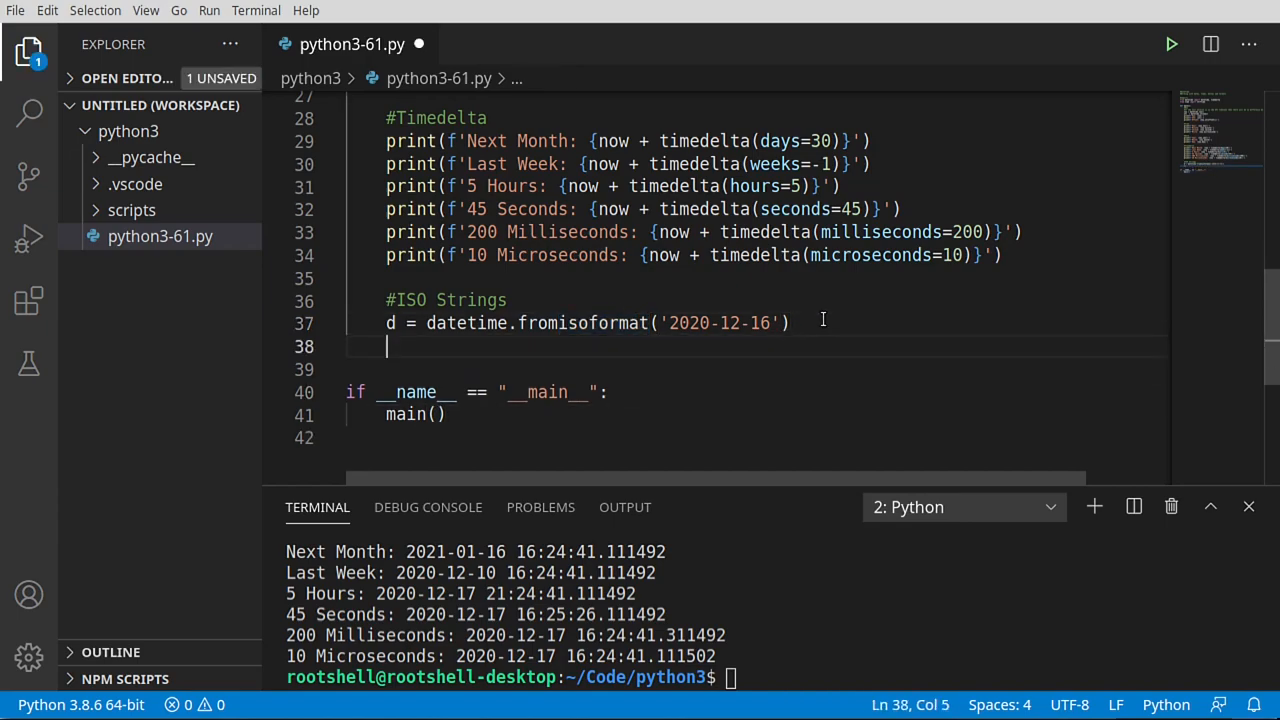
pyautogui.write('print')
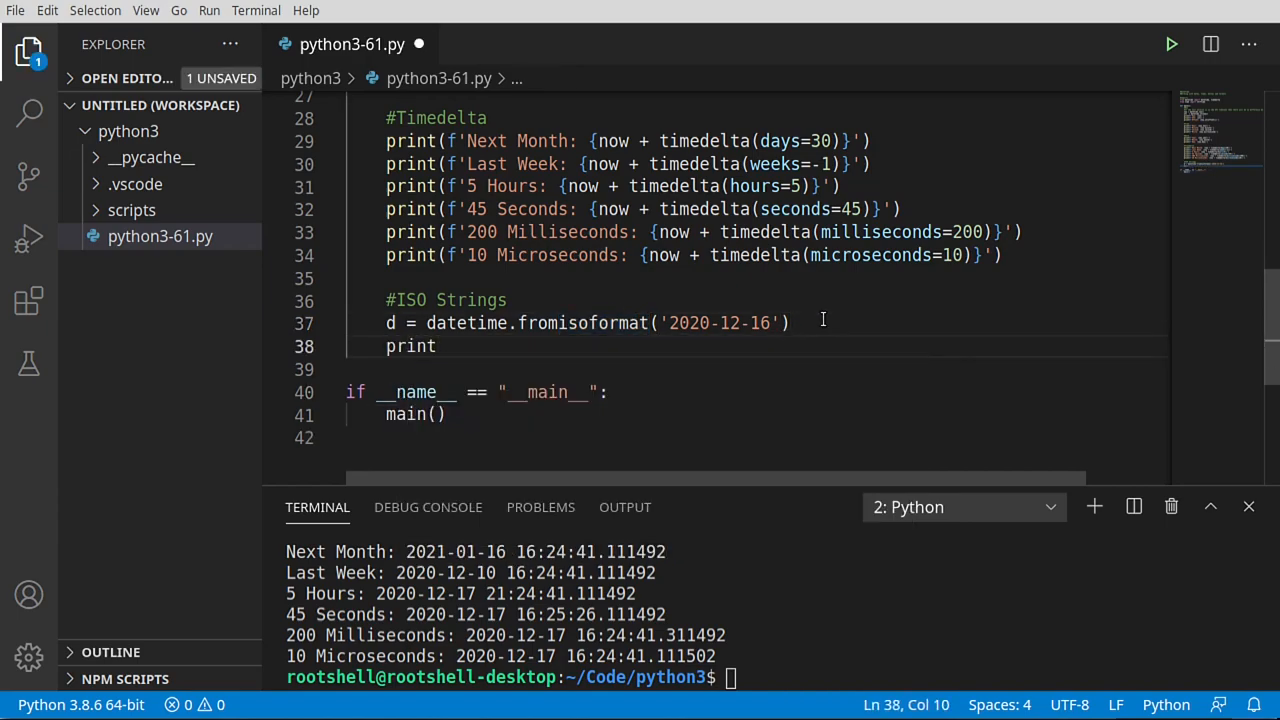
pyautogui.write('(d)')
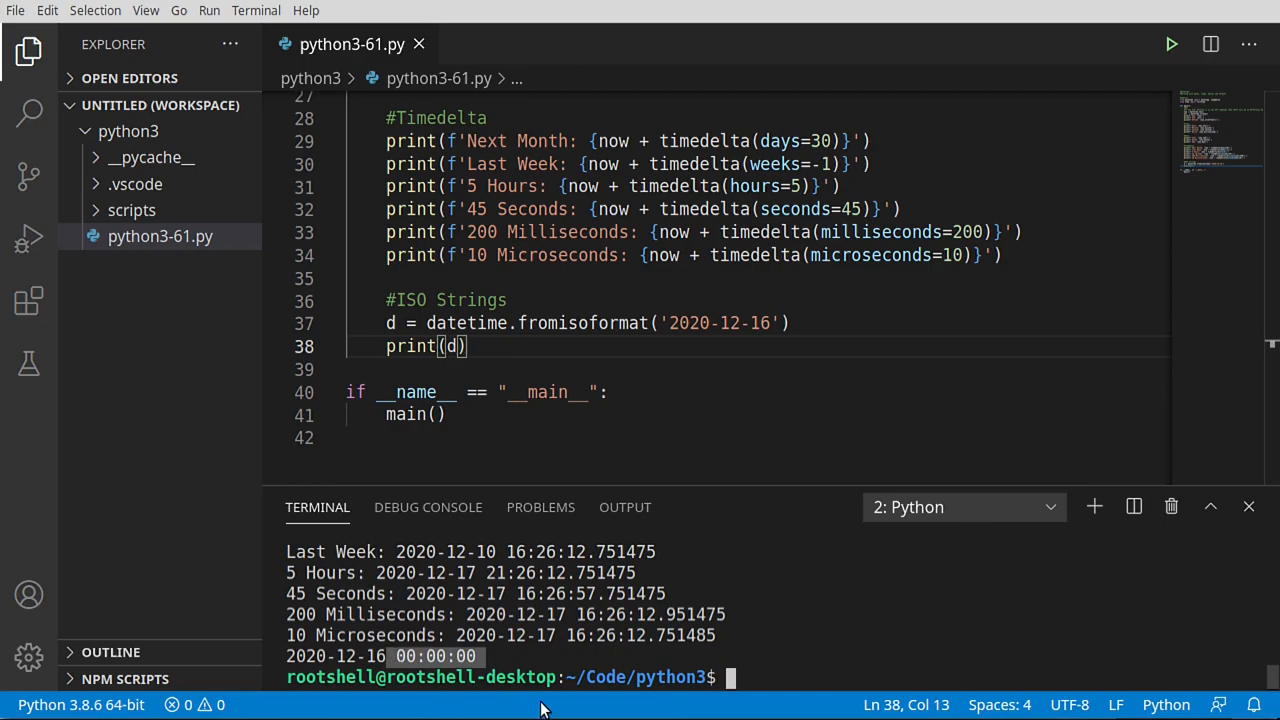
pyautogui.click(761, 322)
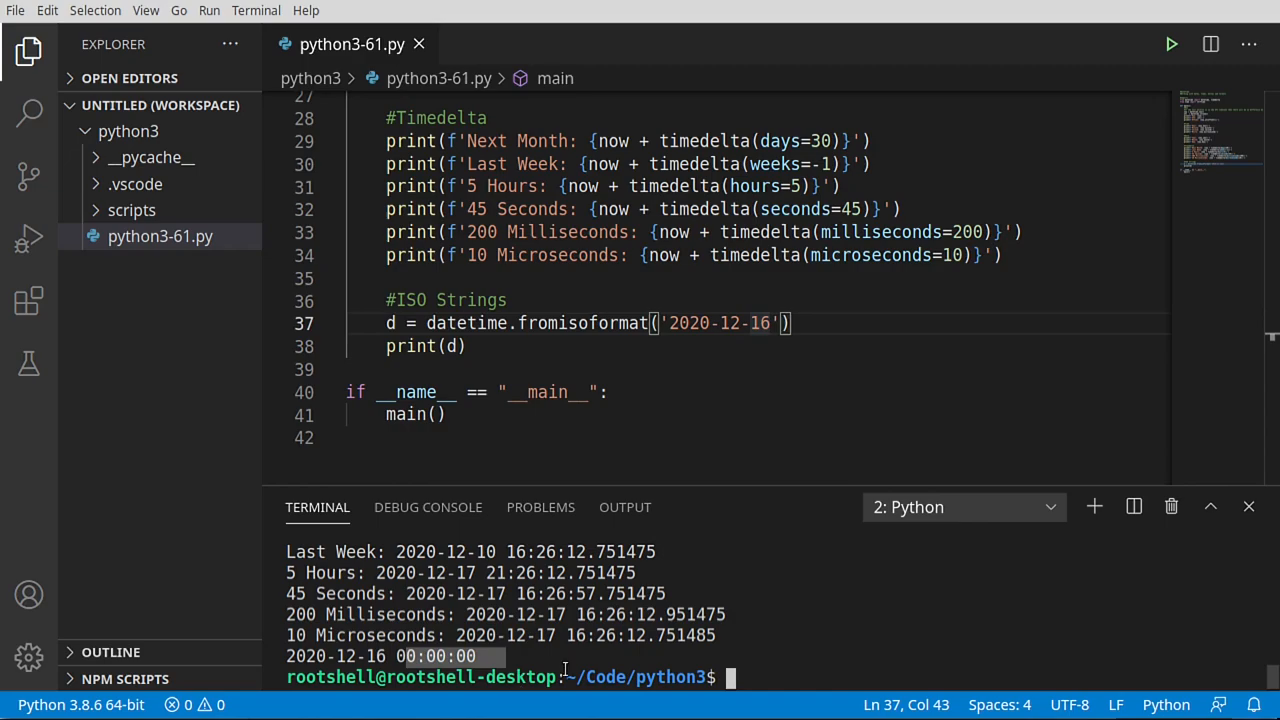
# - Add a line m = datetime.fromisoformat('20:26-06:00') below the print
pyautogui.click(725, 369)
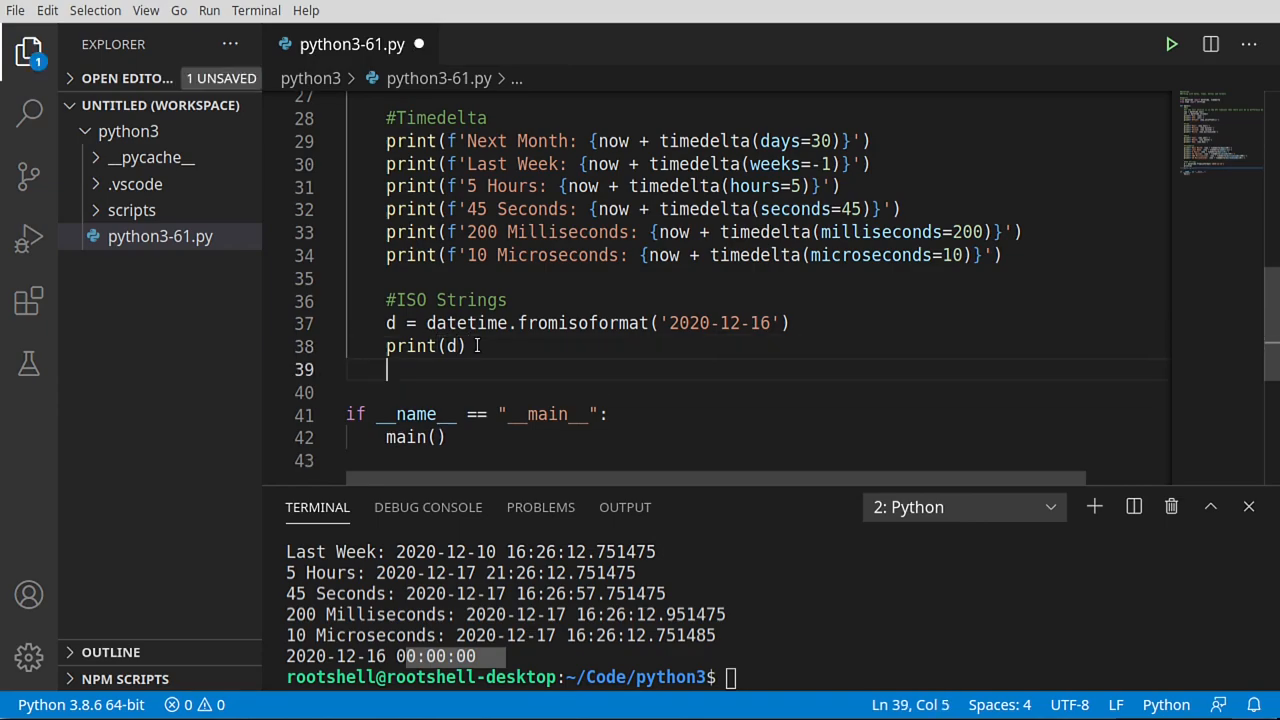
pyautogui.press('Return')
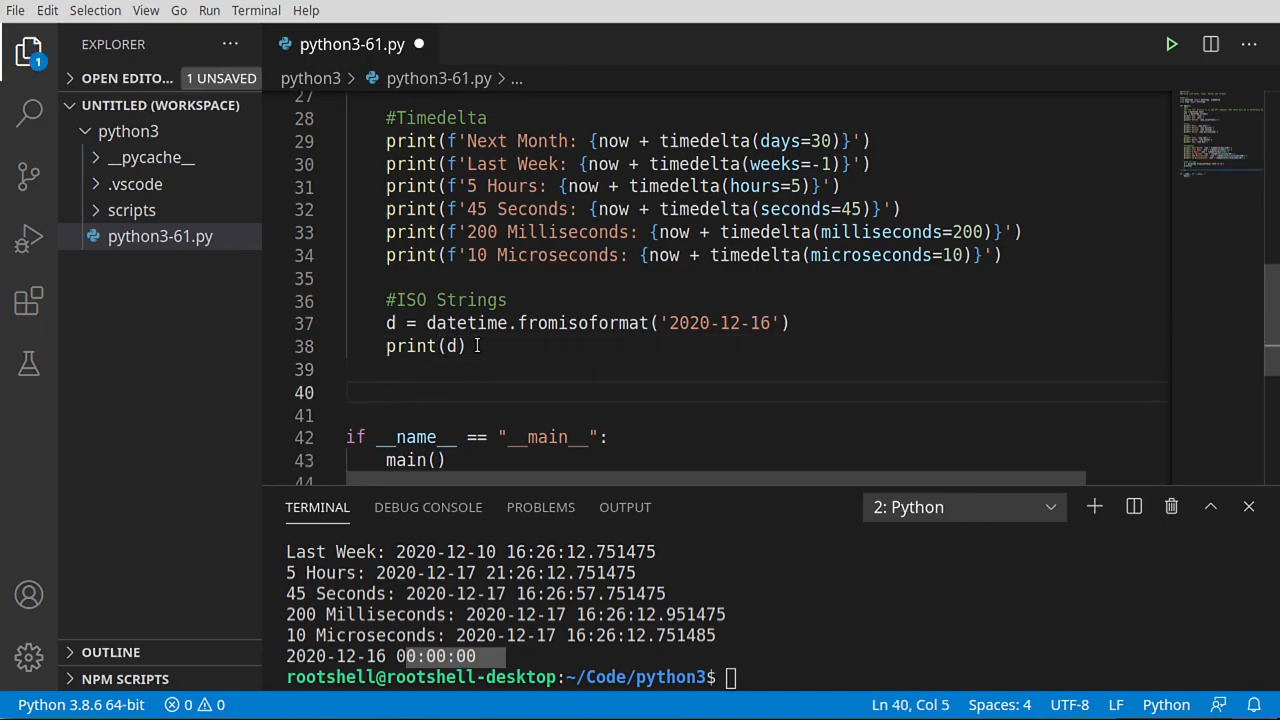
pyautogui.write('m =')
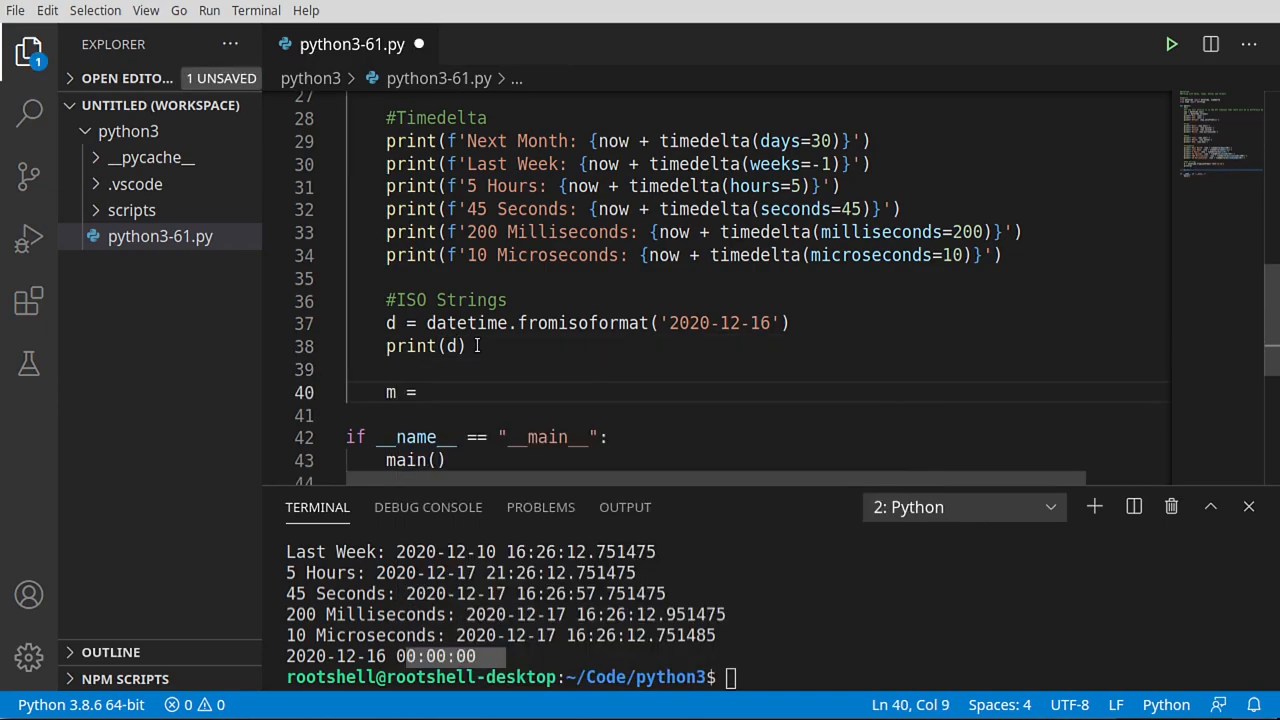
pyautogui.write('datetime')
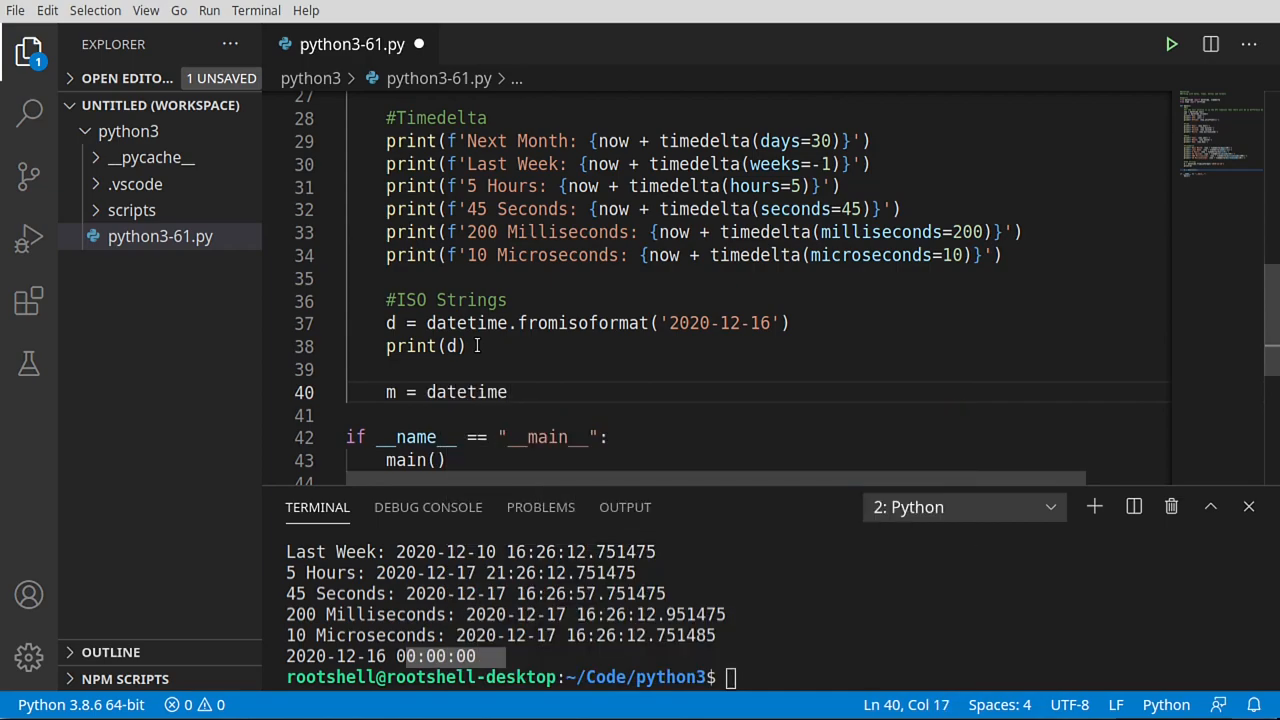
pyautogui.write("fromisoformat('")
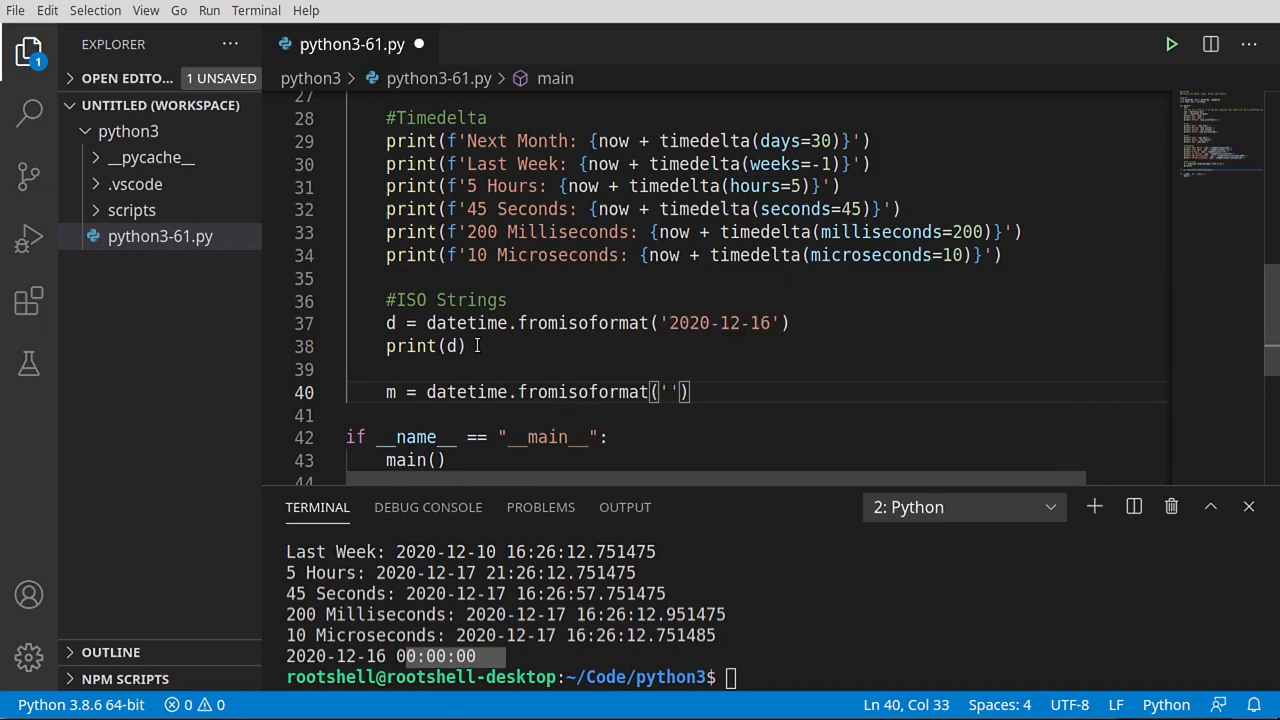
pyautogui.write('20')
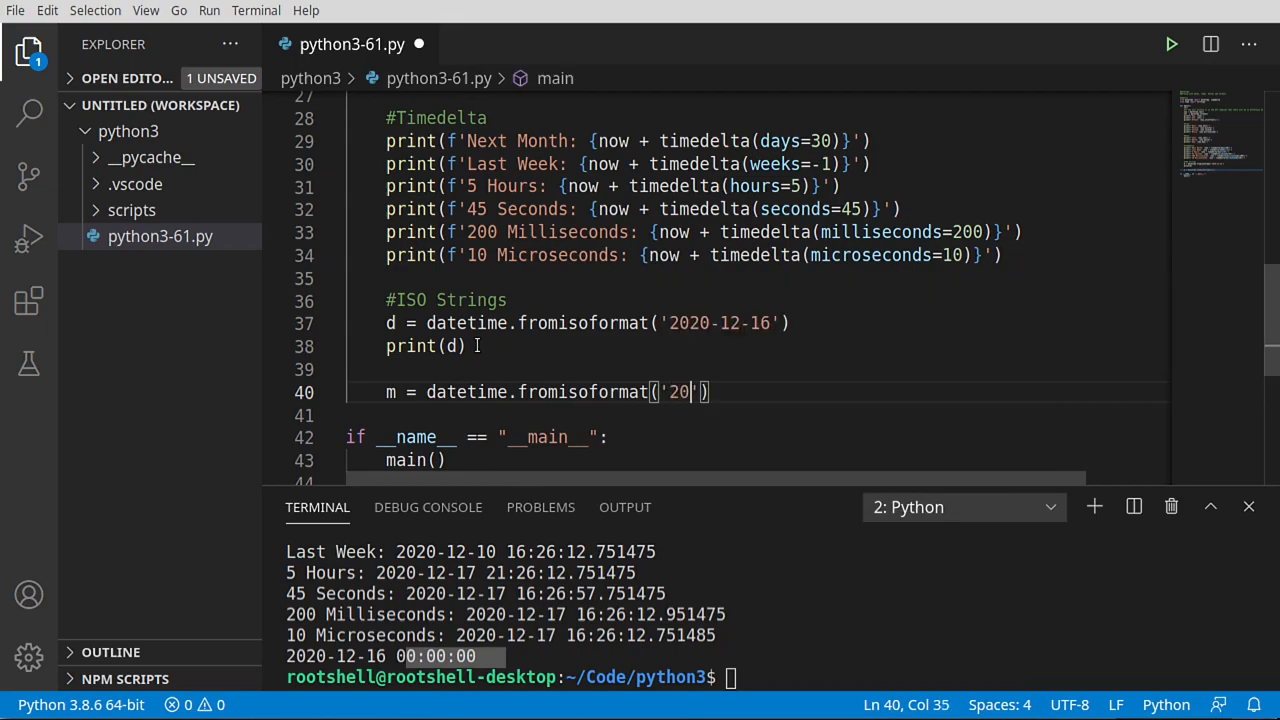
pyautogui.write(':')
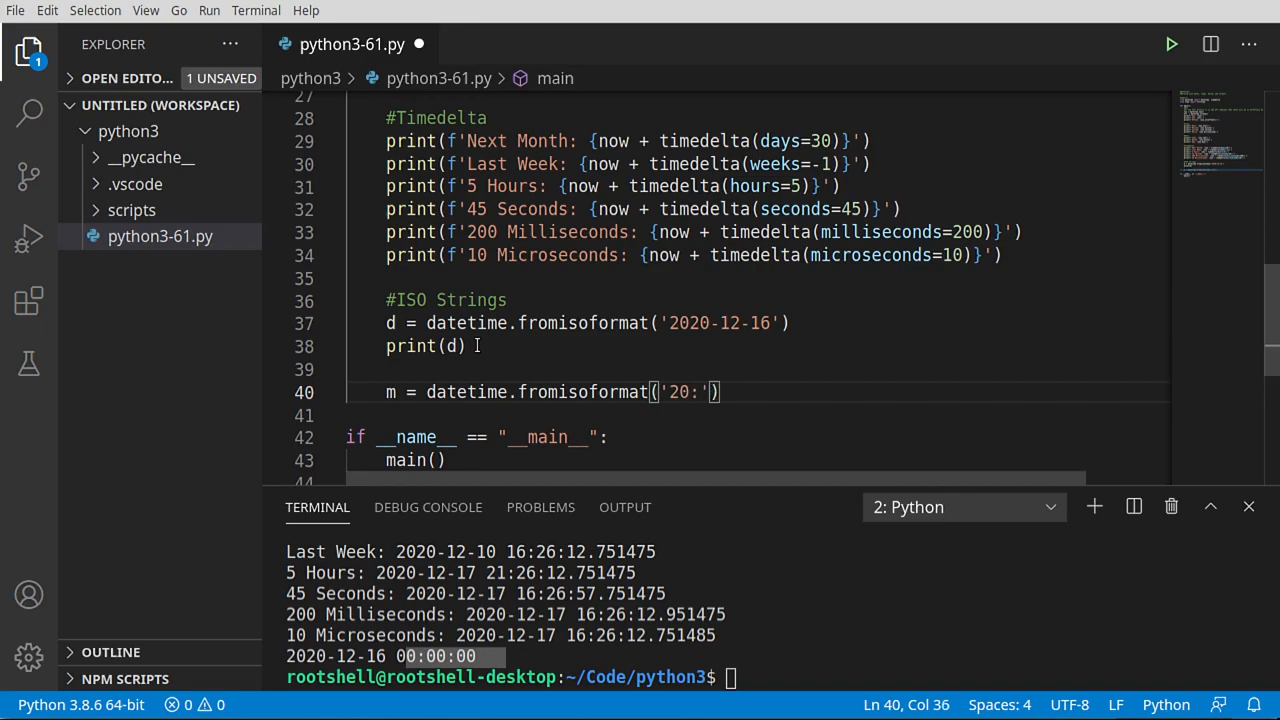
pyautogui.write('26-')
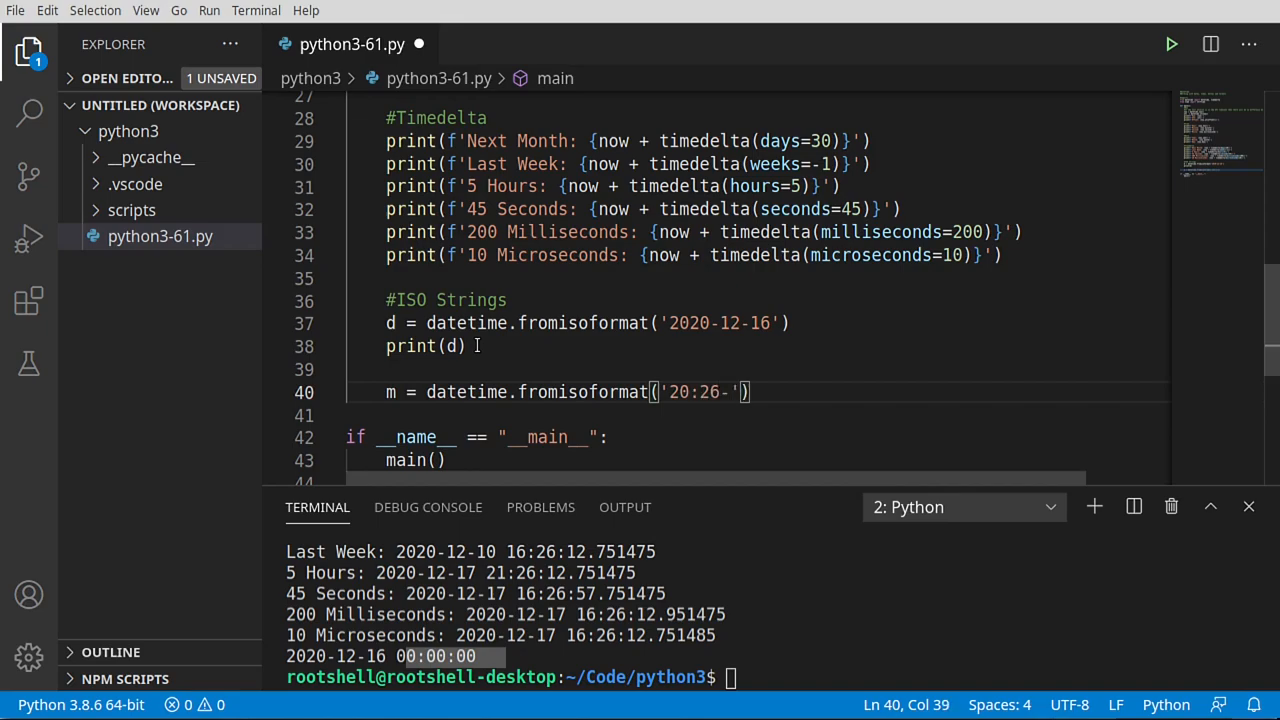
pyautogui.write('06')
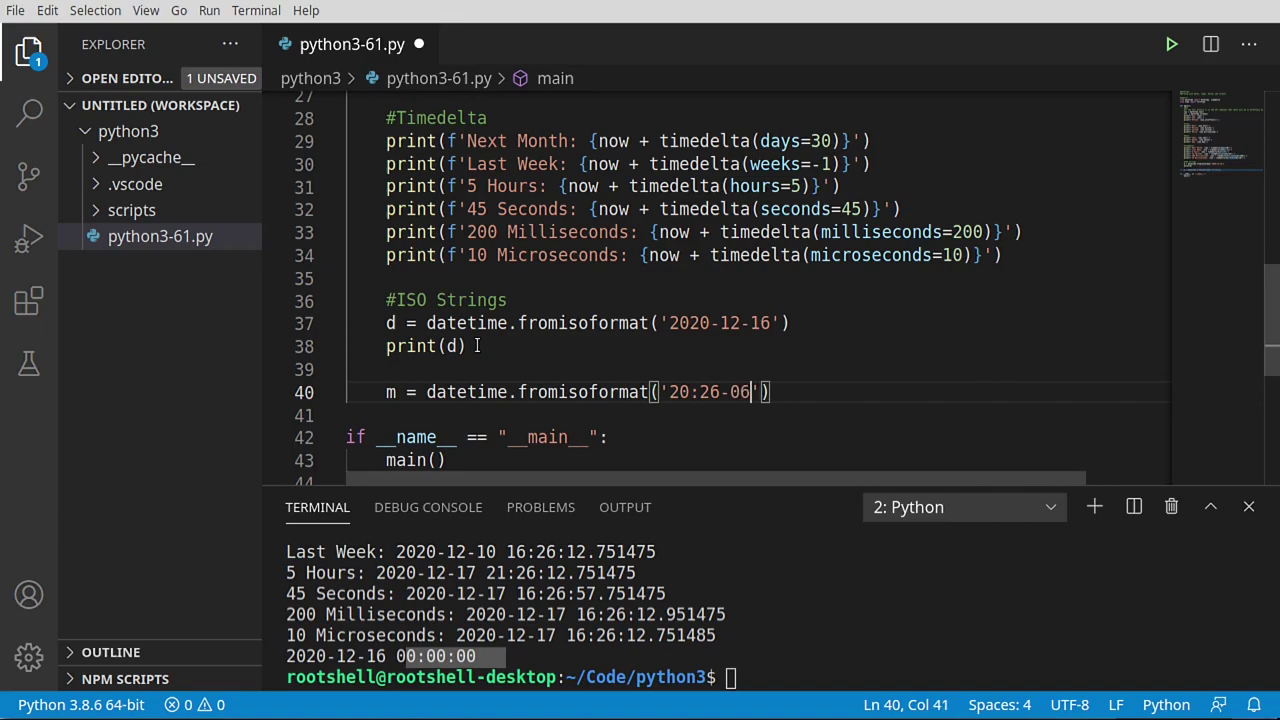
pyautogui.write(':00')
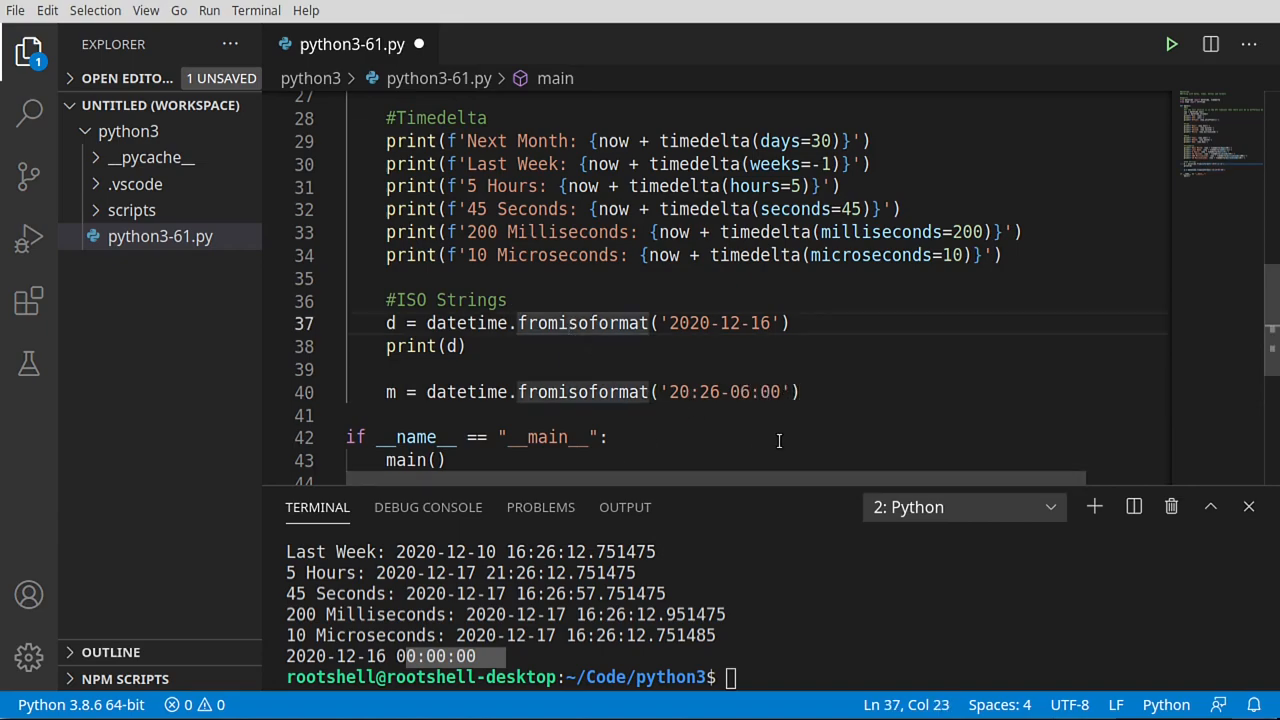
# - Save and run the script to get the ValueError, then return to the failing line
pyautogui.press('ctrl+s')
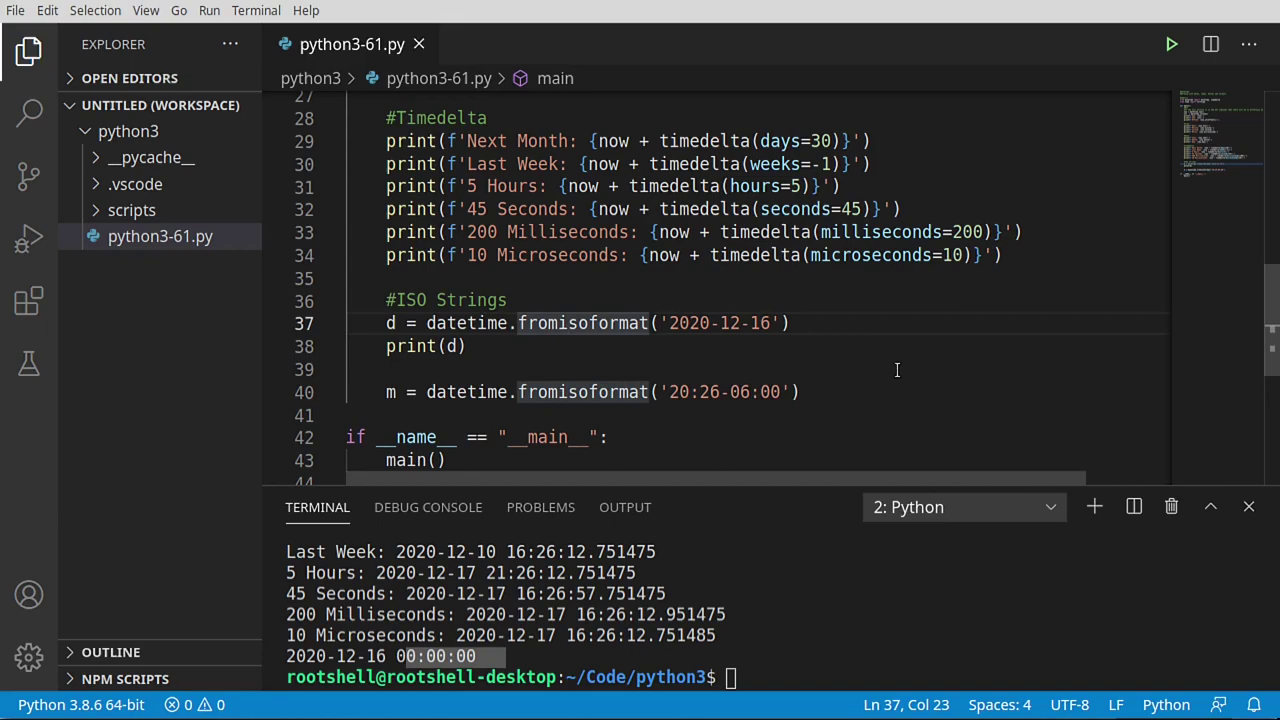
pyautogui.click(1171, 43)
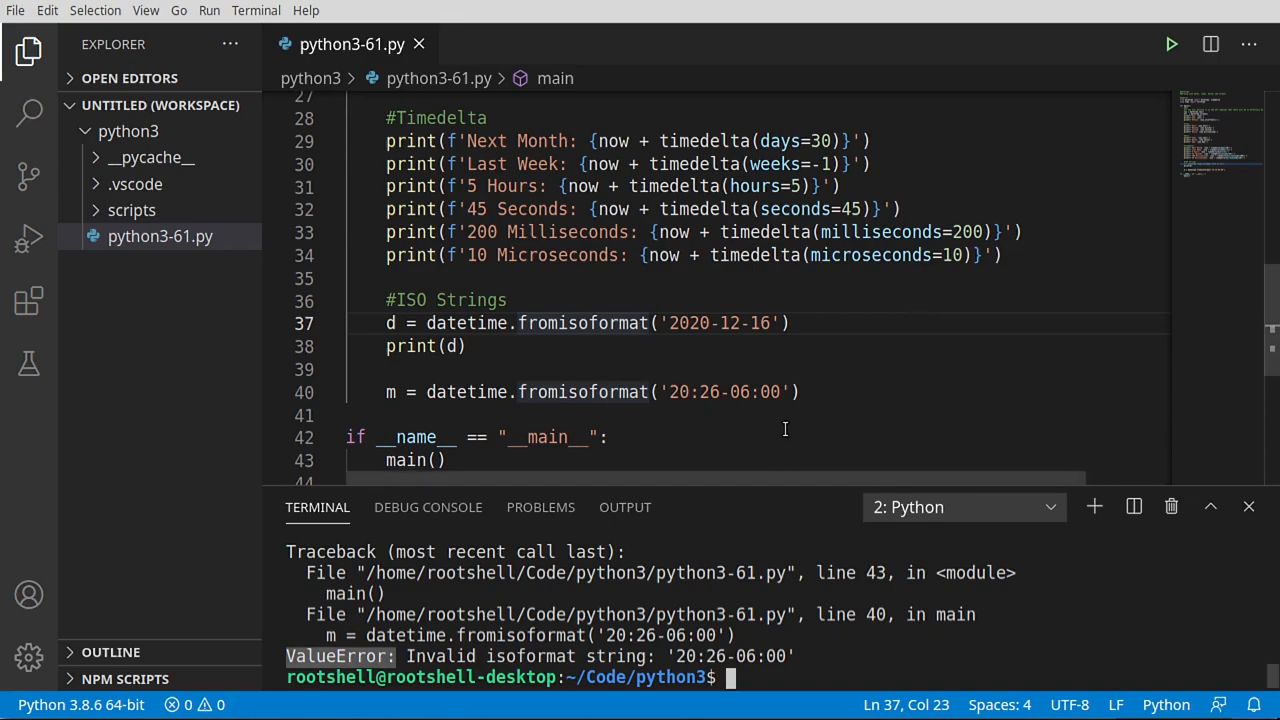
pyautogui.click(795, 391)
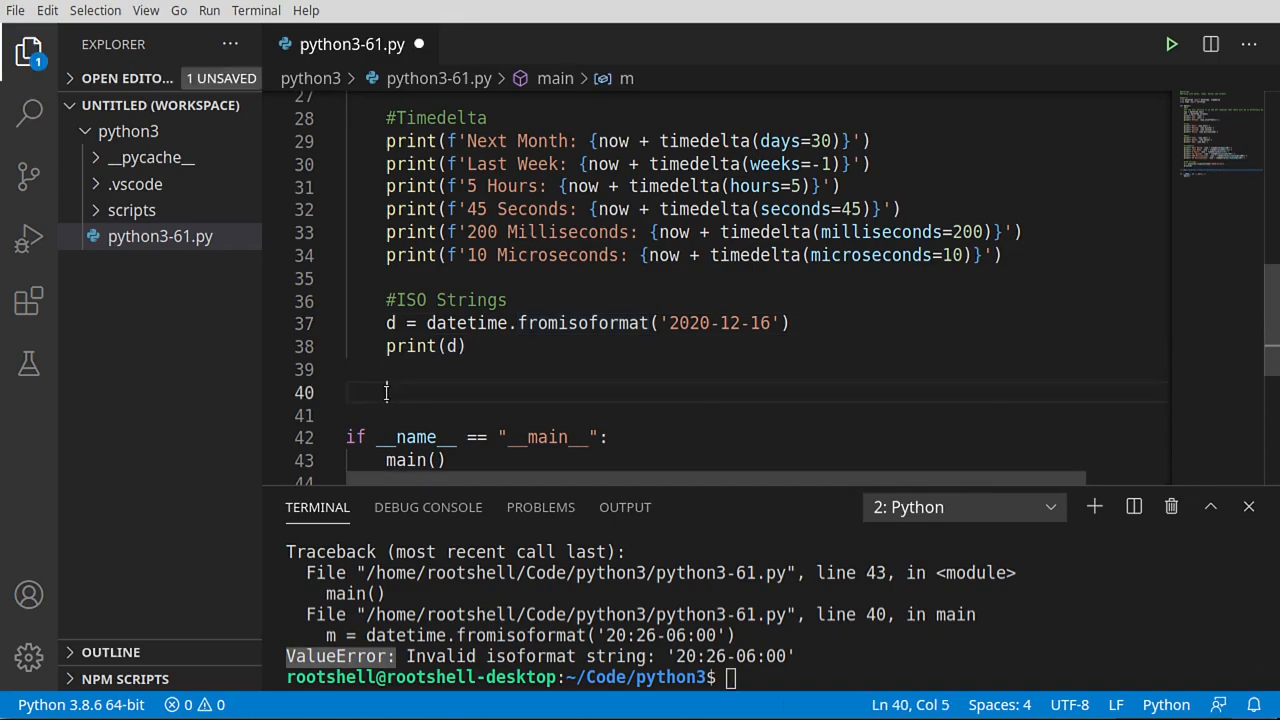
# - Wrap m = datetime.fromisoformat('20:26-06:00') in a try/except block
pyautogui.write('try')
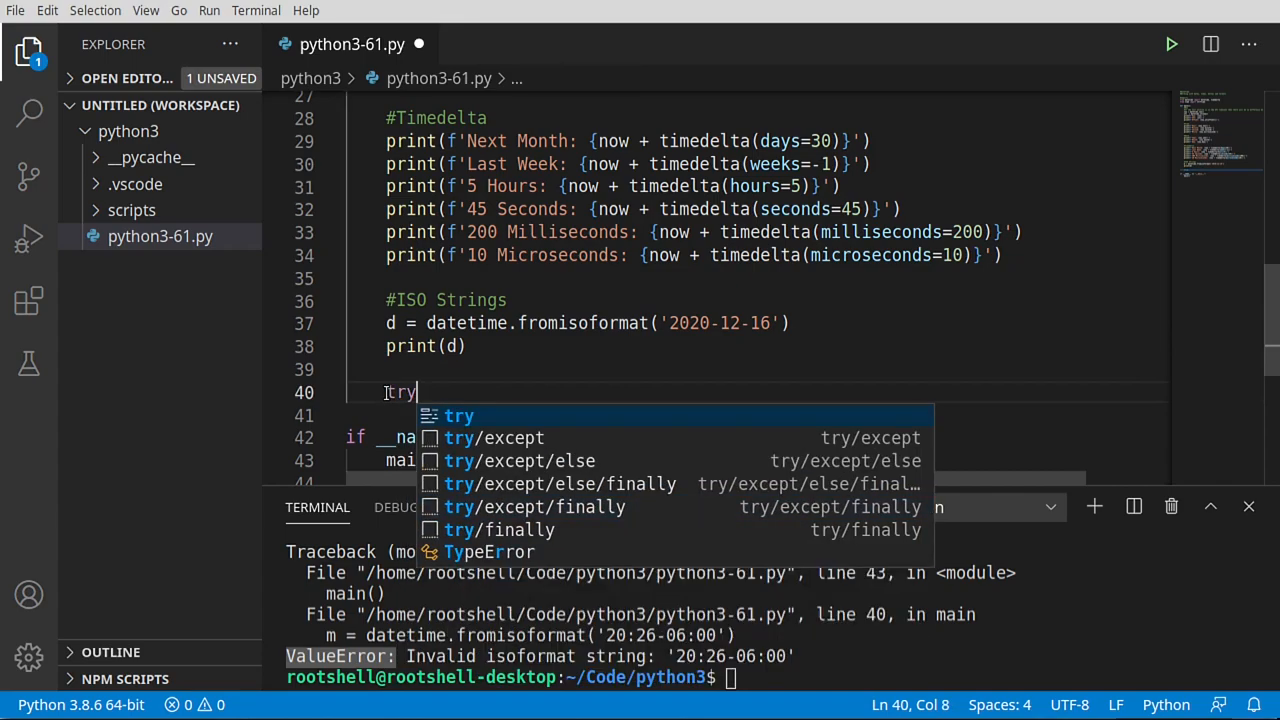
pyautogui.press('Escape')
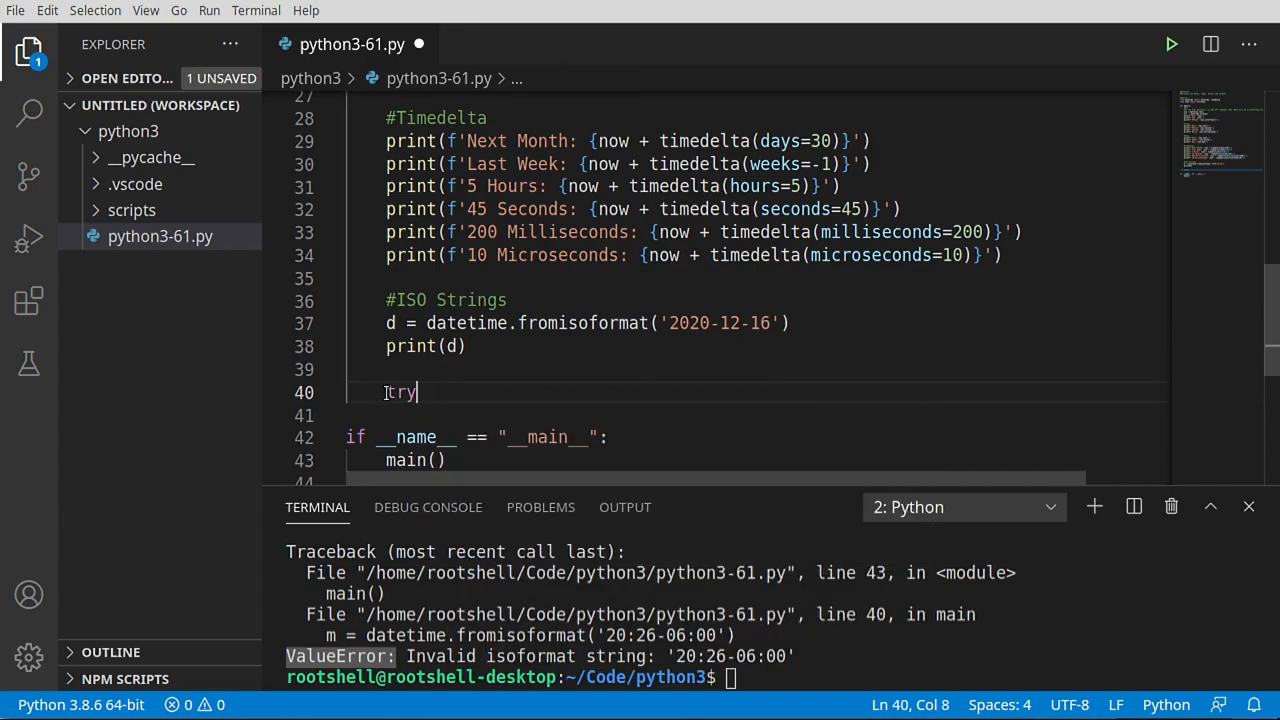
pyautogui.press('Enter')
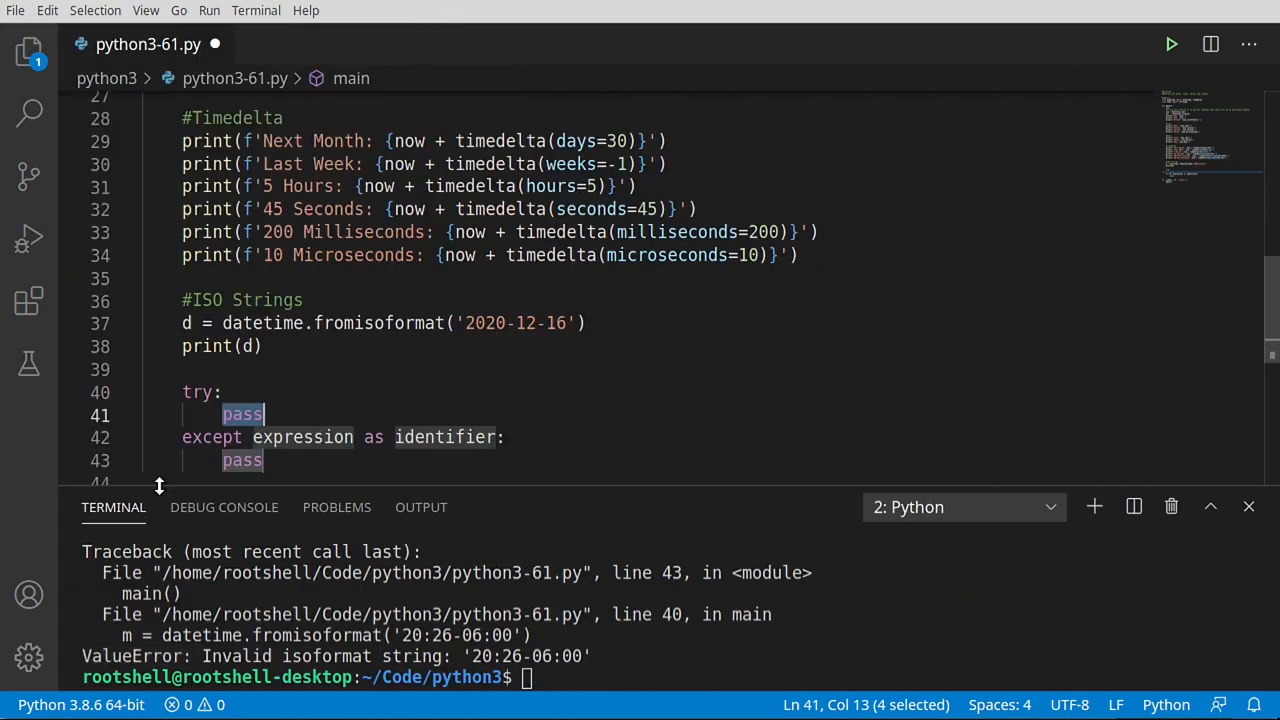
pyautogui.write("m = datetime.fromisoformat('20:26-06:00')")
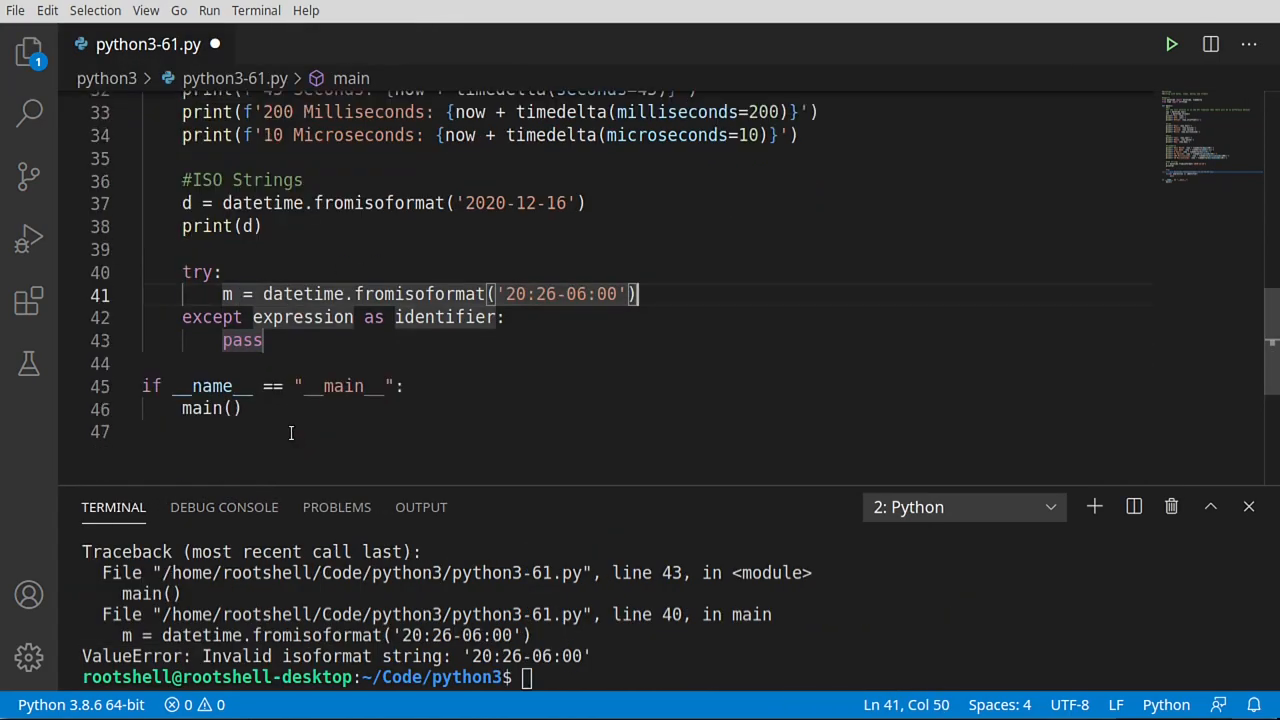
# - Catch Exception as ex and print(ex.args) in the except body
pyautogui.doubleClick(302, 317)
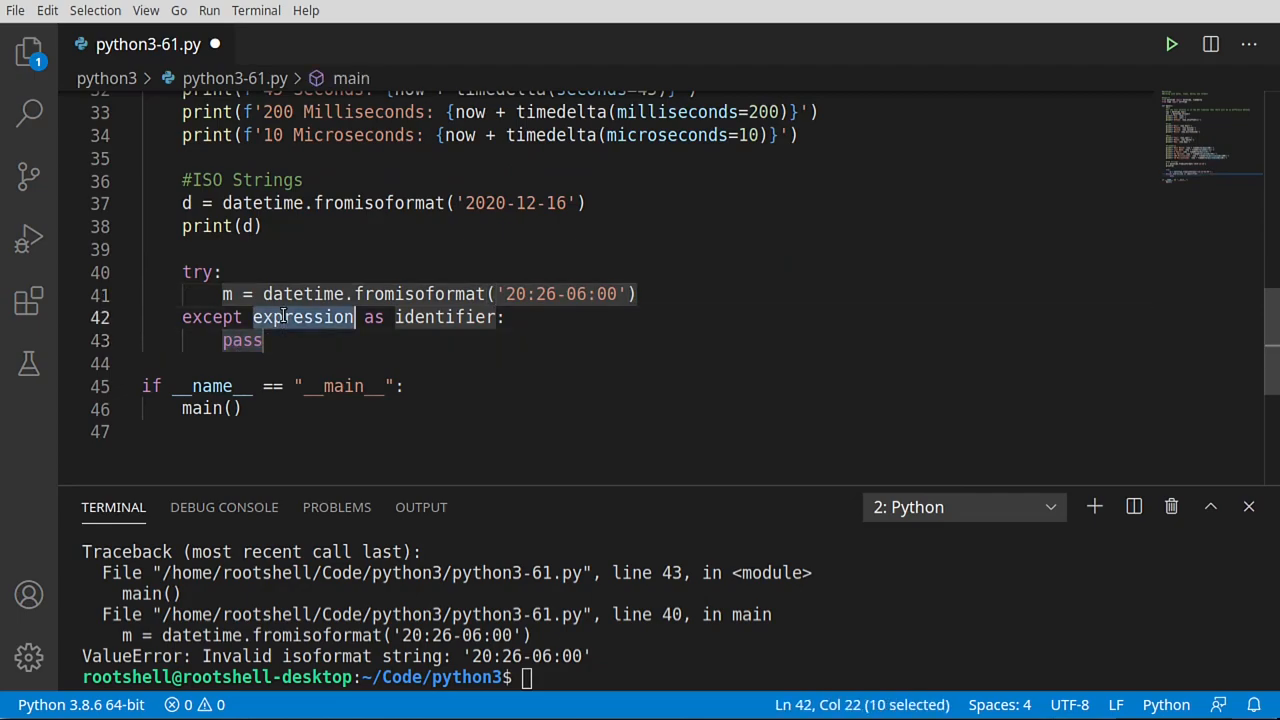
pyautogui.write('Exe')
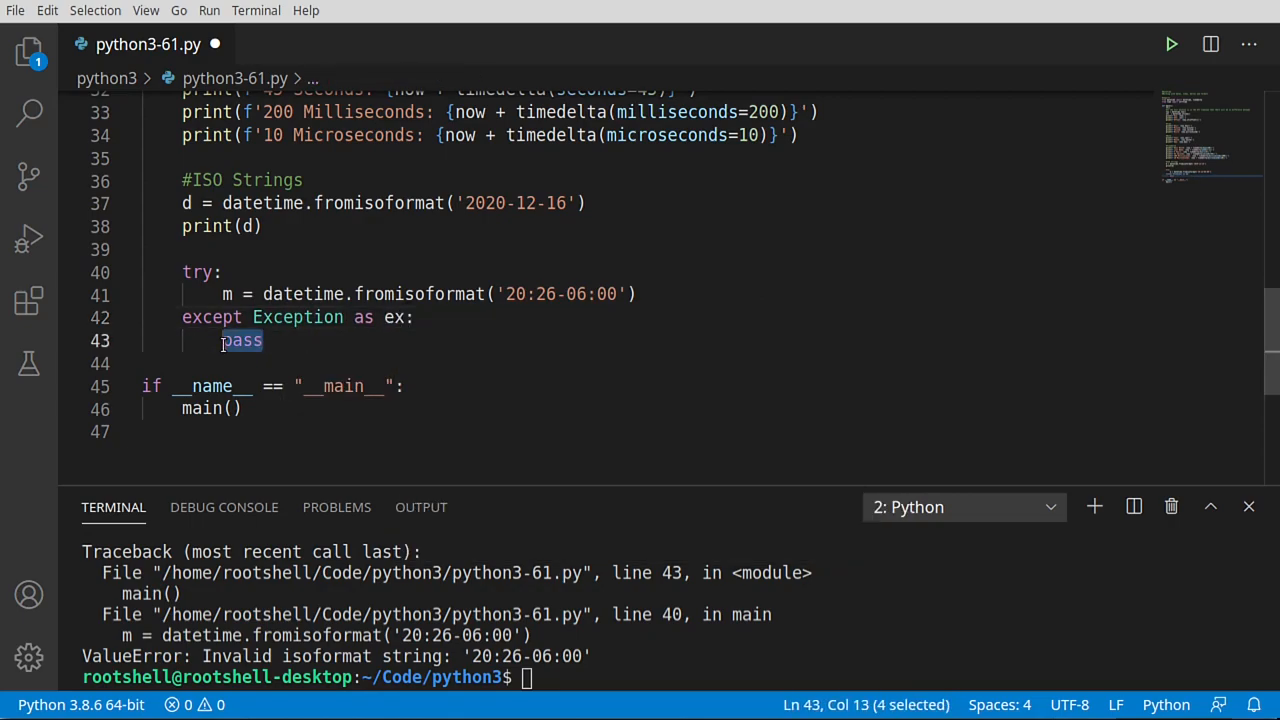
pyautogui.write('print(')
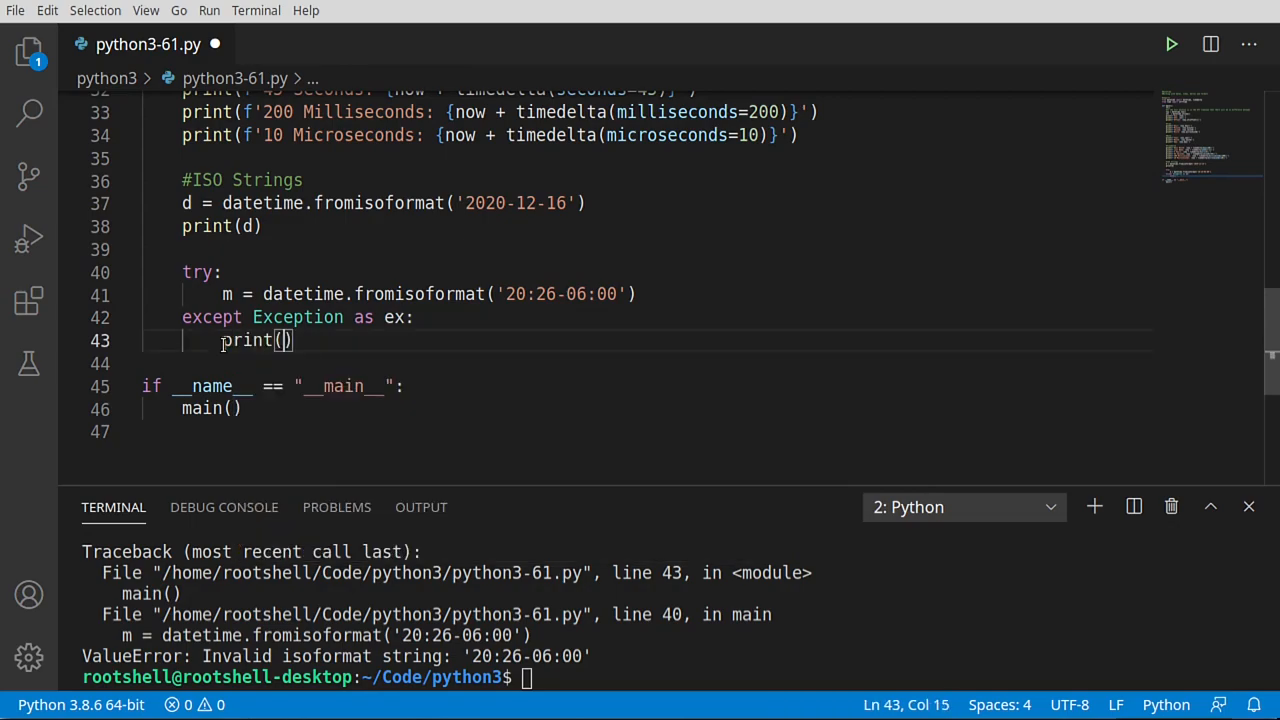
pyautogui.write('ex.s')
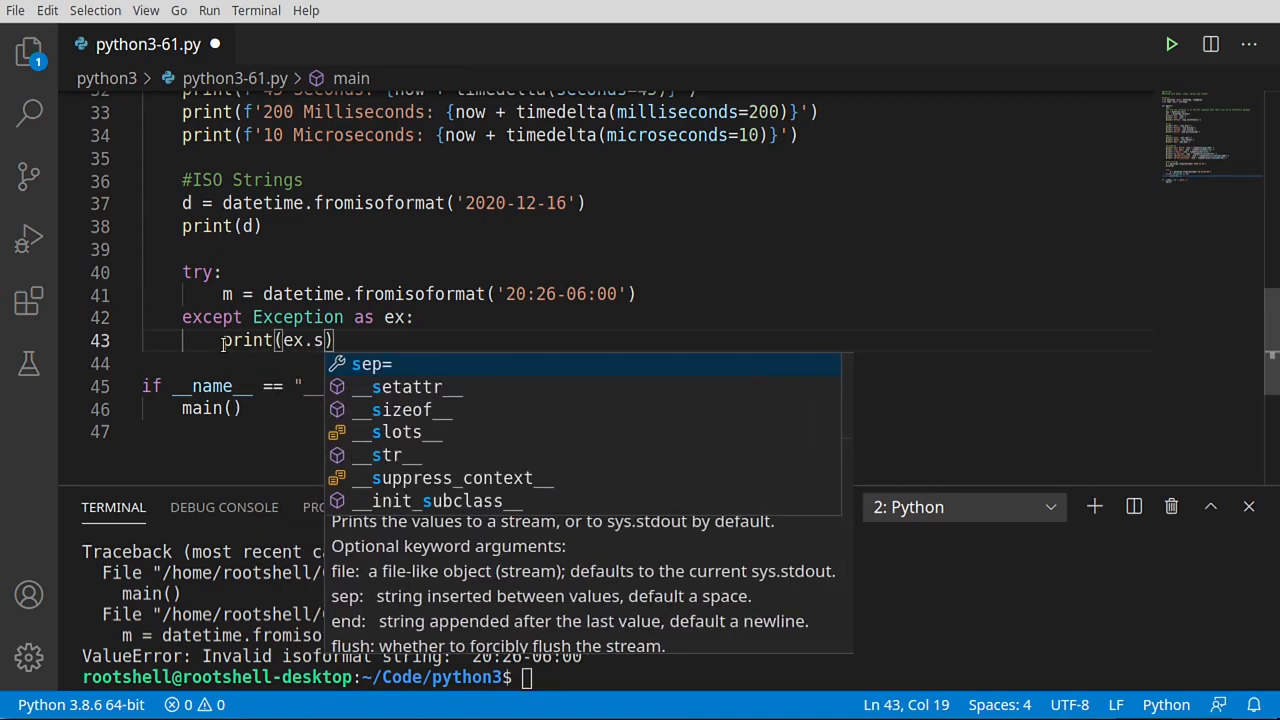
pyautogui.write('args')
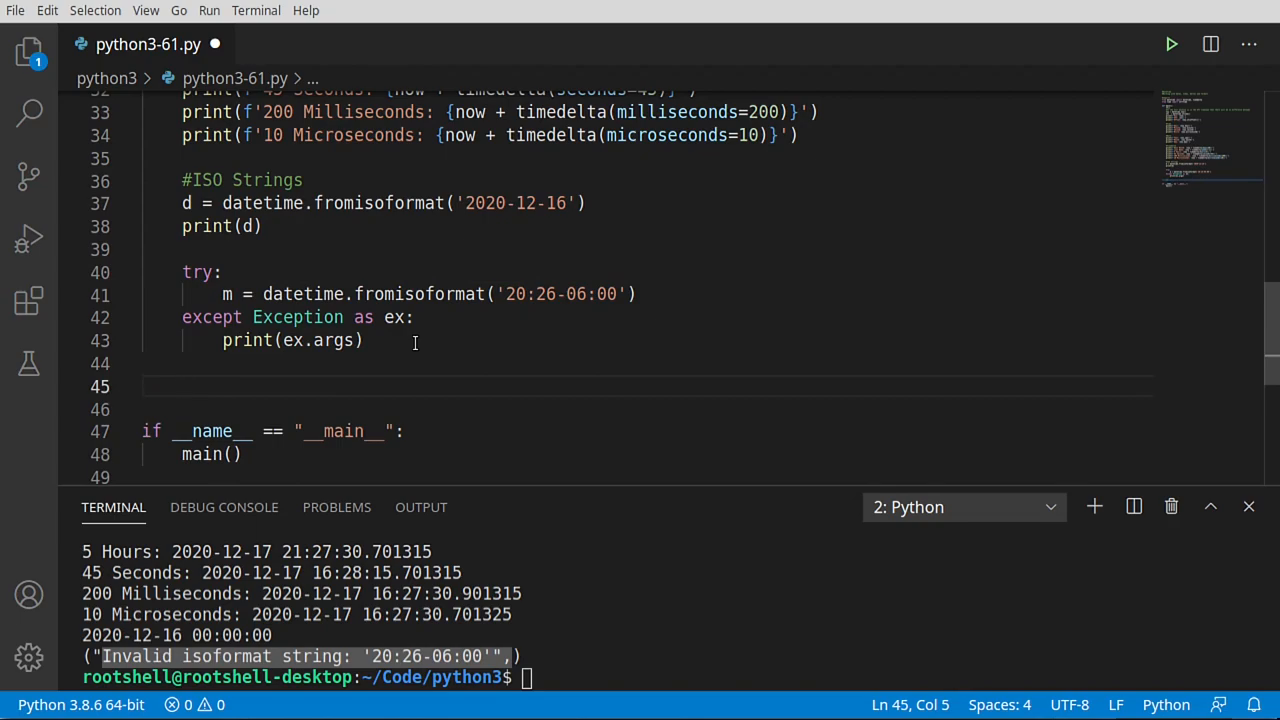
# - Add print(f'ISO: {now.isoformat()}') to show the current time in ISO format
pyautogui.write("print('")
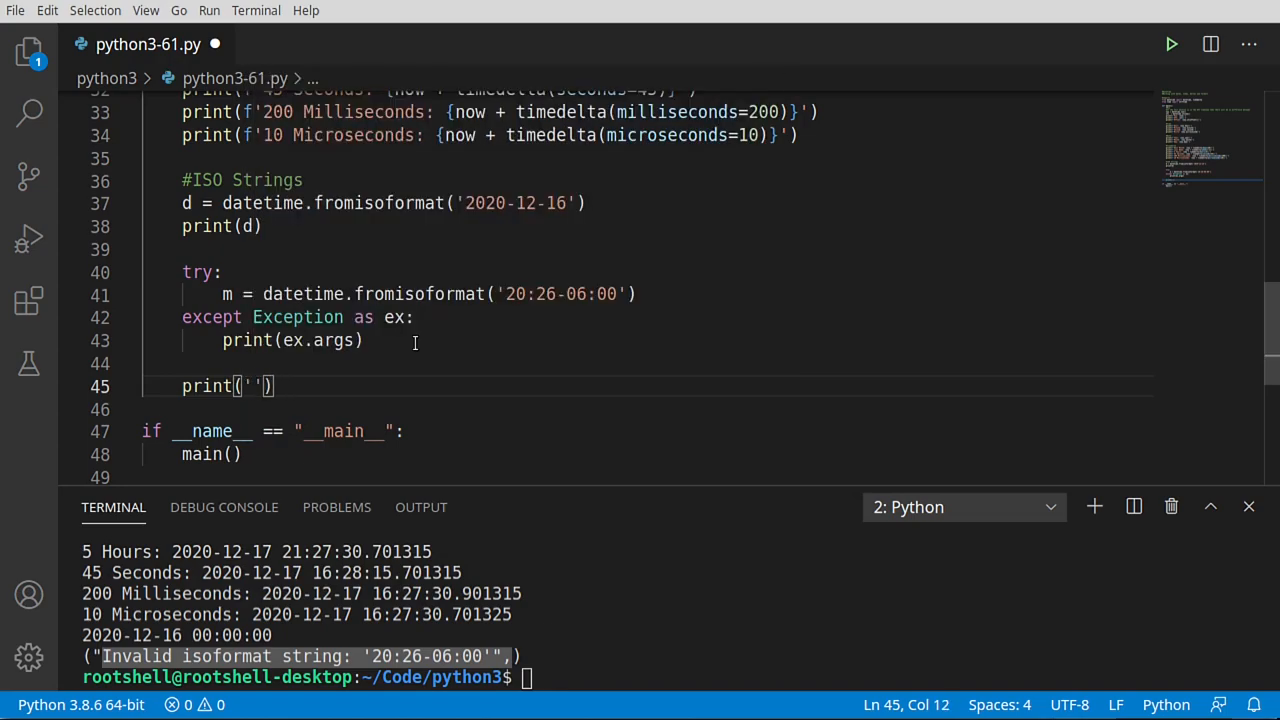
pyautogui.write('f')
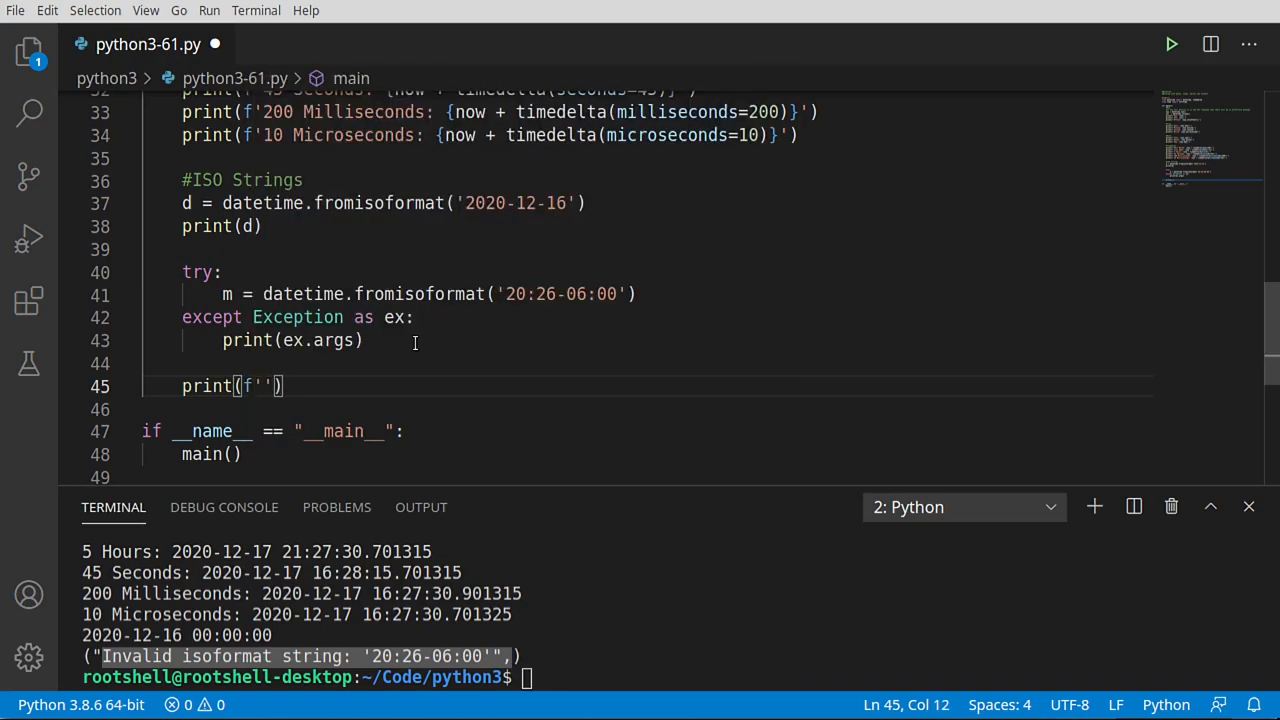
pyautogui.write('ISOI')
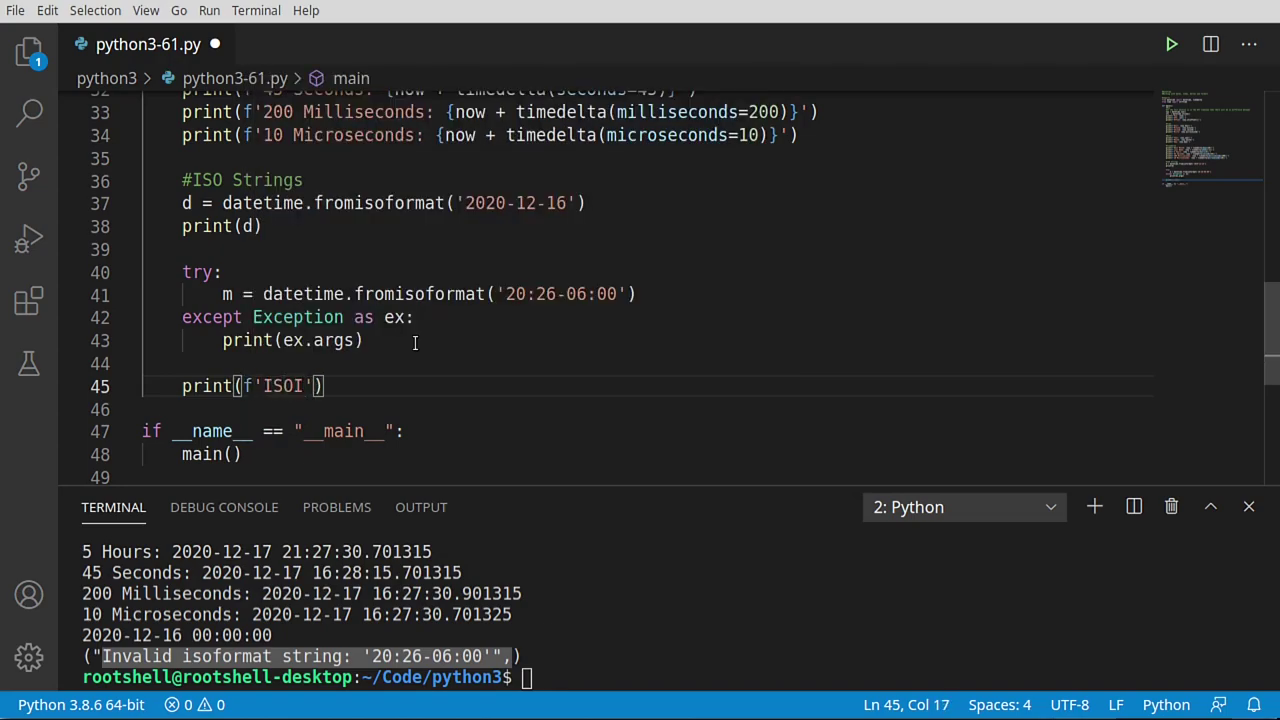
pyautogui.write(': {}')
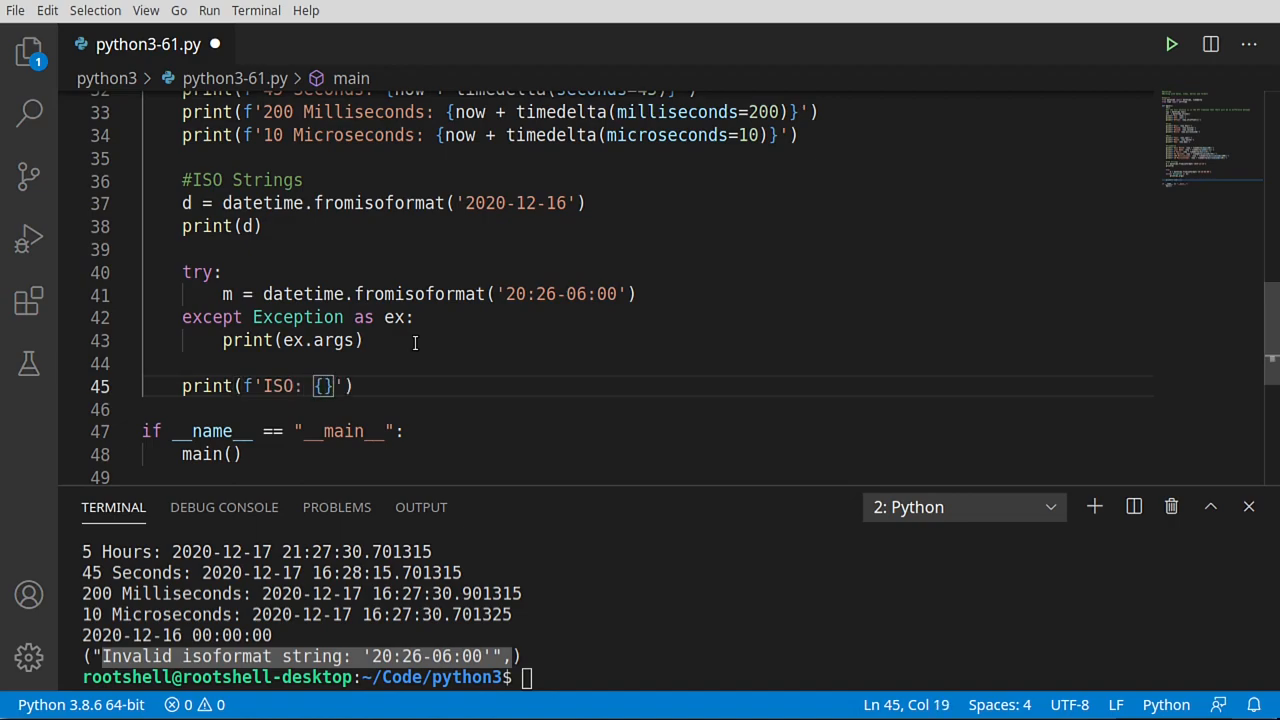
pyautogui.write('now.')
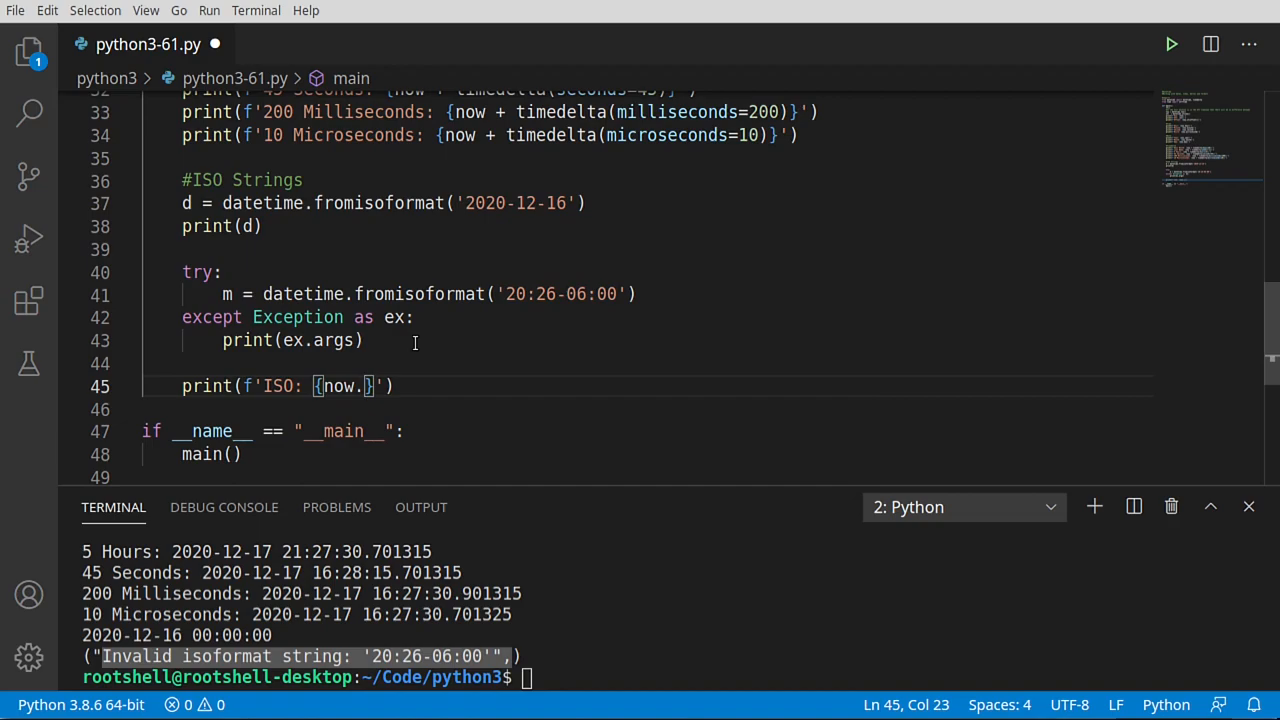
pyautogui.write('isoformat(')
pyautogui.write('#Formatting')
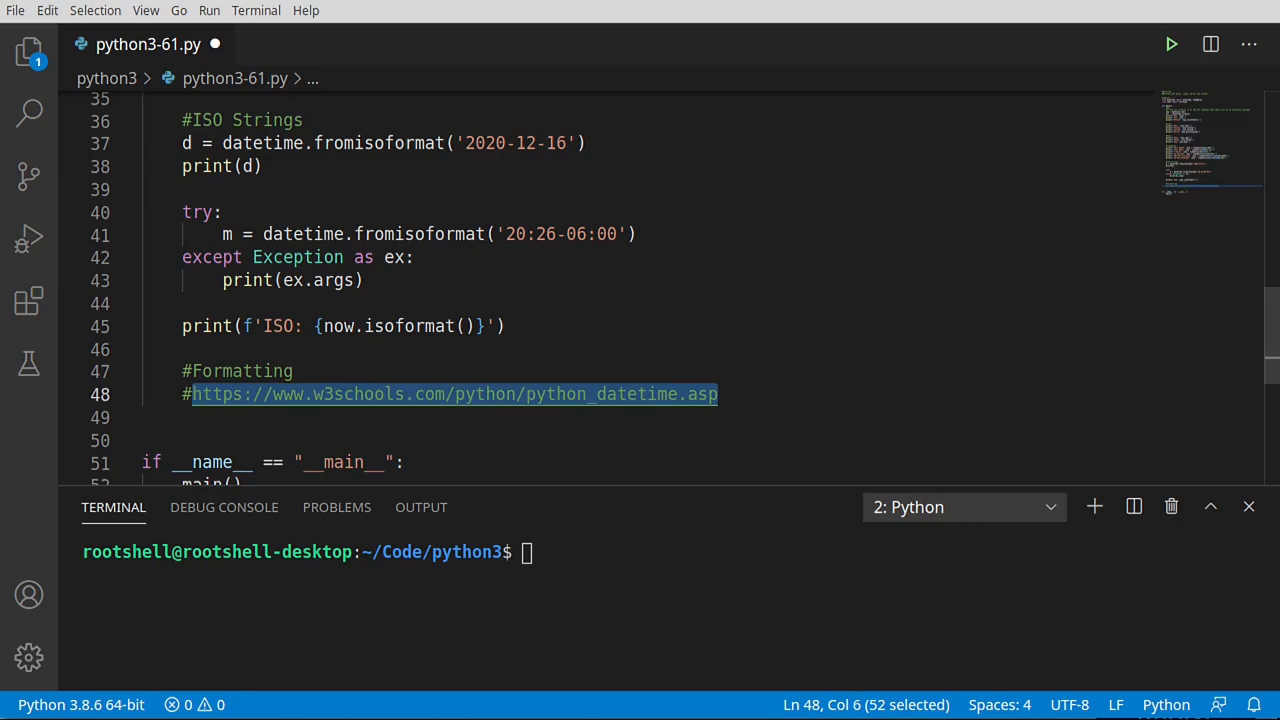
# - Open W3Schools' Python datetime page and browse the format codes, highlighting the full-year and 12-hour descriptions
pyautogui.click(450, 394)
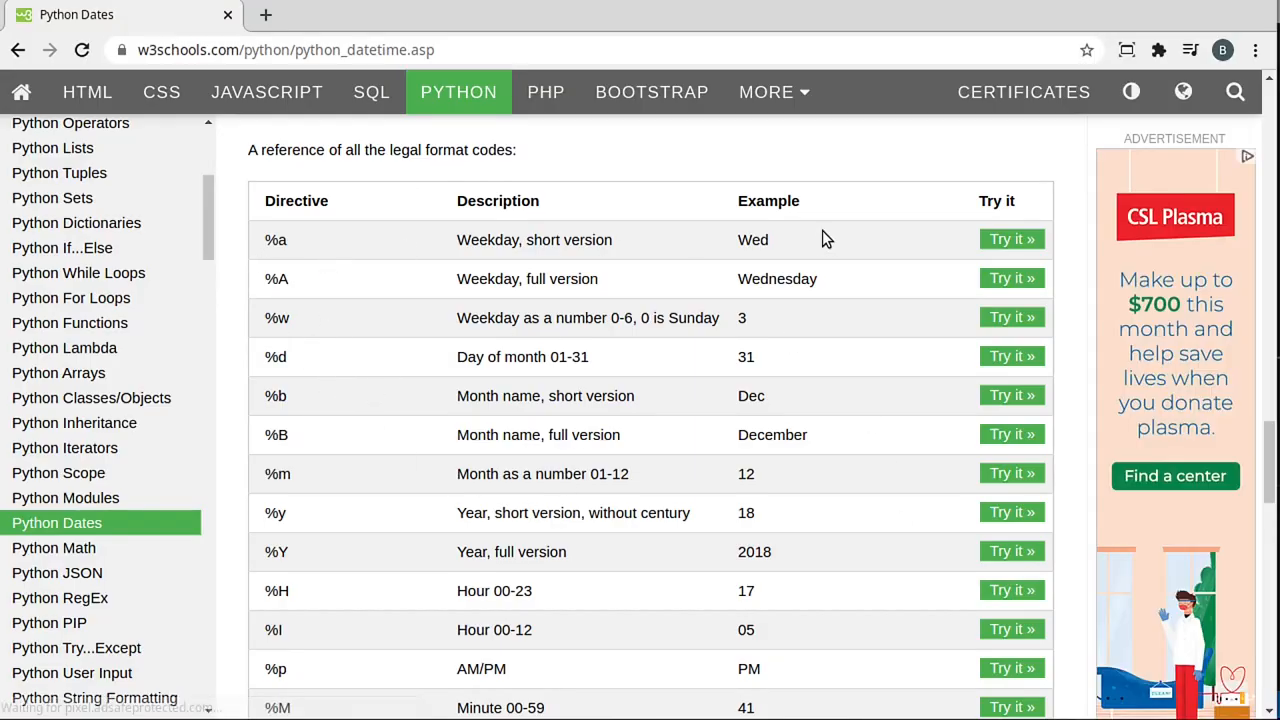
pyautogui.moveTo(457, 283)
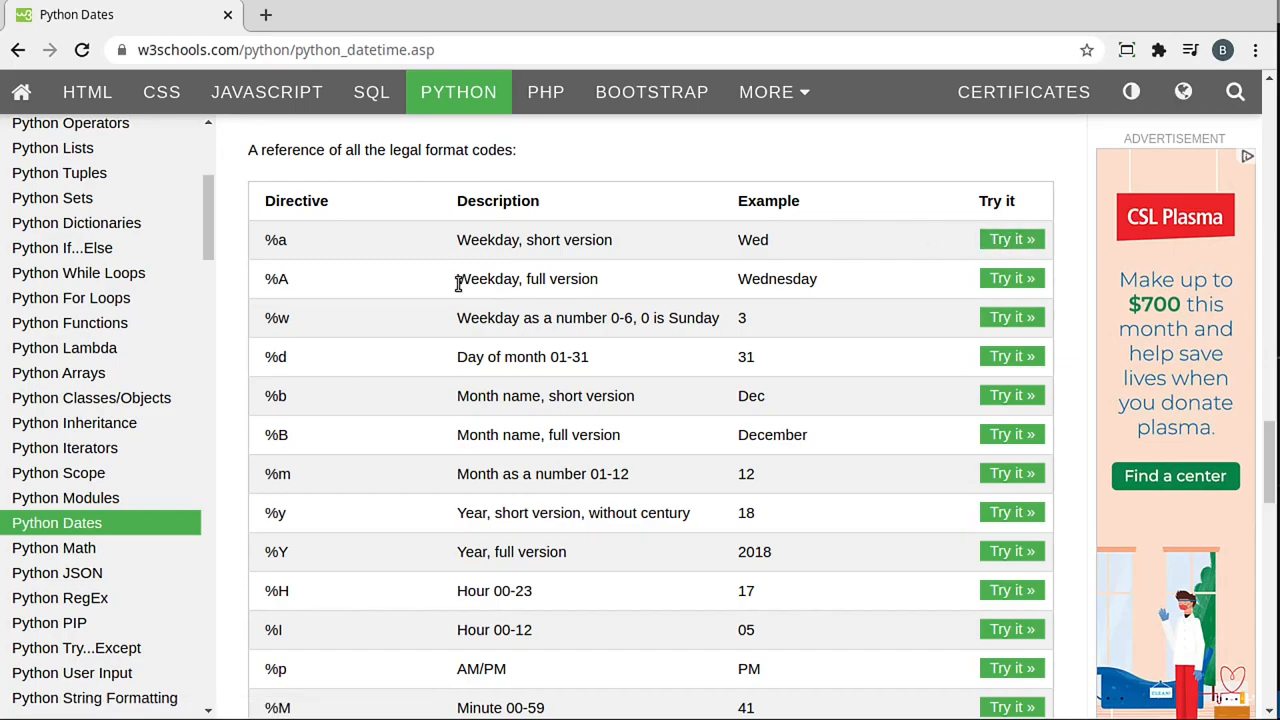
pyautogui.moveTo(384, 604)
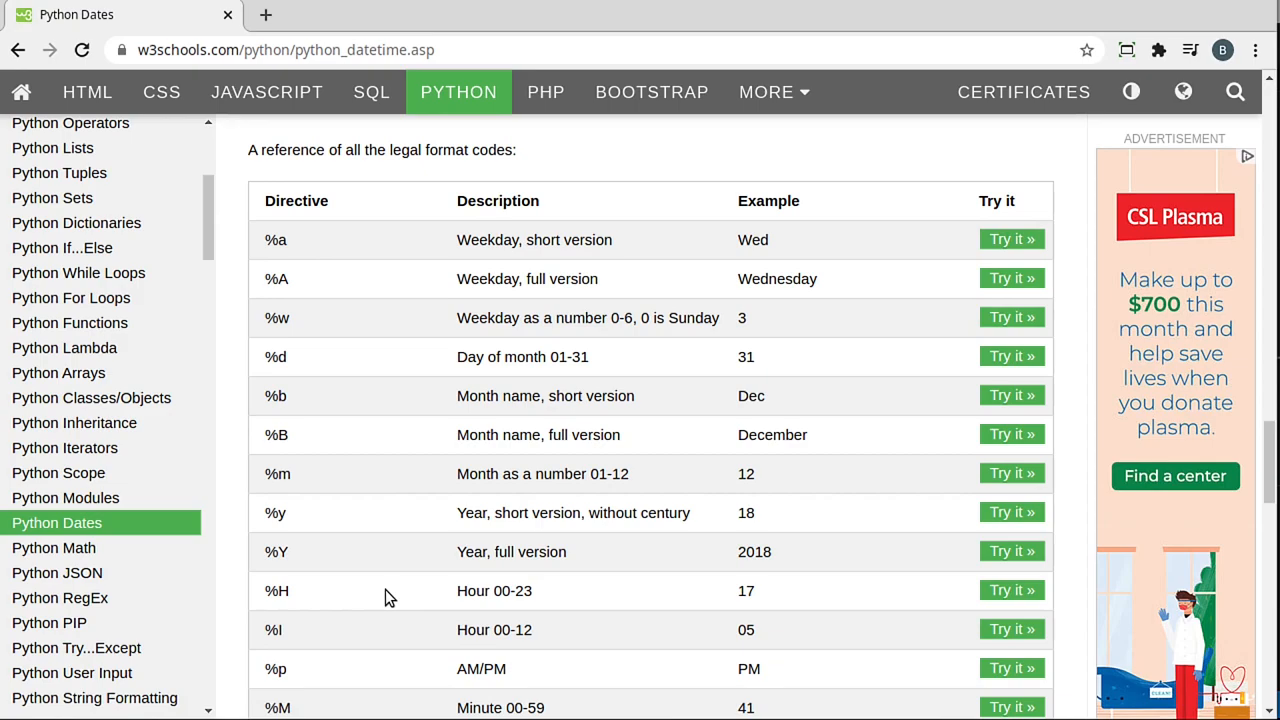
pyautogui.moveTo(425, 556)
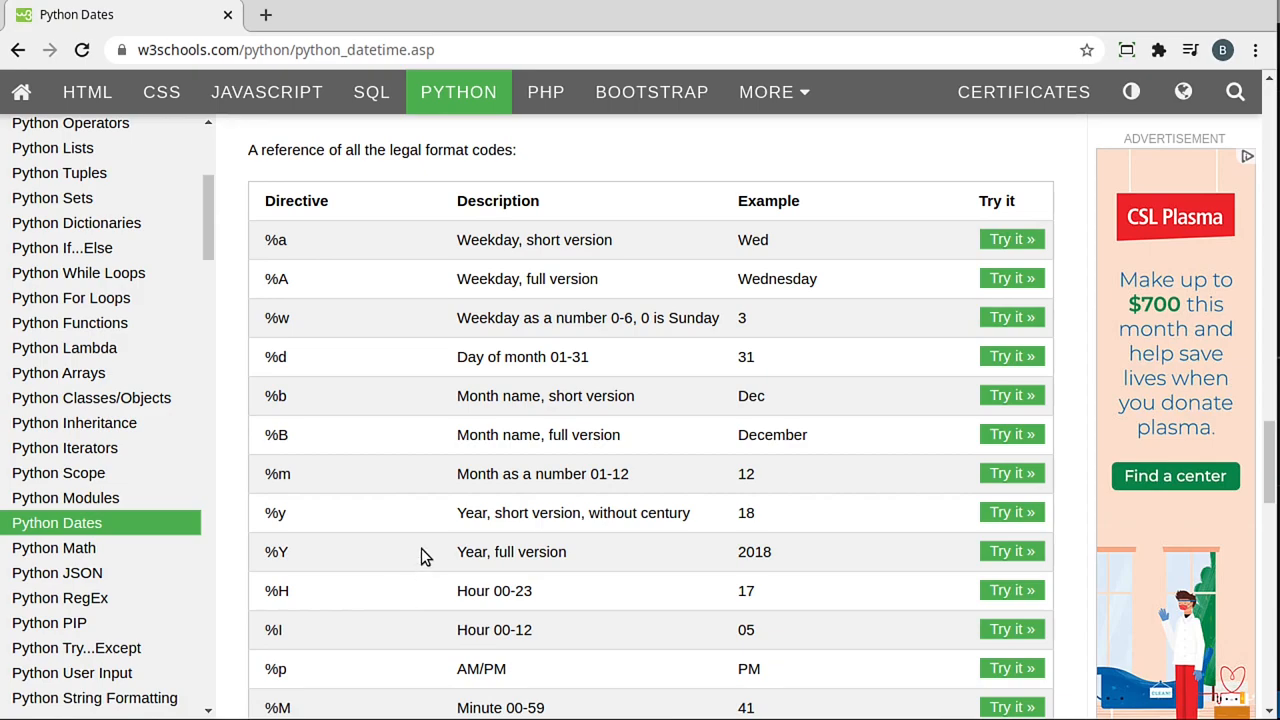
pyautogui.moveTo(385, 525)
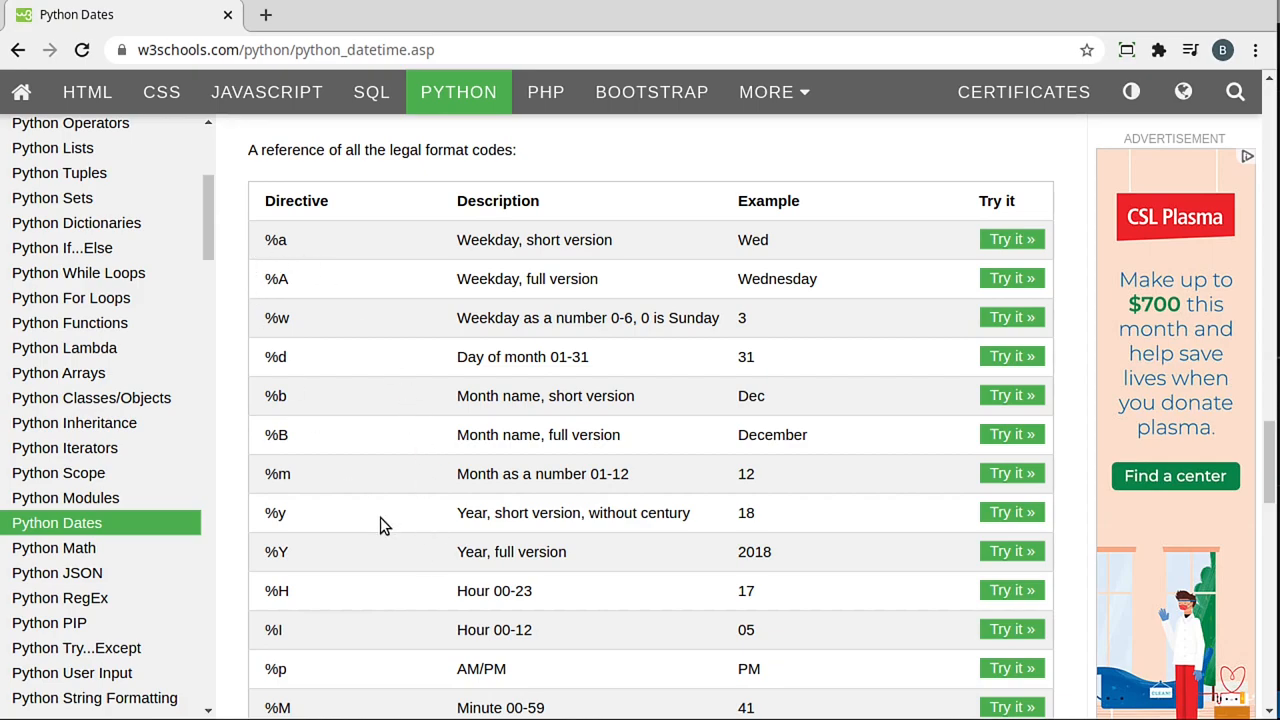
pyautogui.moveTo(308, 580)
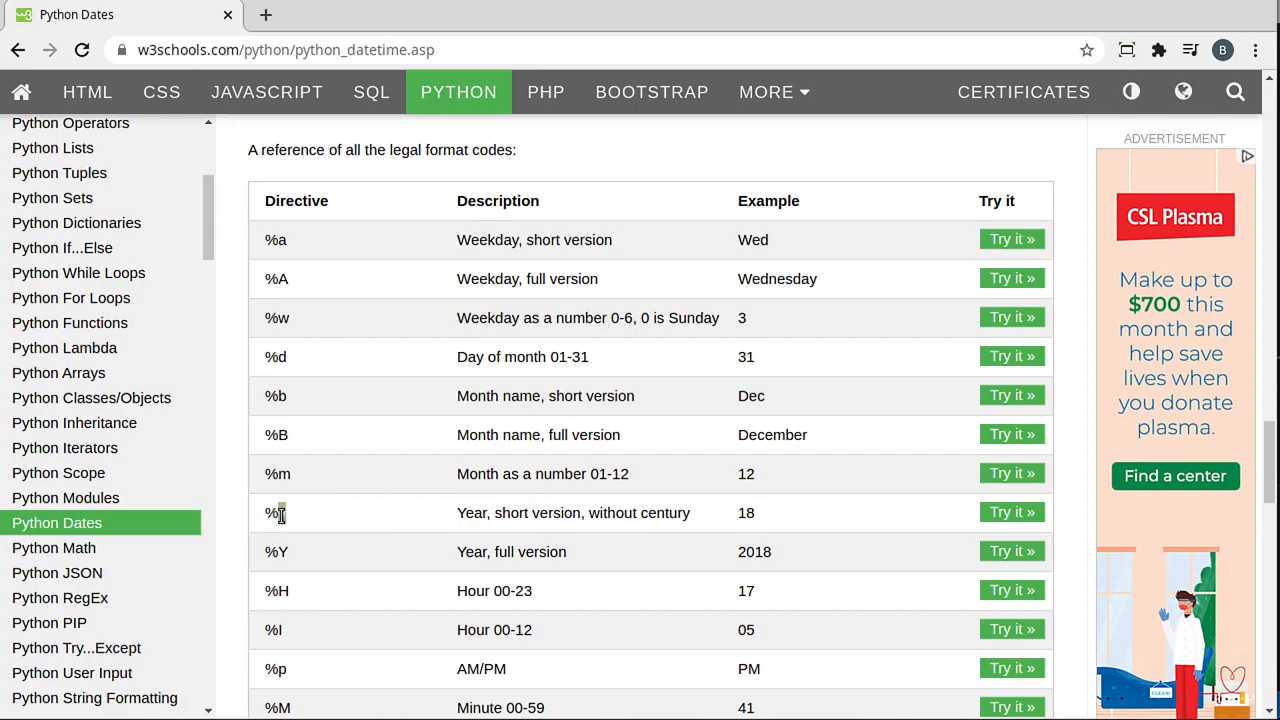
pyautogui.scroll(-3)
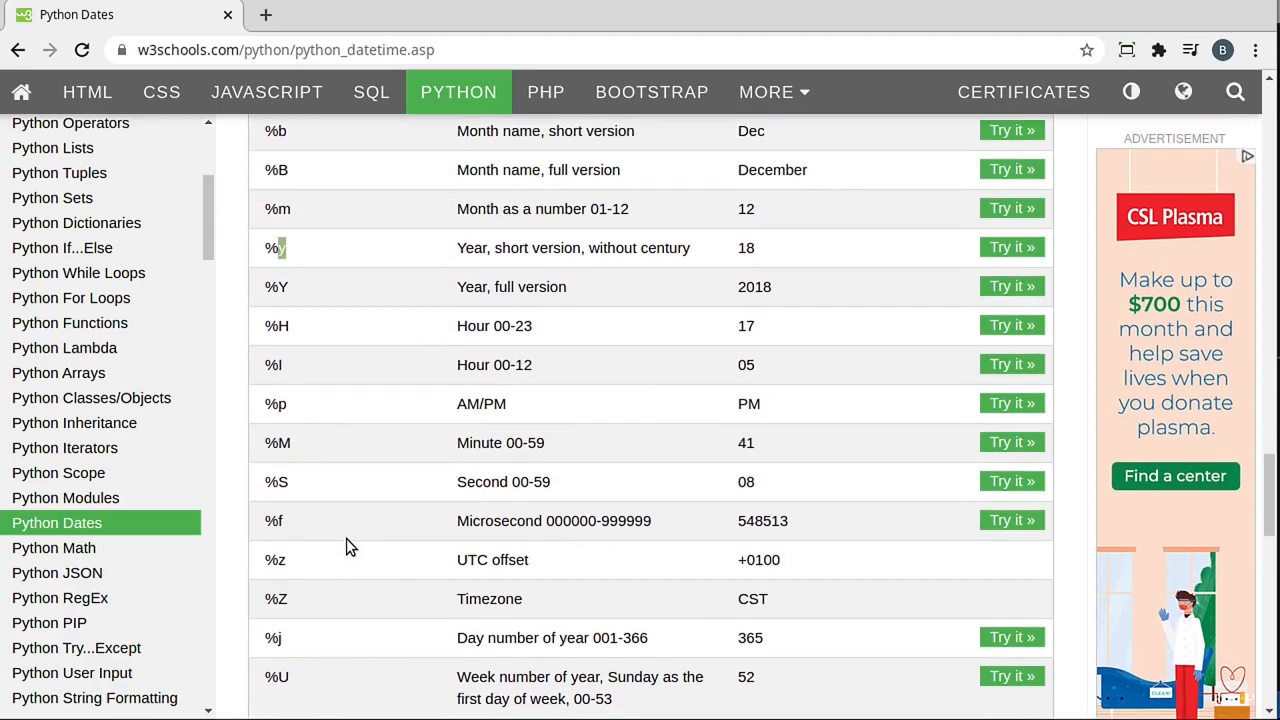
pyautogui.scroll(3)
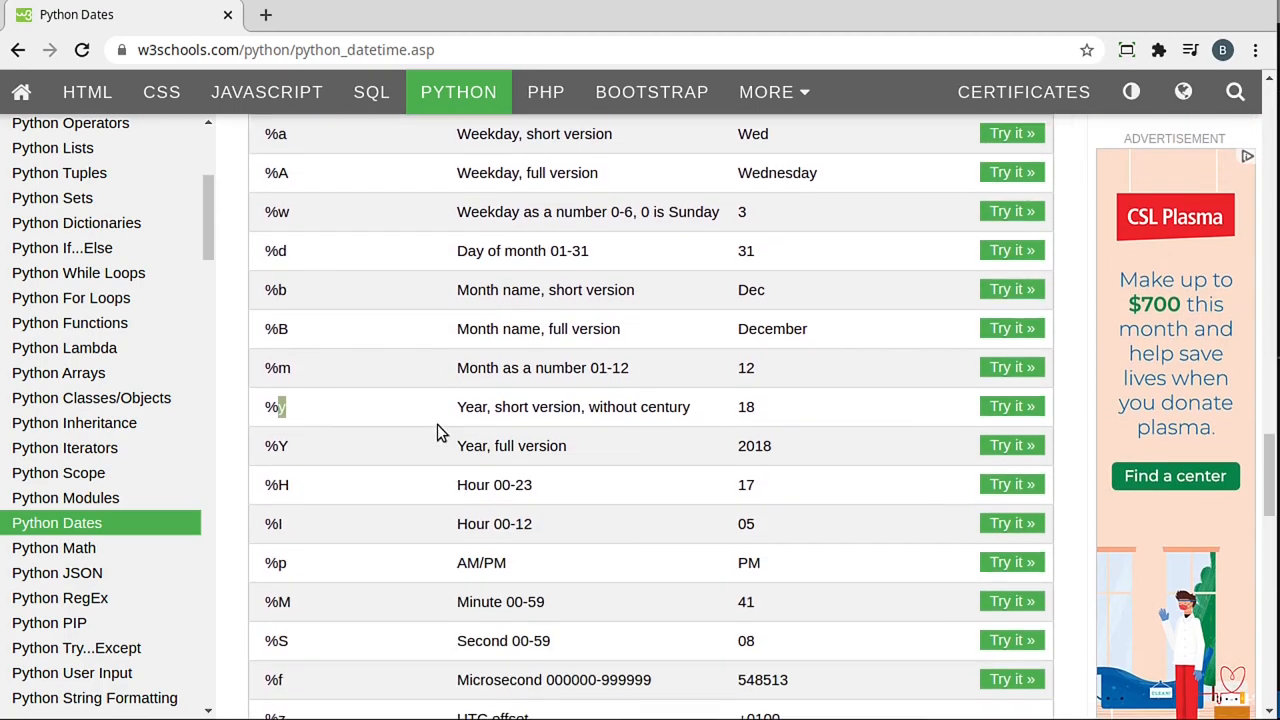
pyautogui.moveTo(288, 446)
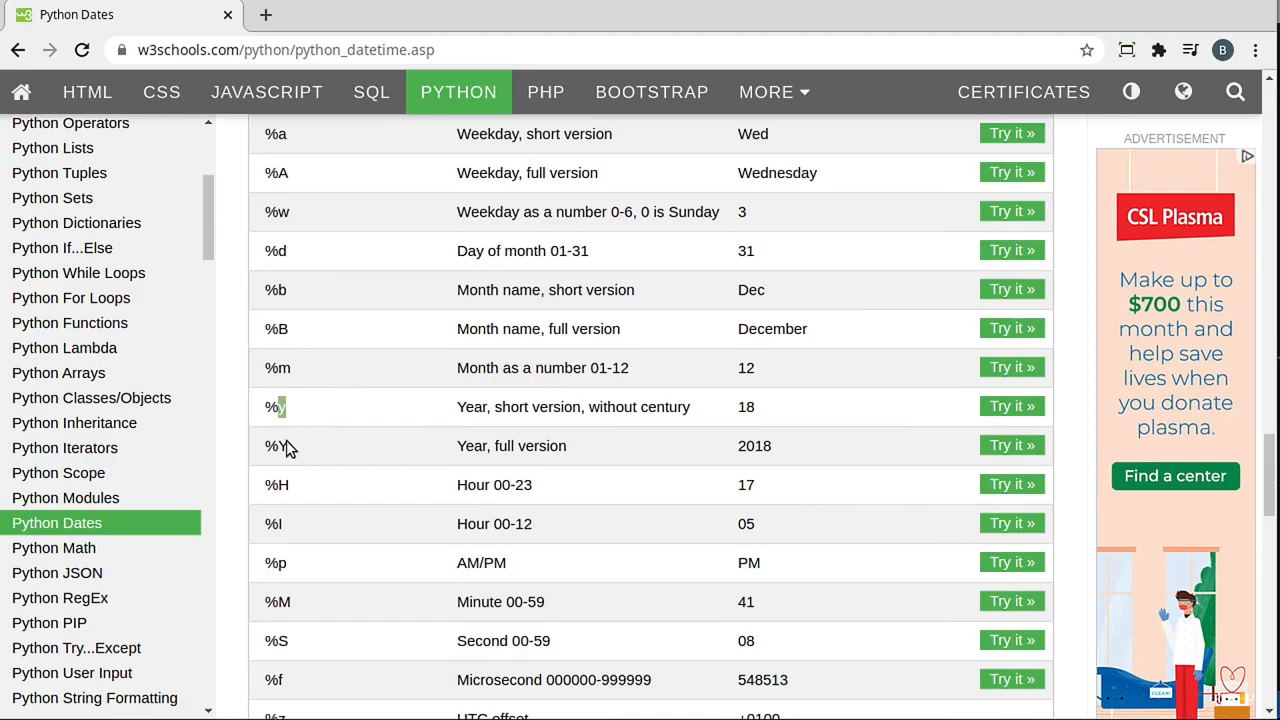
pyautogui.moveTo(283, 408)
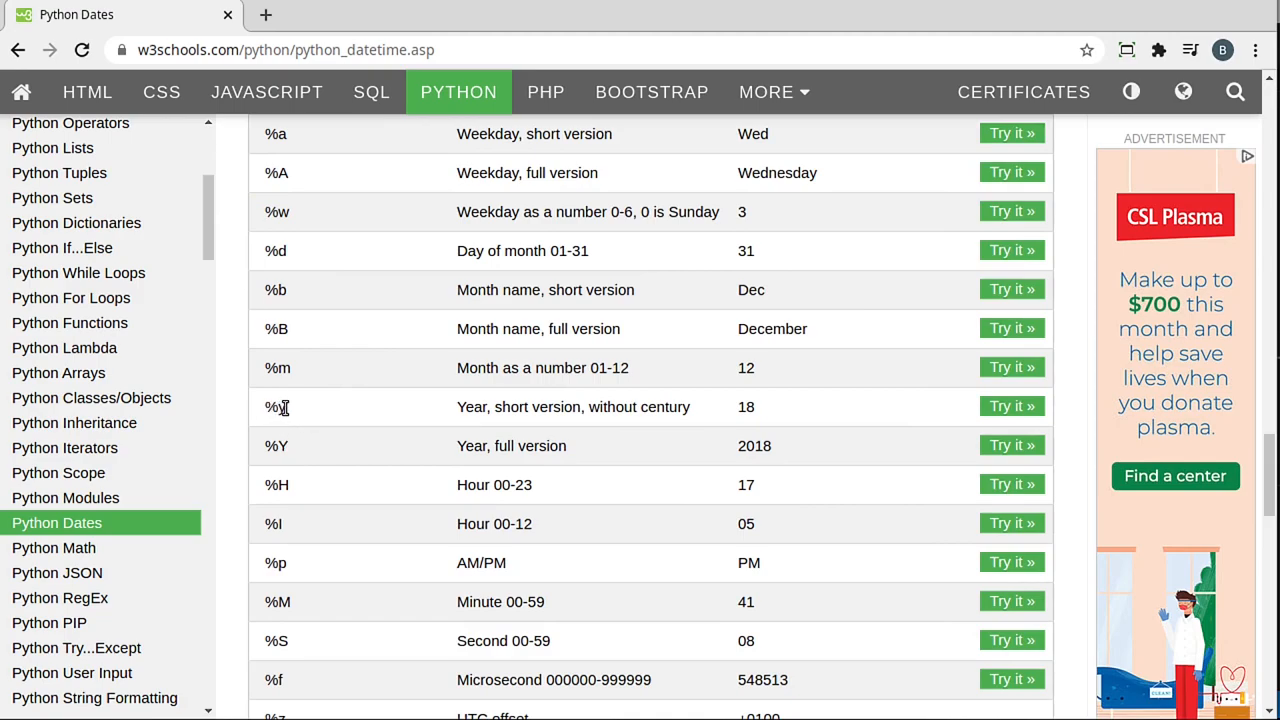
pyautogui.moveTo(497, 407)
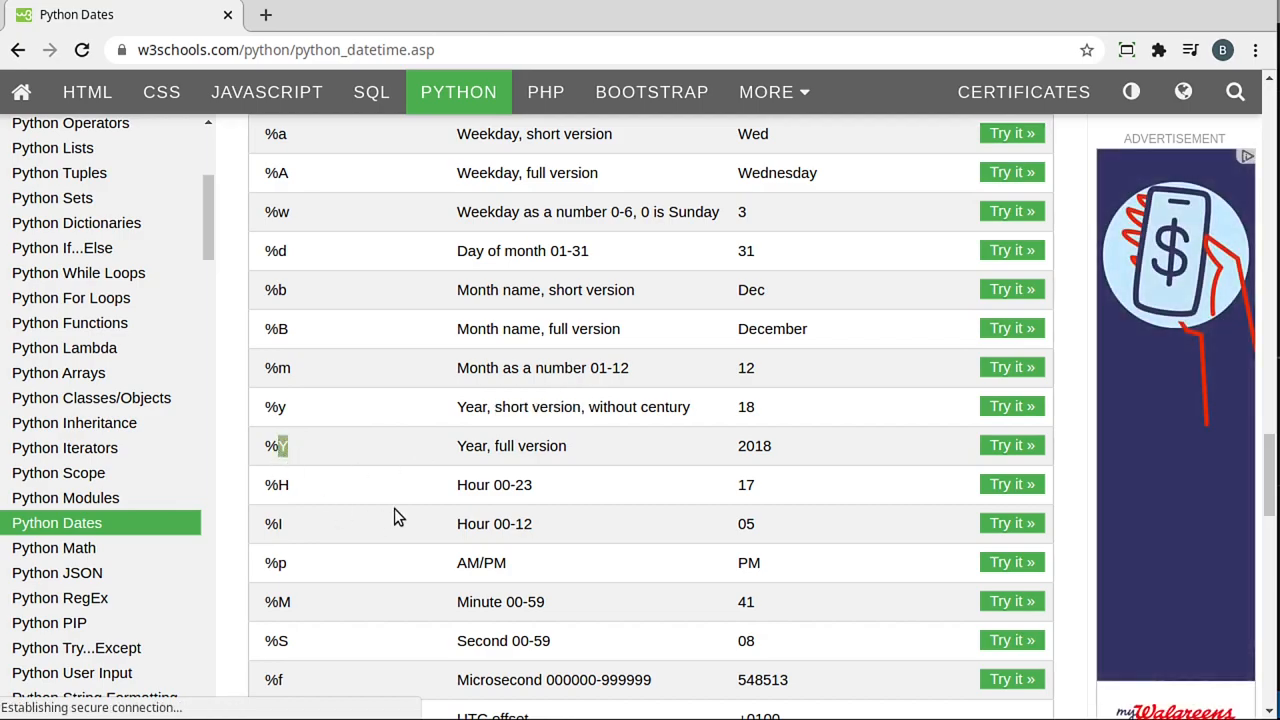
pyautogui.doubleClick(529, 446)
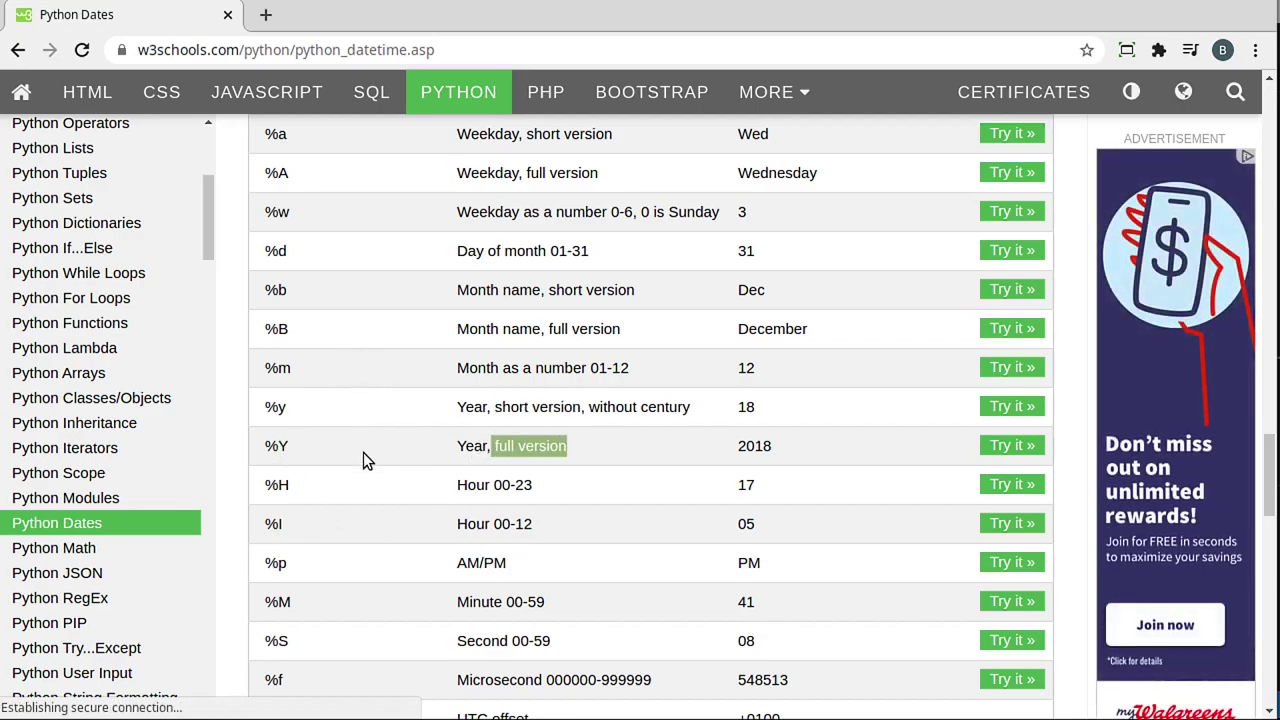
pyautogui.moveTo(305, 527)
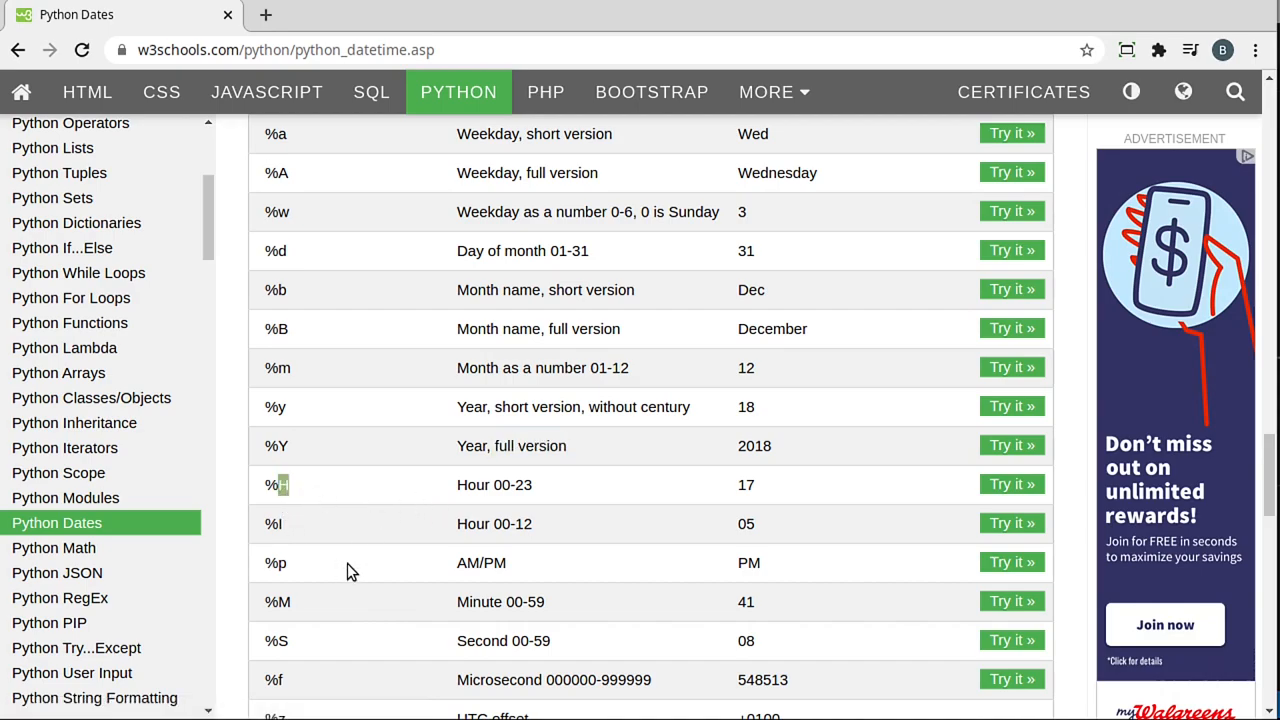
pyautogui.moveTo(562, 490)
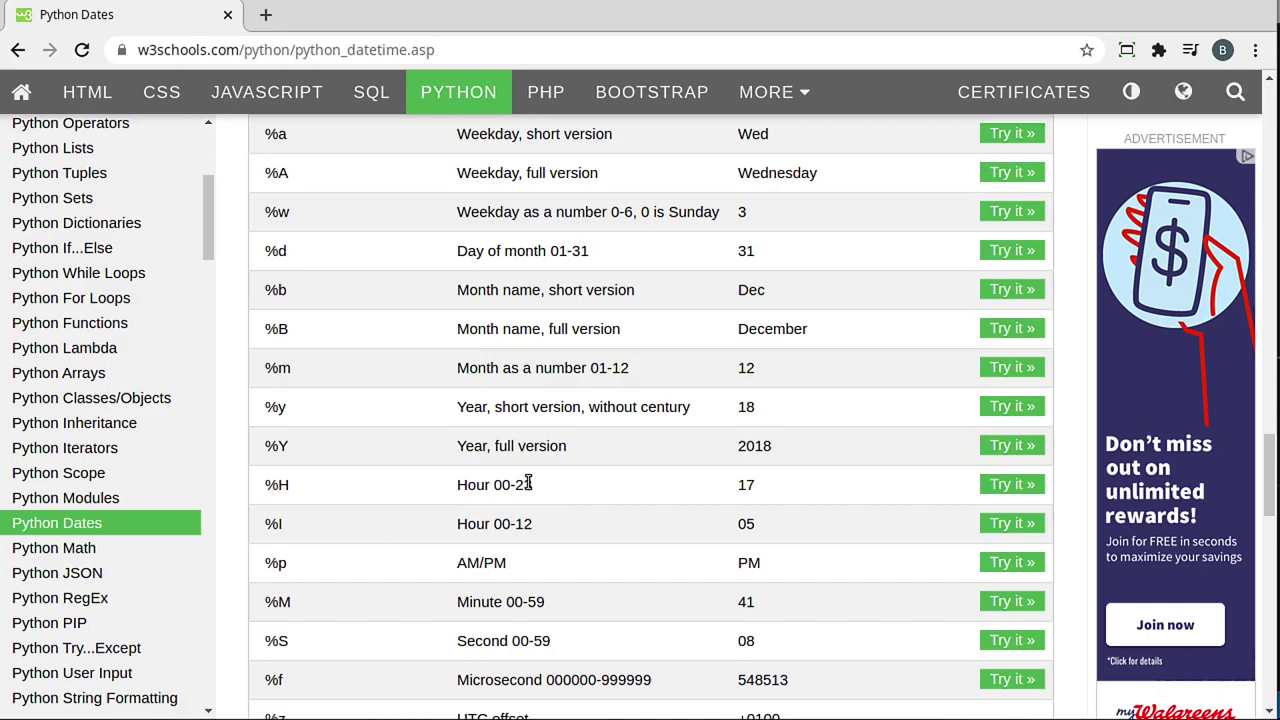
pyautogui.doubleClick(525, 523)
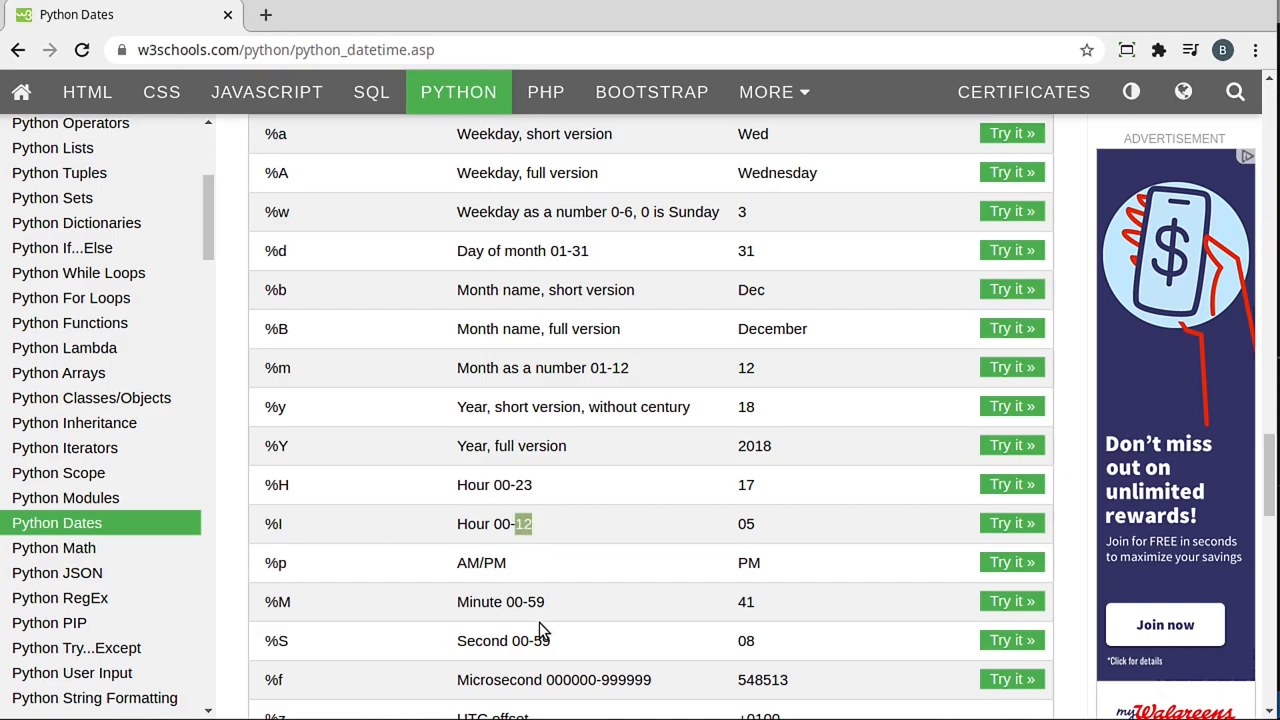
pyautogui.scroll(-3)
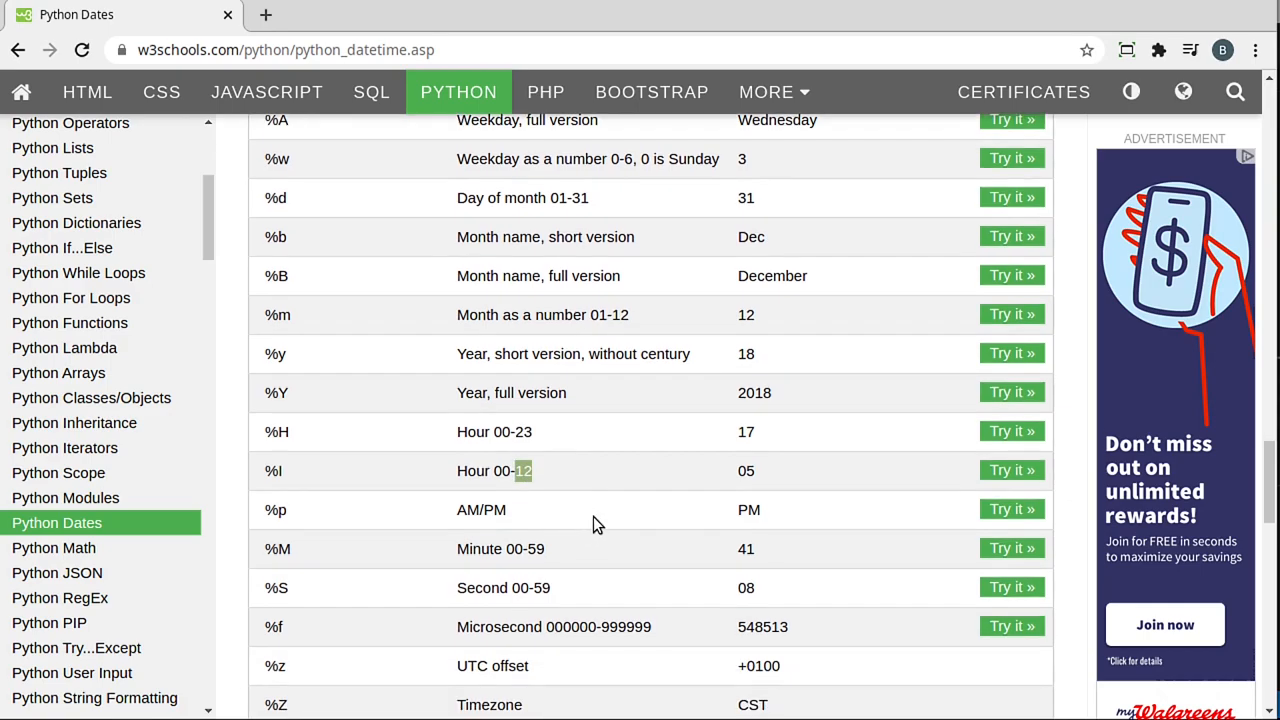
pyautogui.scroll(-3)
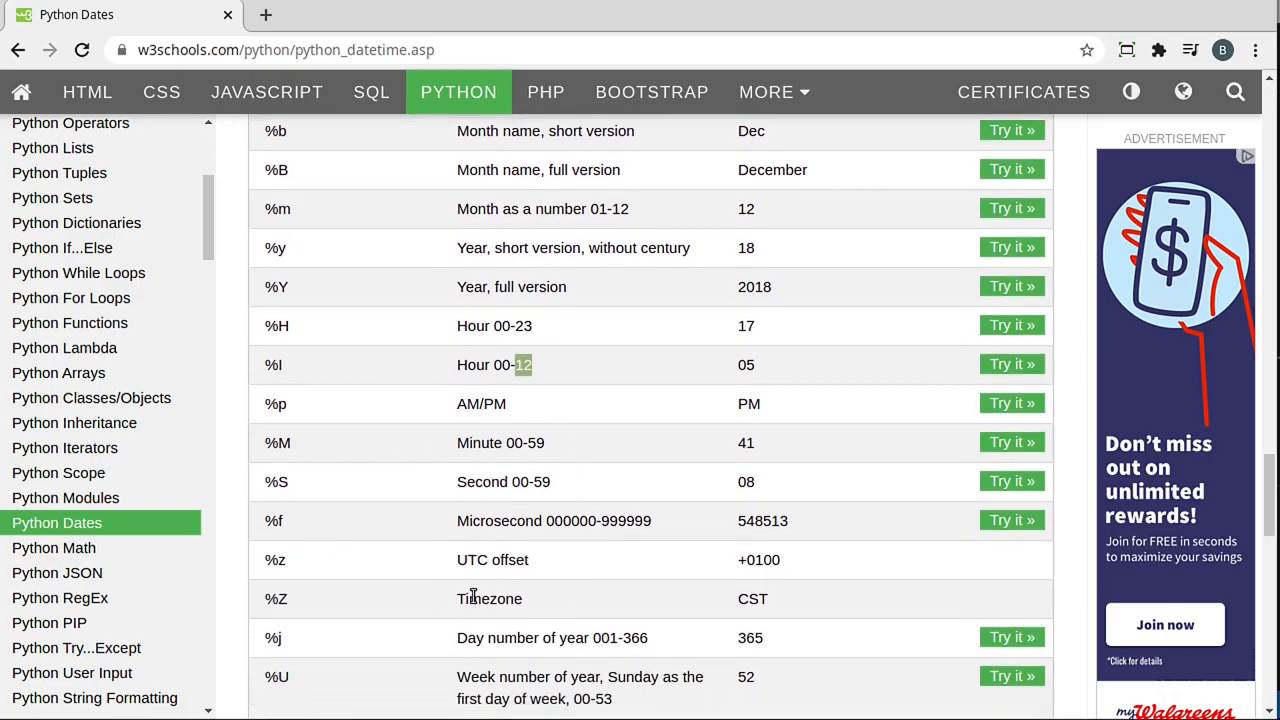
pyautogui.moveTo(570, 469)
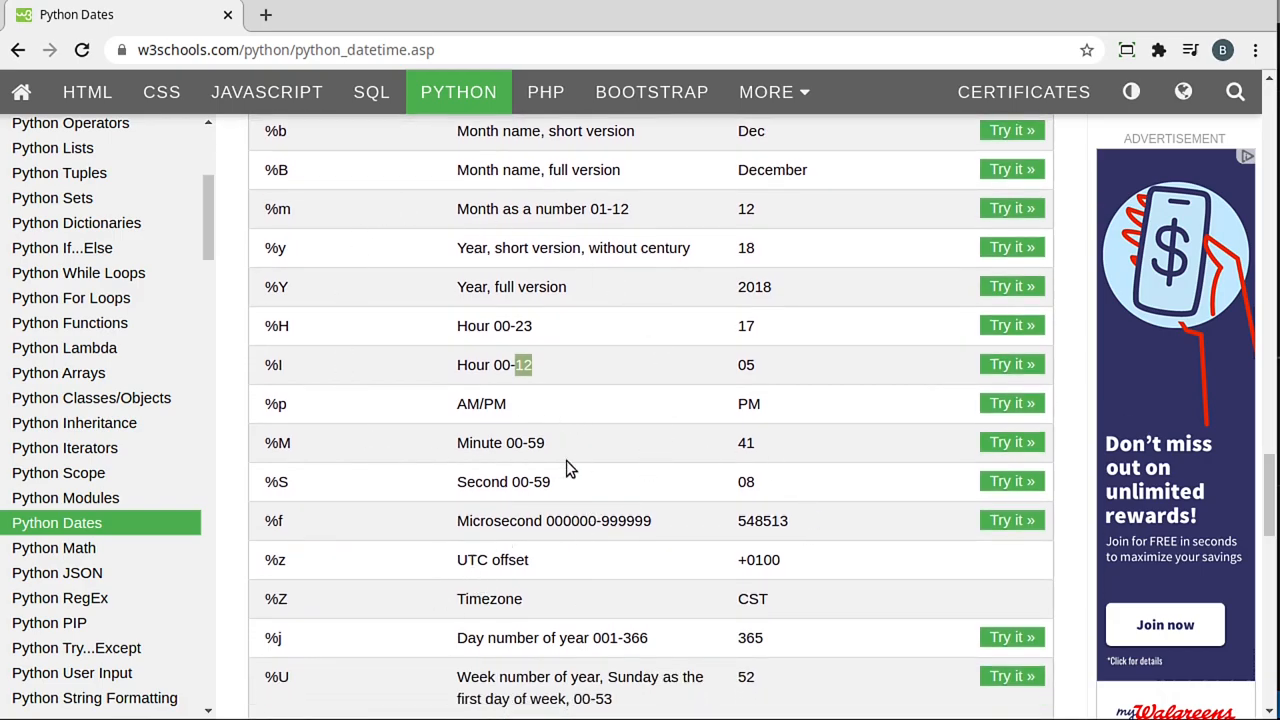
pyautogui.scroll(3)
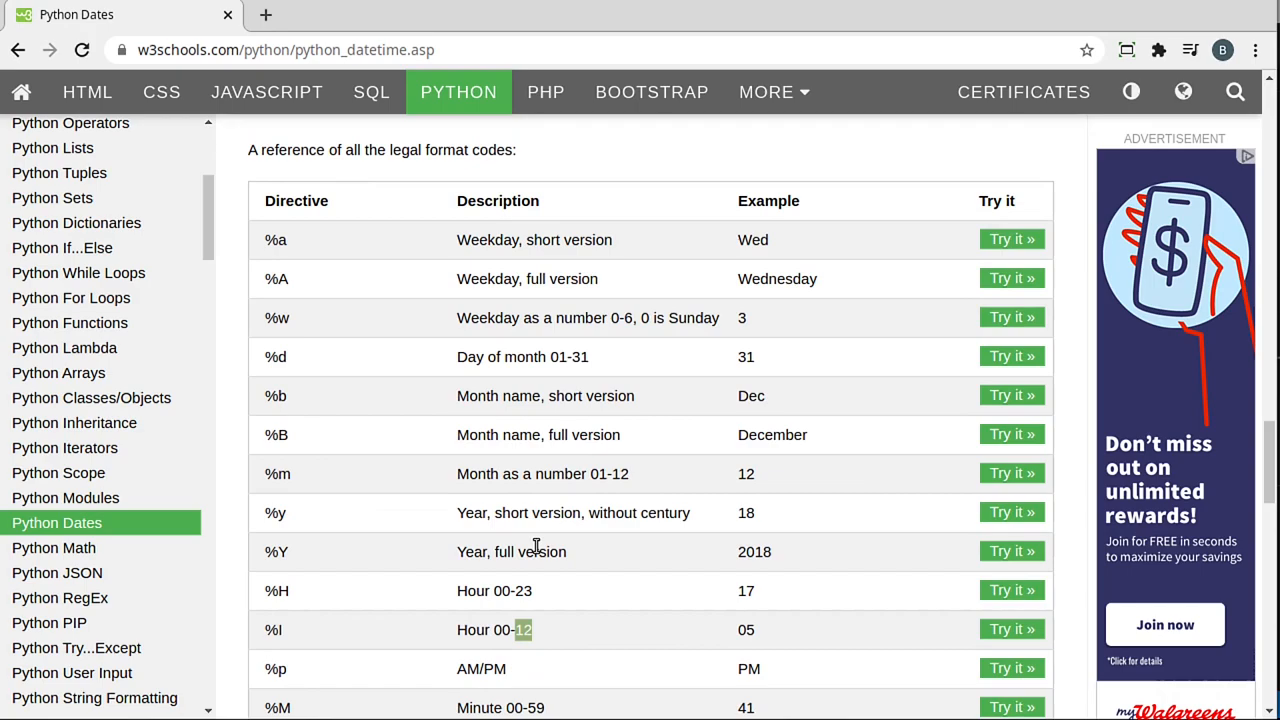
pyautogui.moveTo(553, 512)
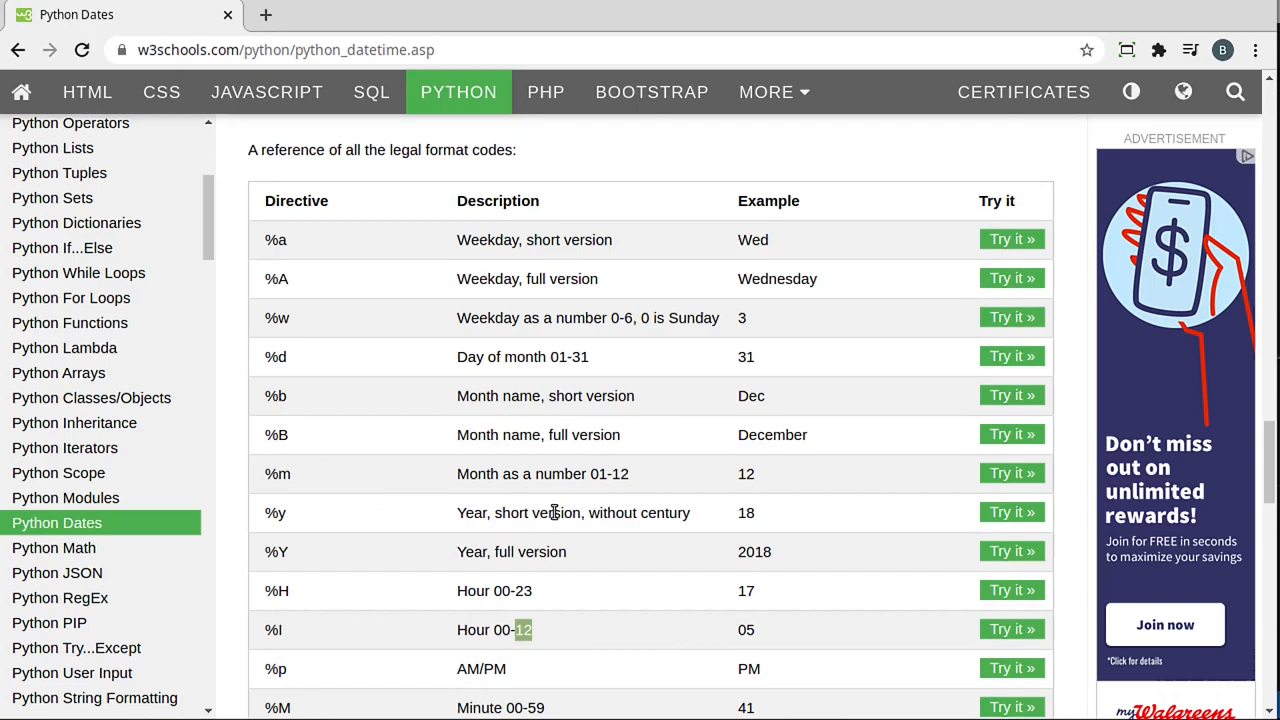
pyautogui.moveTo(287, 303)
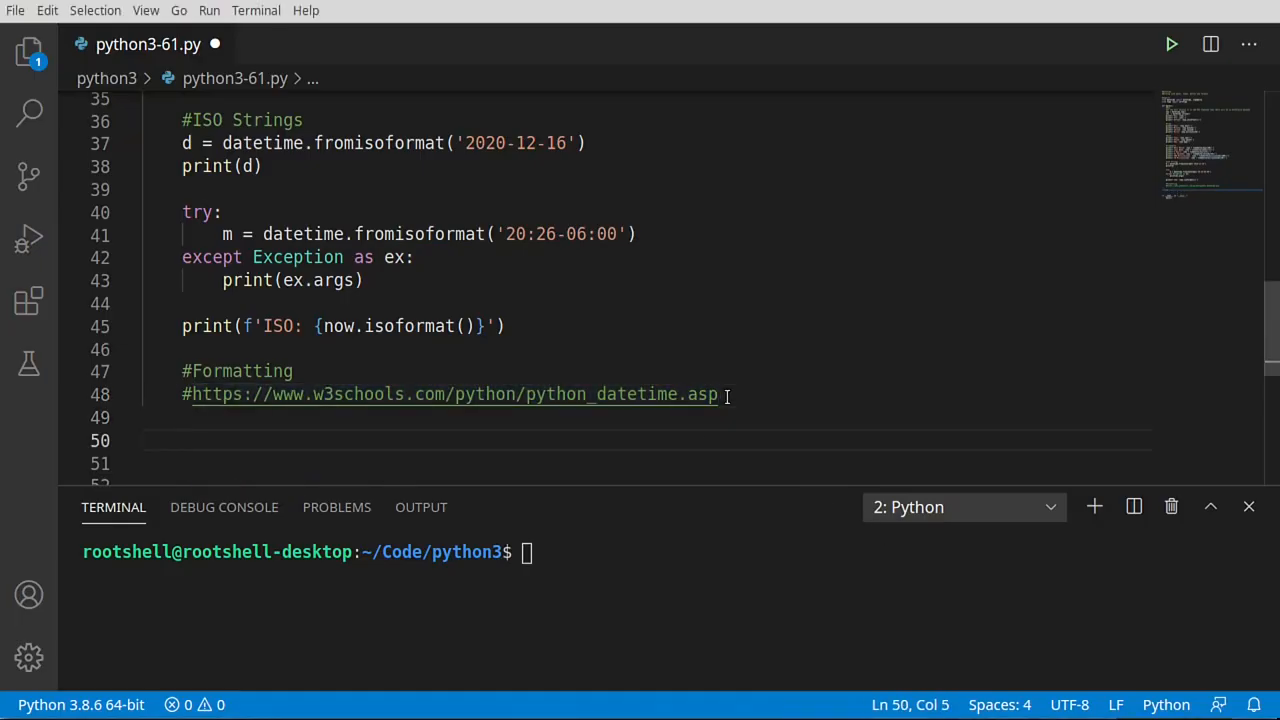
# - Add print(now.strftime('%y')) and run the script, which prints 20
pyautogui.write('pr')
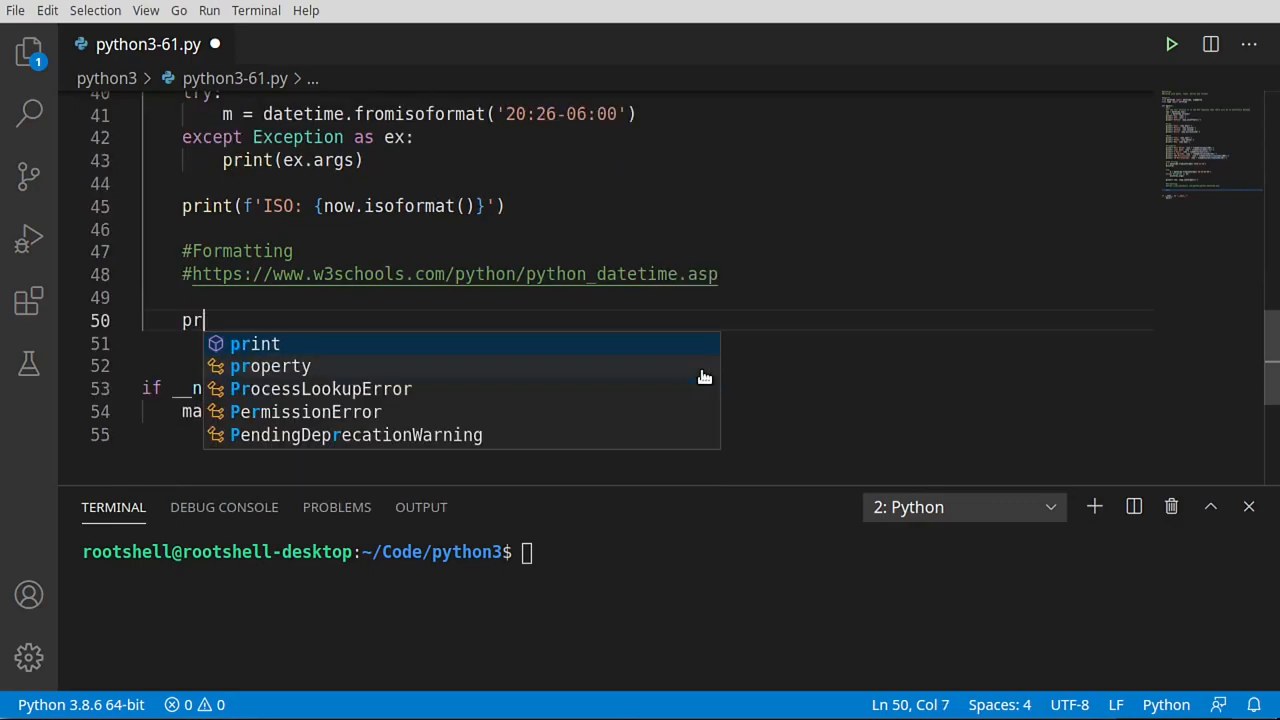
pyautogui.write('int')
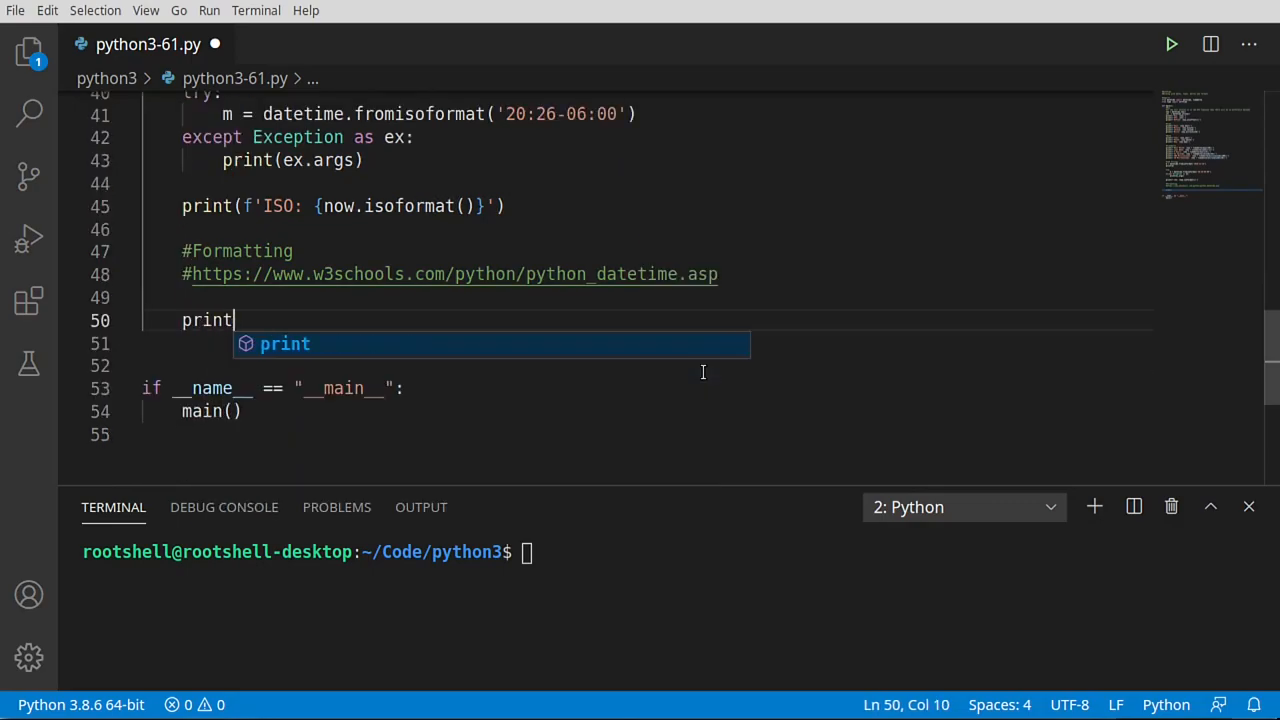
pyautogui.write('(f')
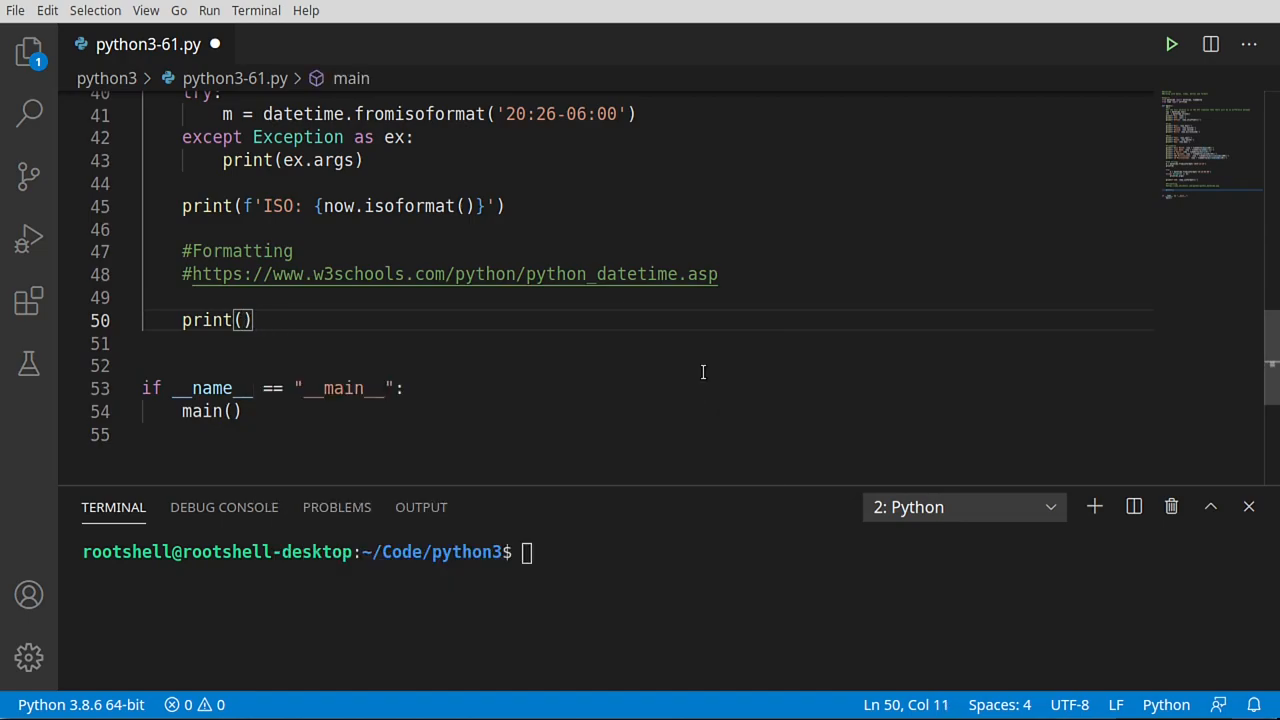
pyautogui.write('now.')
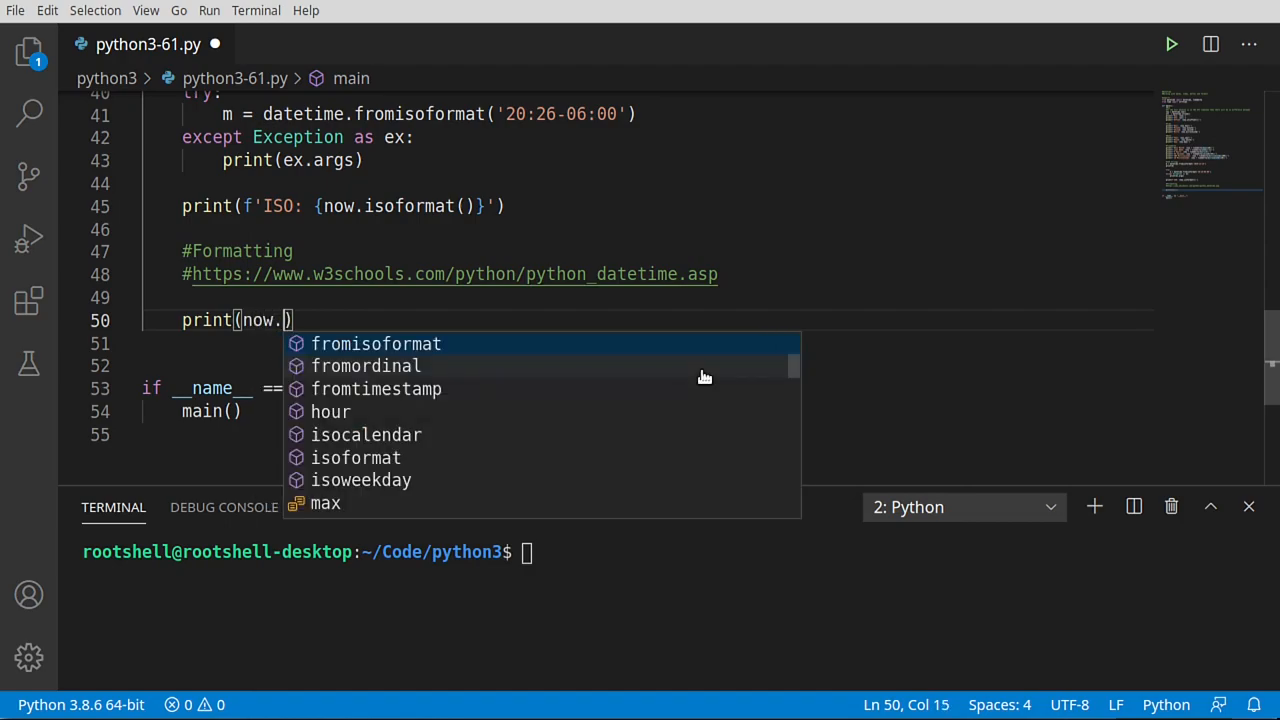
pyautogui.write('strftime')
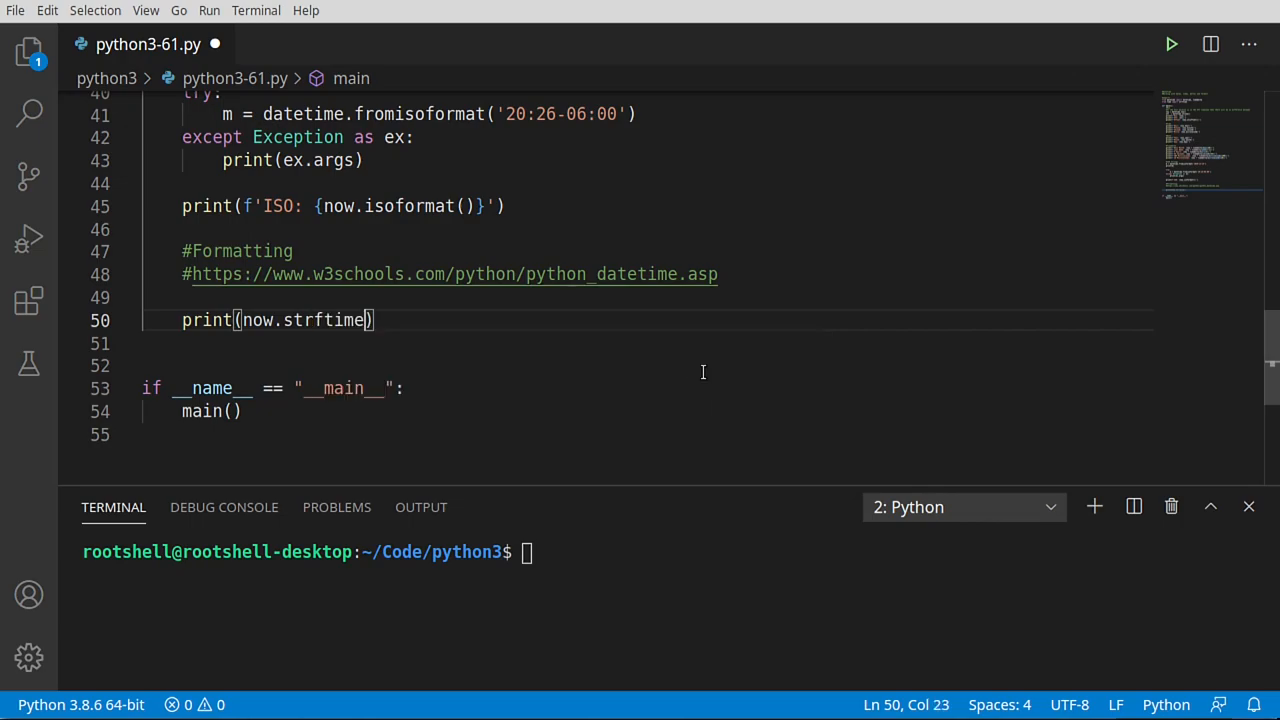
pyautogui.write('(')
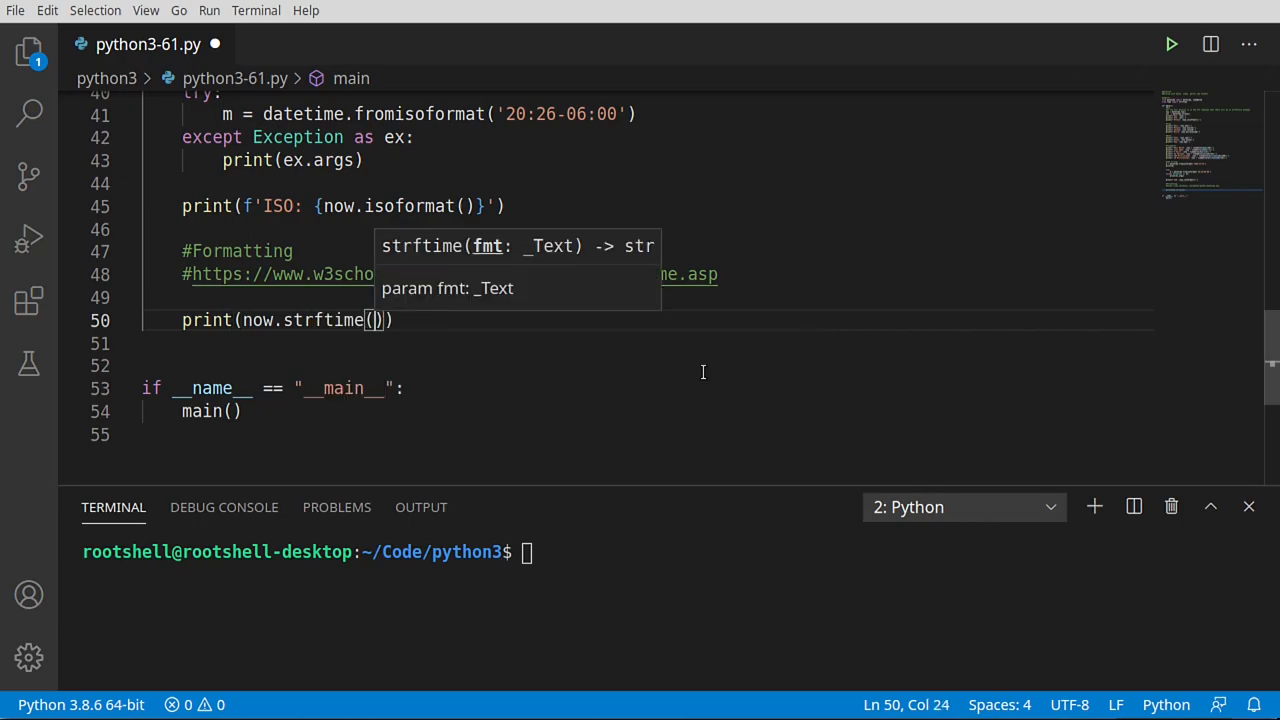
pyautogui.write("'")
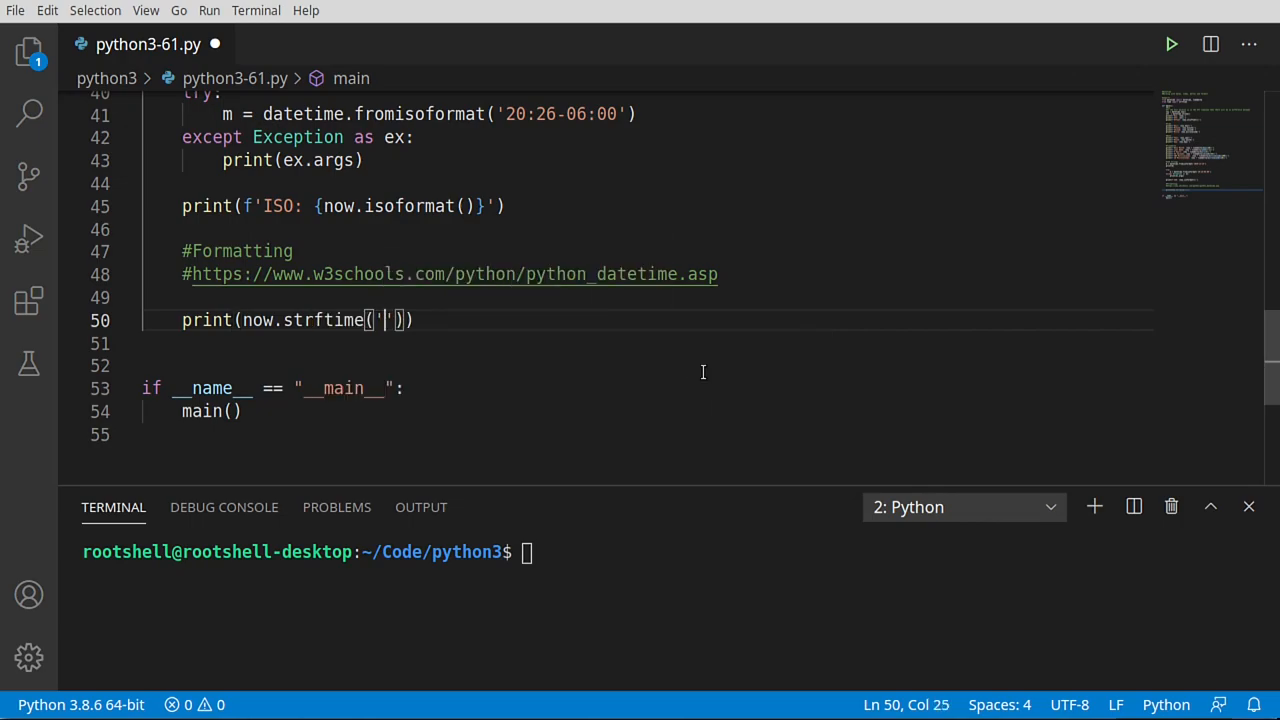
pyautogui.write('%')
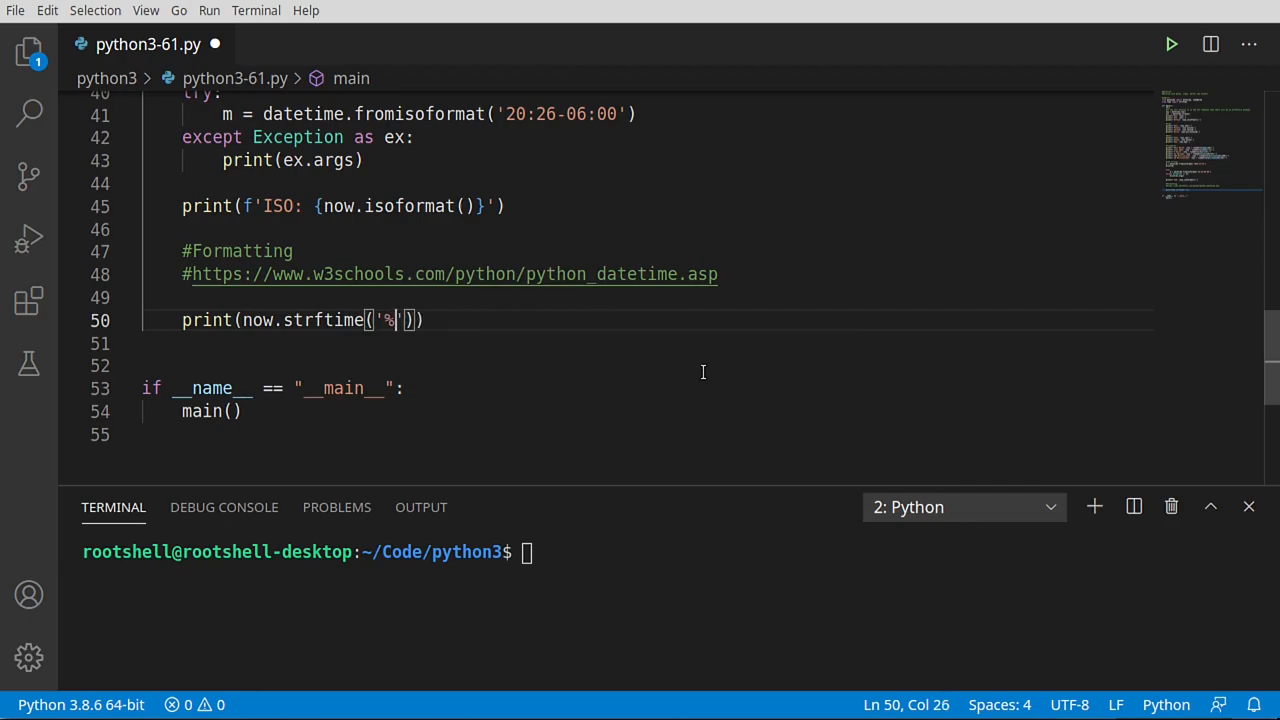
pyautogui.write('y')
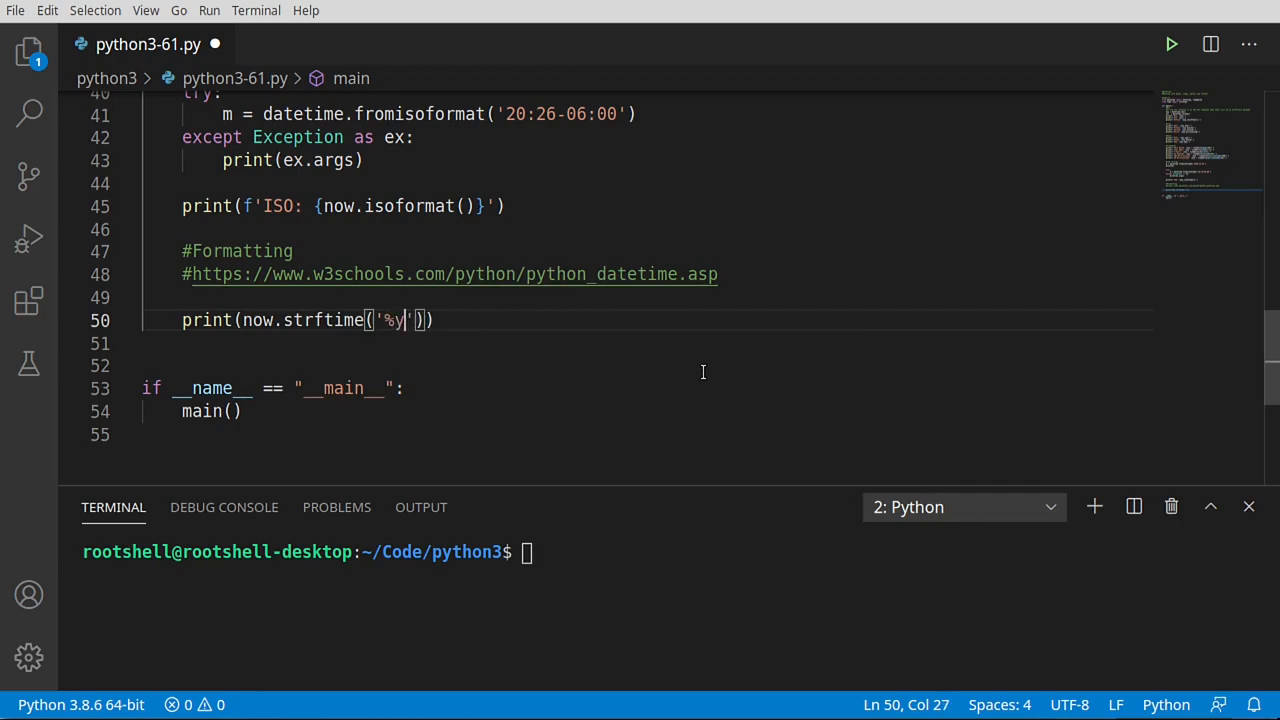
pyautogui.click(1171, 44)
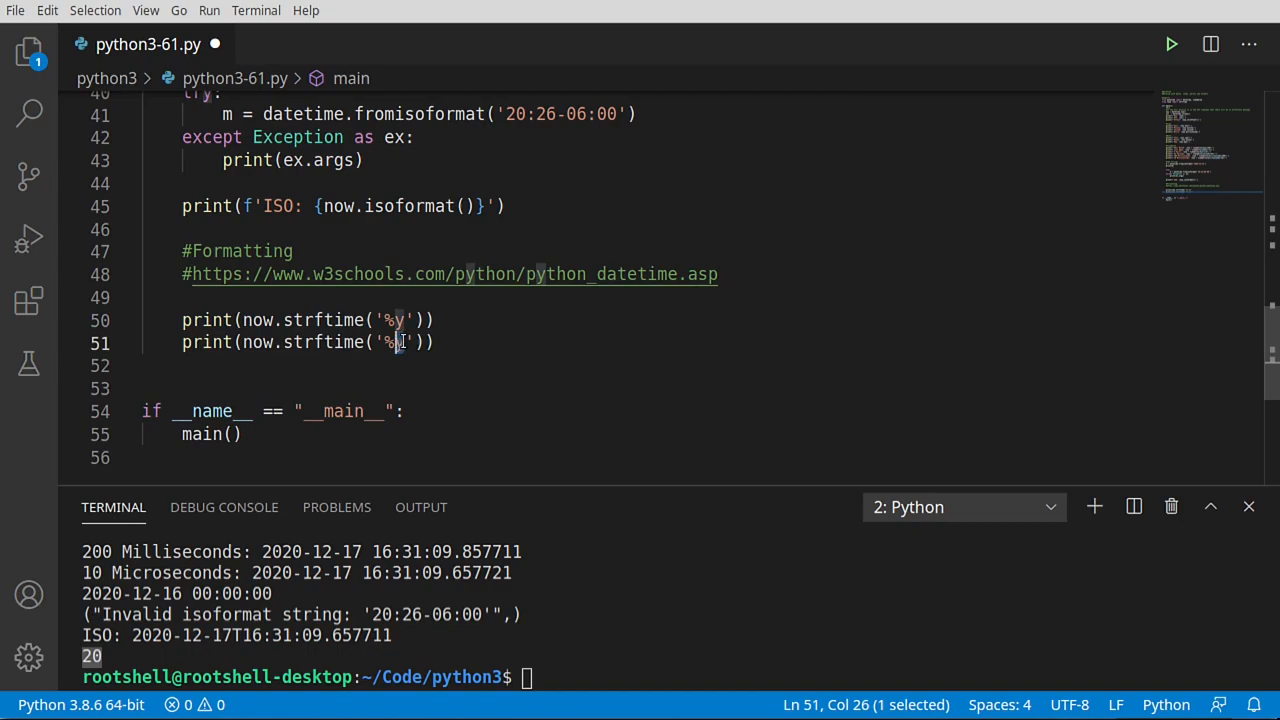
# - Switch the copied line to '%Y' and run it for 2020, then add a '%d' print line
pyautogui.write('Y')
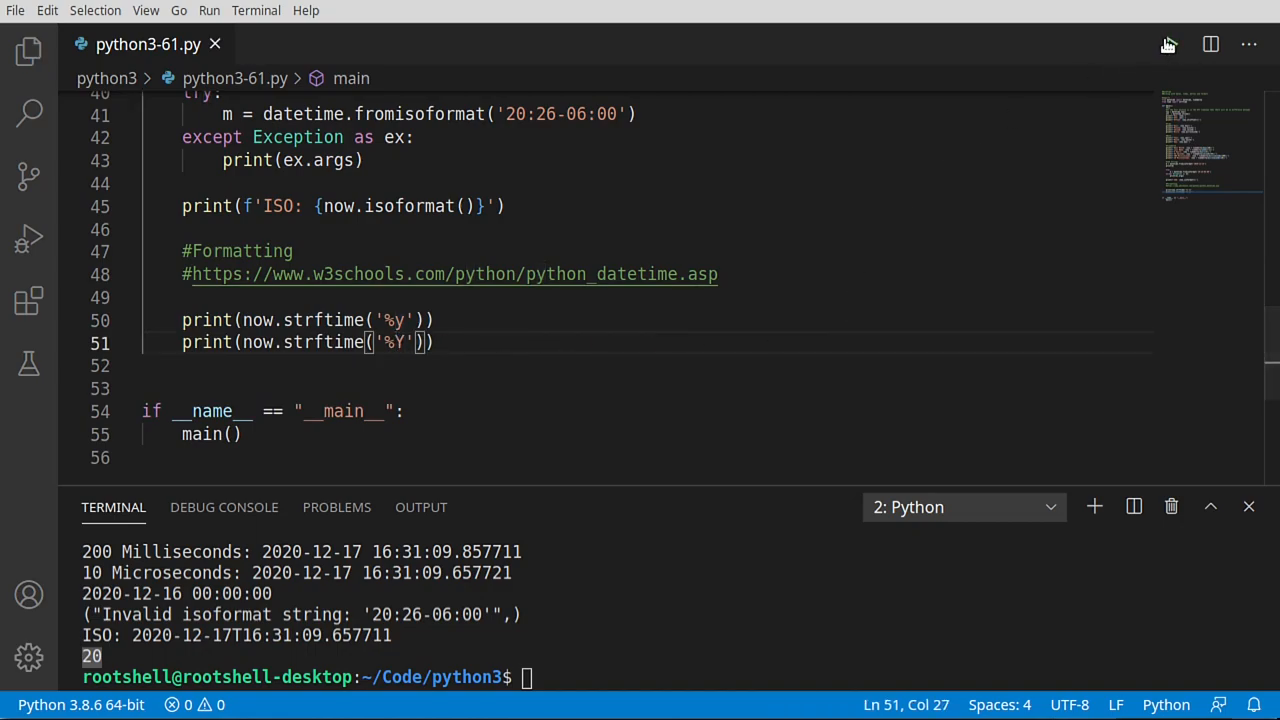
pyautogui.click(1168, 44)
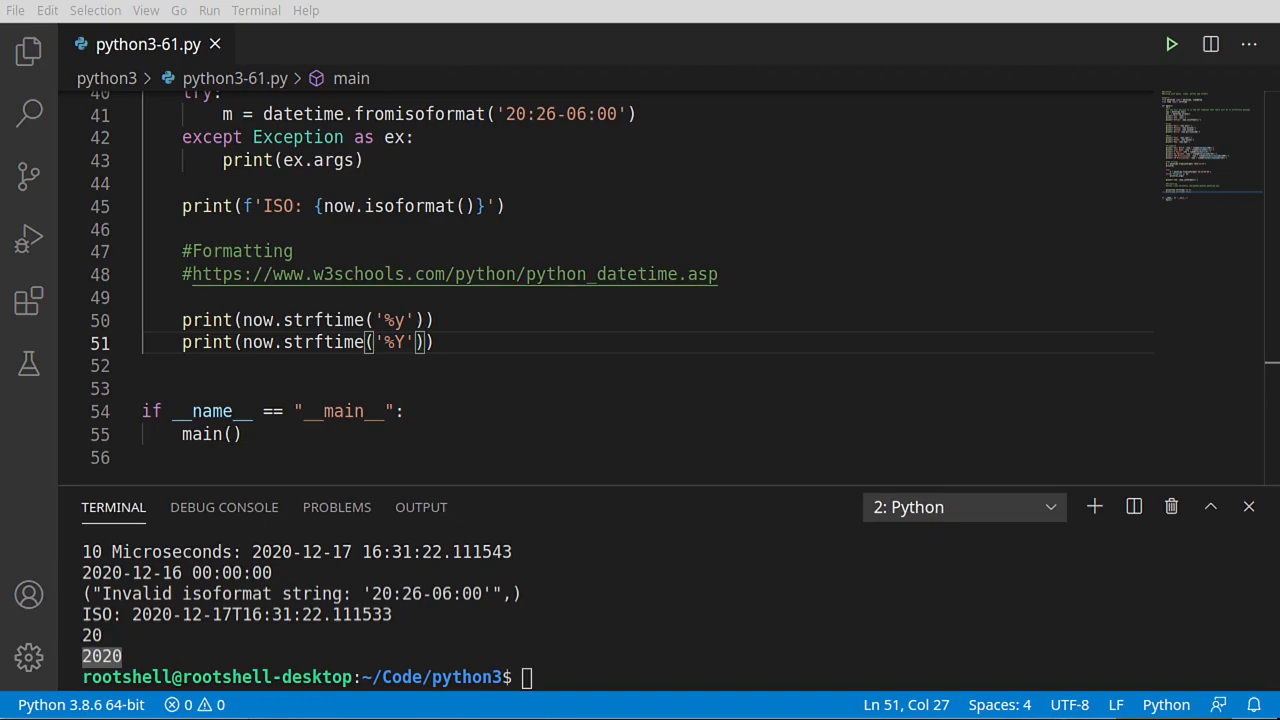
pyautogui.moveTo(670, 505)
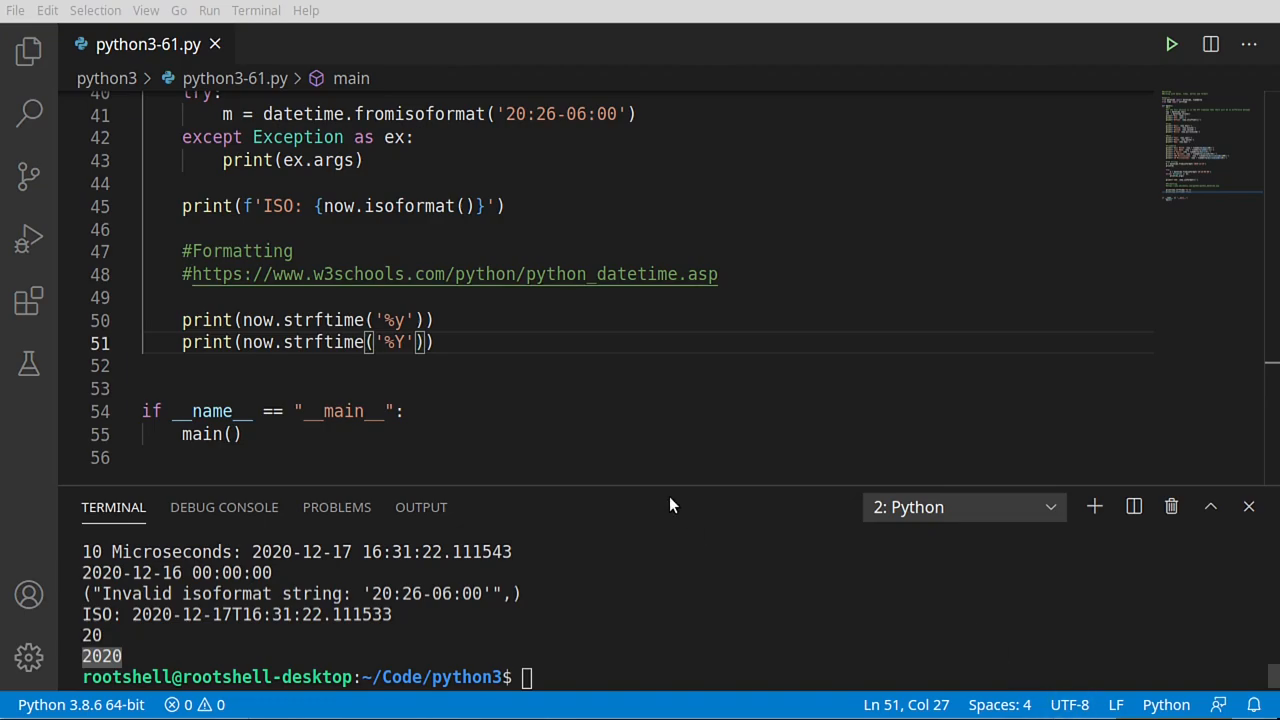
pyautogui.write("print(now.strftime('%d'))")
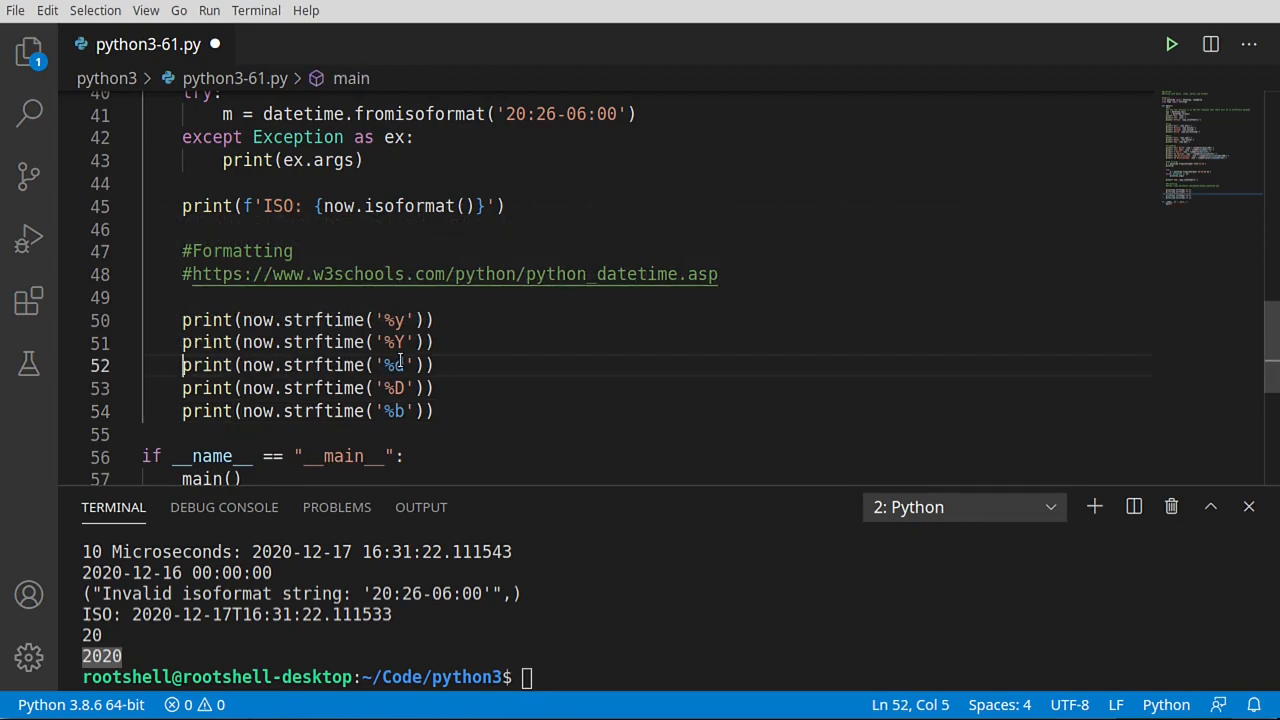
pyautogui.moveTo(500, 369)
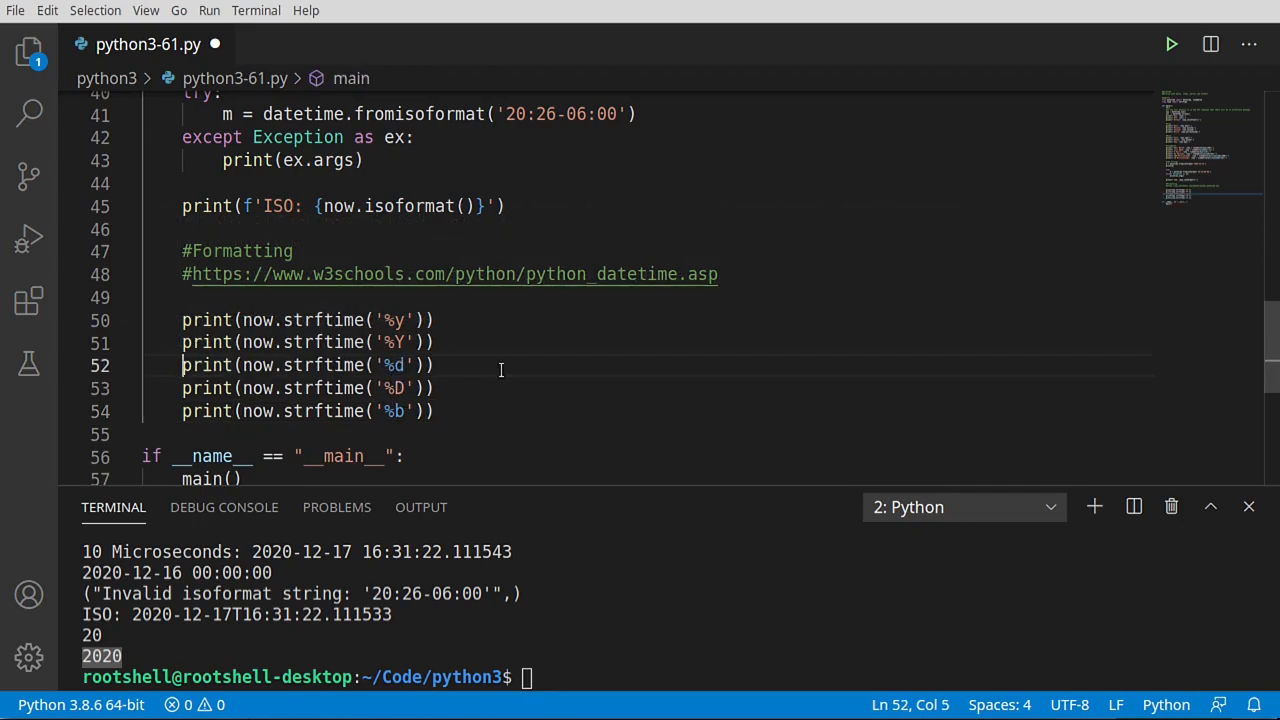
# - Run the script to print 17, 12/17/20 and Dec
pyautogui.click(1171, 44)
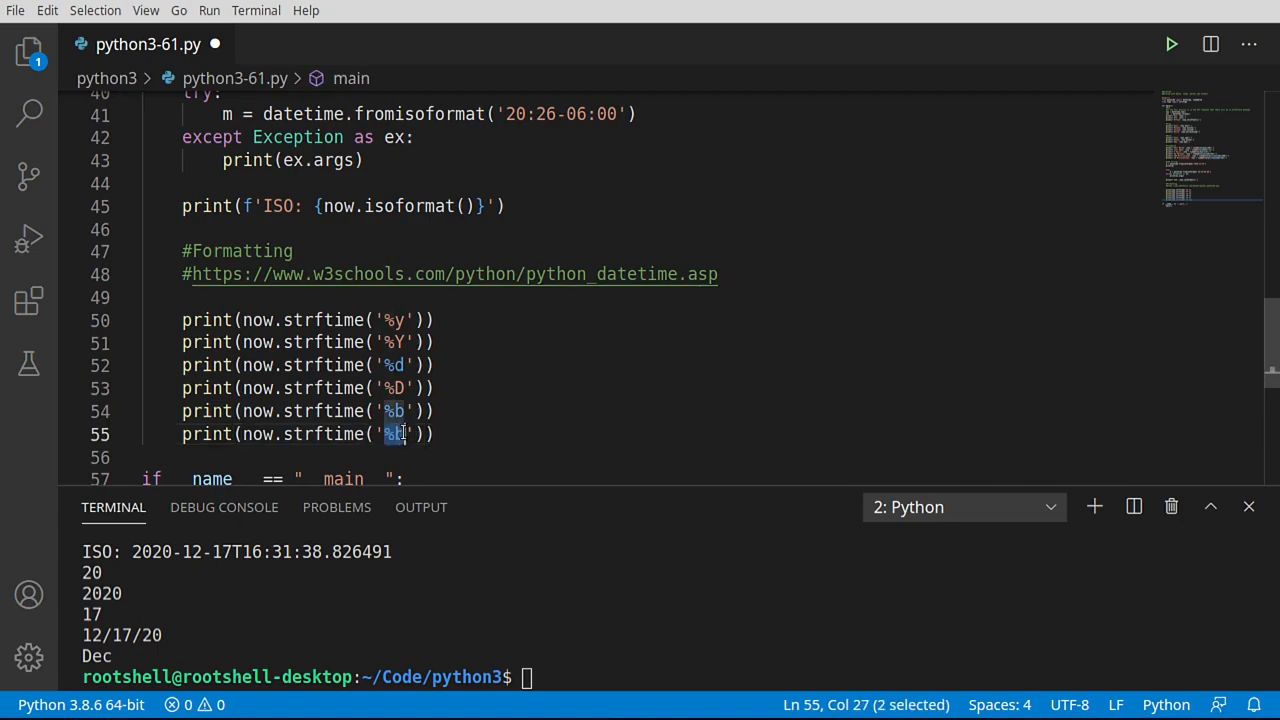
# - Set the last strftime format to 'Today is %B %d' and run it, printing Today is December 17
pyautogui.write('T')
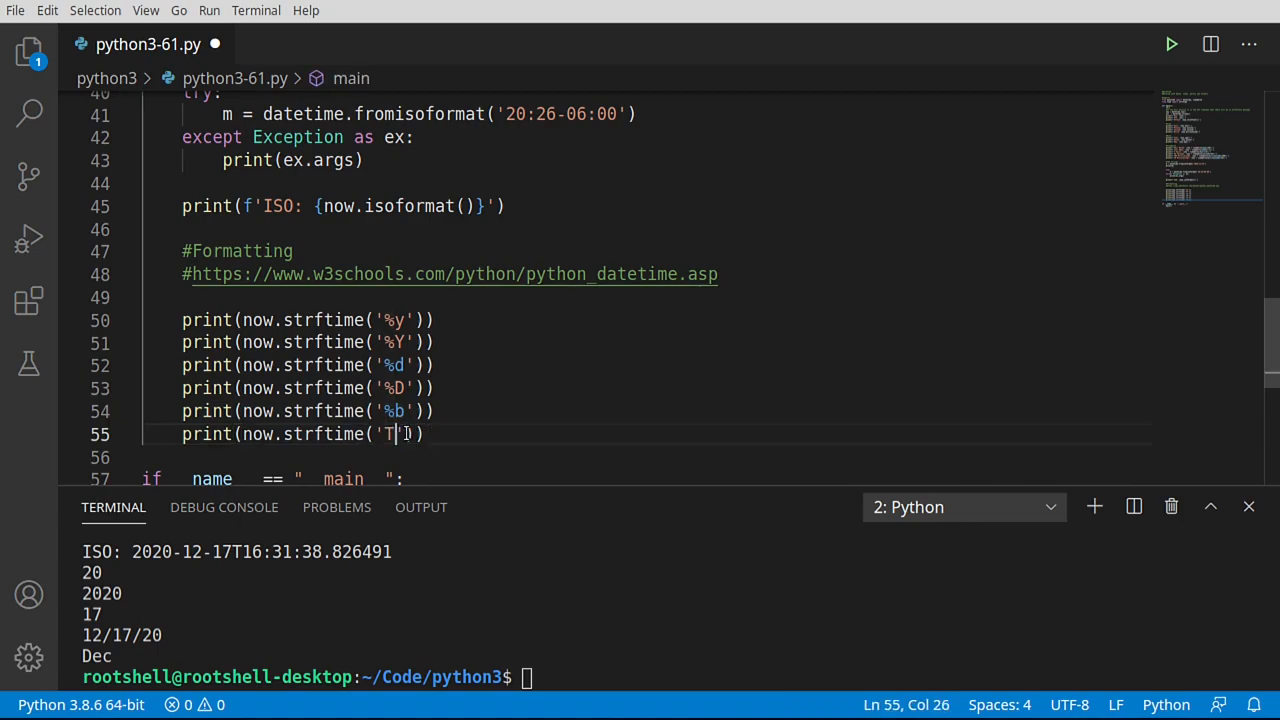
pyautogui.write('oday')
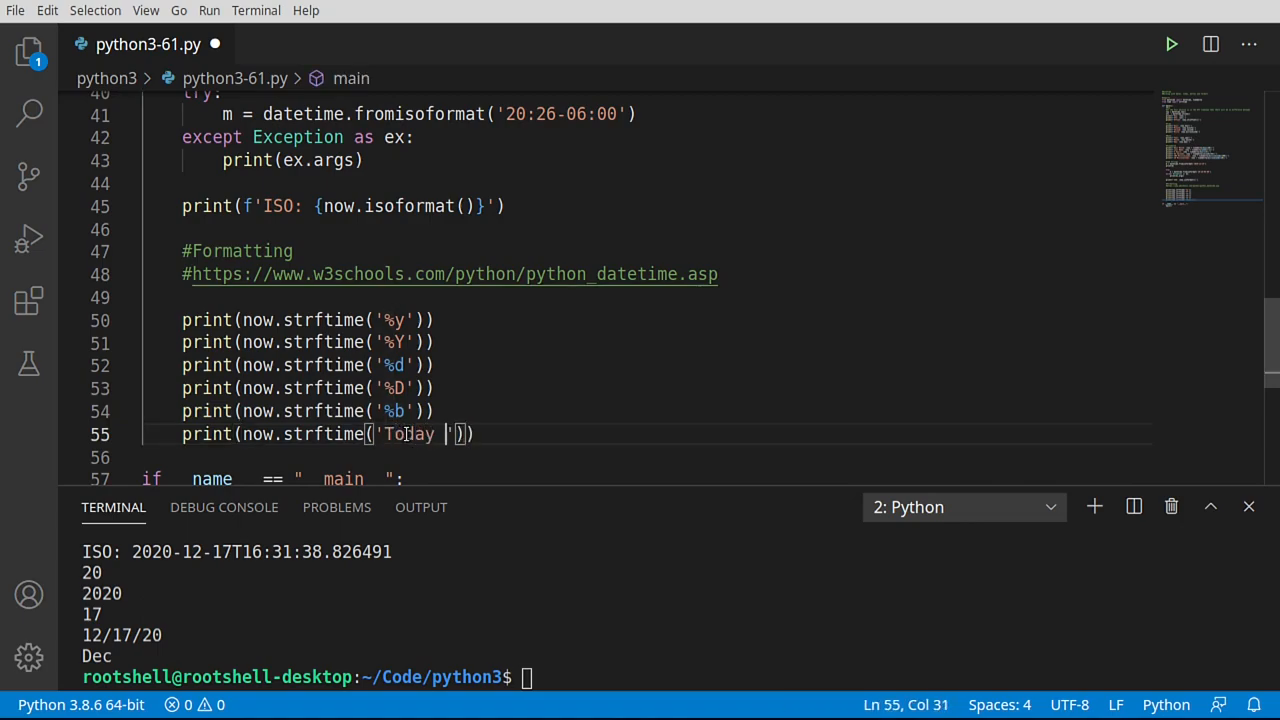
pyautogui.write('is')
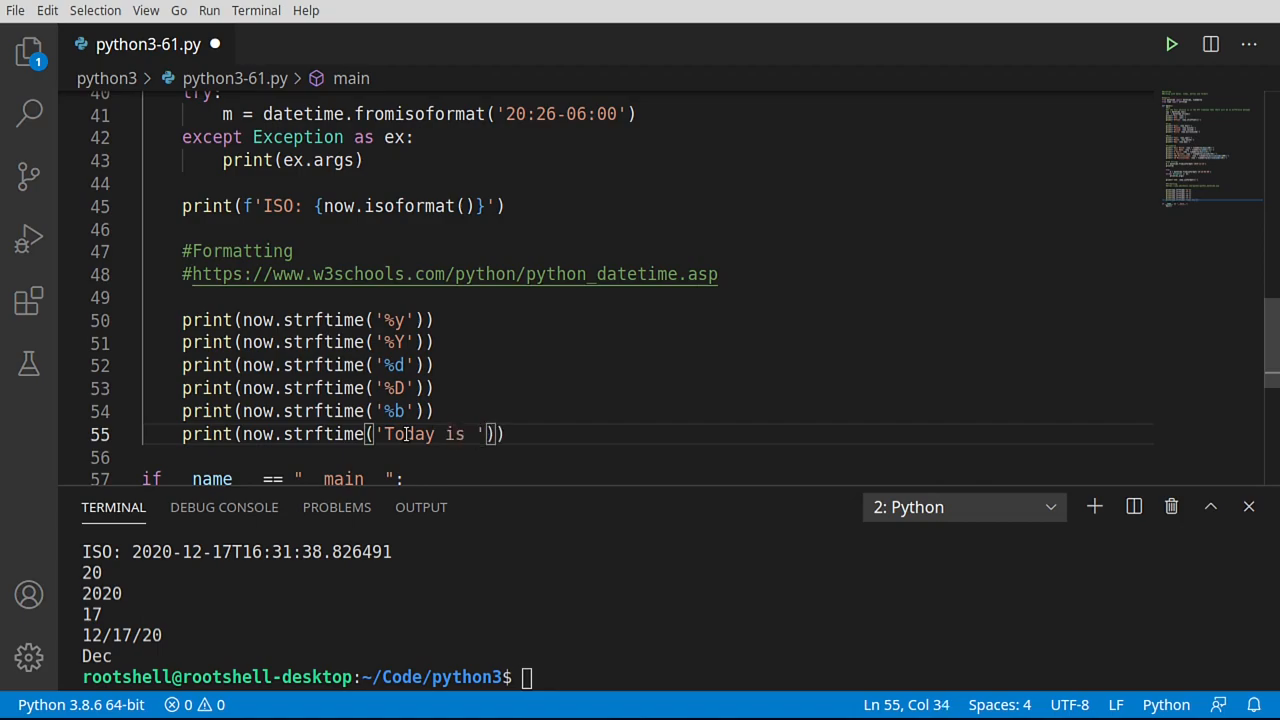
pyautogui.write('%B')
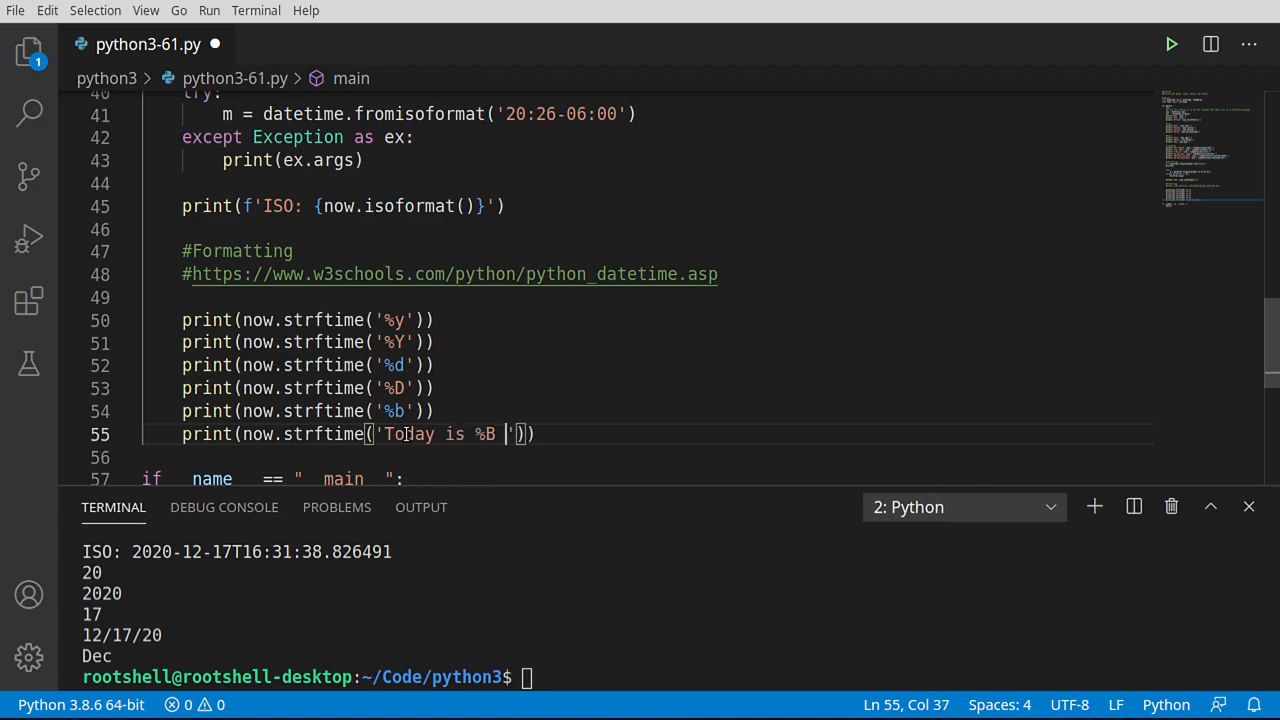
pyautogui.write('%')
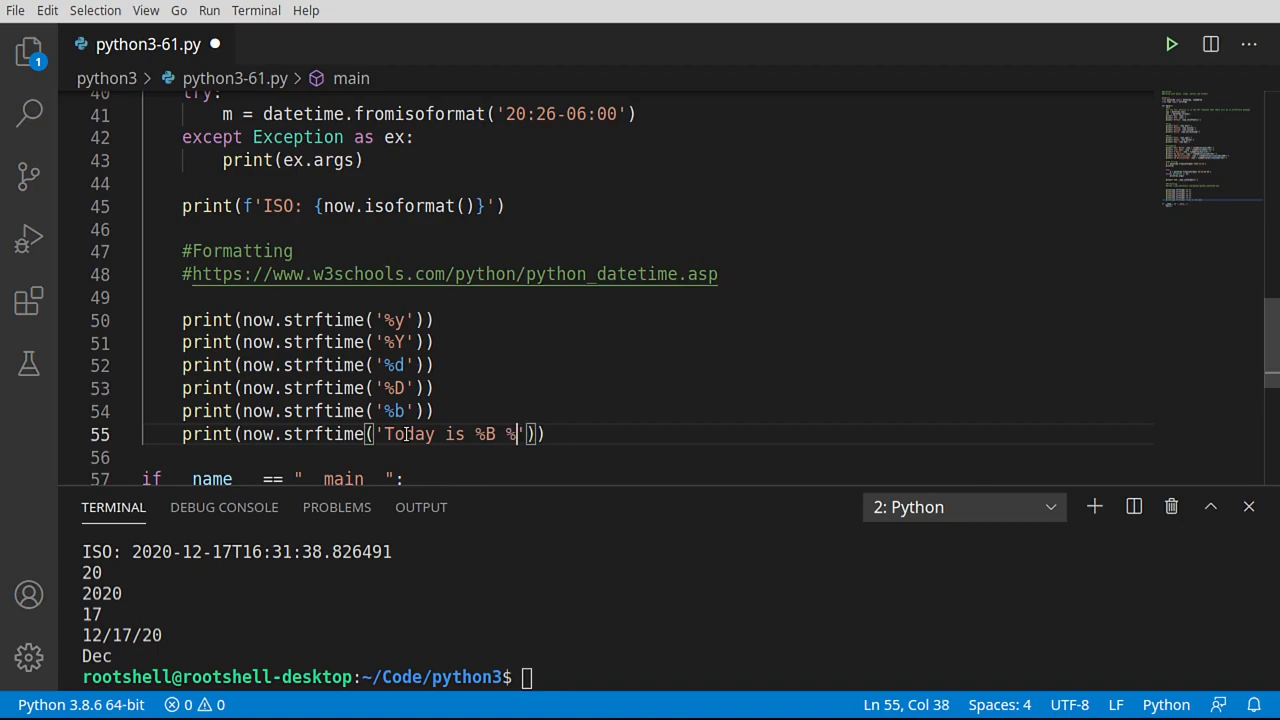
pyautogui.write('d')
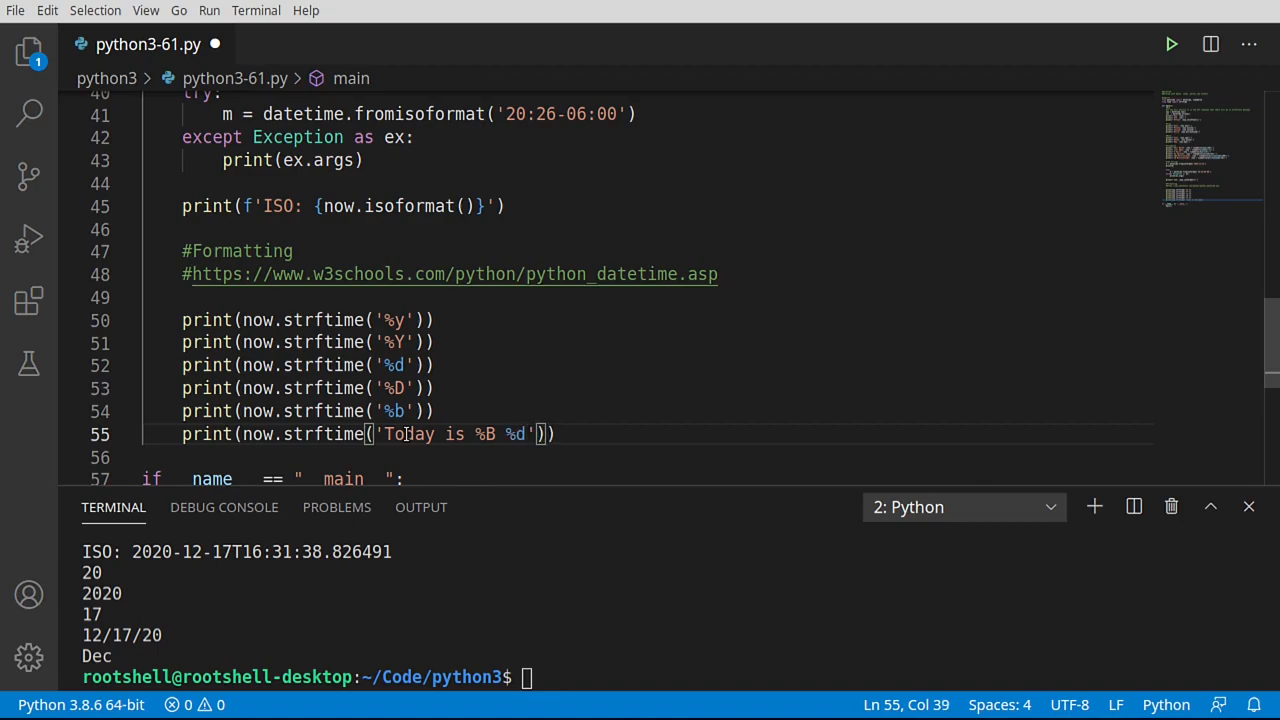
pyautogui.click(1171, 44)
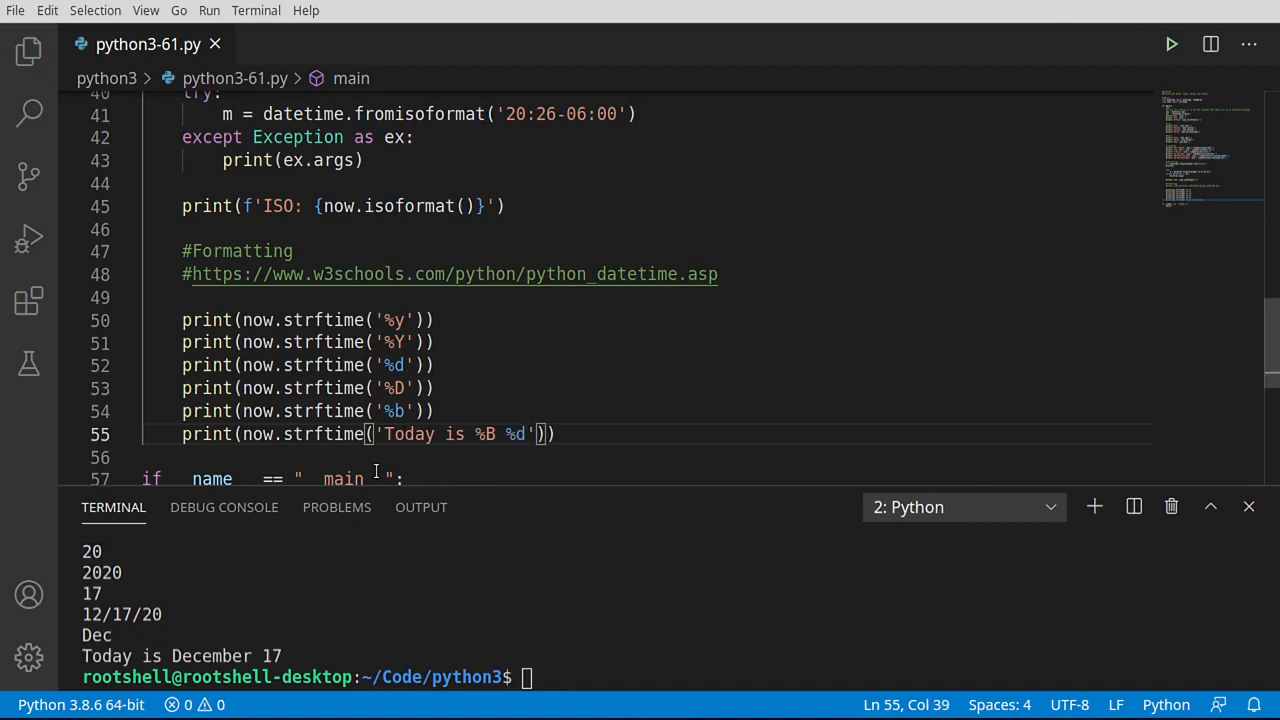
pyautogui.moveTo(500, 700)
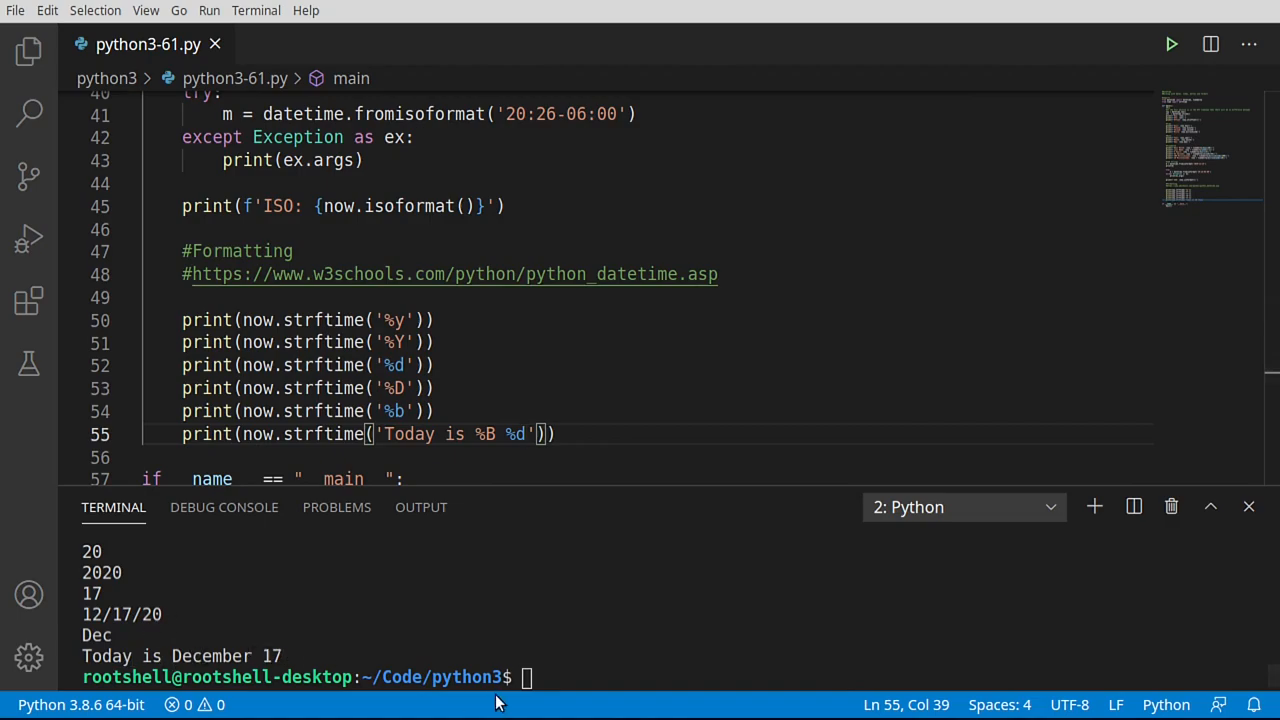